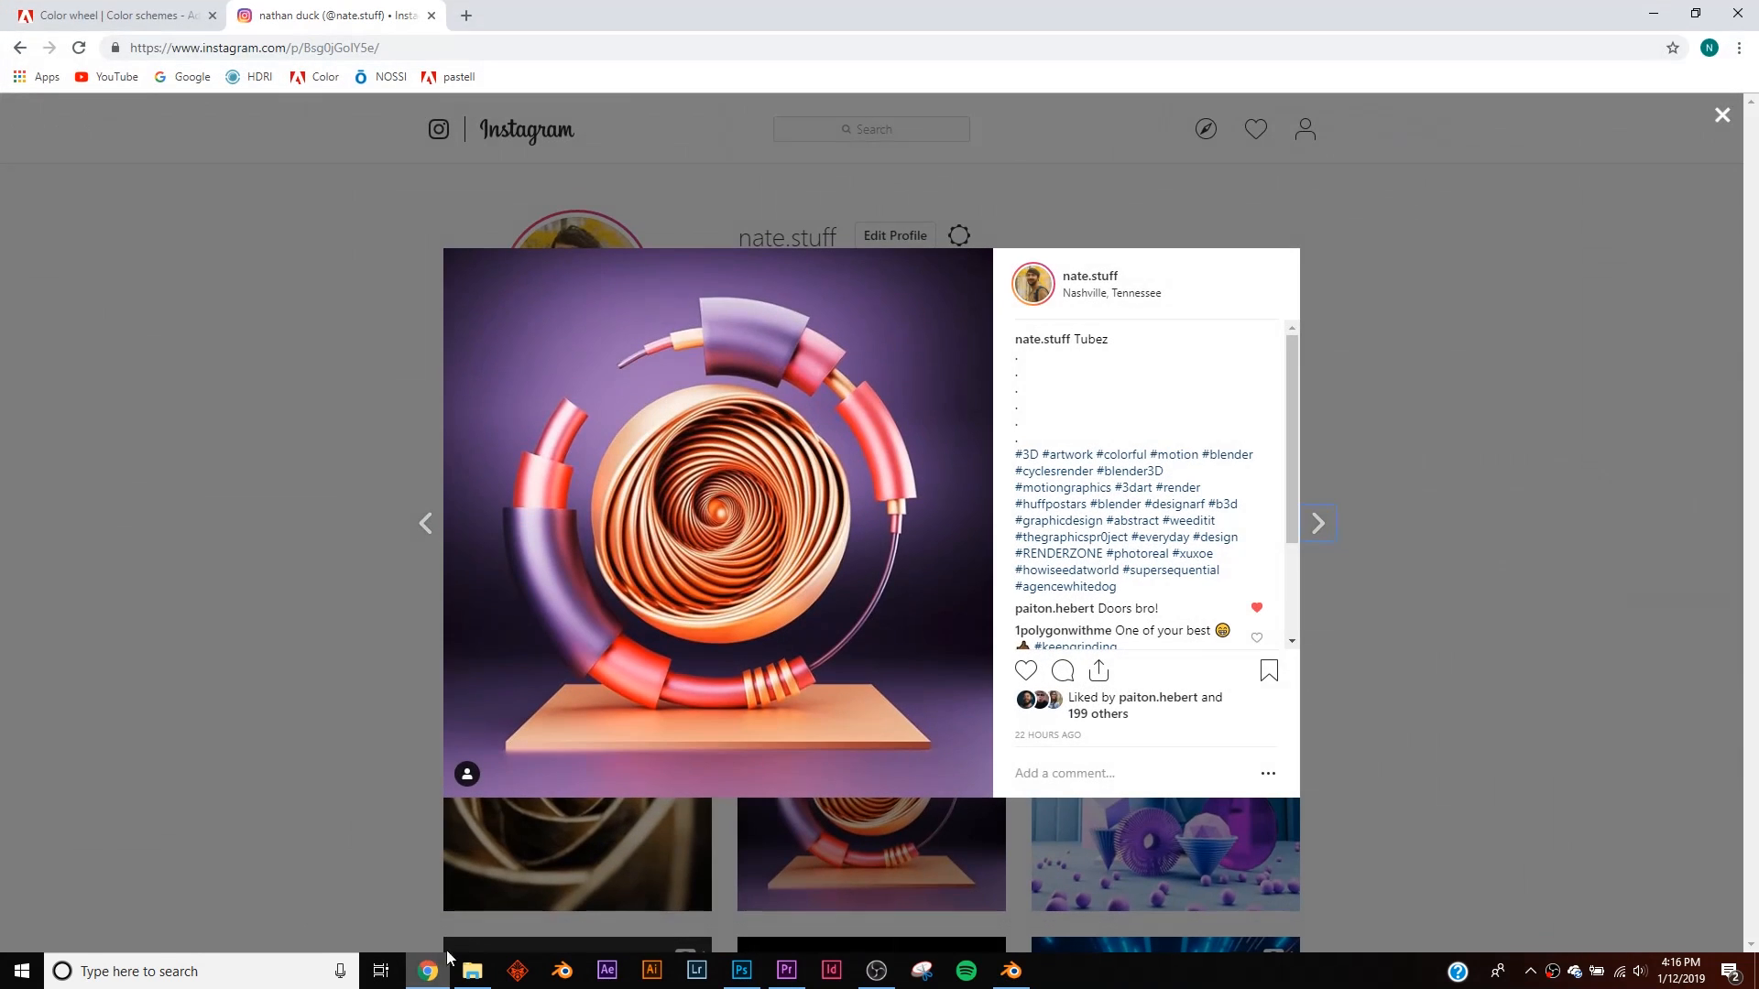
pyautogui.moveTo(788, 306)
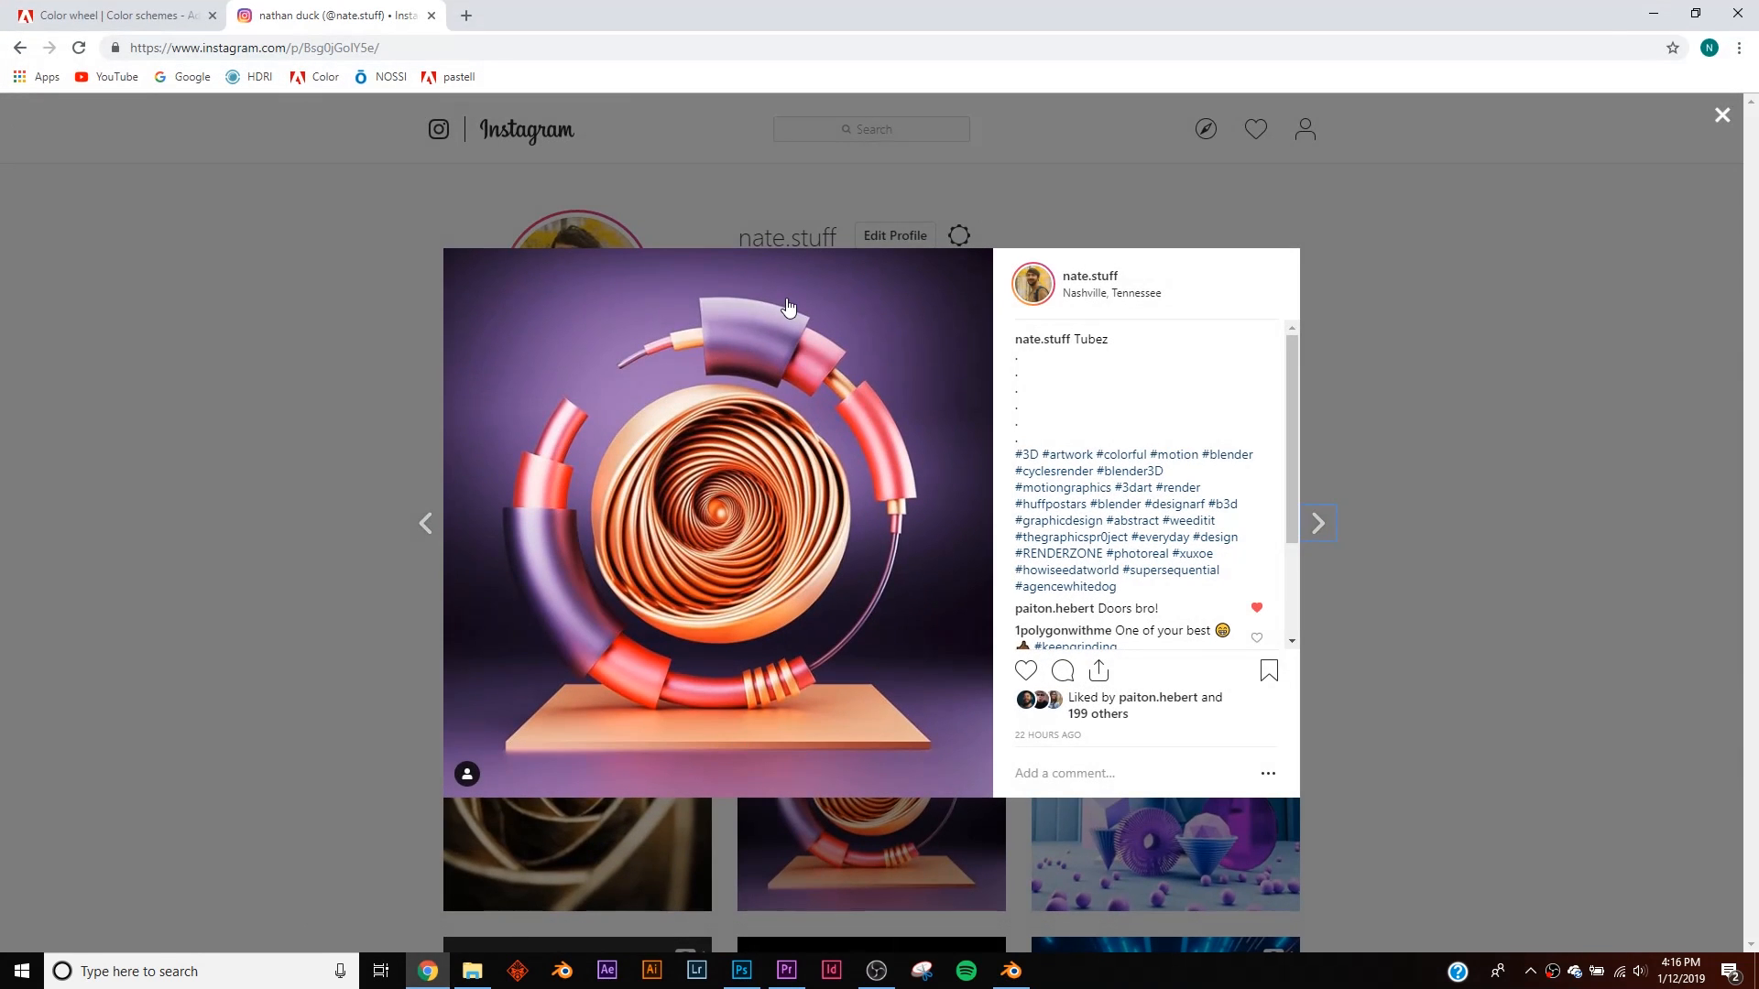
# - Switch from the Instagram Tubez reference to the empty Blender scene
pyautogui.click(1007, 971)
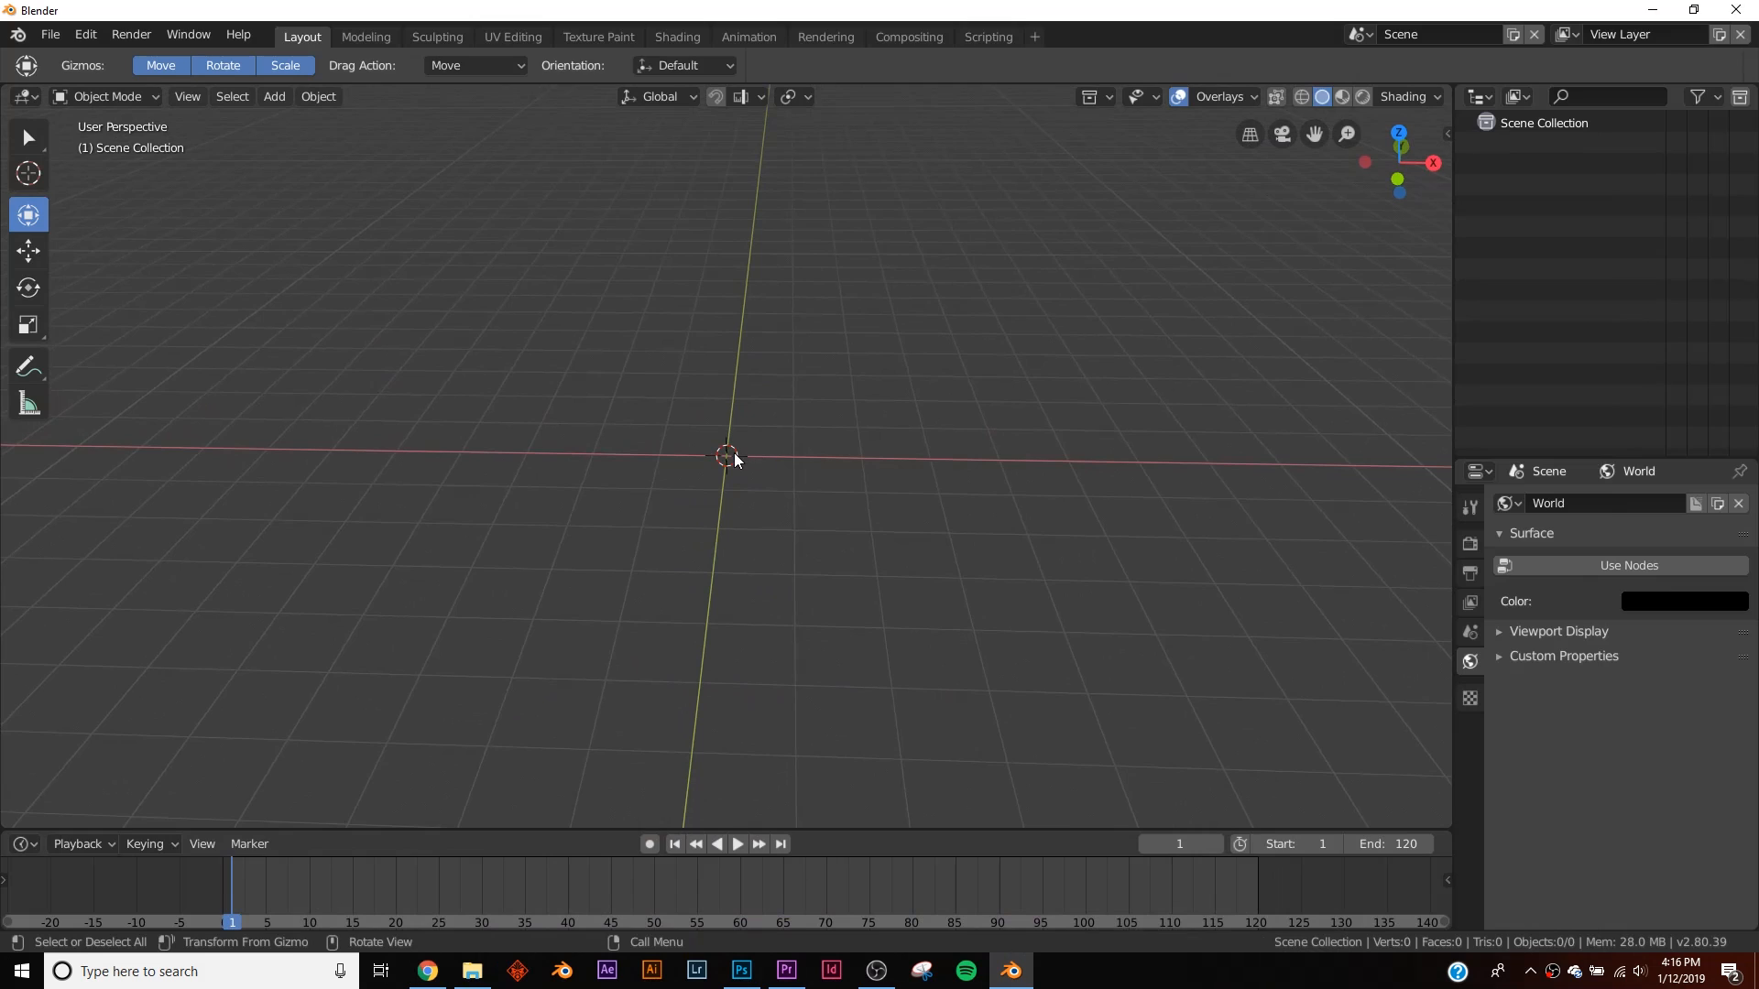
# - Add a torus at the origin, thin its minor radius, and bring up its modifier list
pyautogui.click(273, 97)
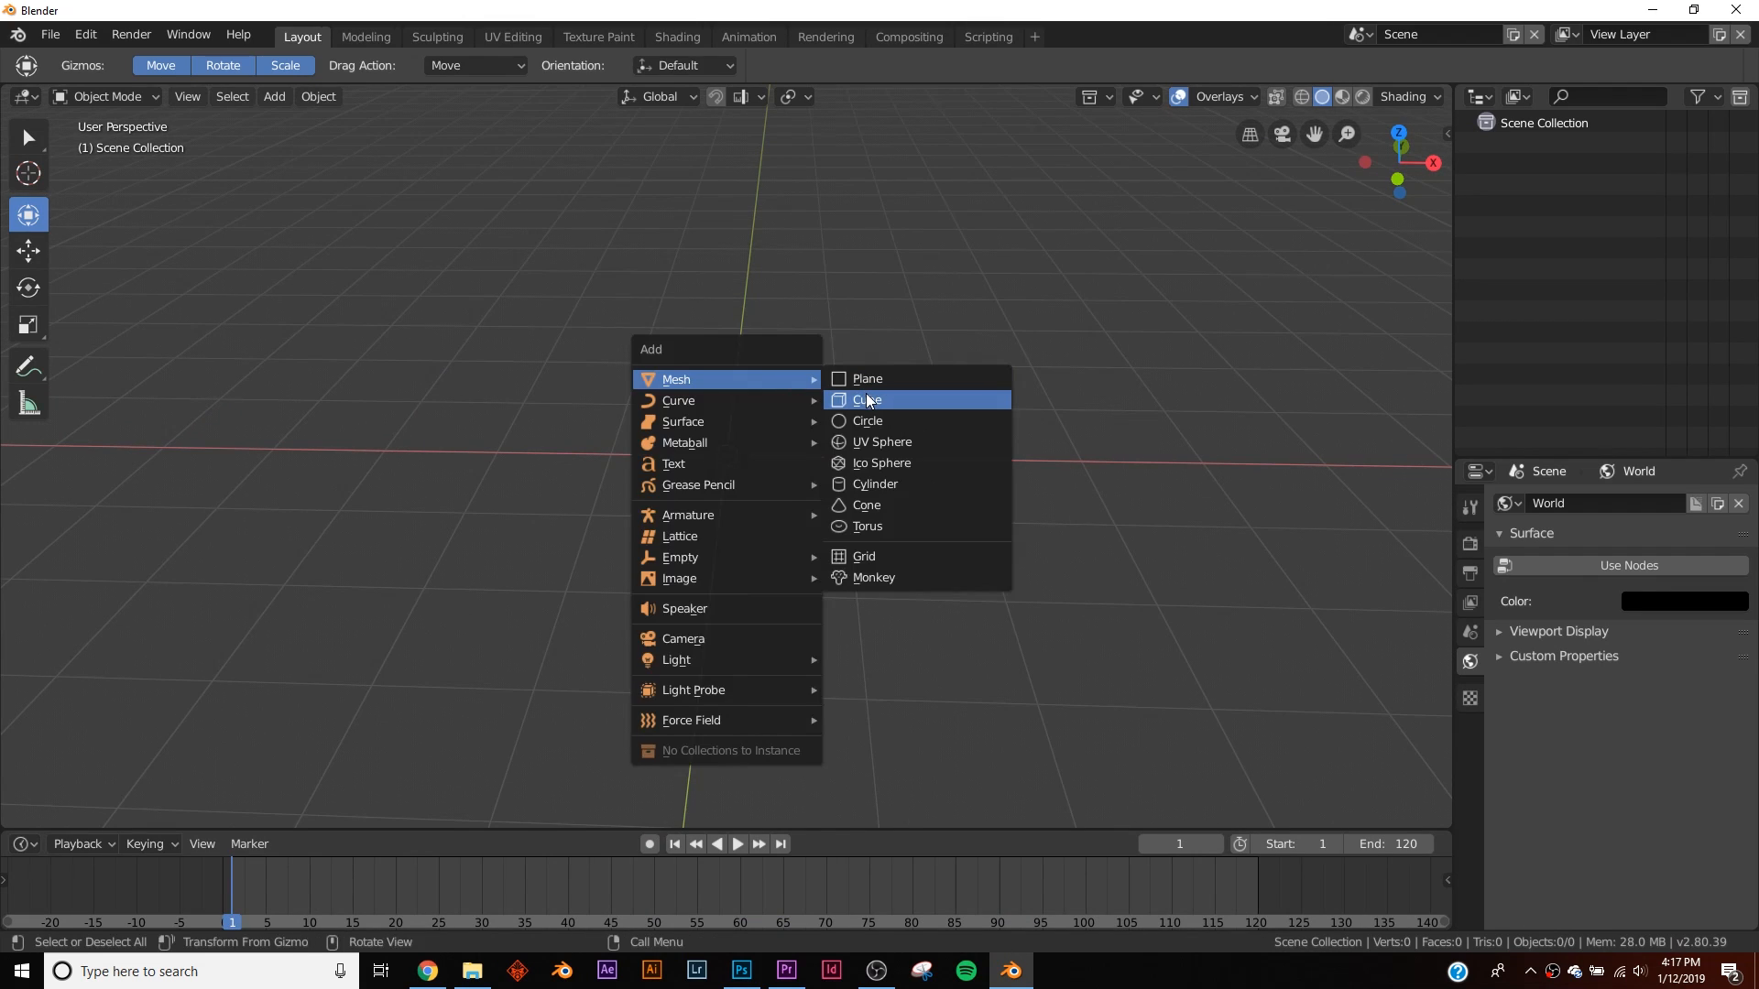
pyautogui.click(867, 526)
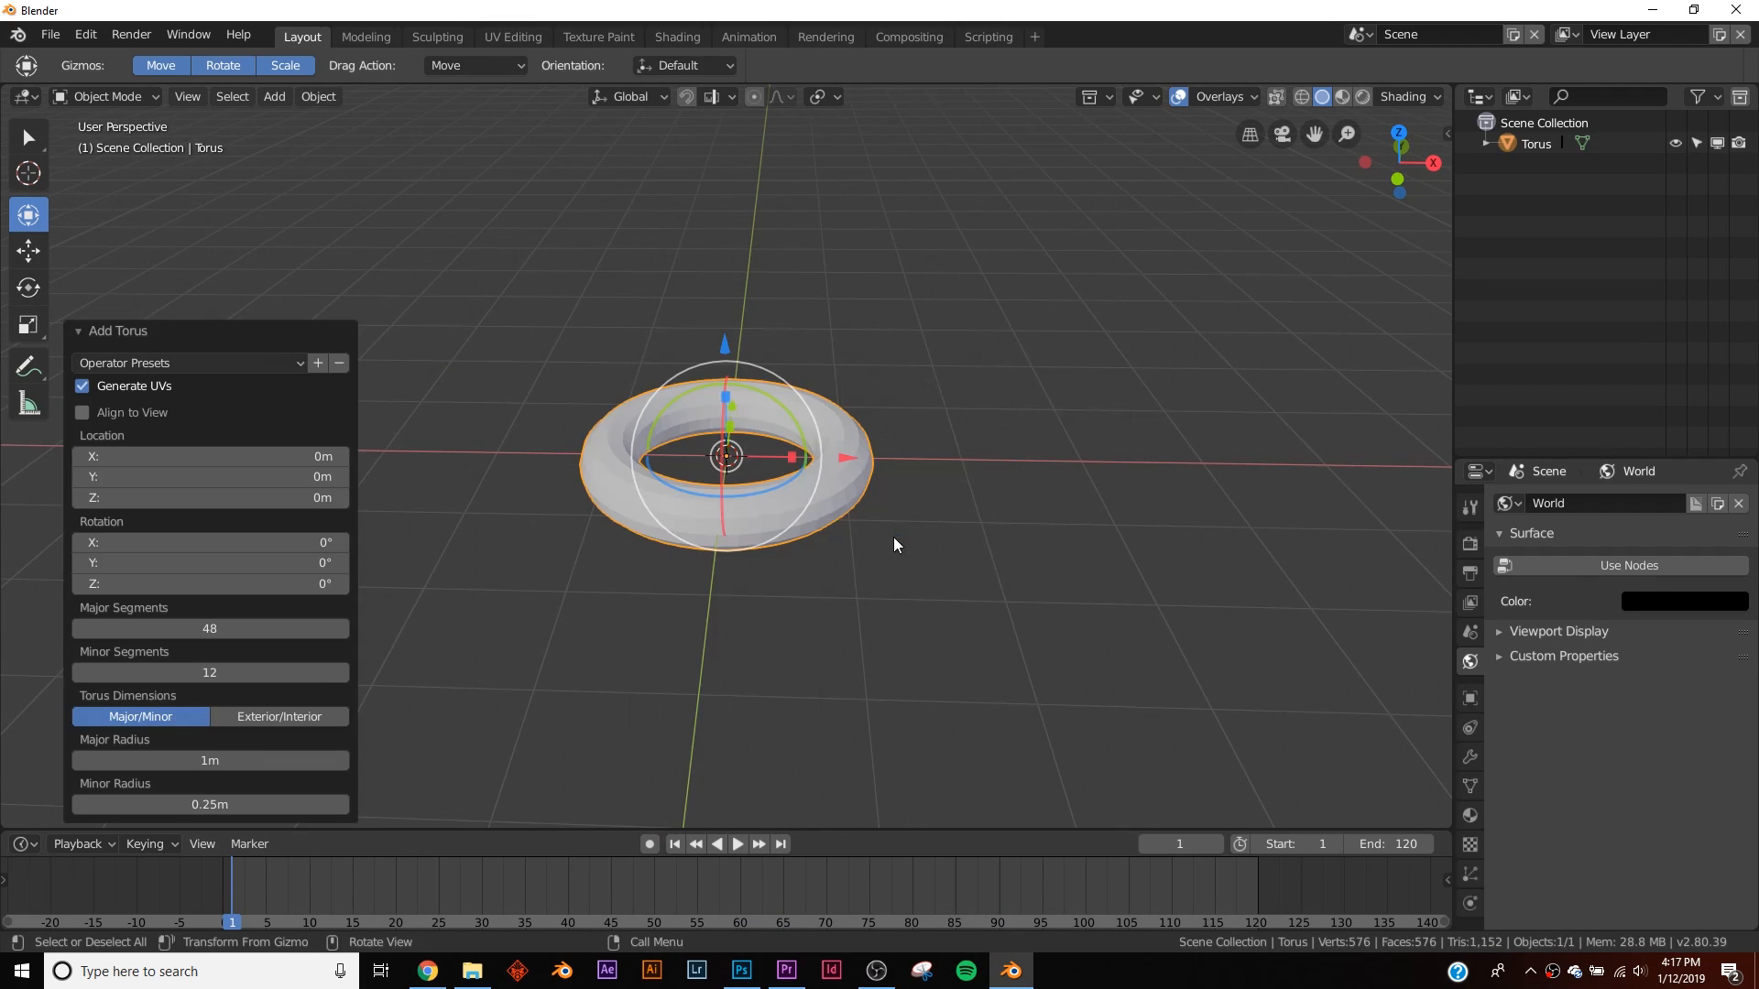
pyautogui.moveTo(1121, 592)
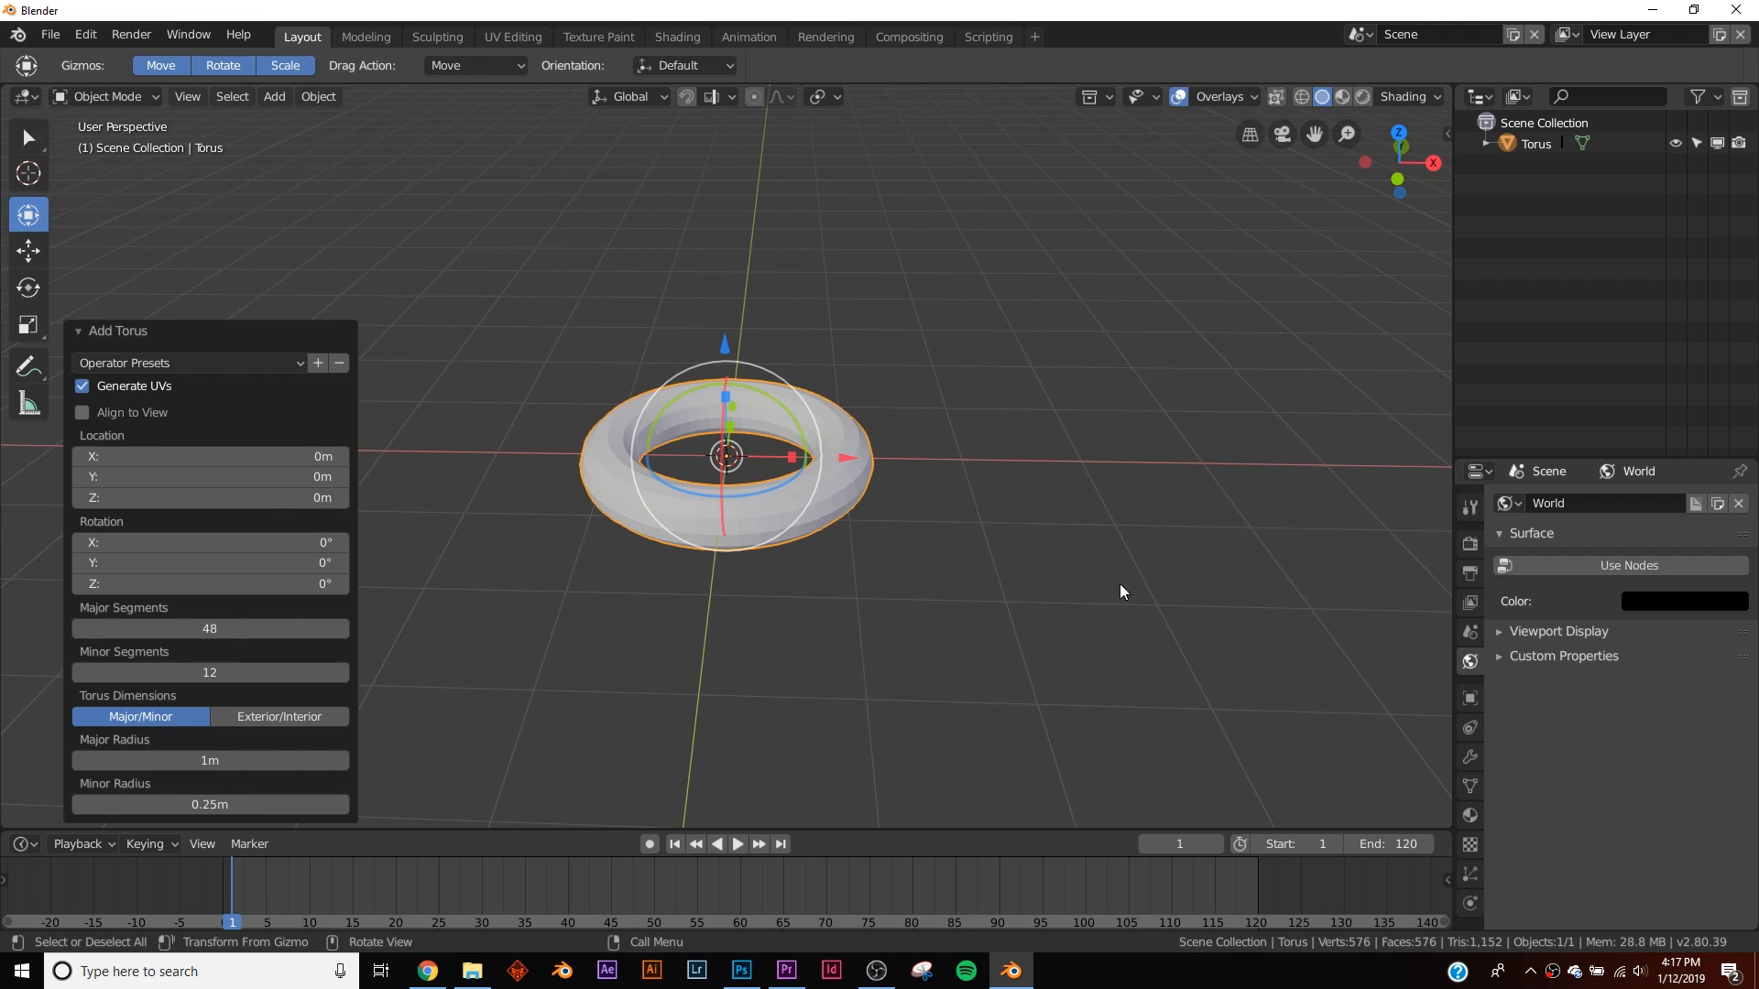
pyautogui.moveTo(477, 707)
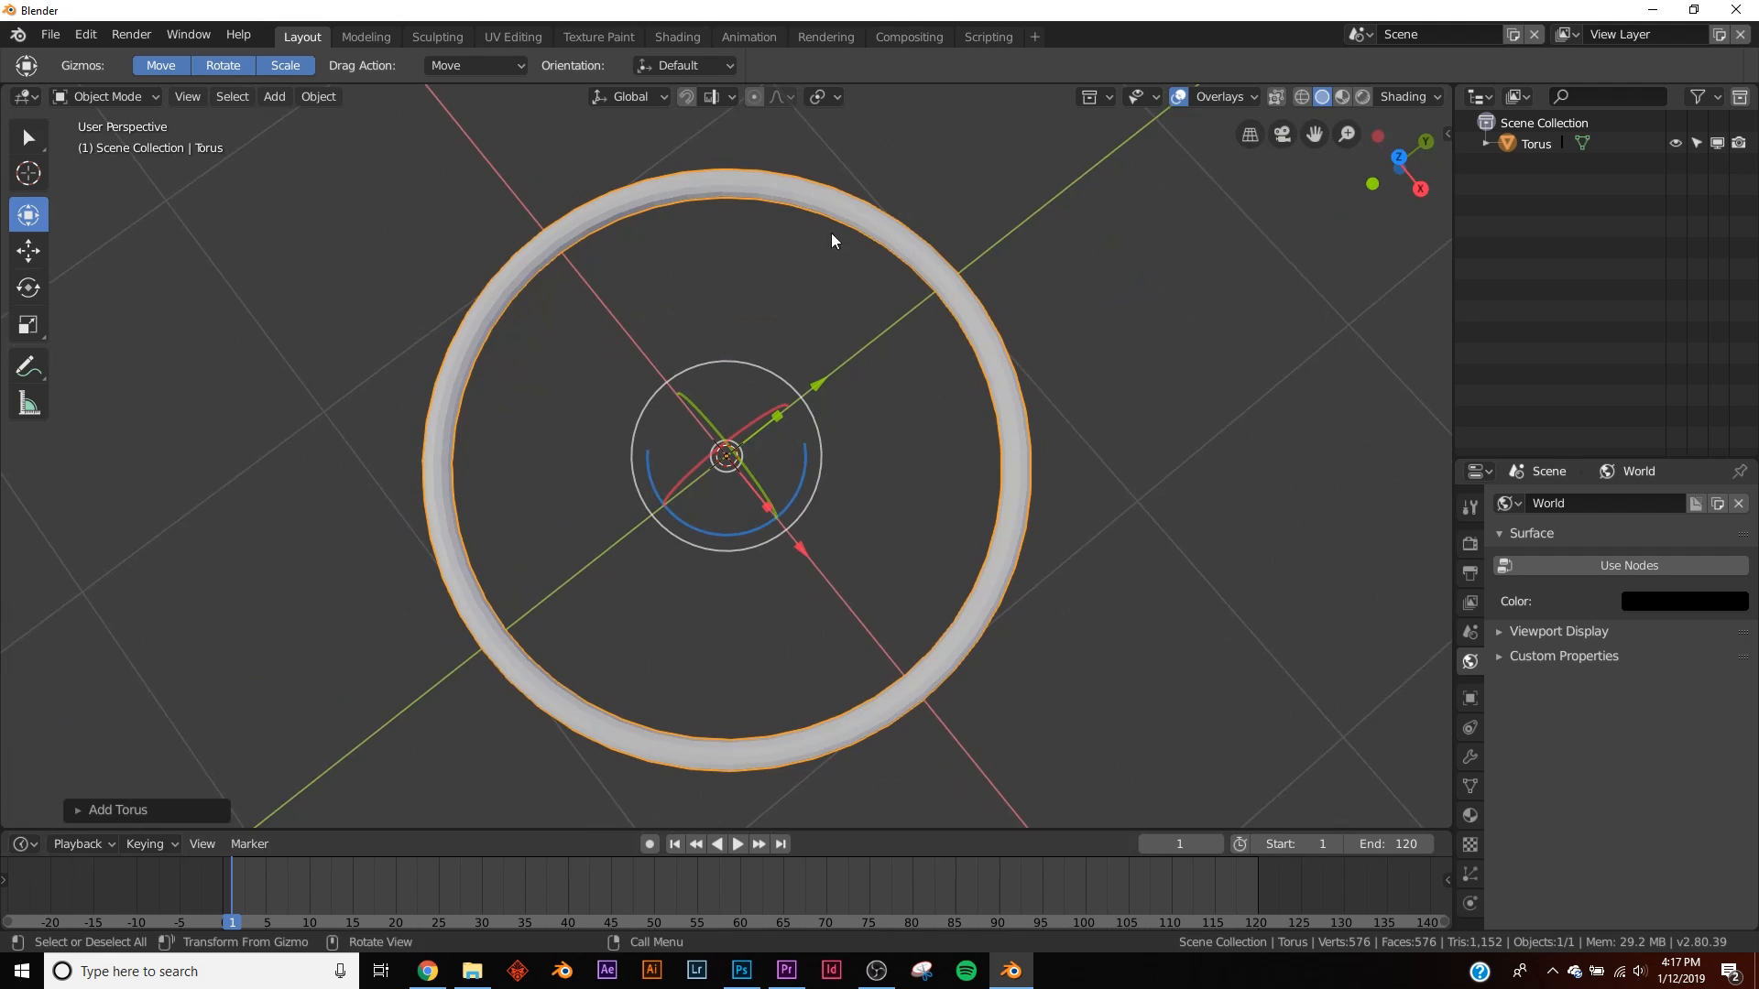
pyautogui.click(1468, 756)
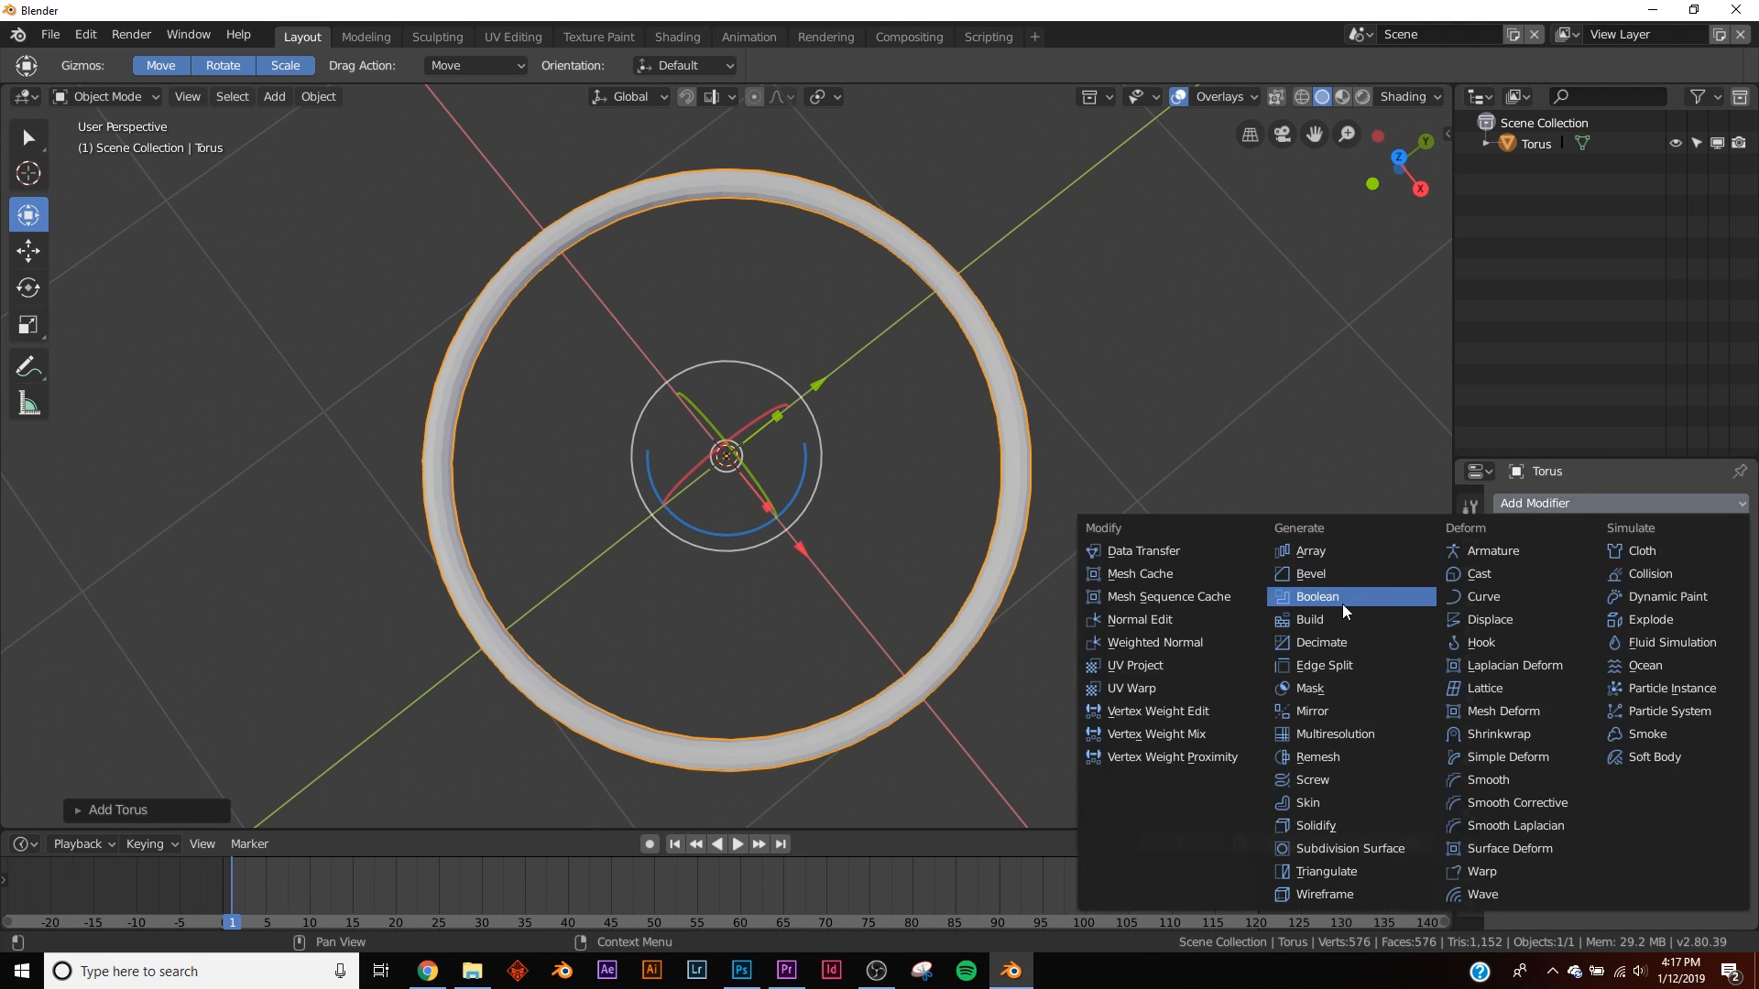
# - Apply a Build modifier stopped partway, leaving an unfinished ring arc
pyautogui.click(1308, 619)
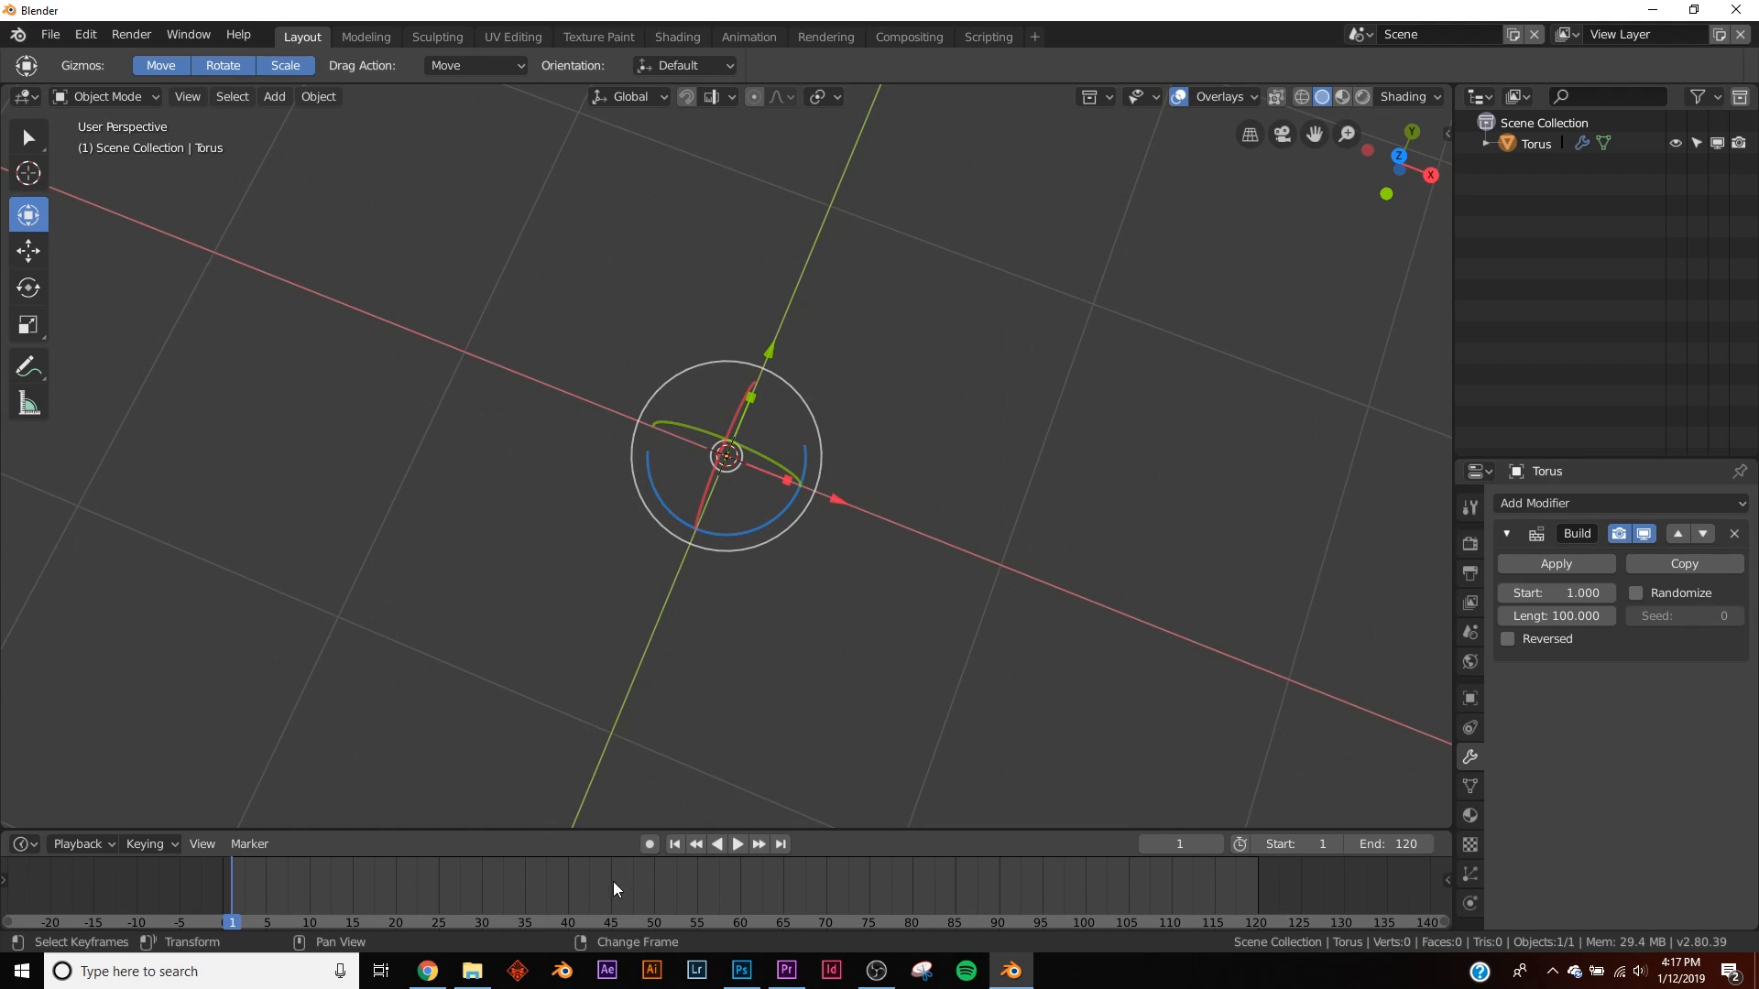
pyautogui.click(736, 842)
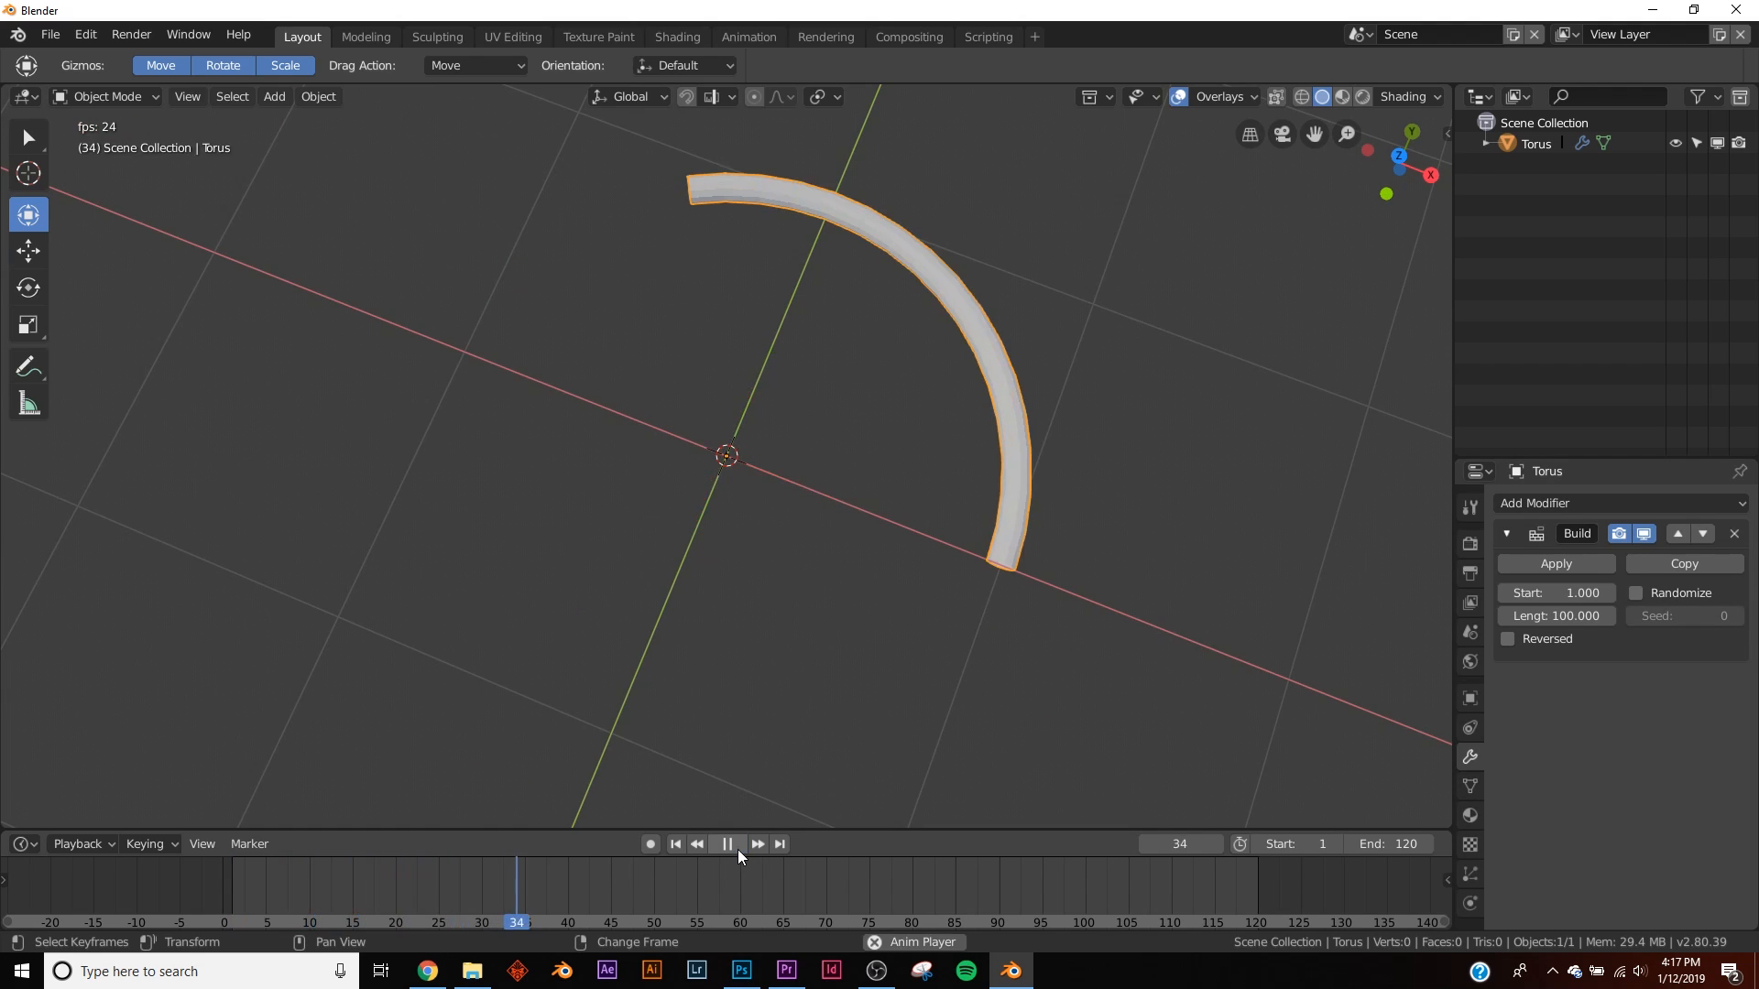
pyautogui.click(725, 843)
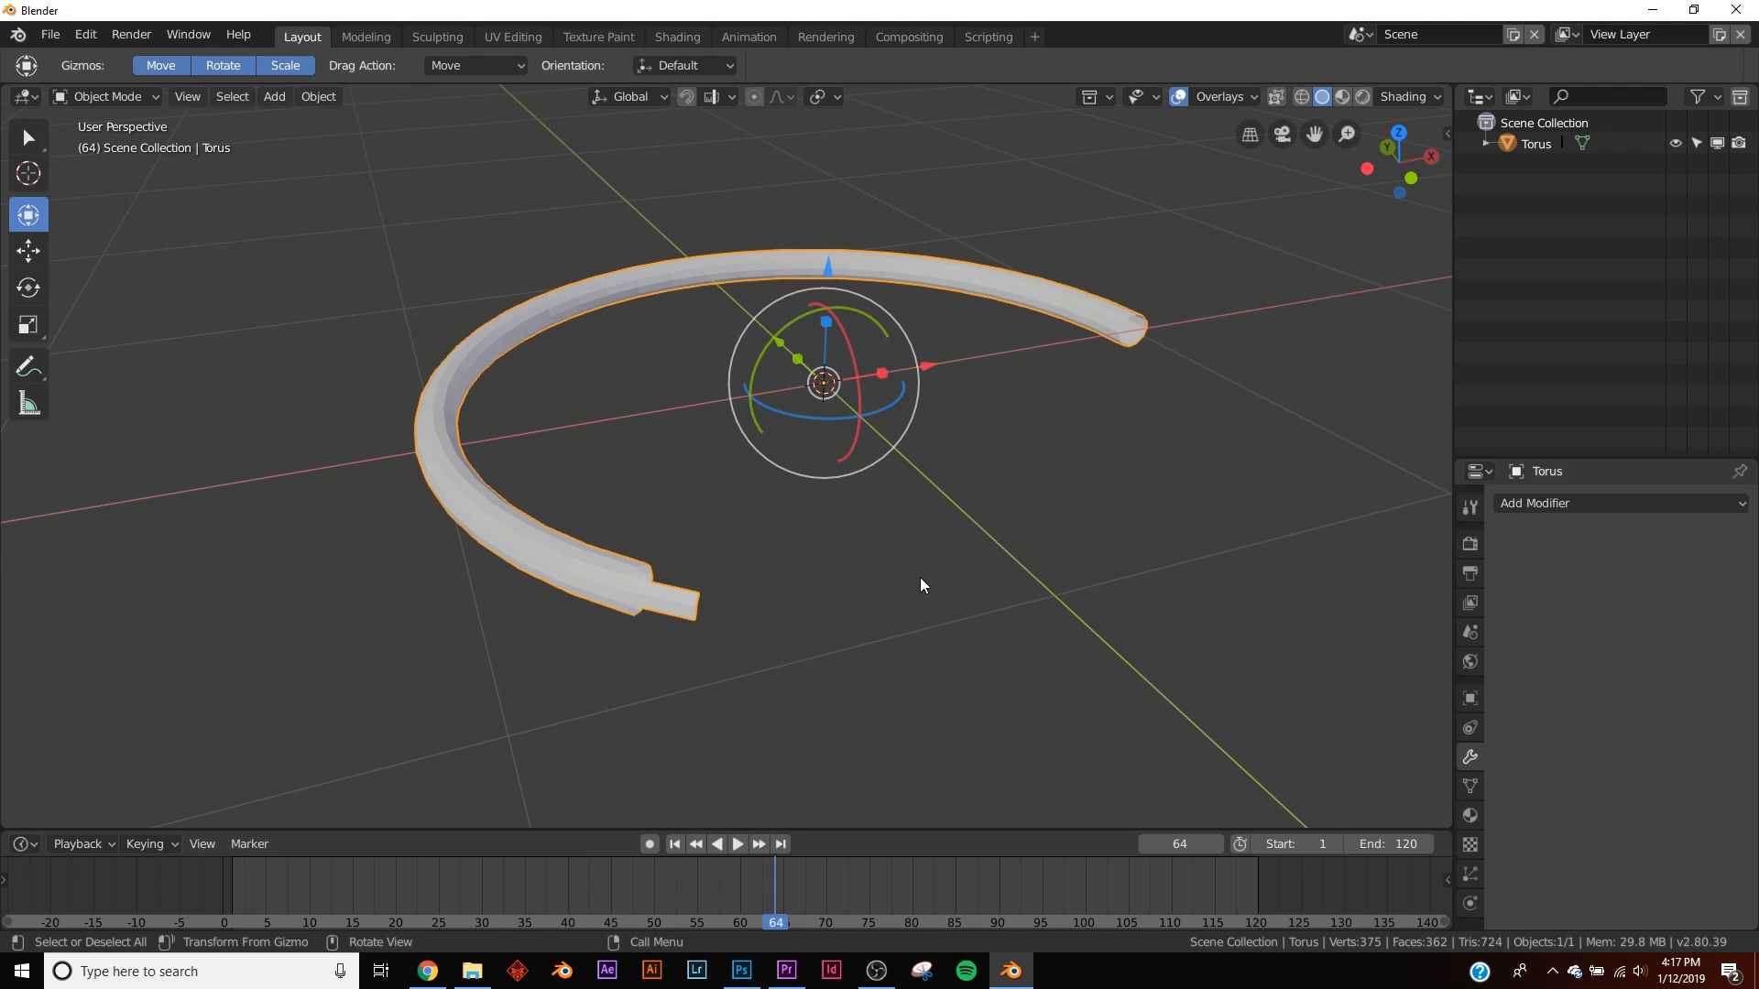
# - Delete the arc's end faces in Edit Mode so the tube ends are open
pyautogui.press('Tab')
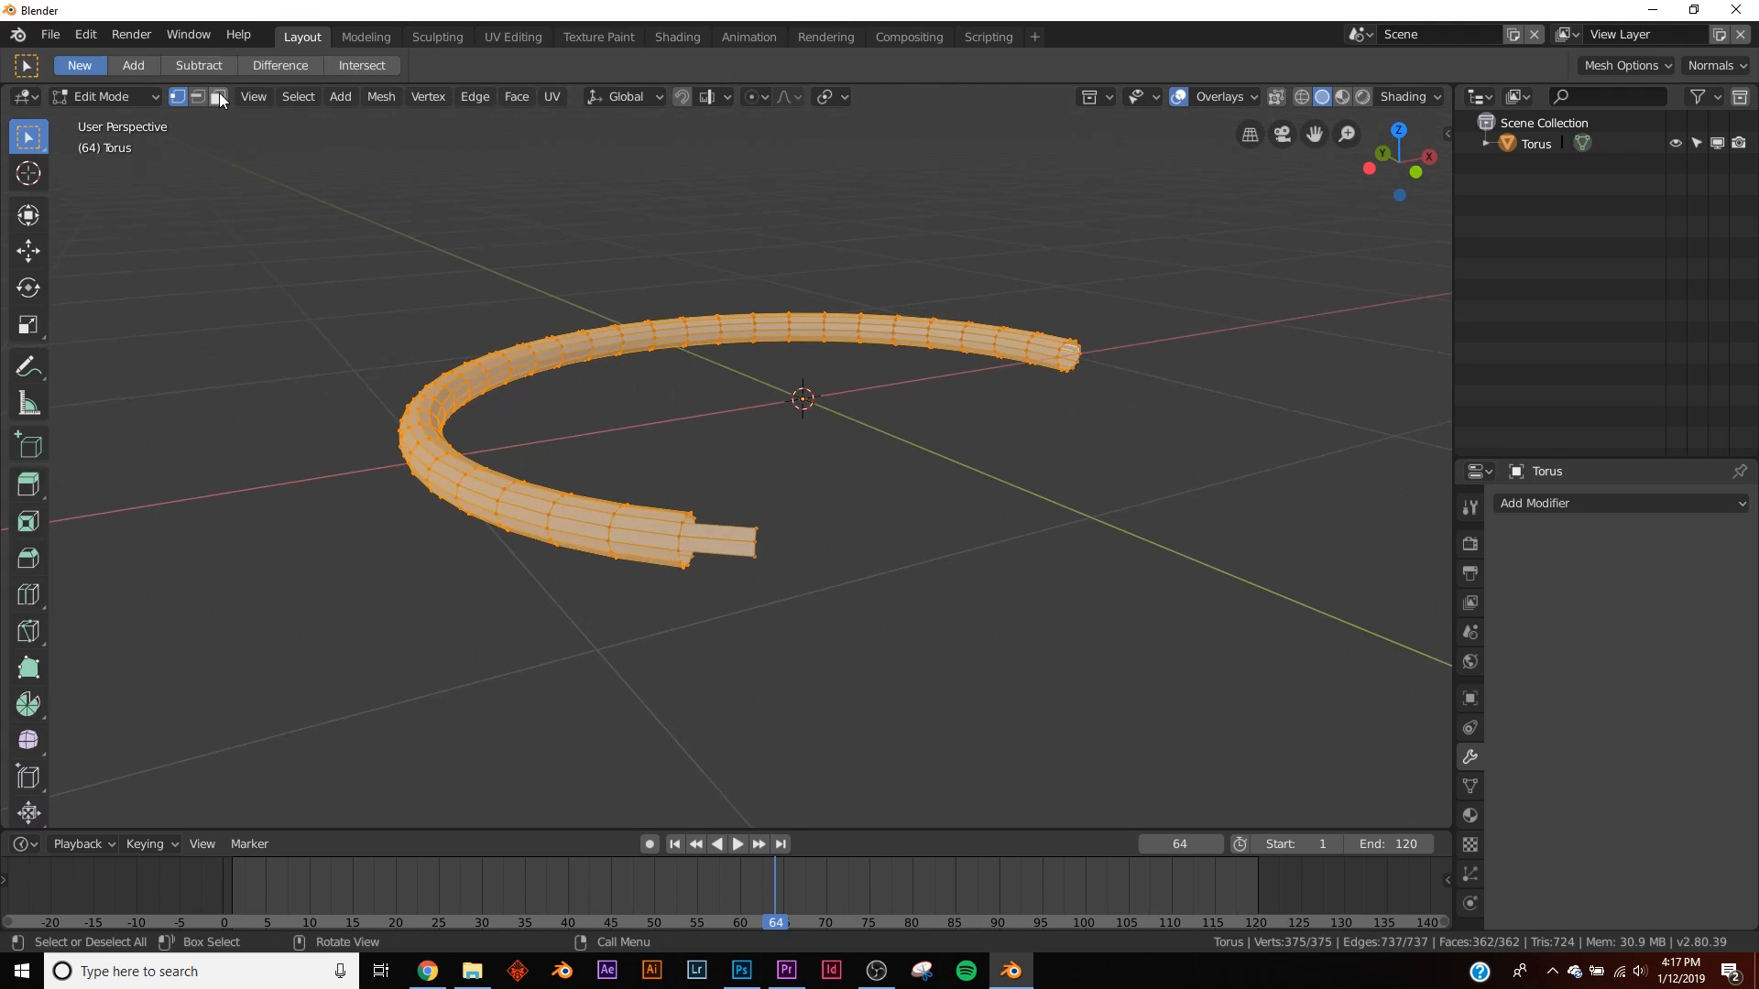
pyautogui.click(218, 97)
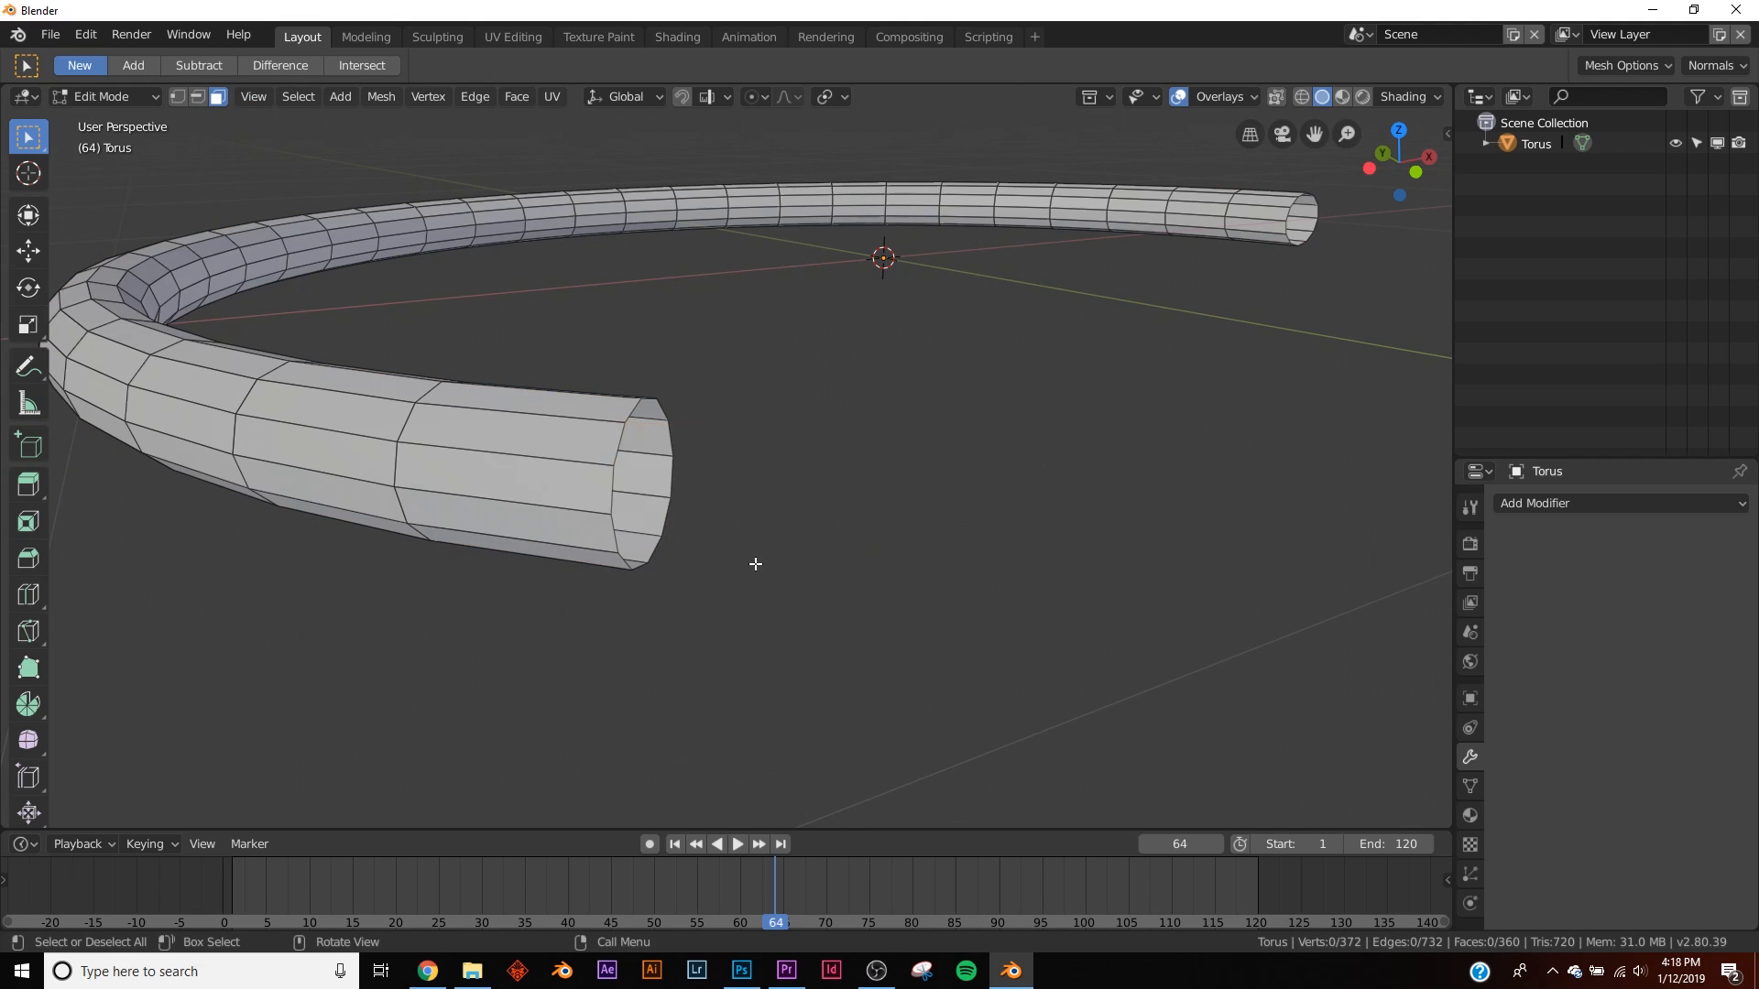
pyautogui.press('Tab')
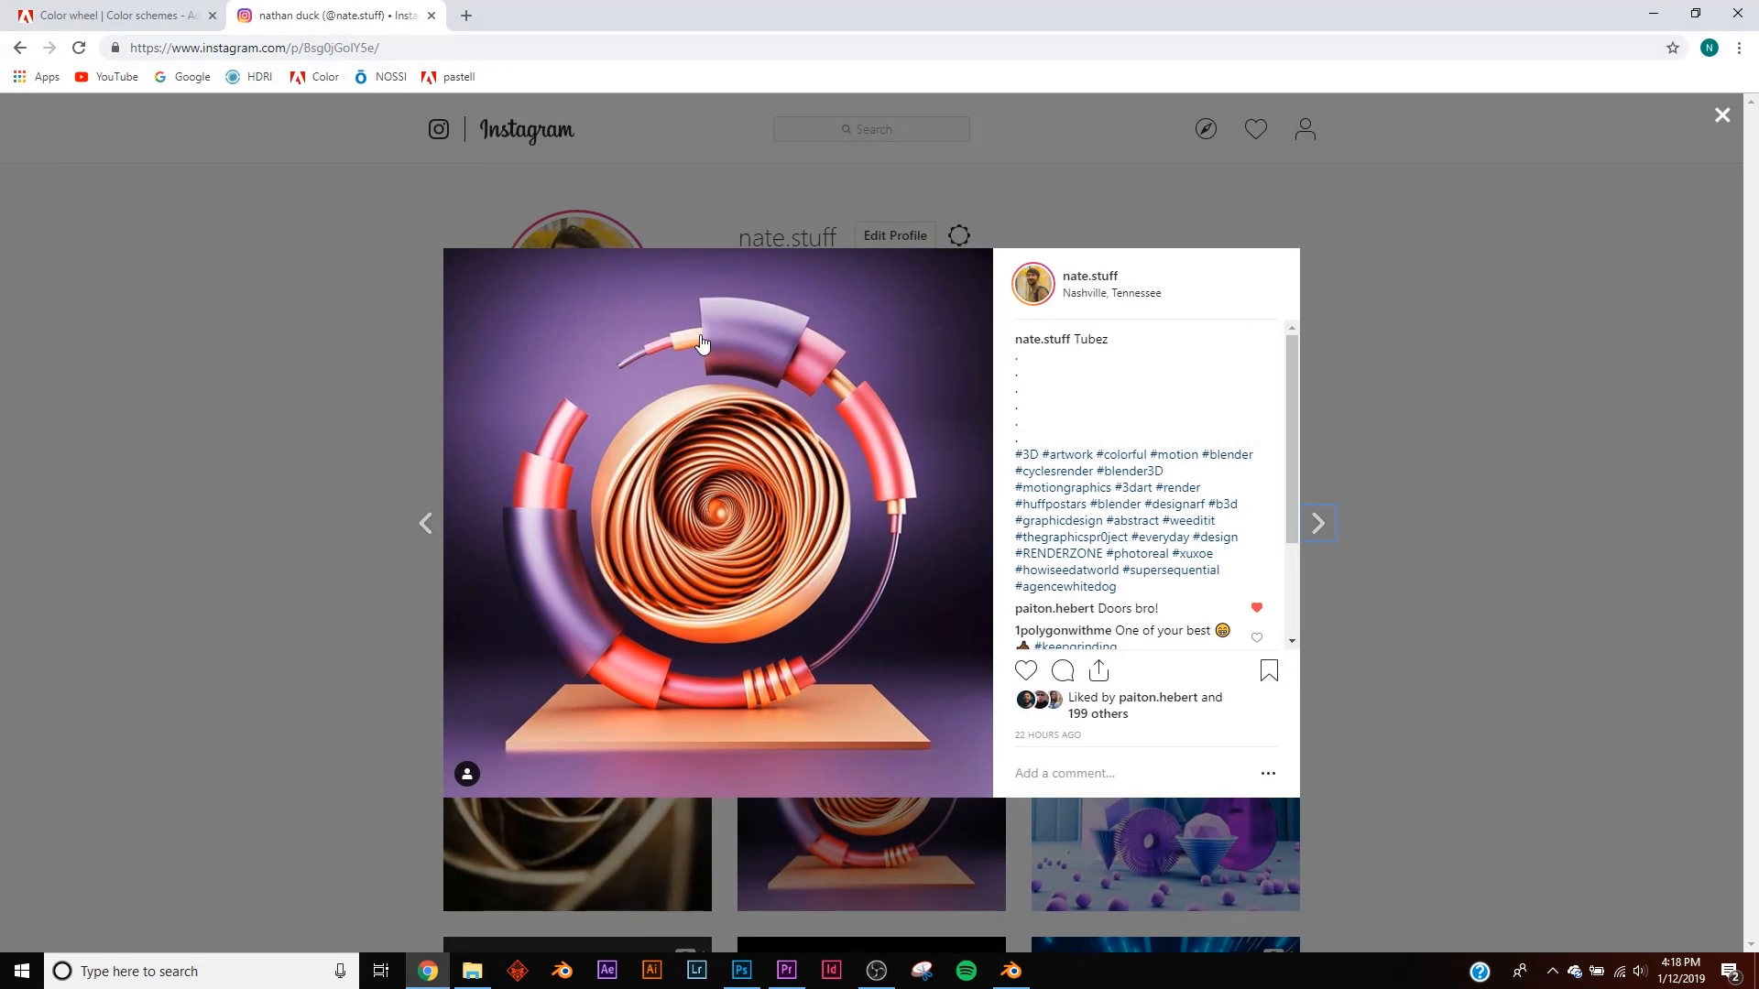
pyautogui.moveTo(542, 352)
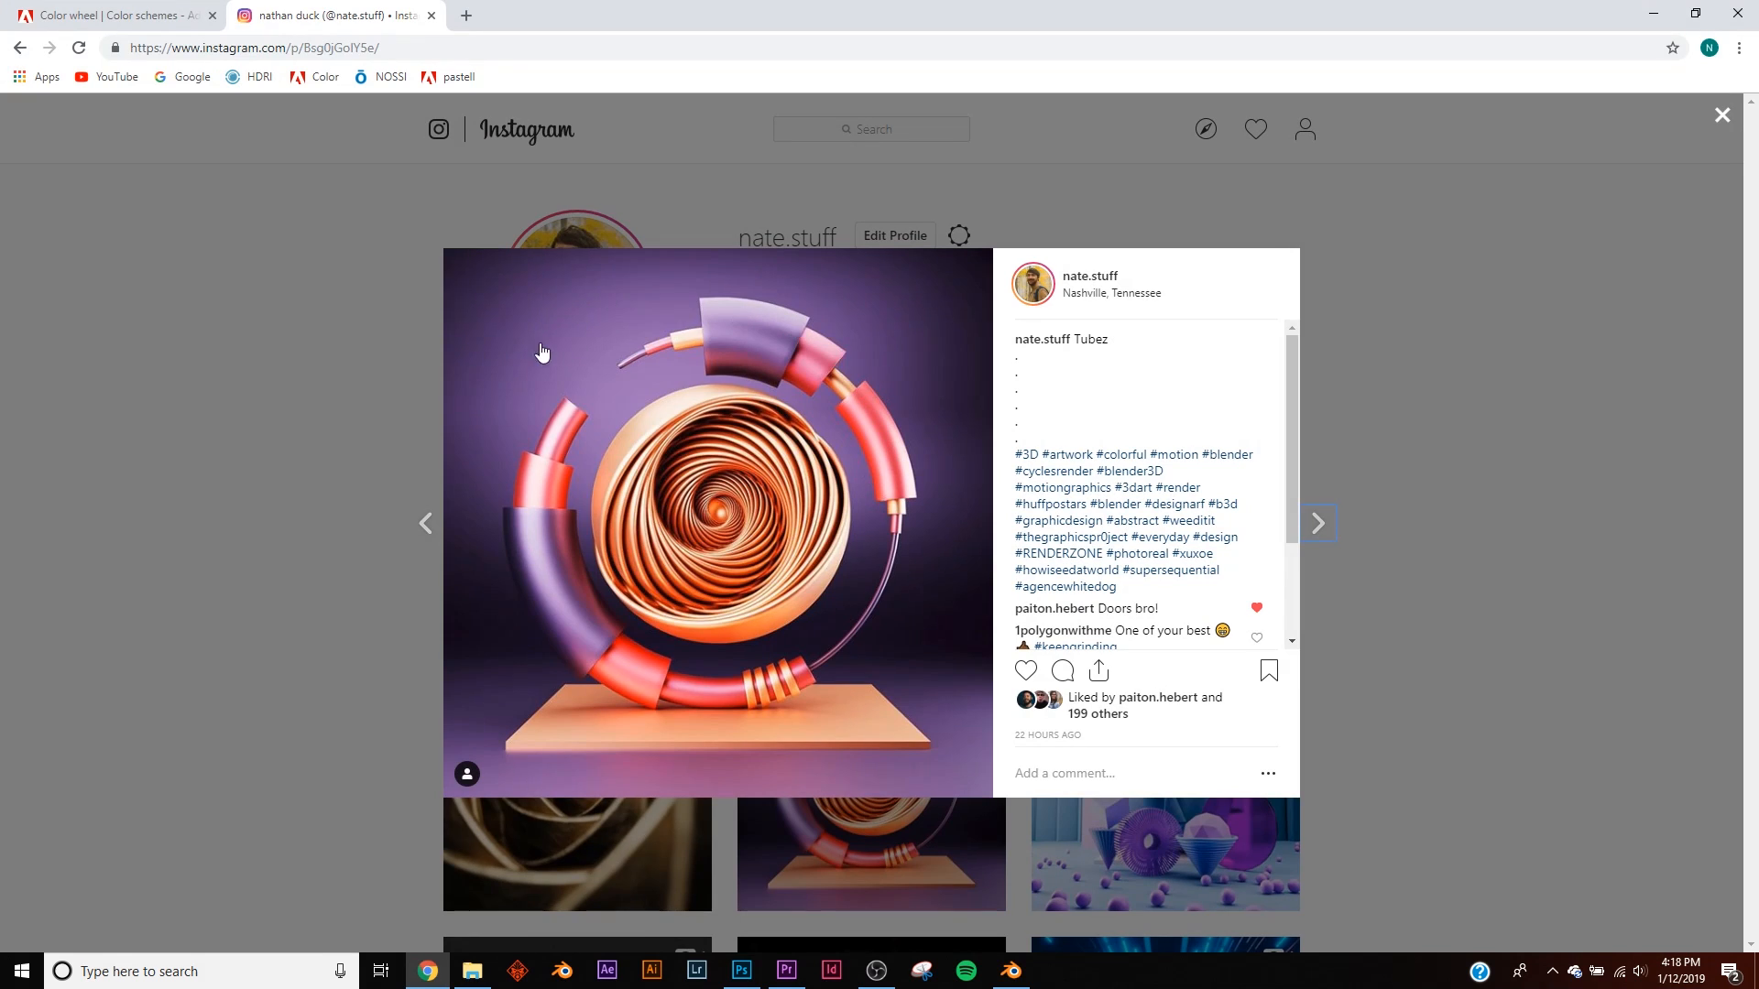
pyautogui.click(1007, 971)
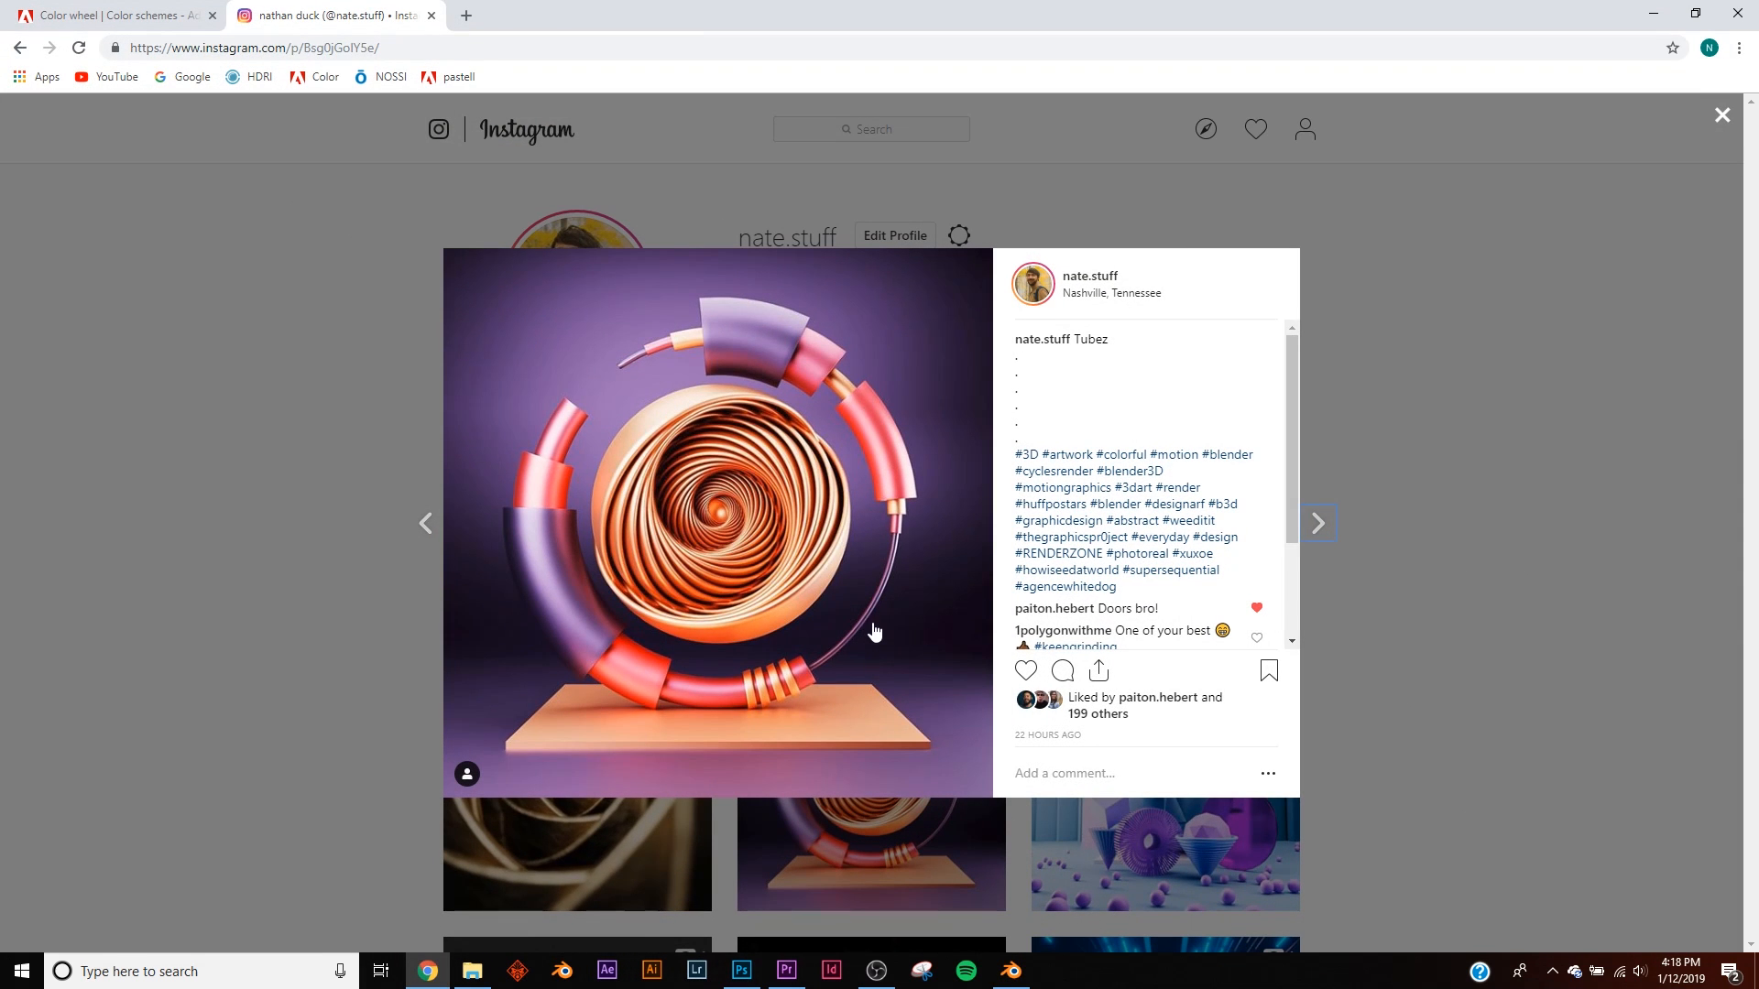
pyautogui.moveTo(771, 352)
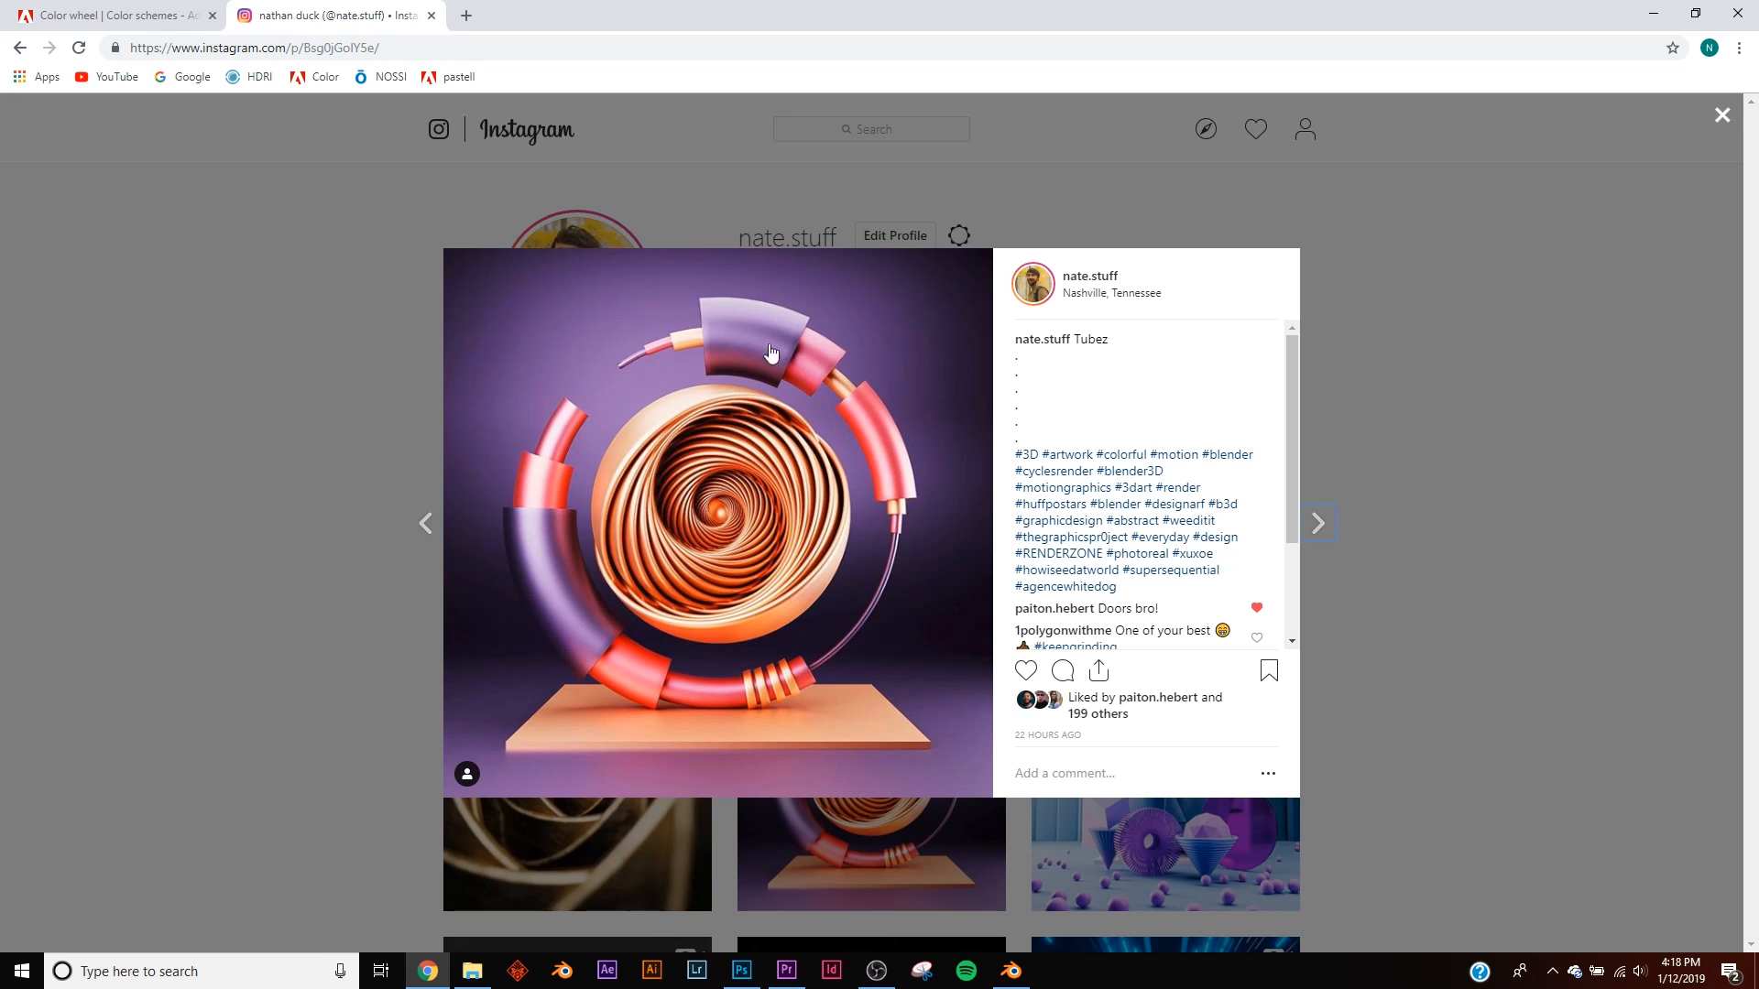
pyautogui.moveTo(550, 580)
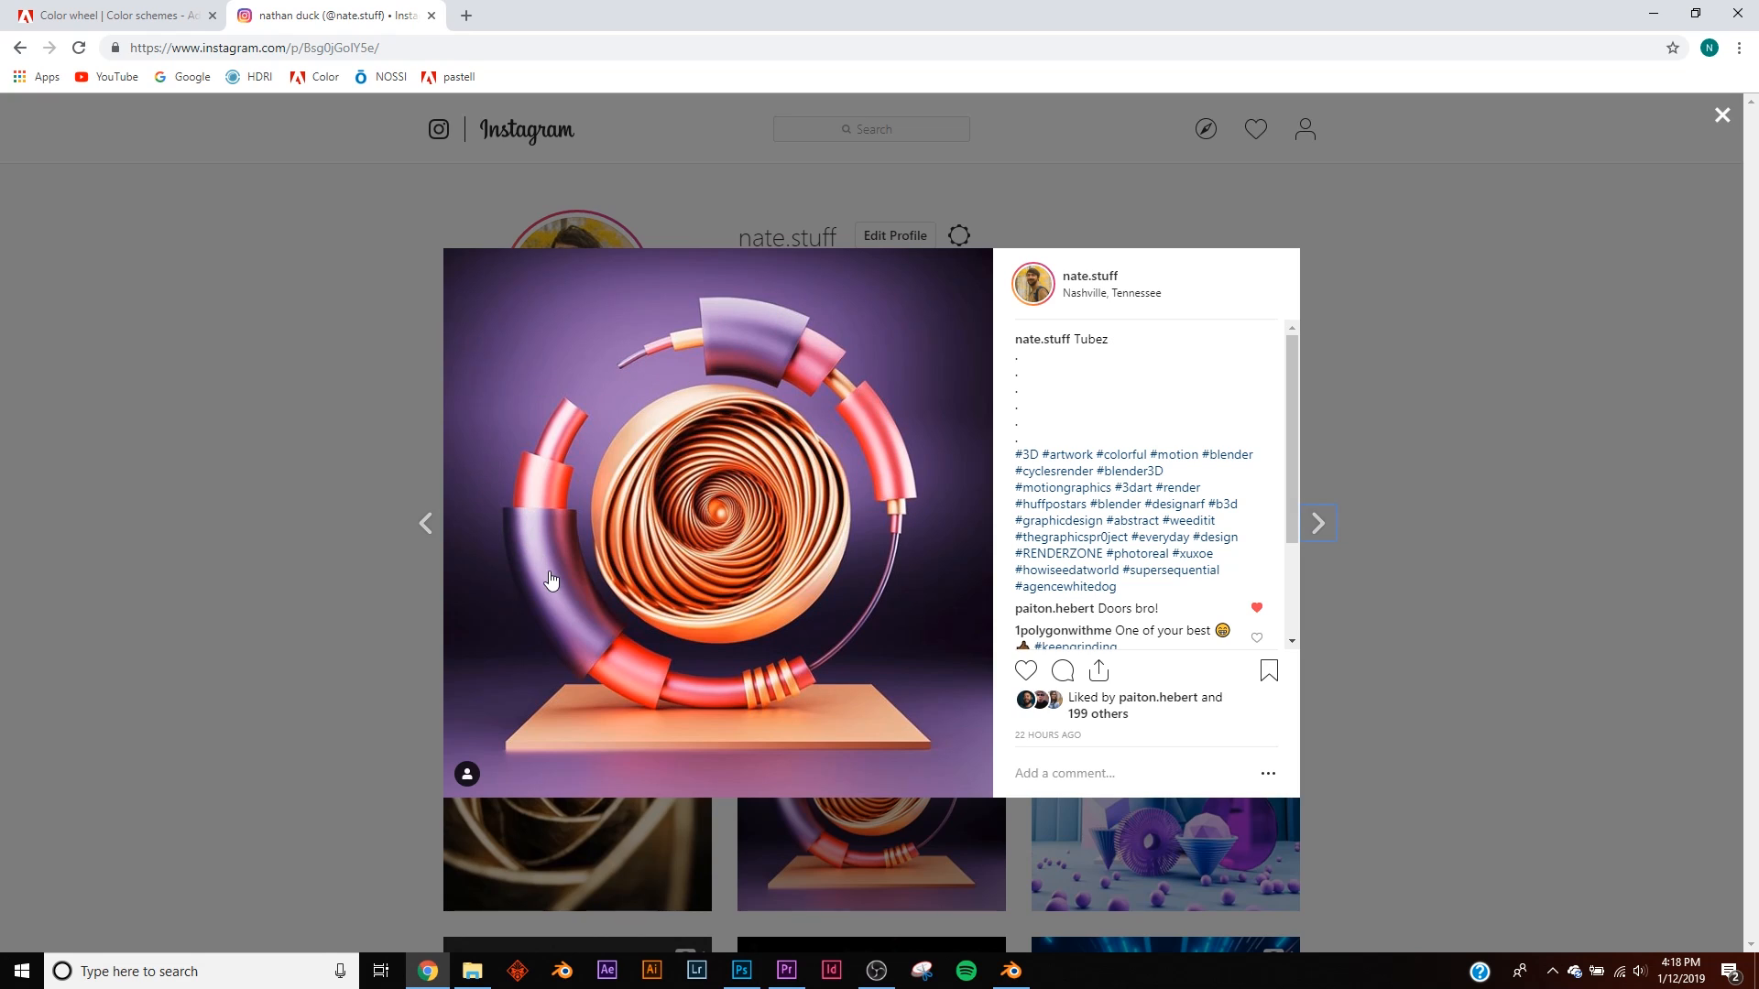
pyautogui.moveTo(570, 438)
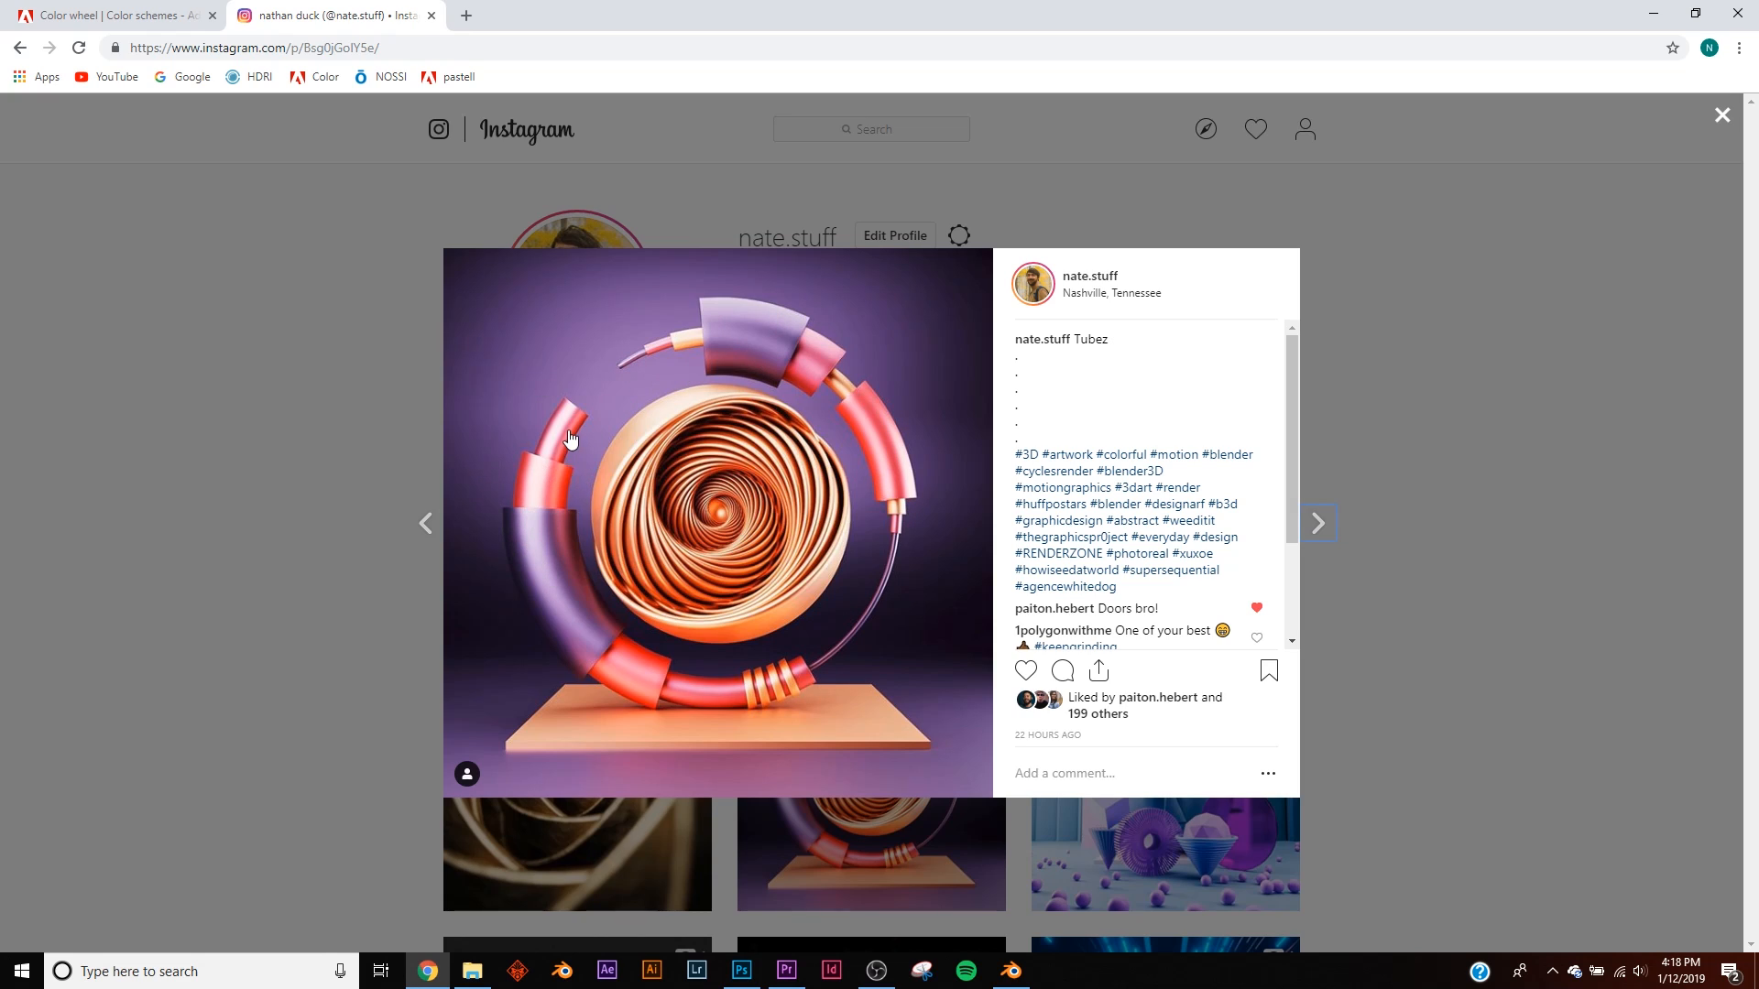
pyautogui.moveTo(692, 279)
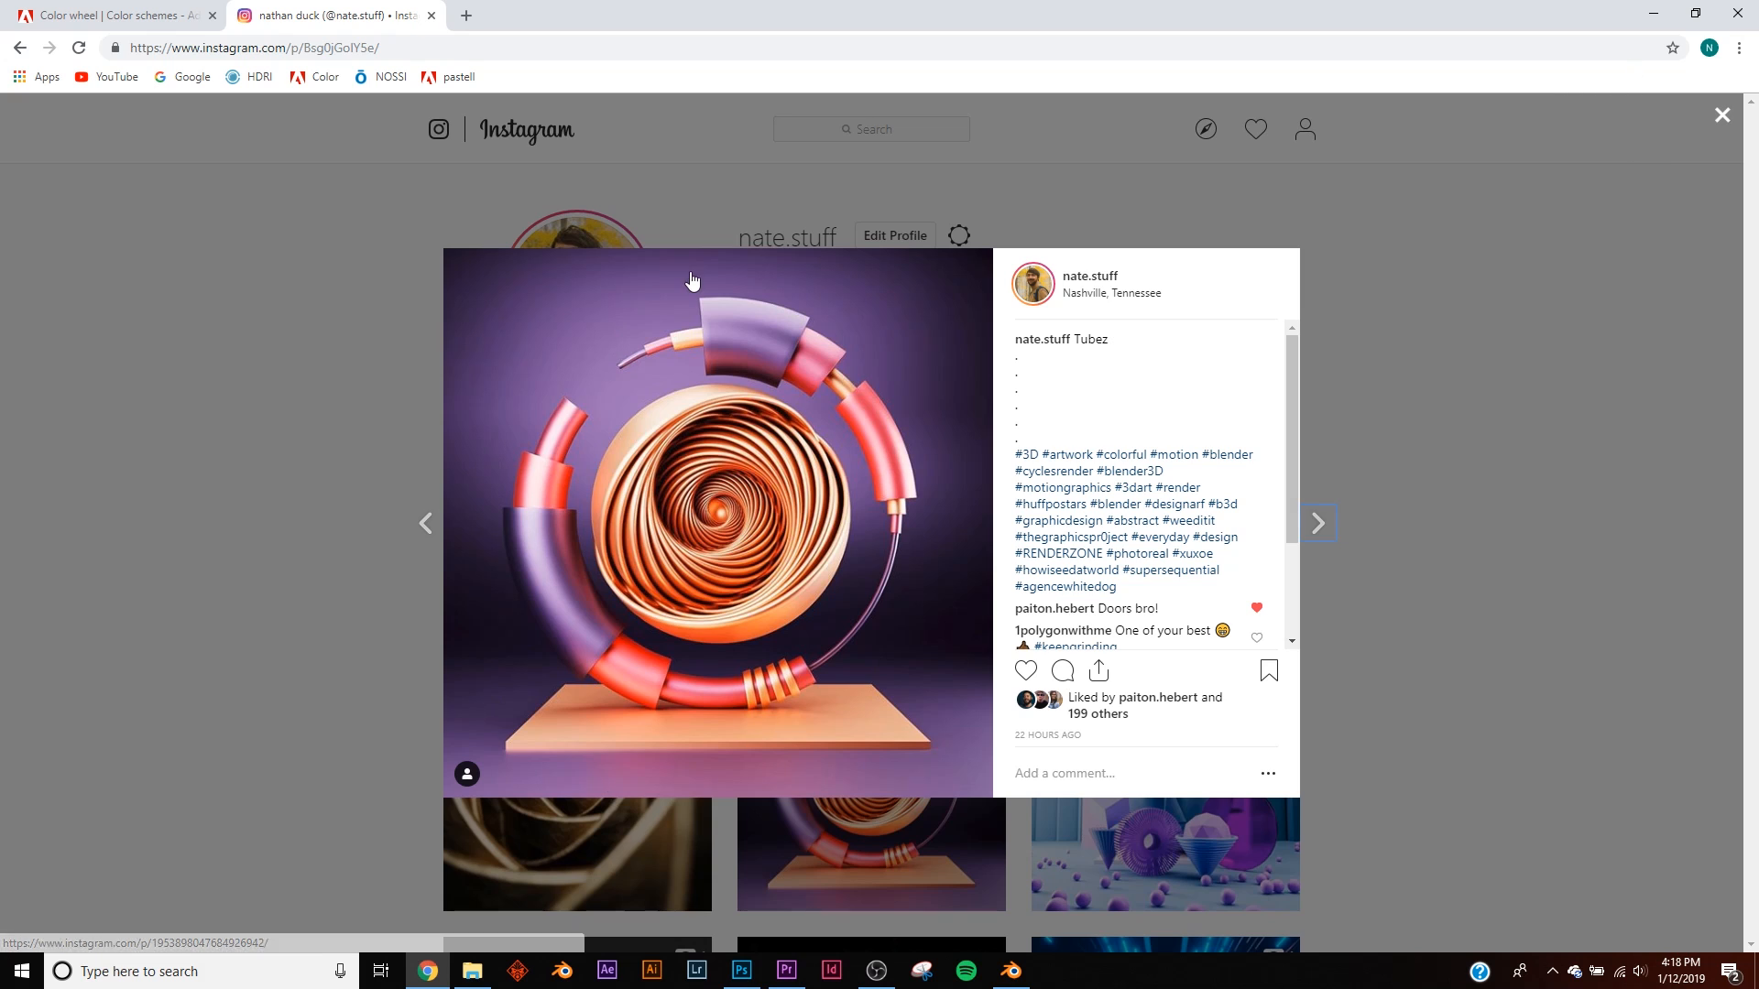
pyautogui.moveTo(879, 460)
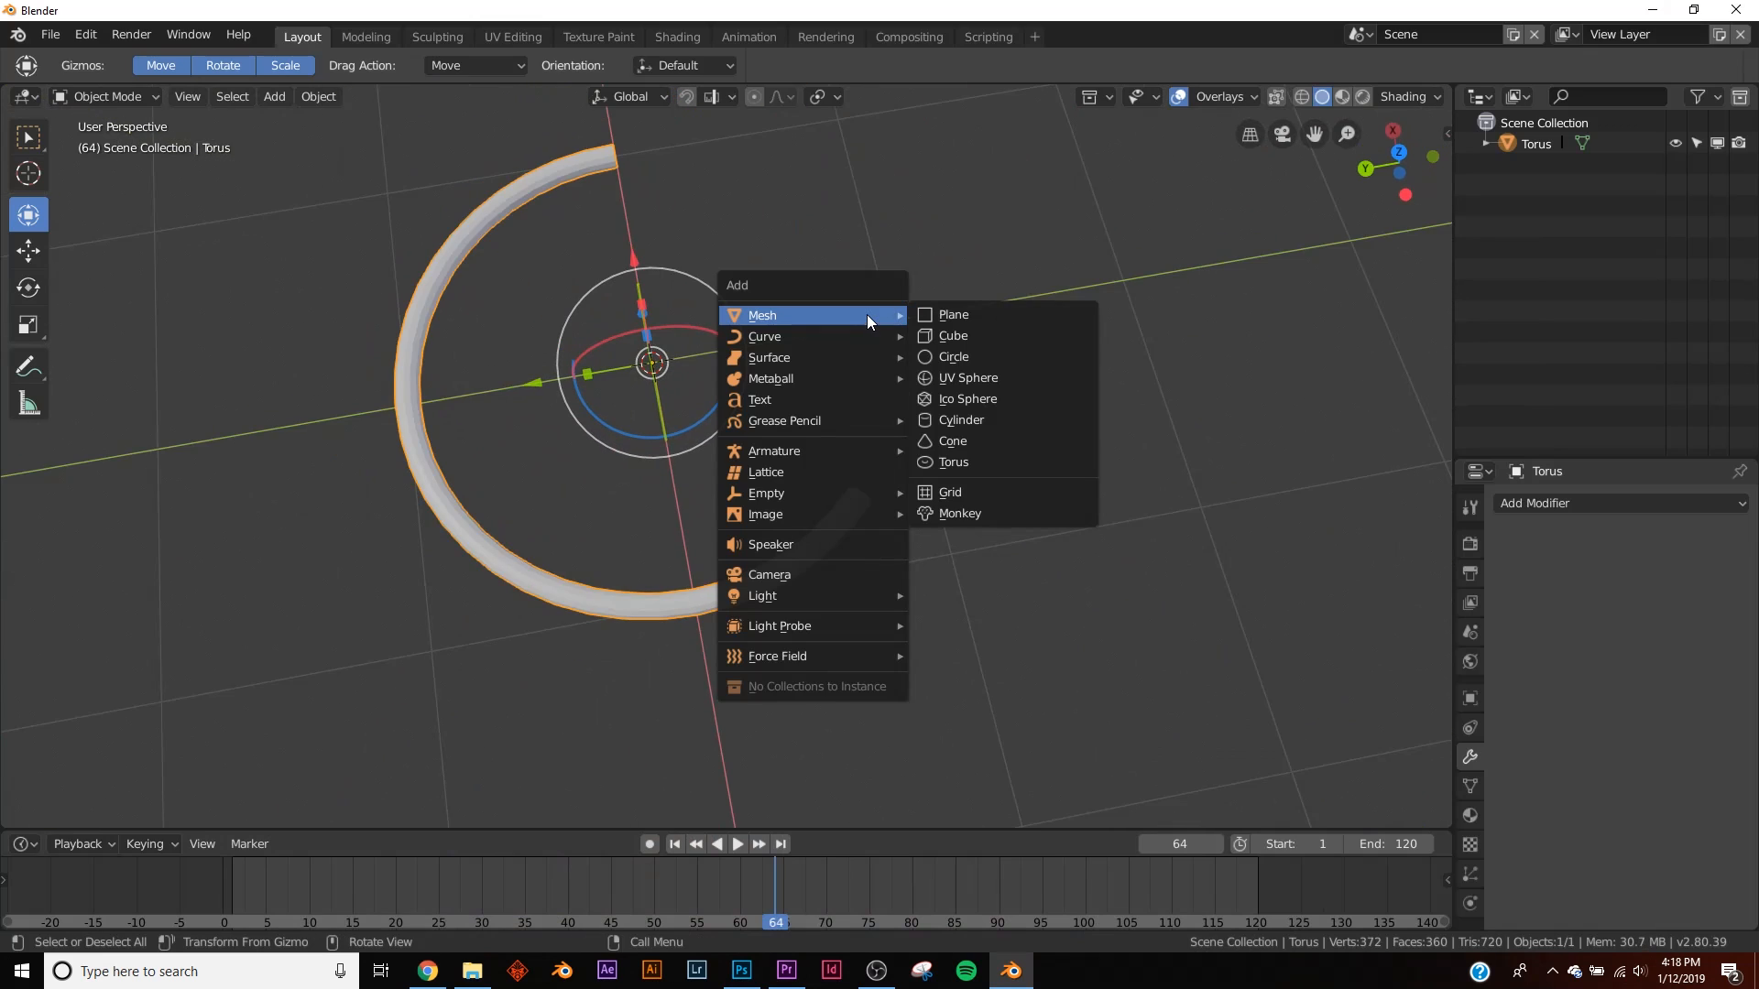
pyautogui.moveTo(974, 442)
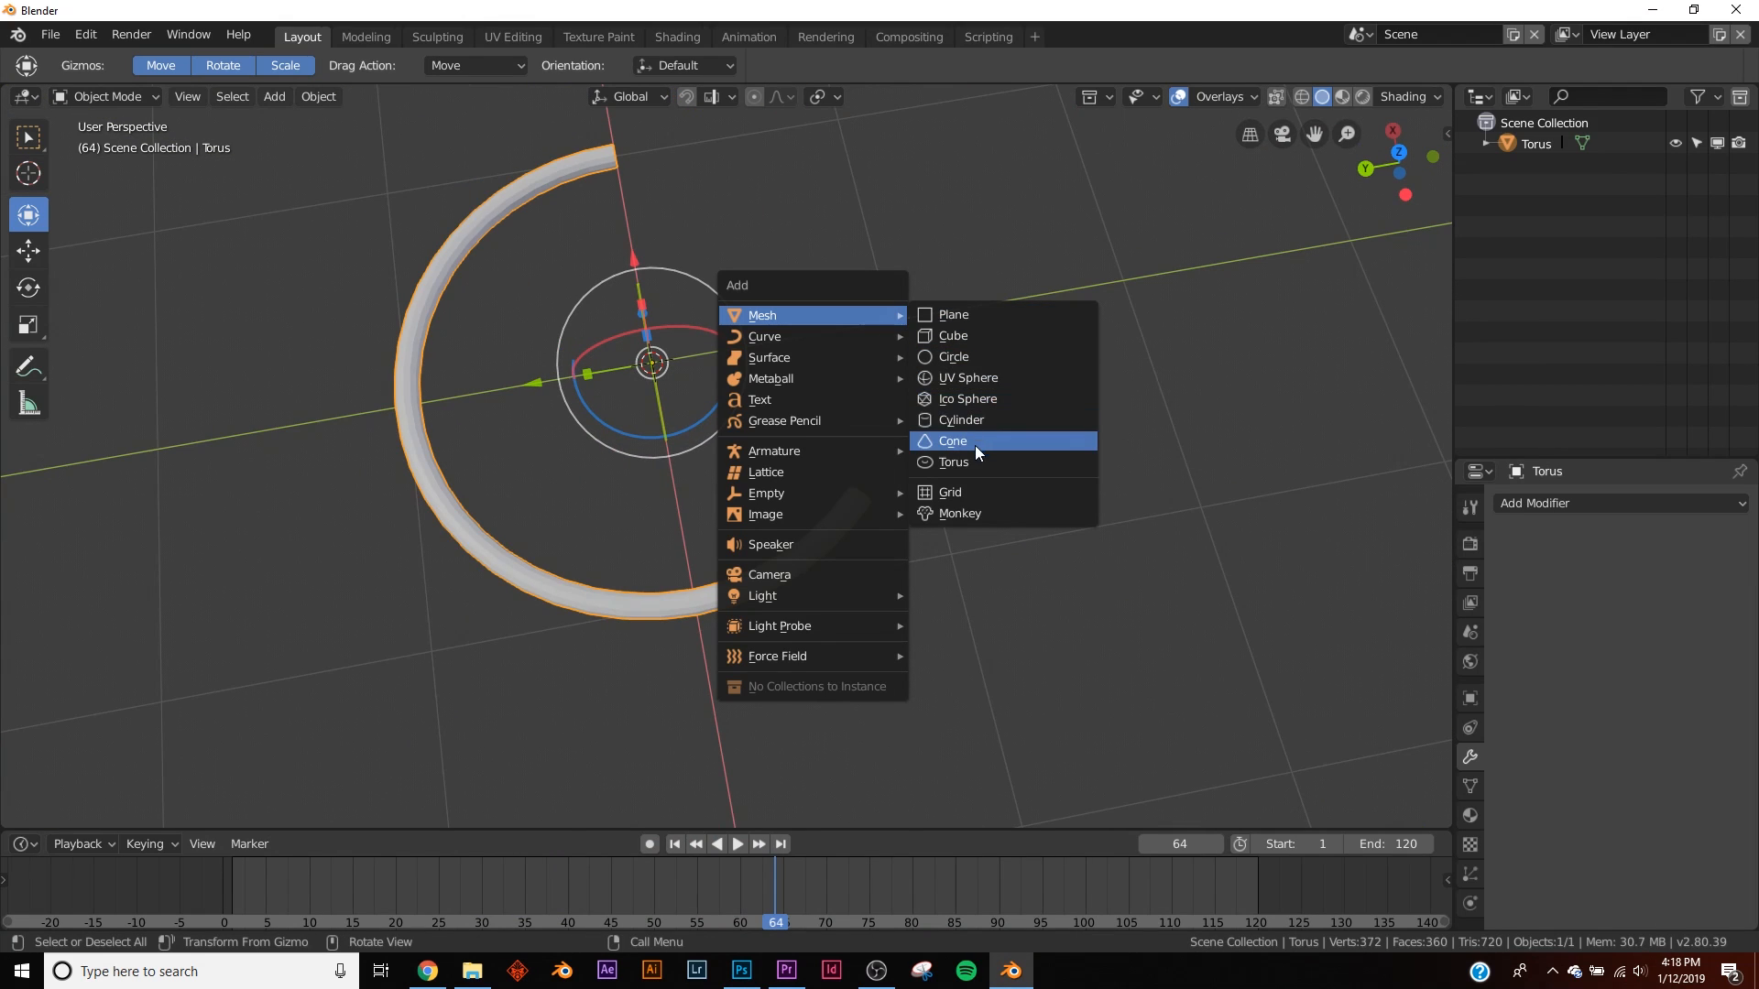
# - Add a second, thicker torus with Boolean and Bevel modifiers over the thin ring
pyautogui.click(952, 462)
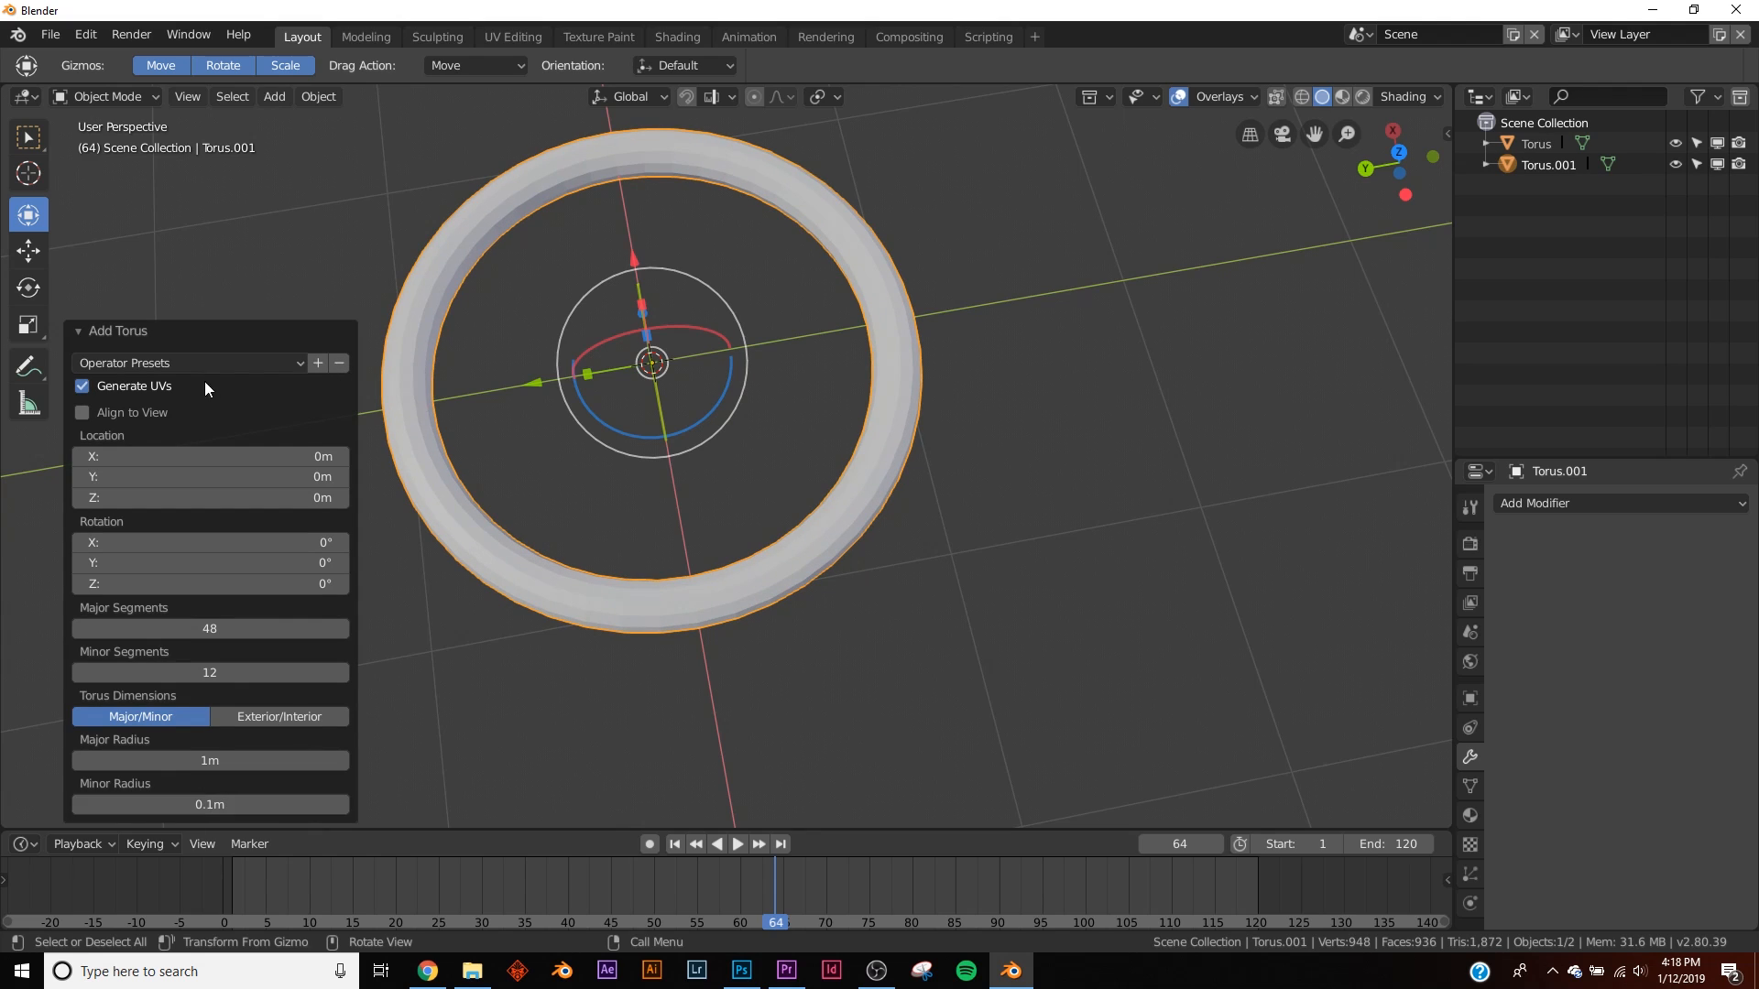
pyautogui.click(1618, 502)
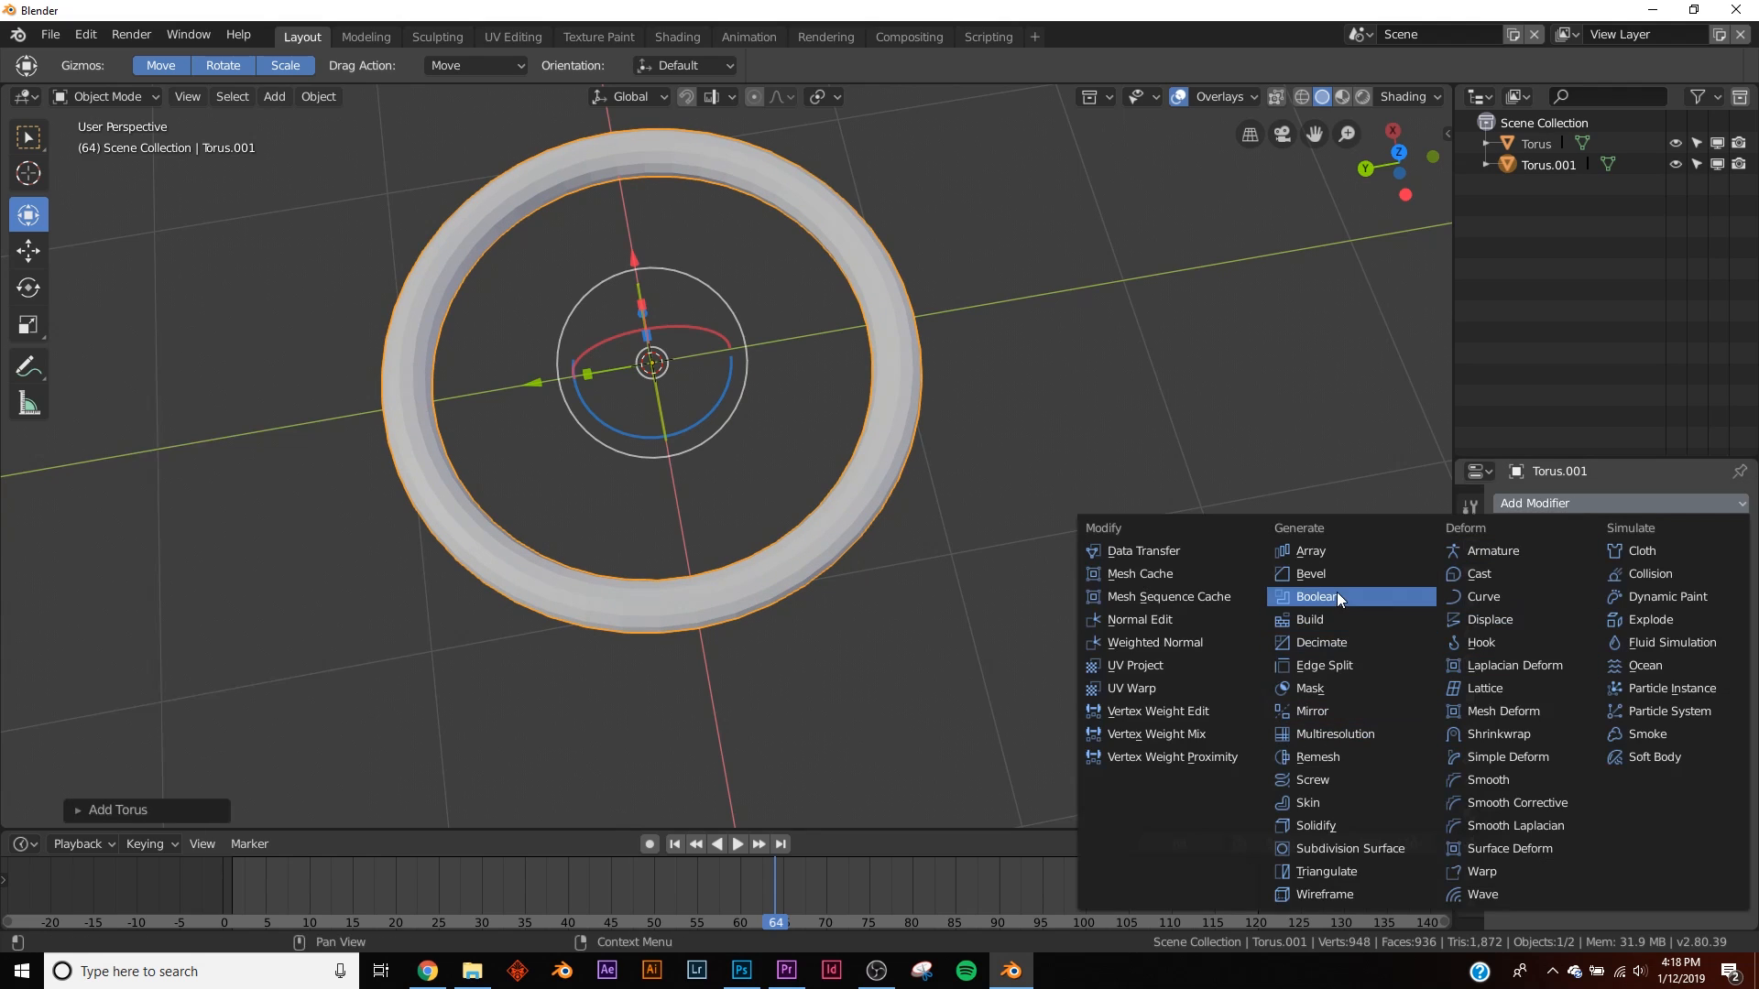
pyautogui.click(1315, 596)
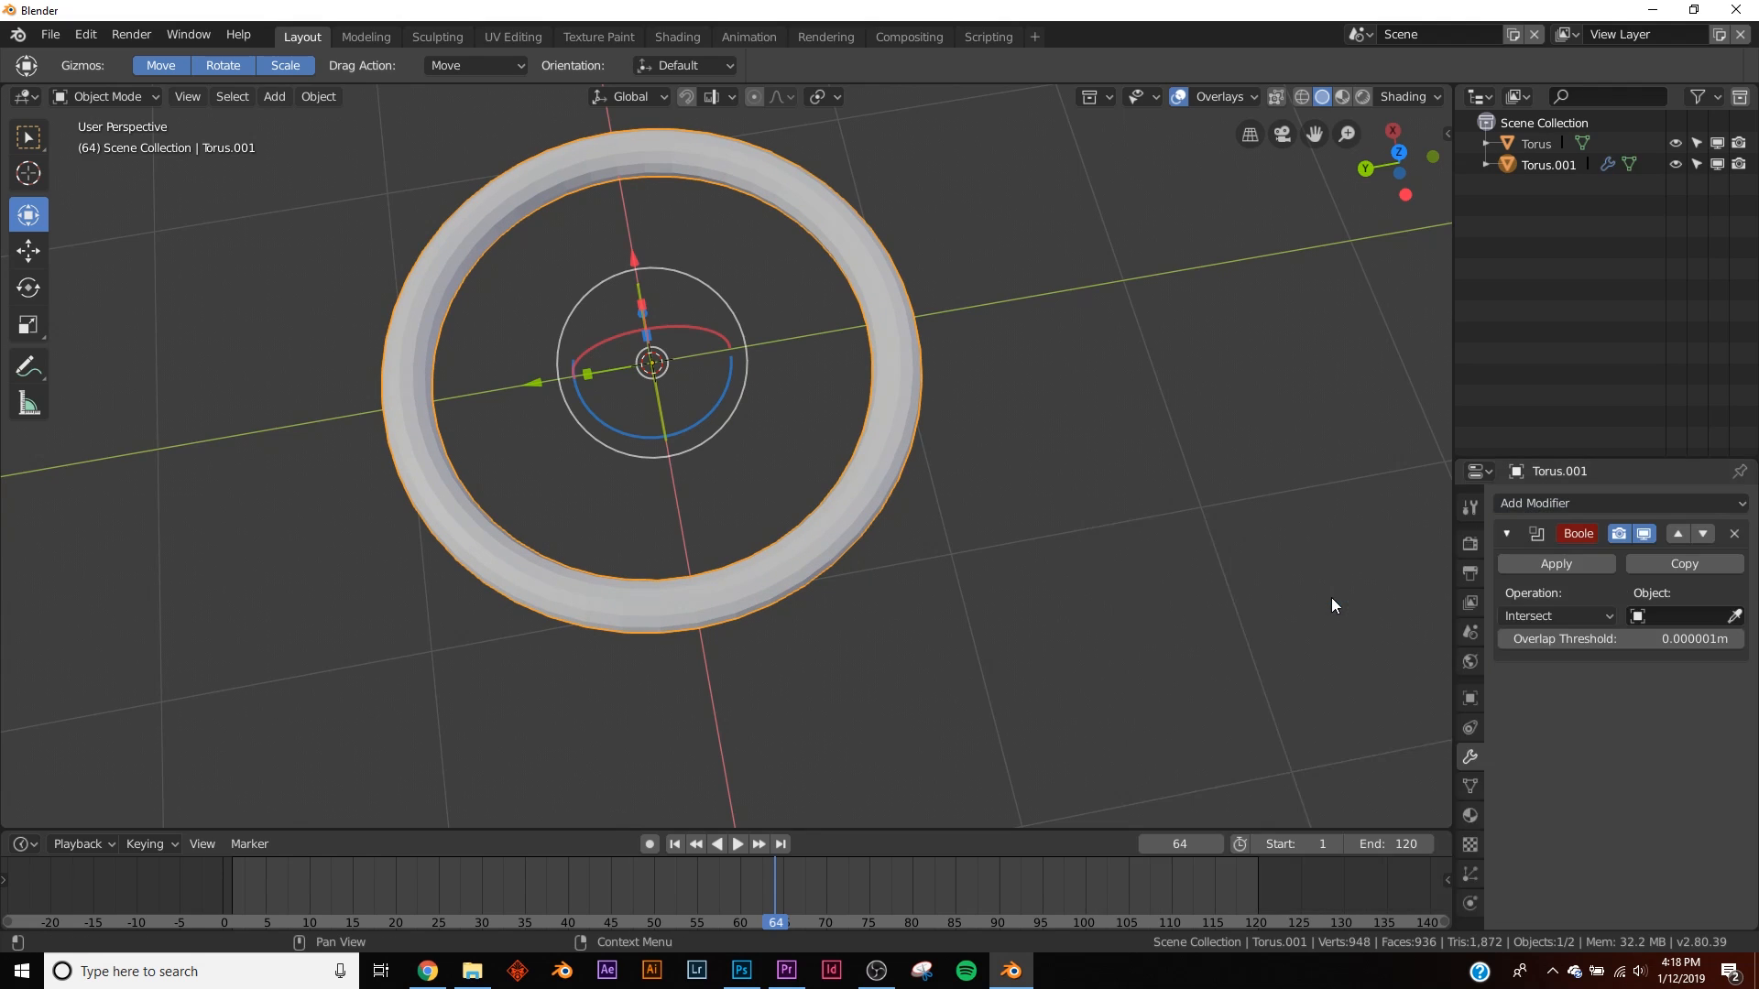
pyautogui.click(676, 842)
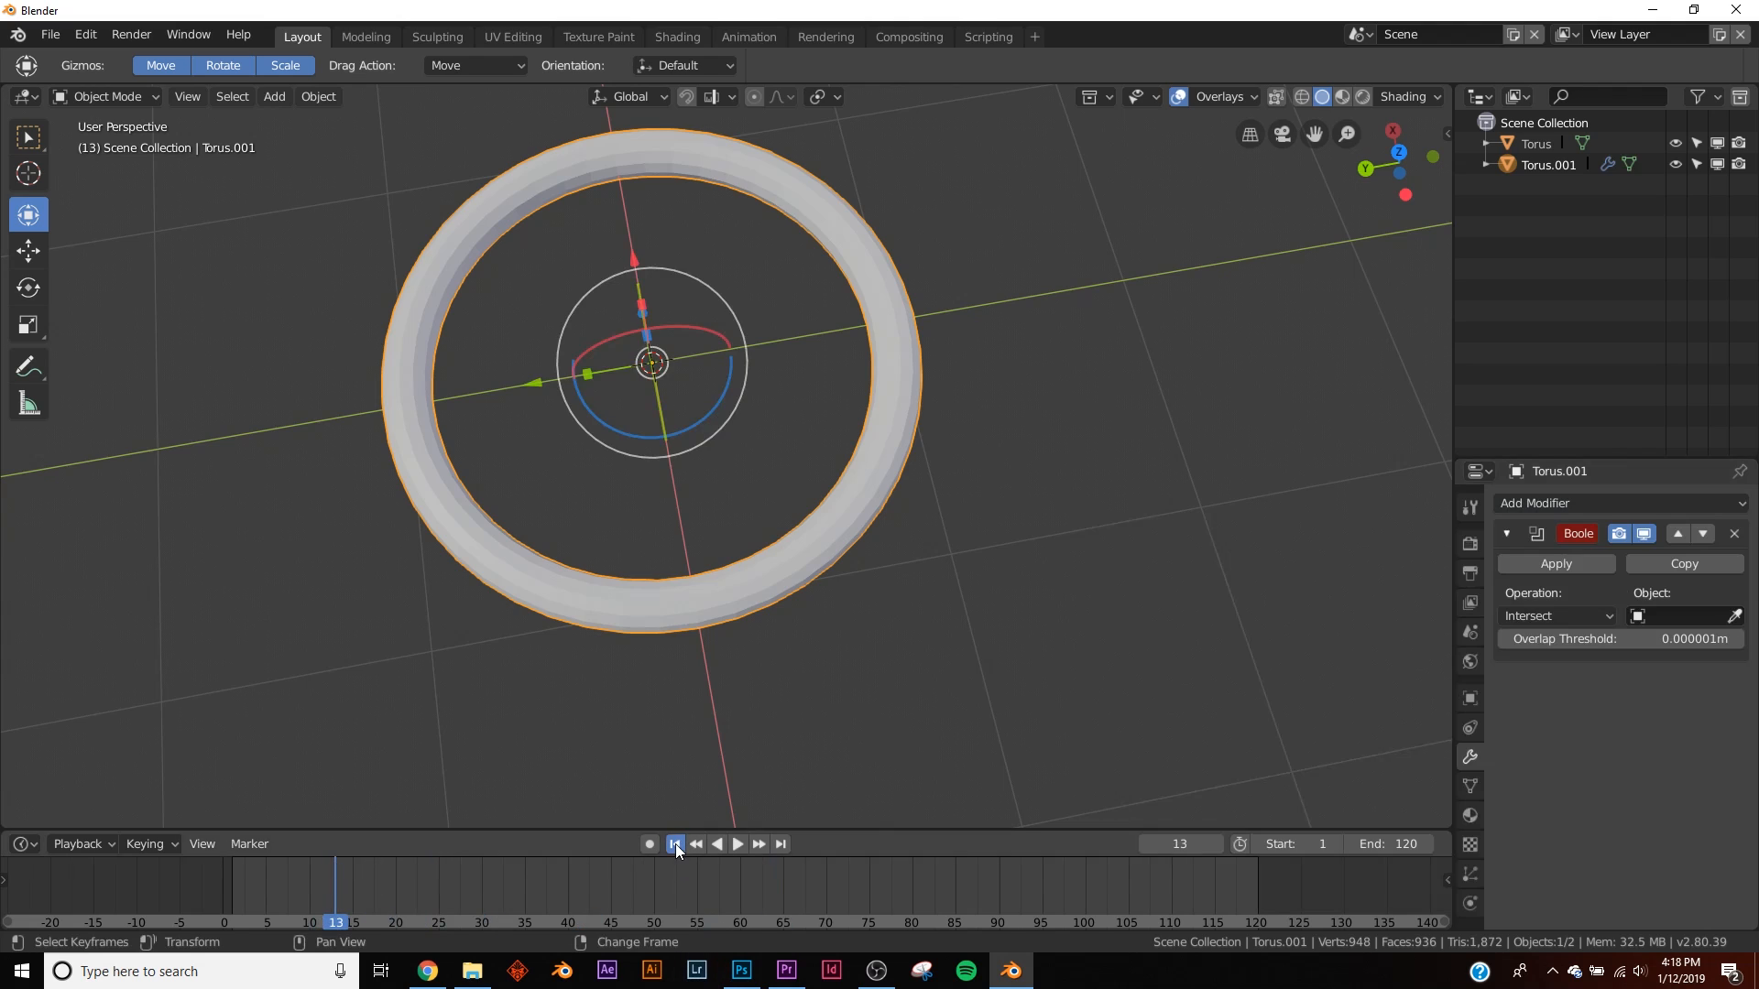
pyautogui.click(1615, 502)
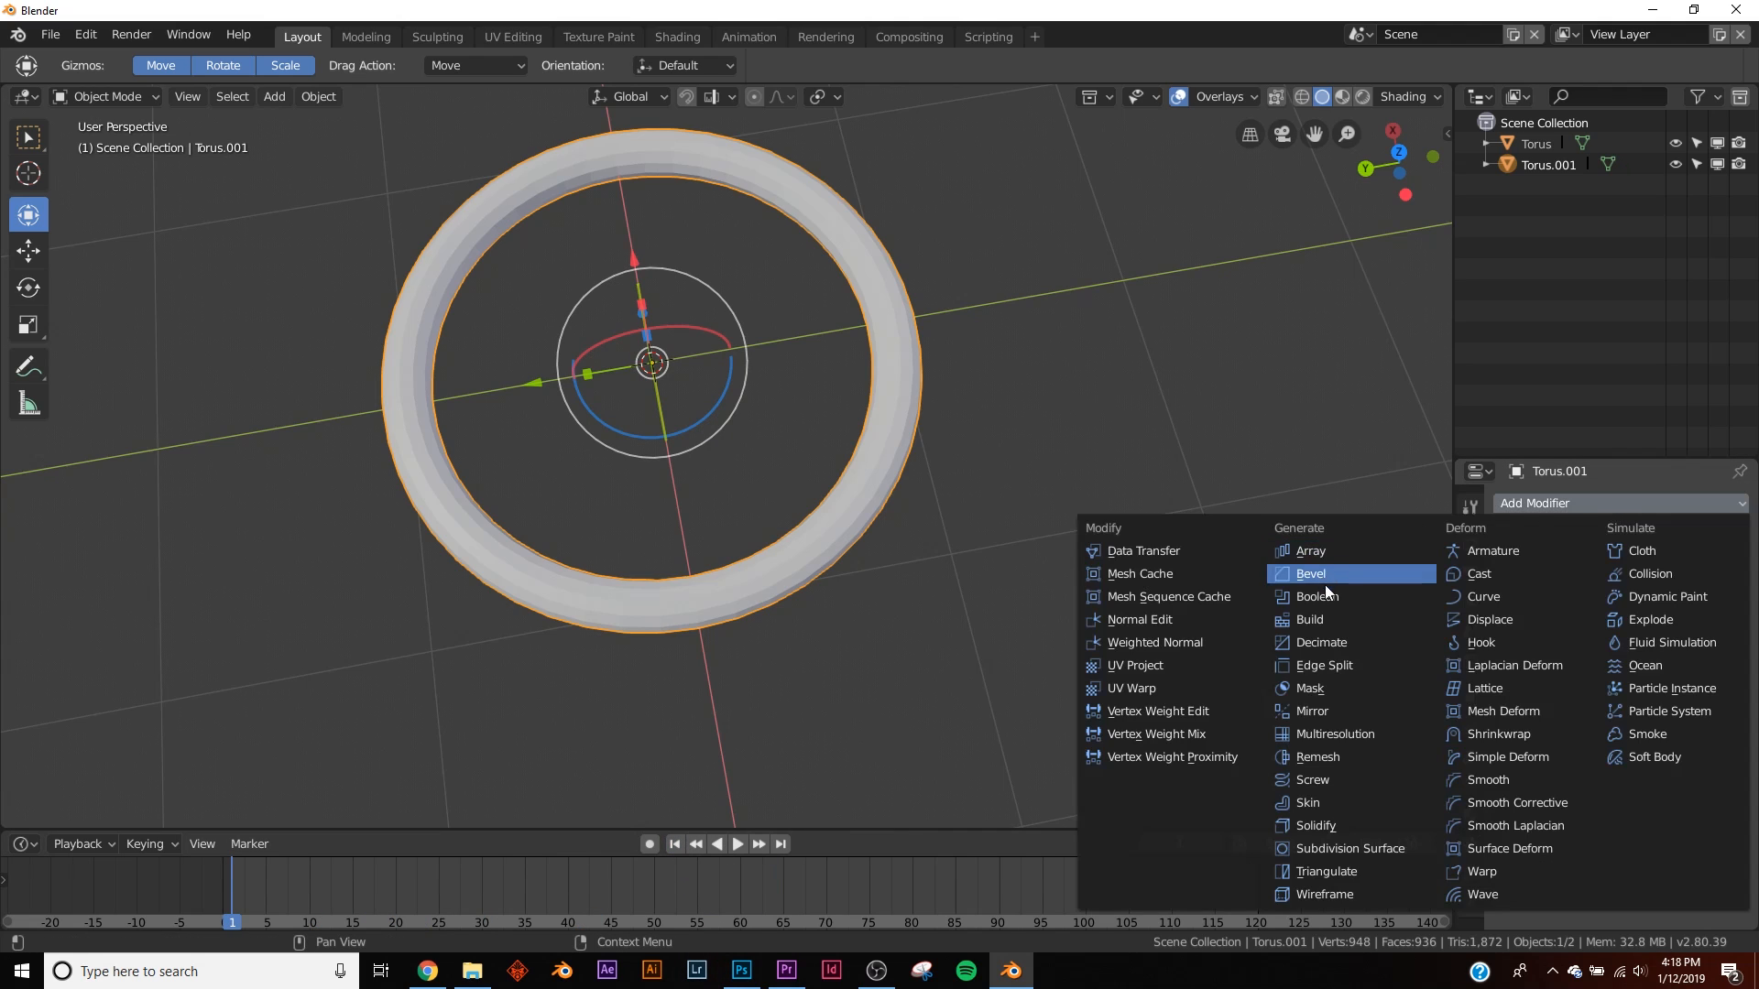
pyautogui.click(1306, 619)
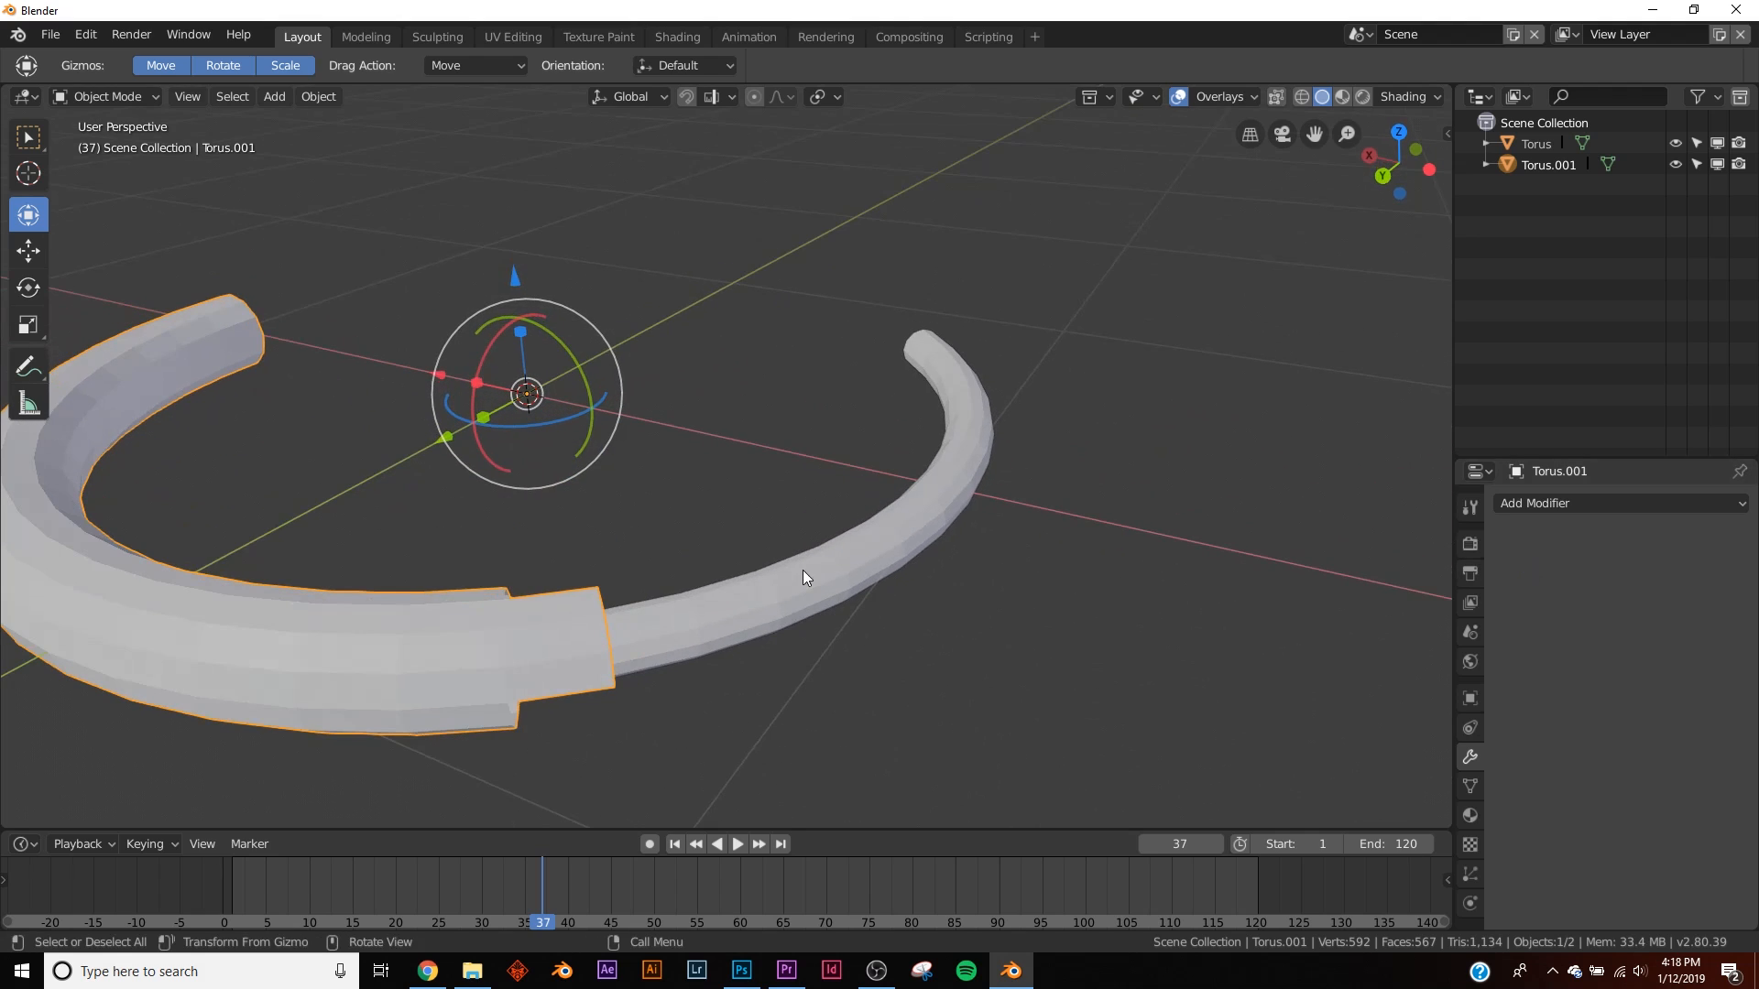
# - Delete faces so the thick torus becomes a short arc sleeve, checking the reference
pyautogui.press('Tab')
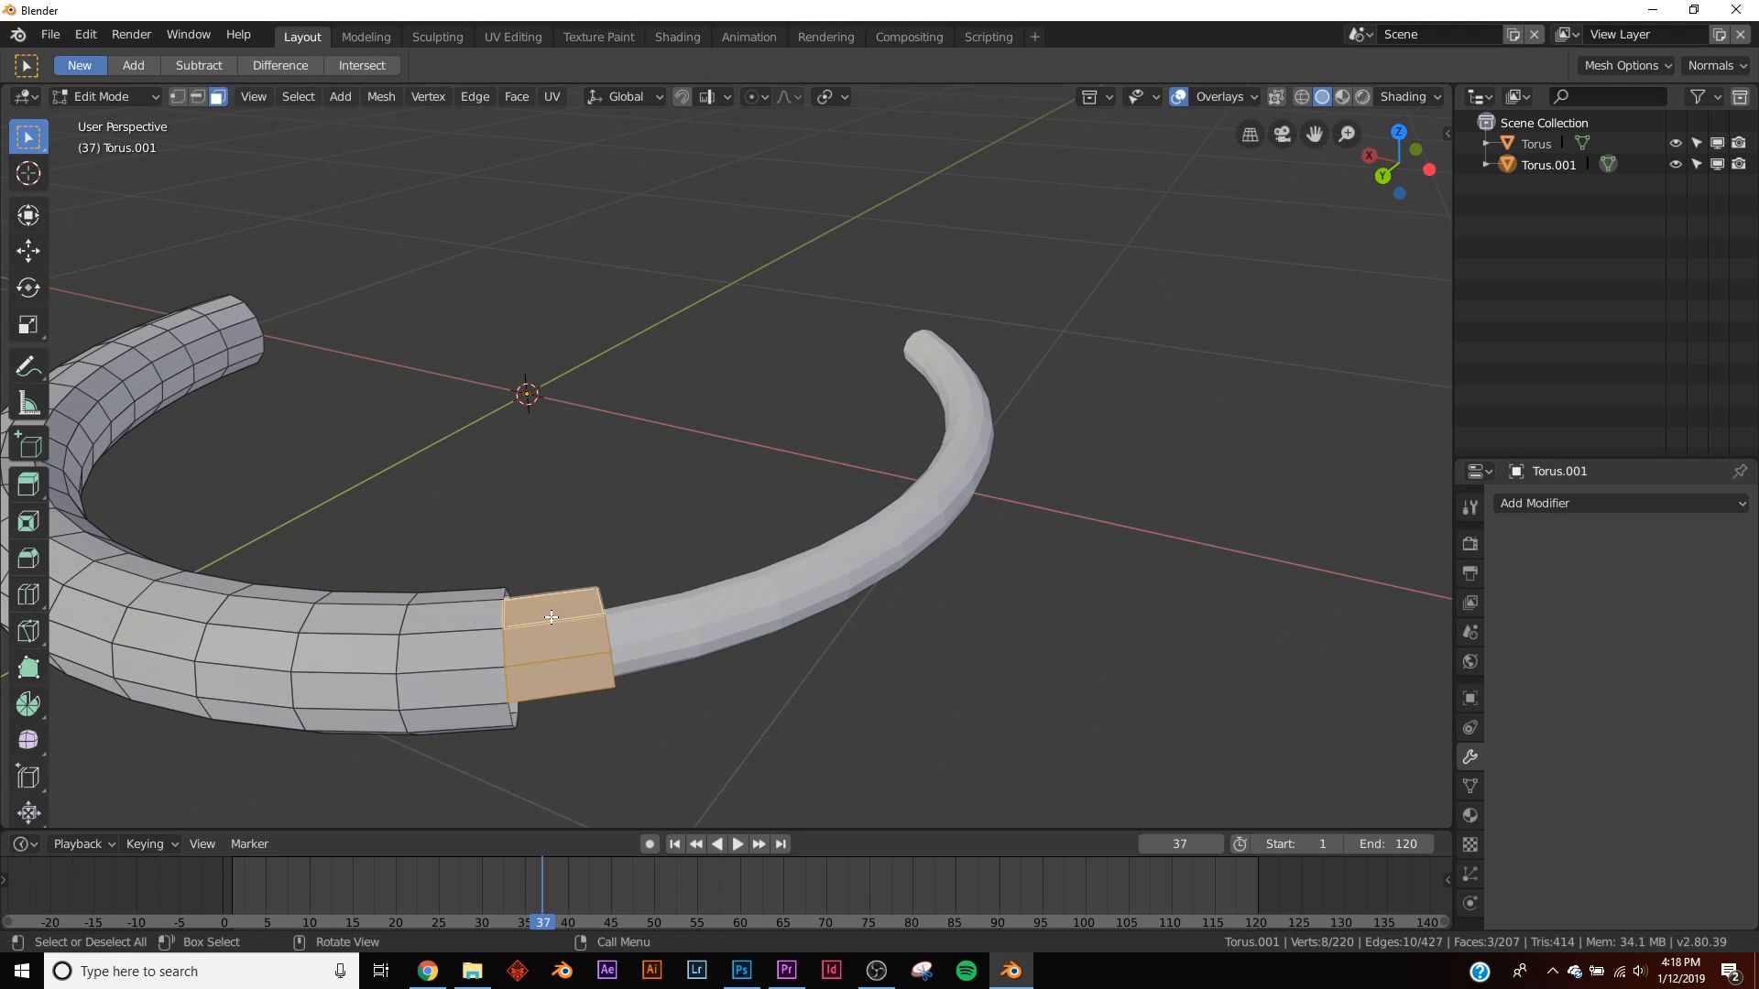
pyautogui.press('x')
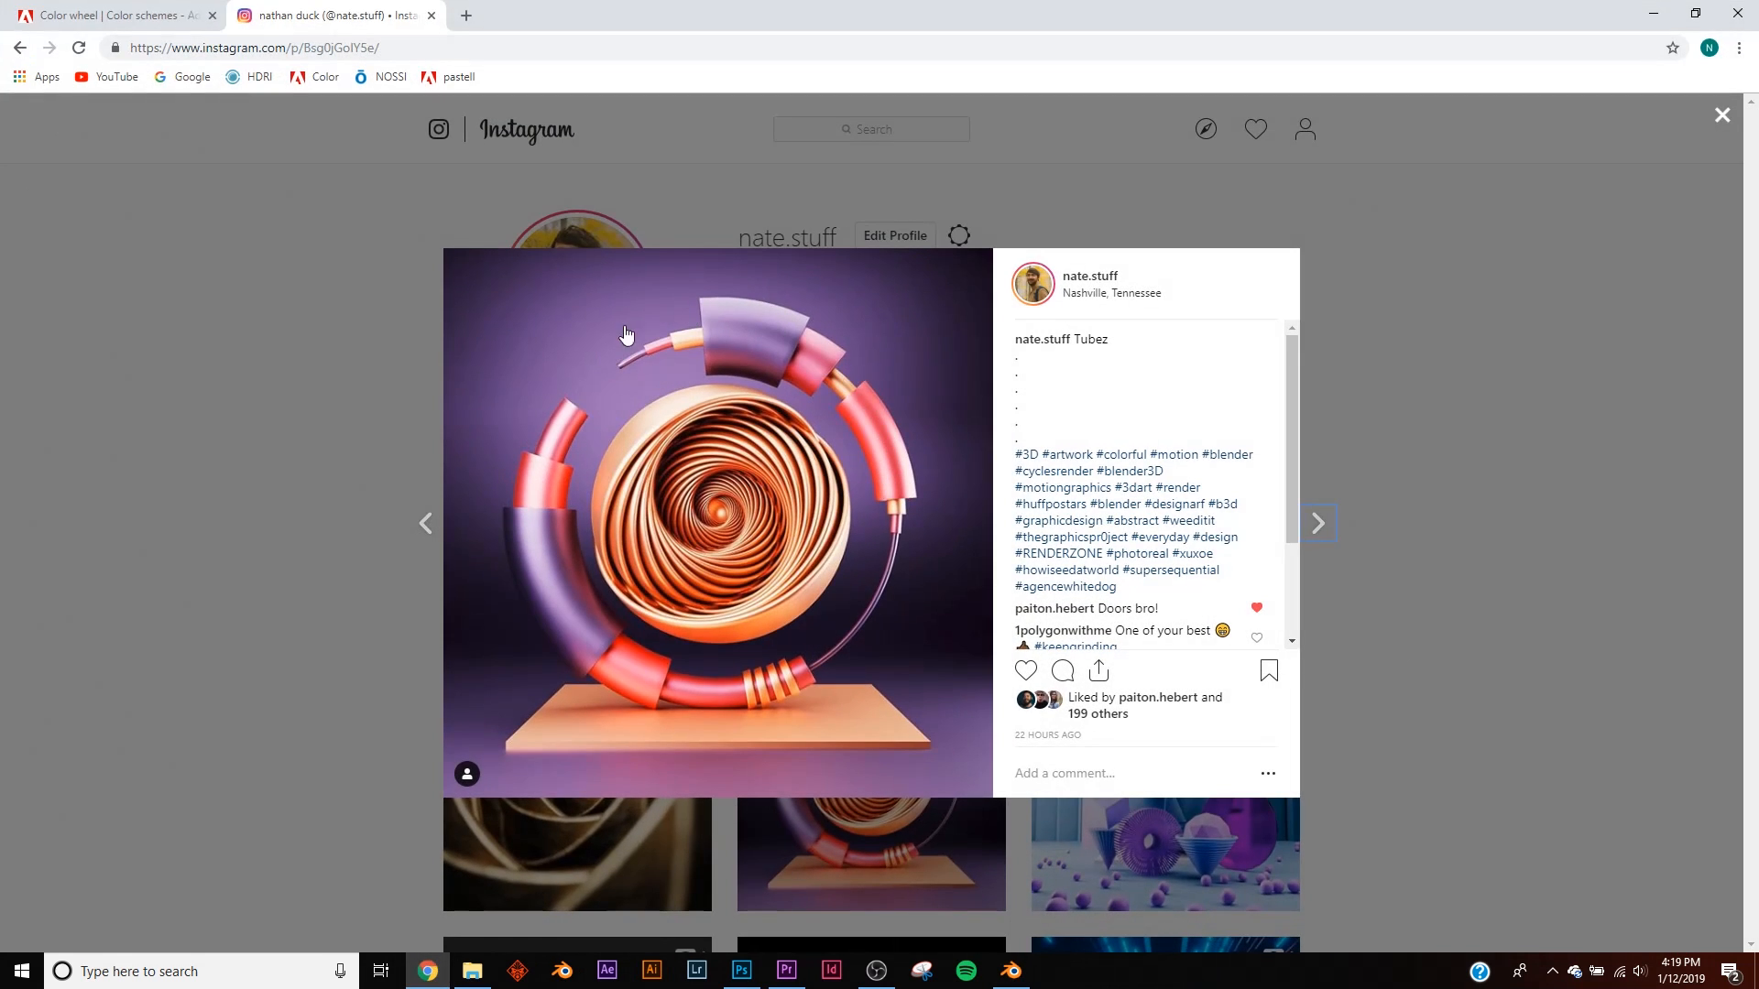
pyautogui.moveTo(856, 279)
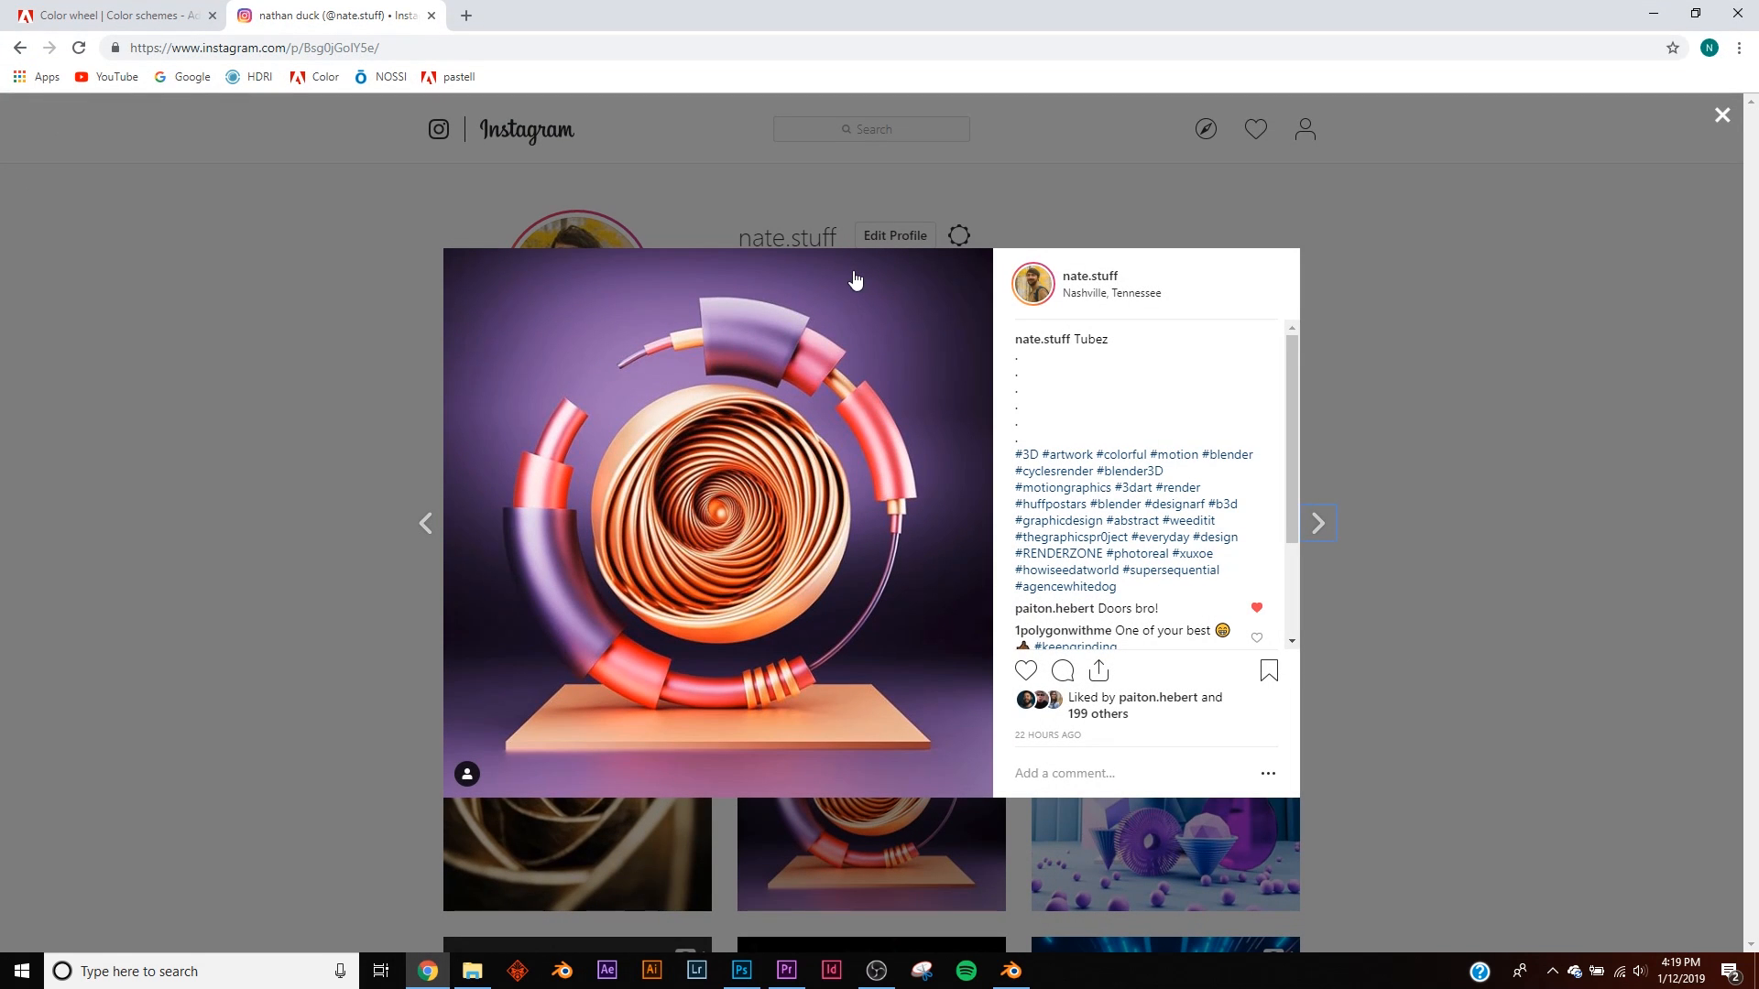
pyautogui.click(1007, 971)
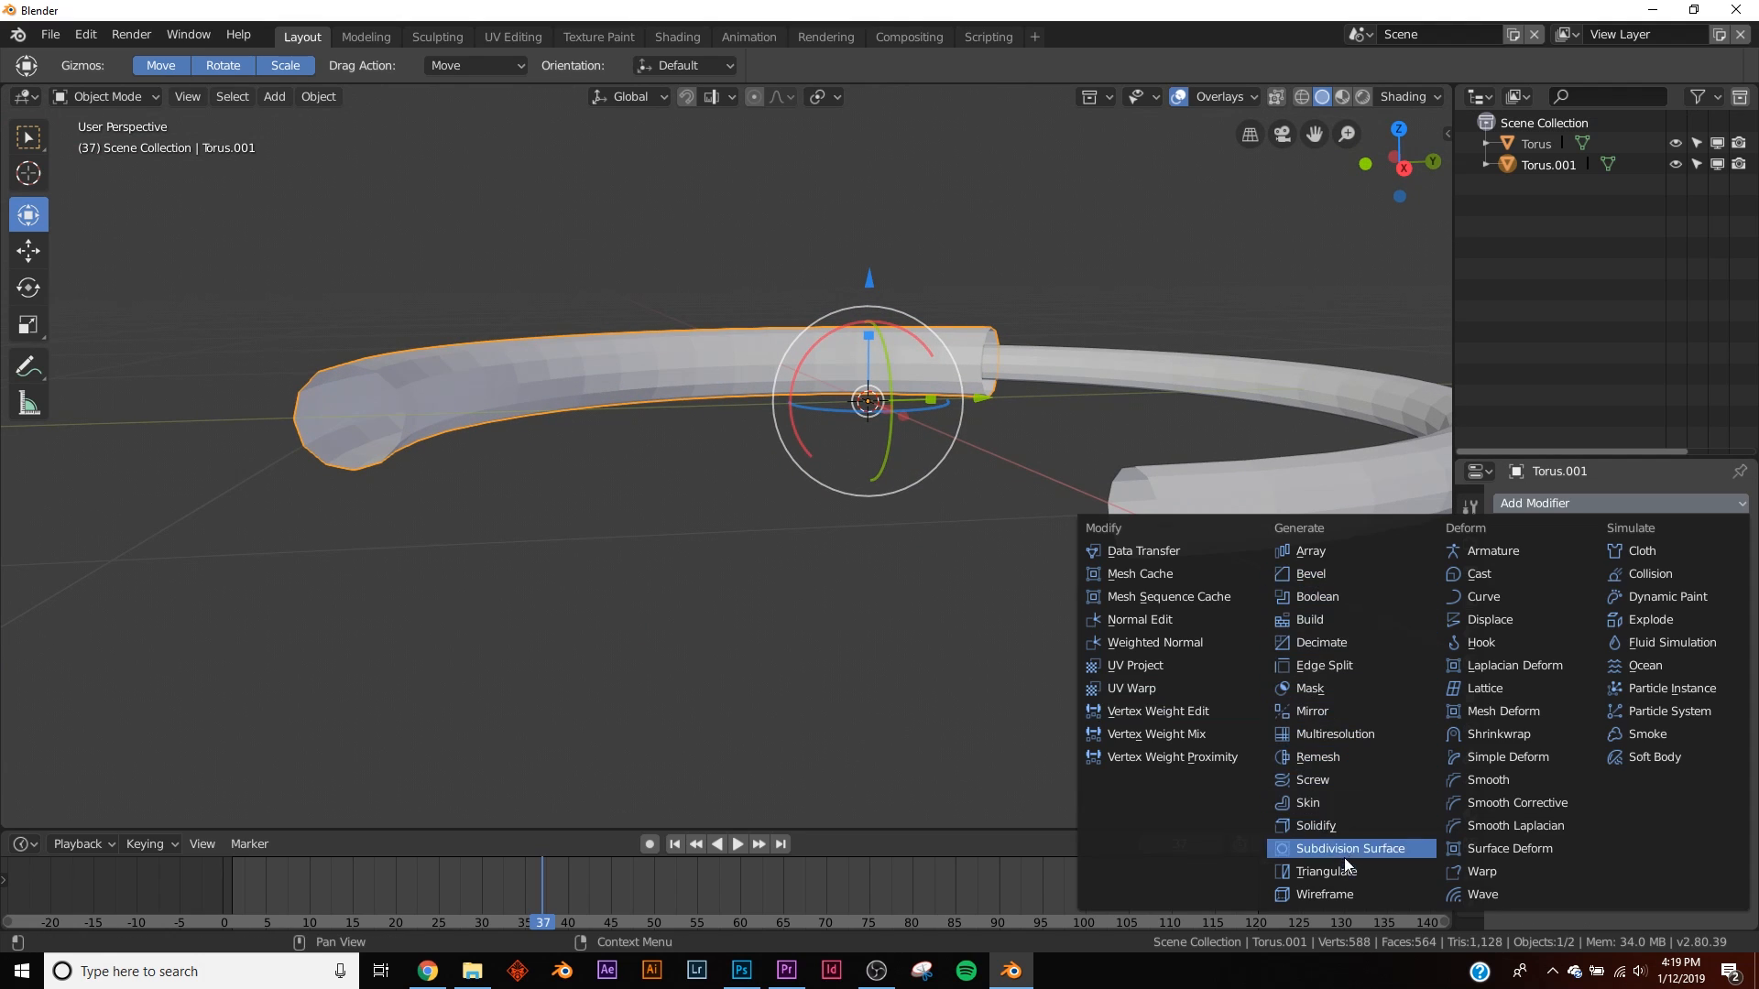
# - Give the sleeve a Solidify wall thickness and subdivide its outer faces
pyautogui.click(1314, 824)
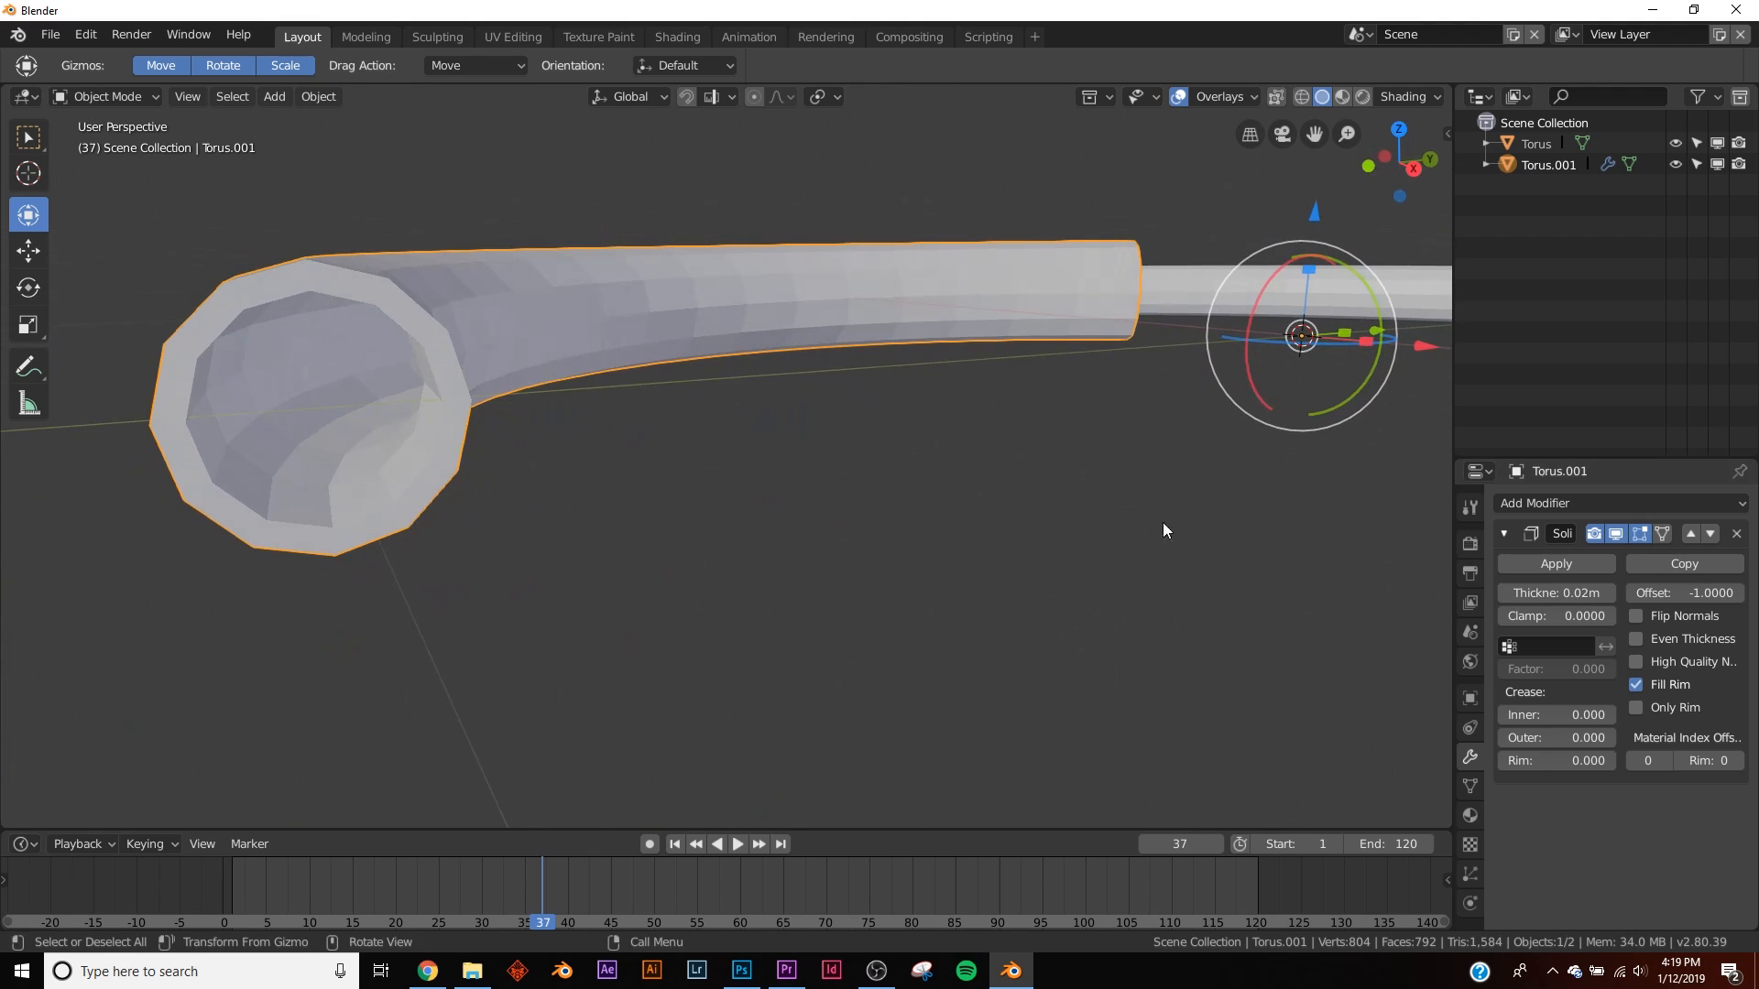
pyautogui.moveTo(951, 458)
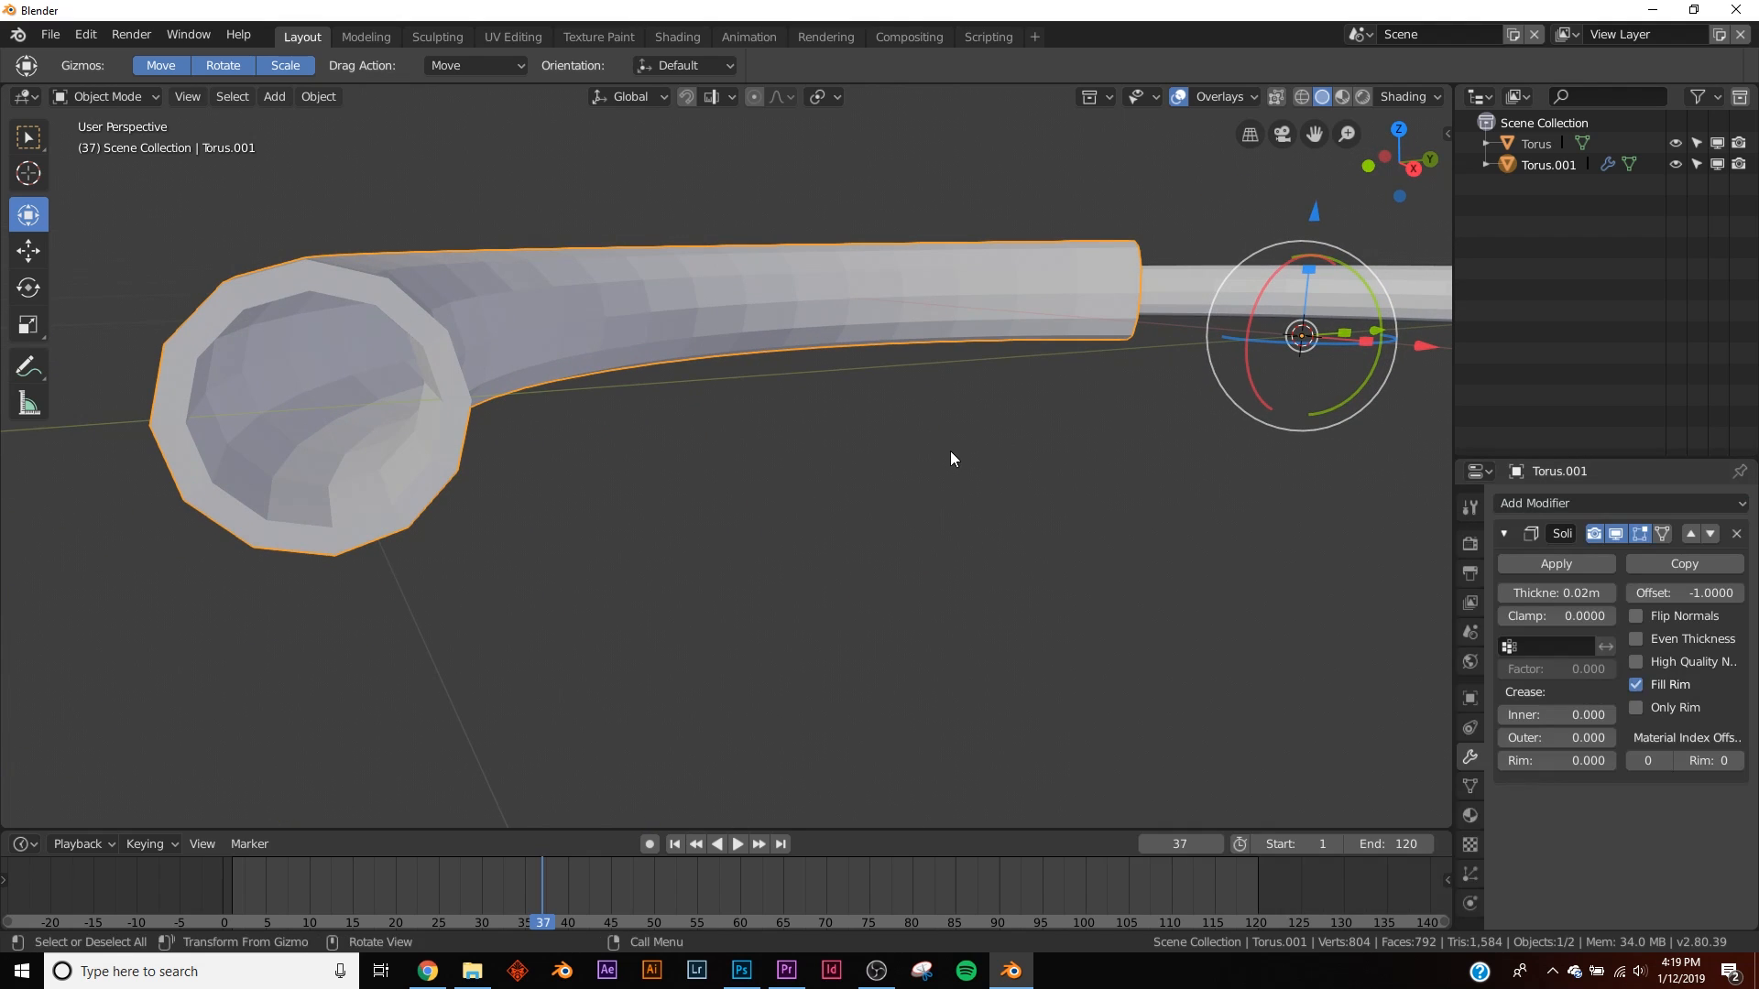
pyautogui.press('Tab')
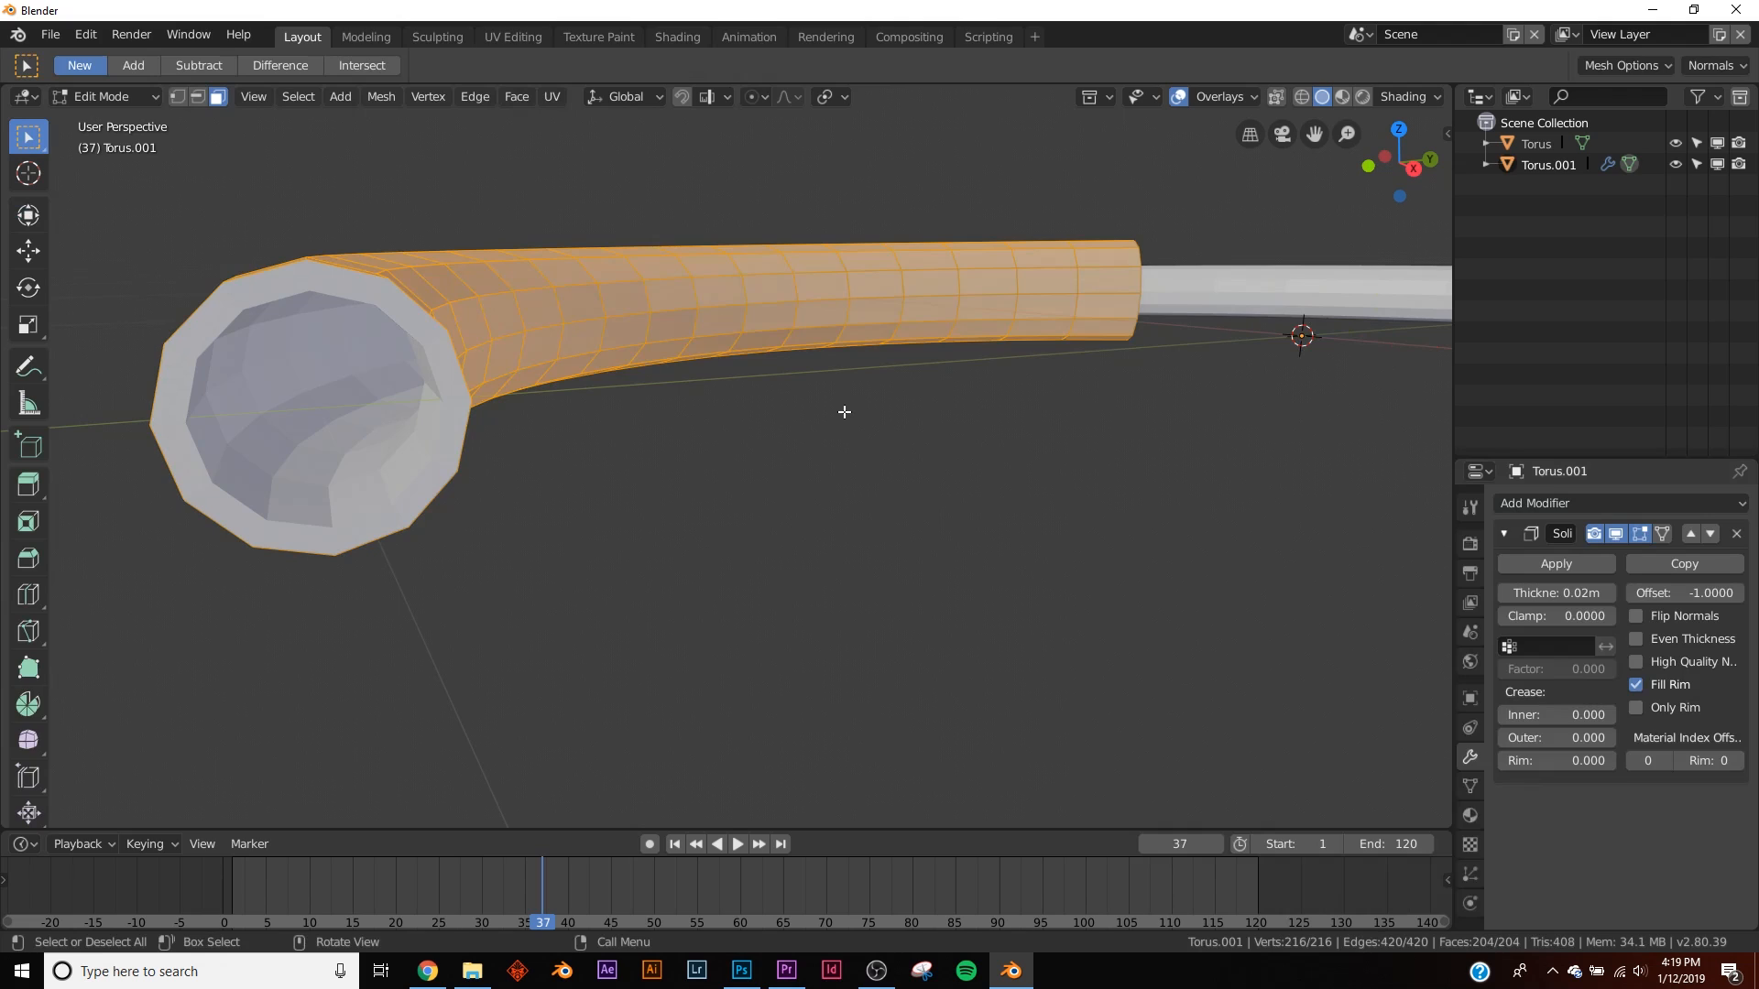
pyautogui.rightClick(842, 412)
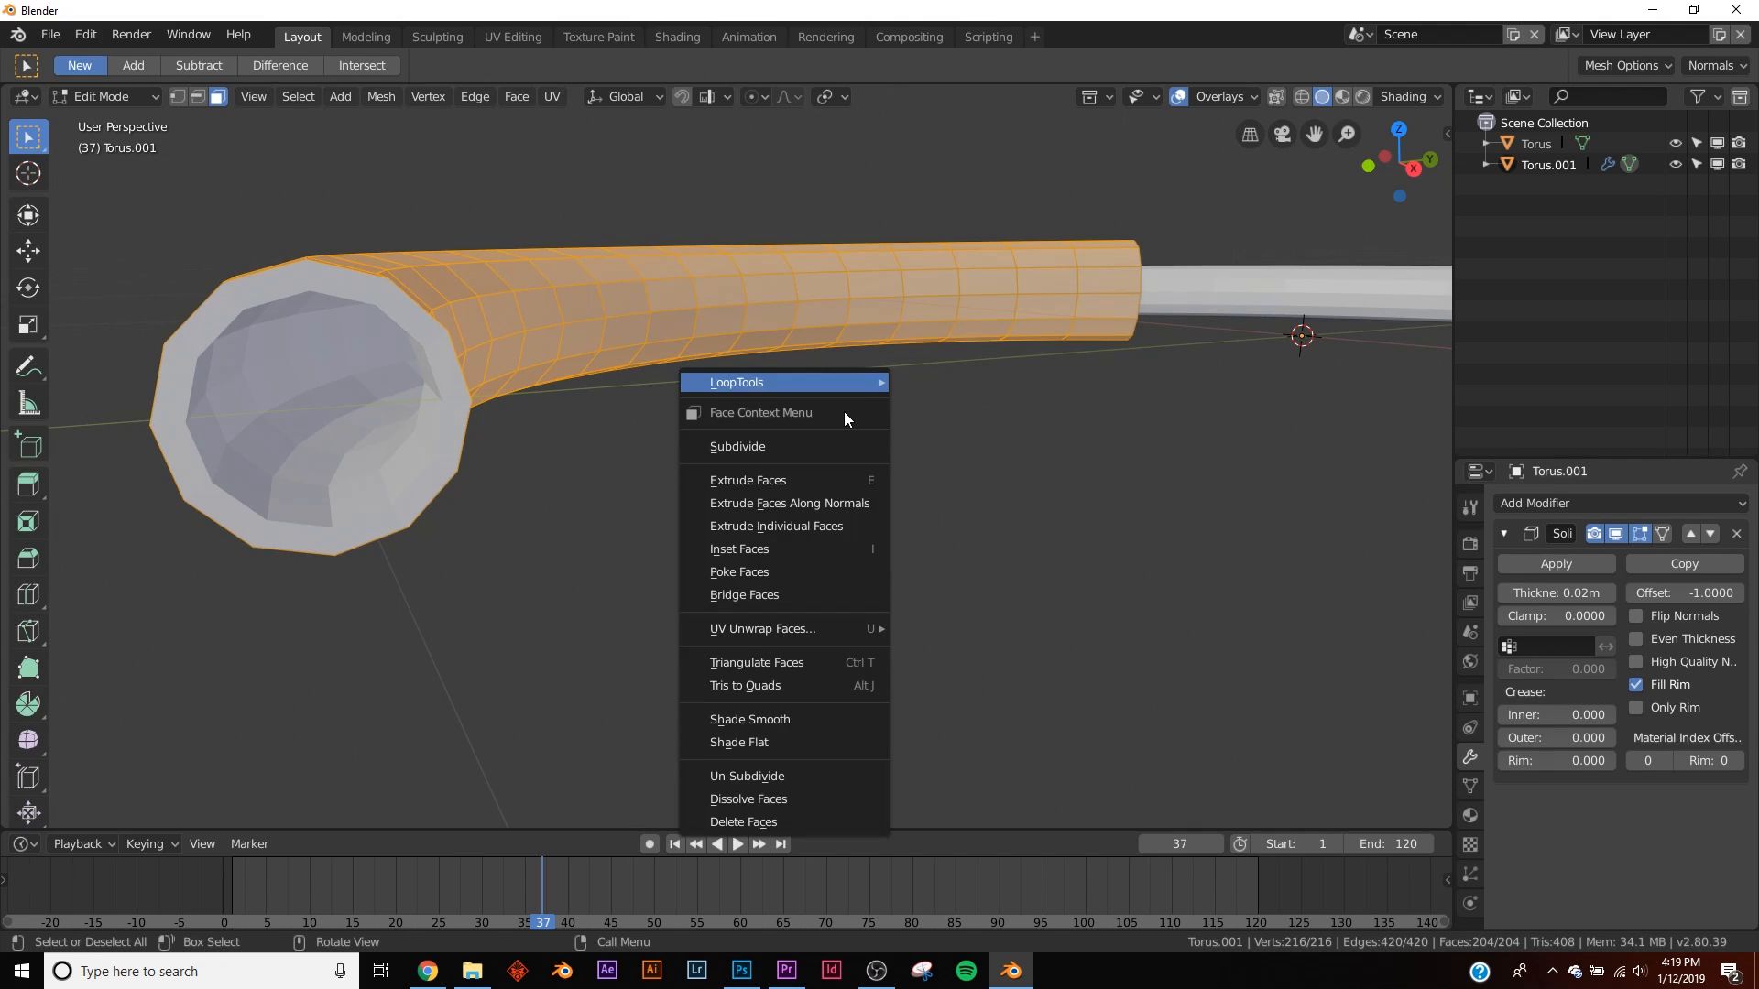
pyautogui.click(736, 446)
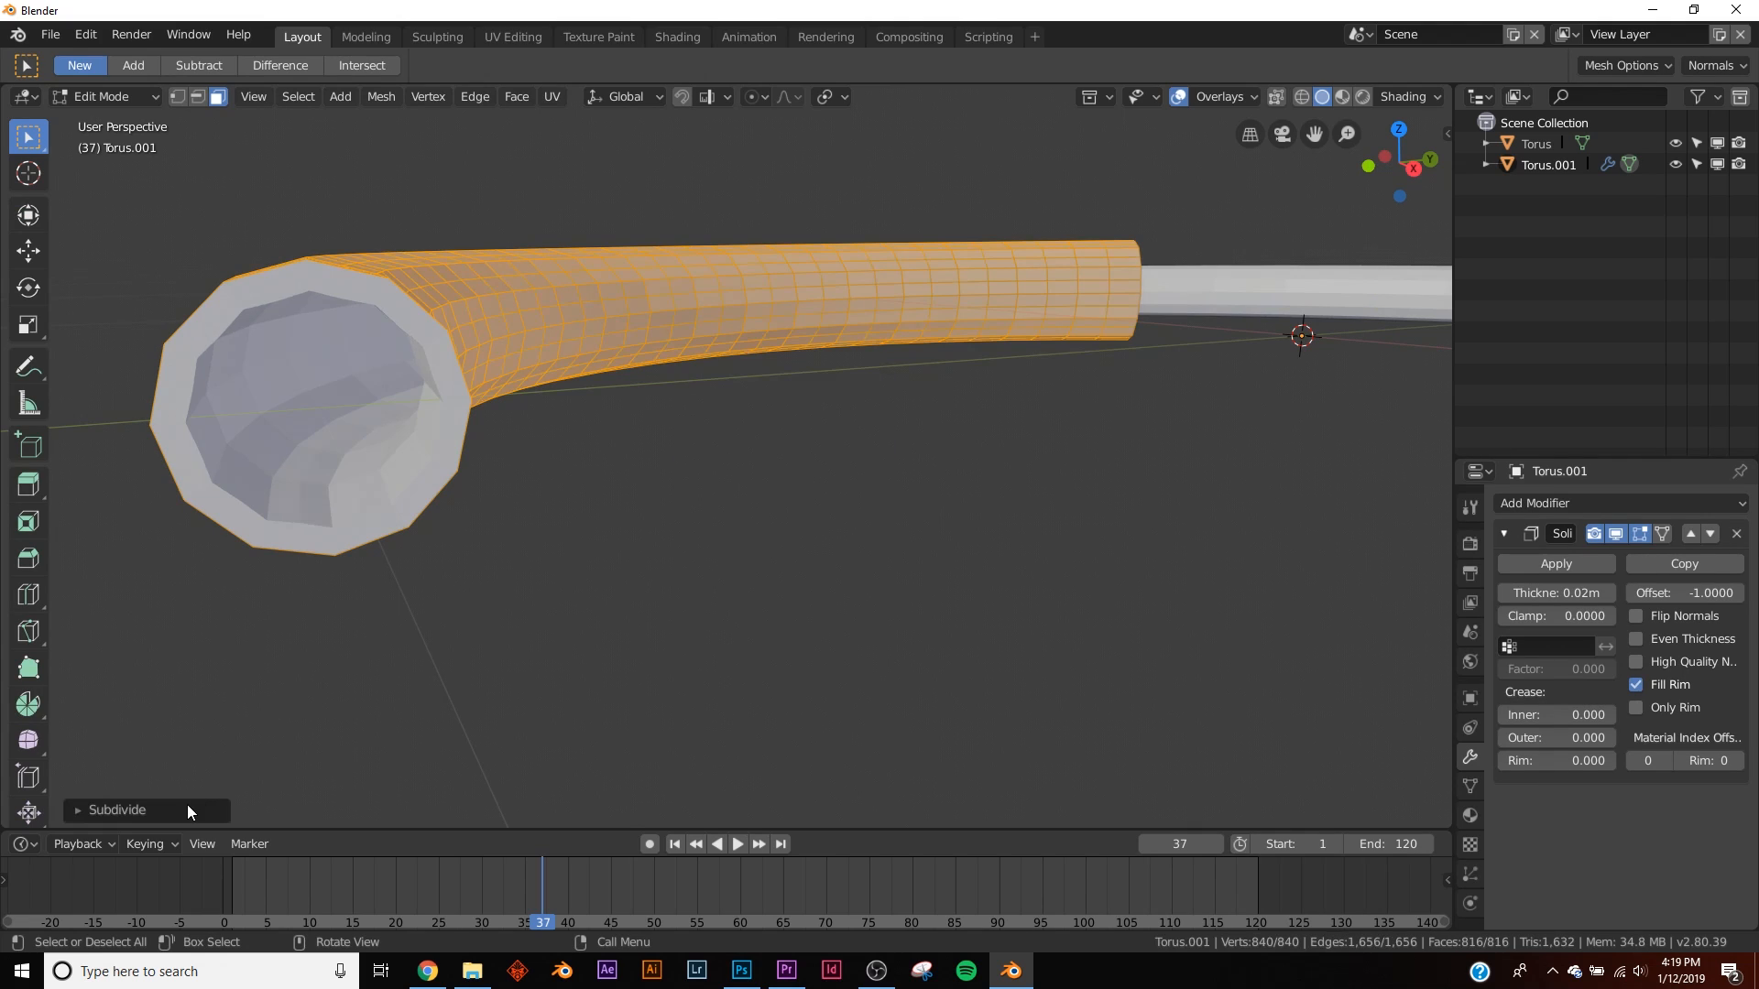
pyautogui.click(117, 807)
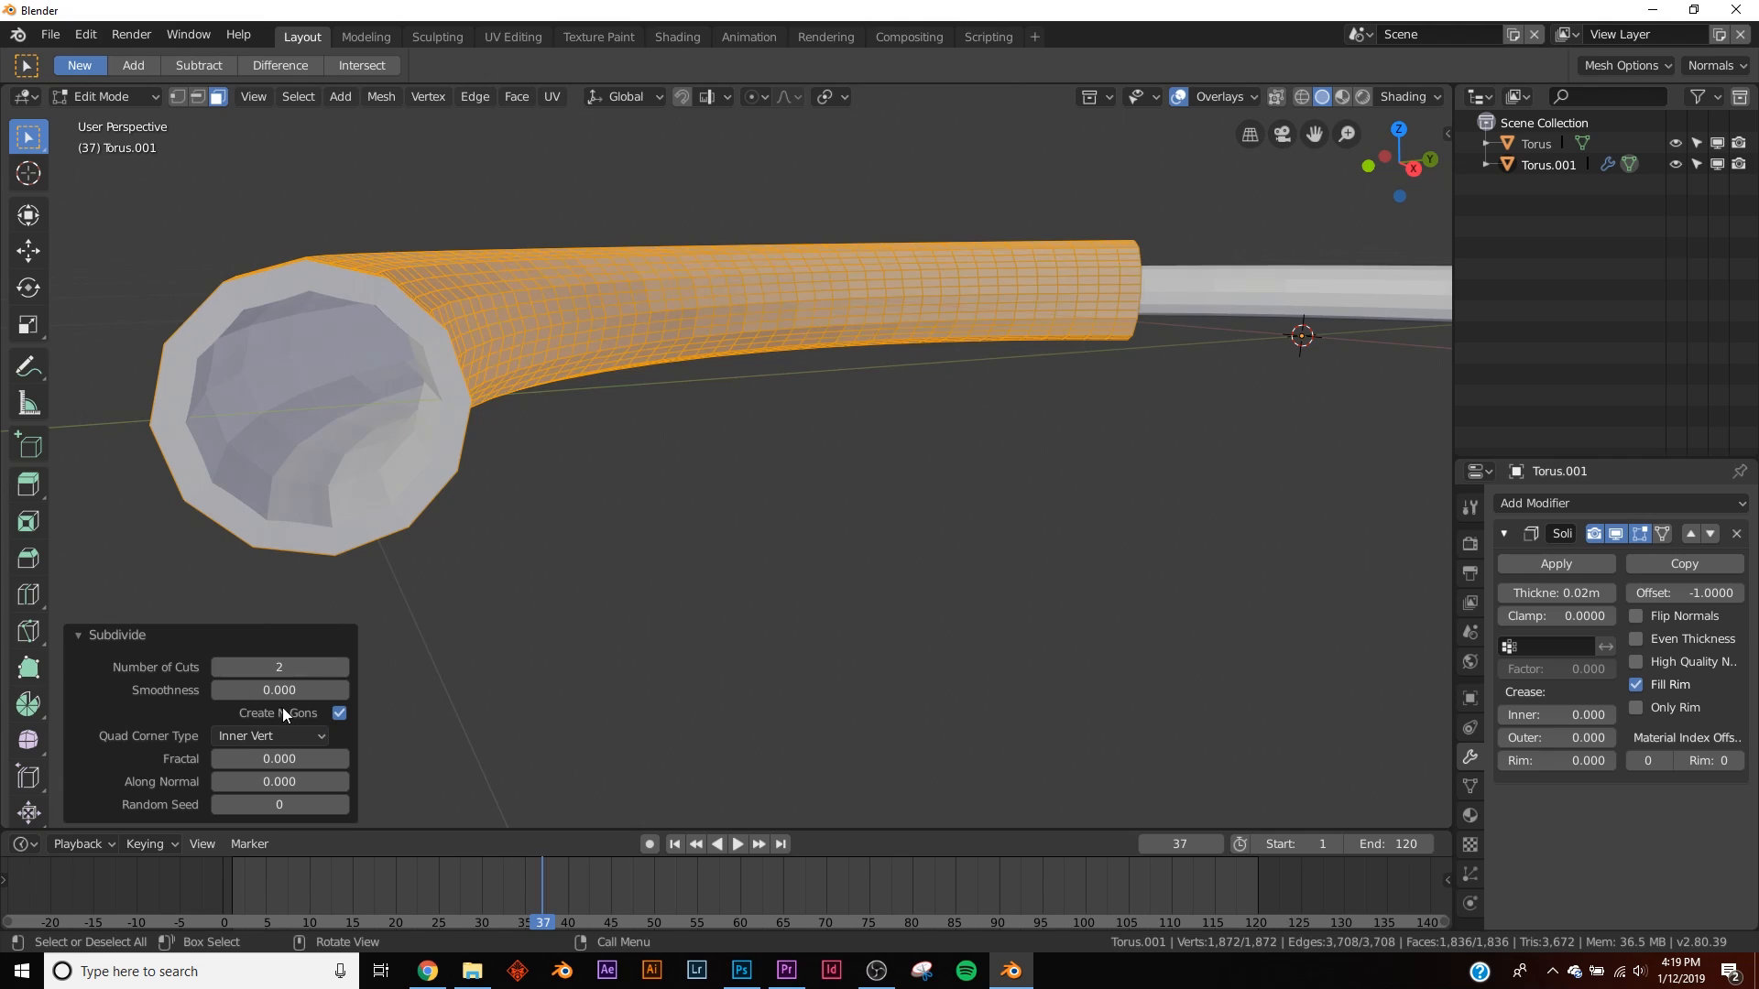
# - Shade the hollow sleeve smooth in Object Mode
pyautogui.press('Tab')
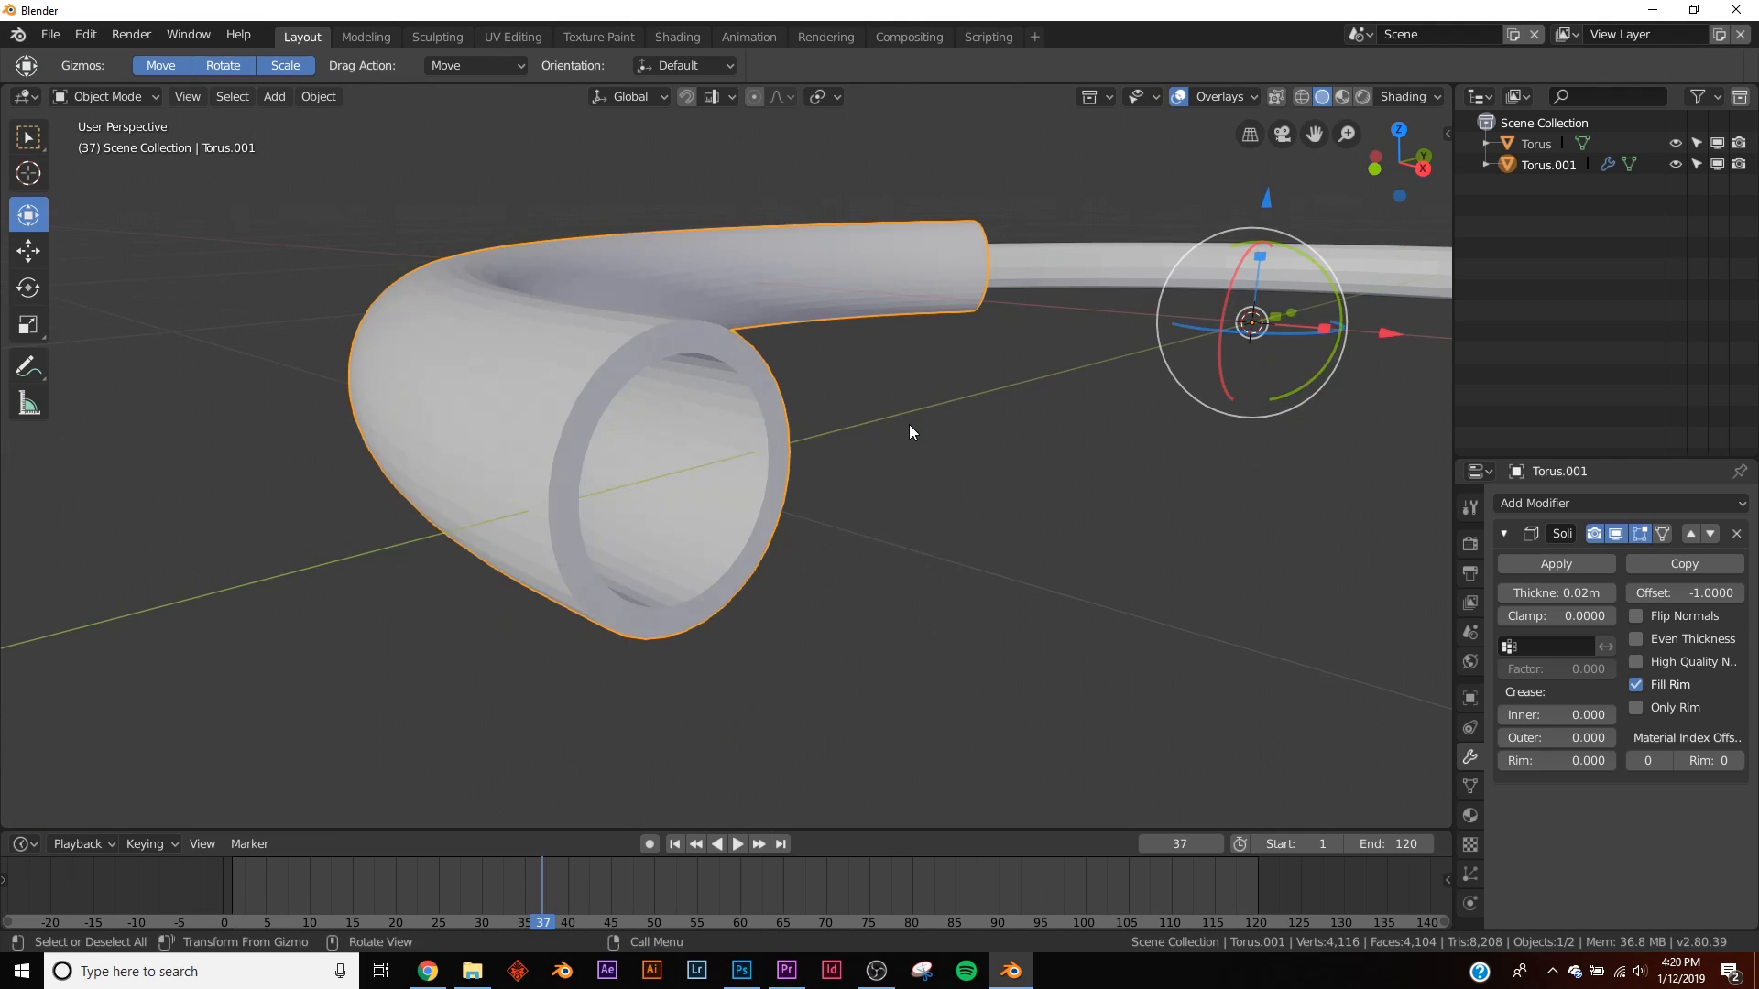
pyautogui.moveTo(889, 443)
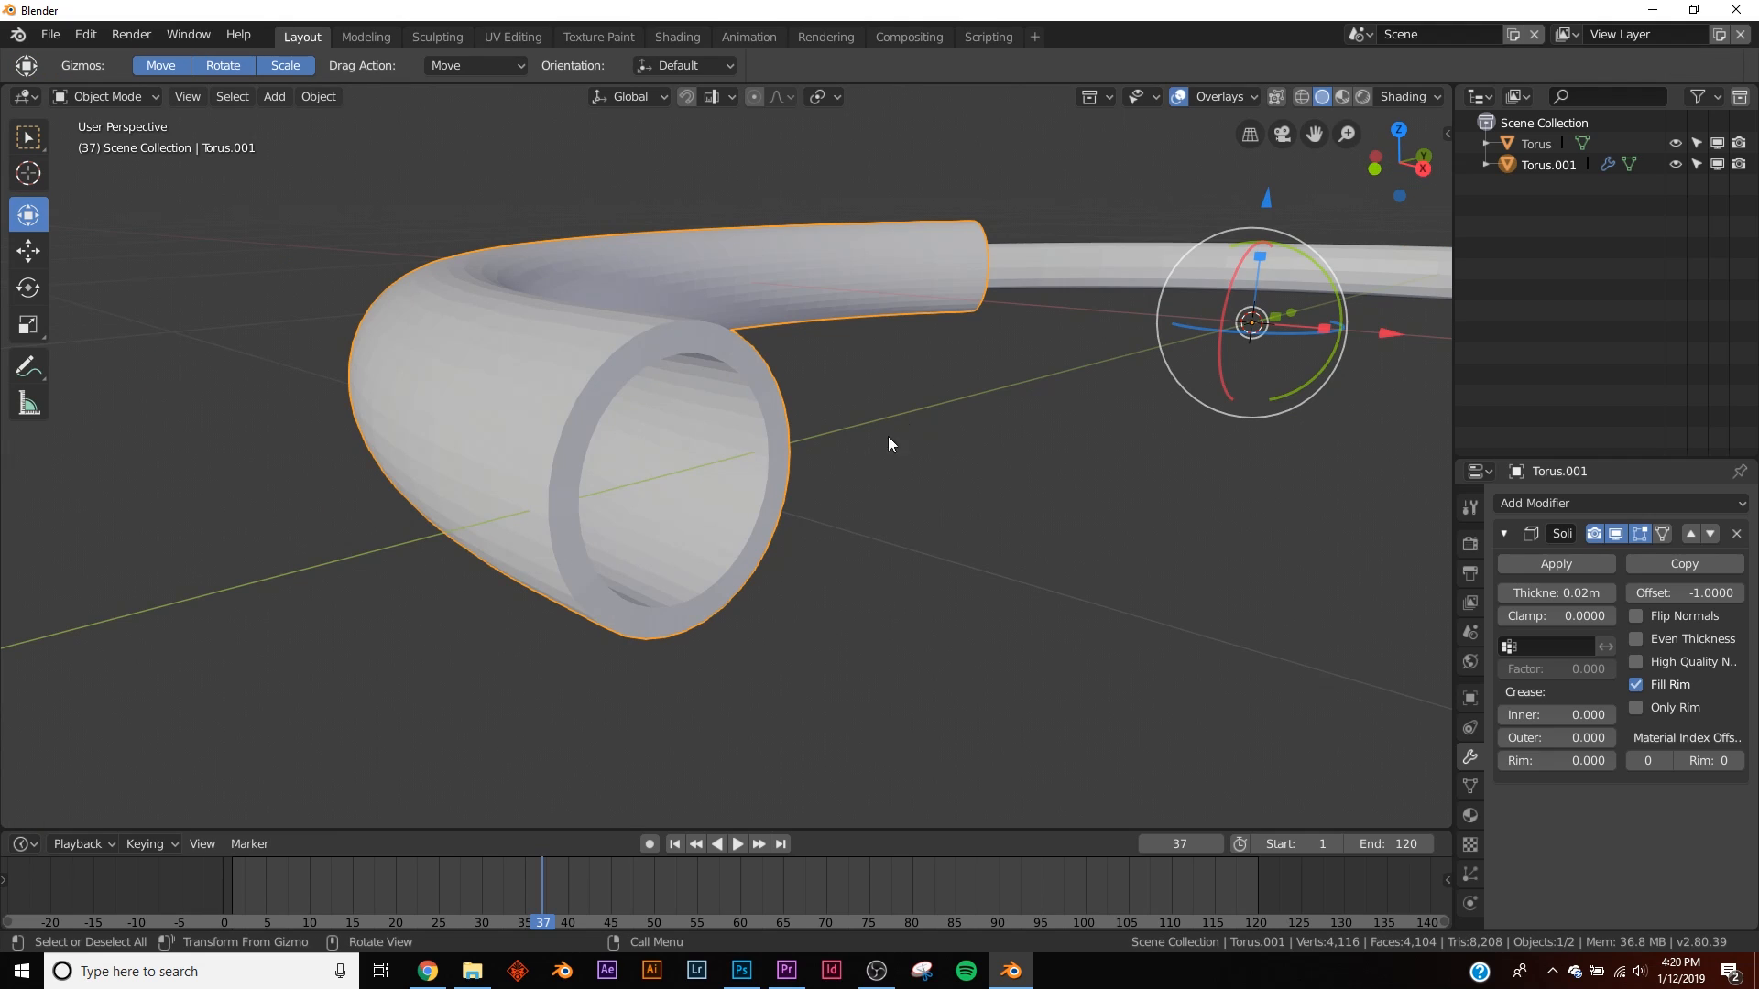
pyautogui.rightClick(890, 443)
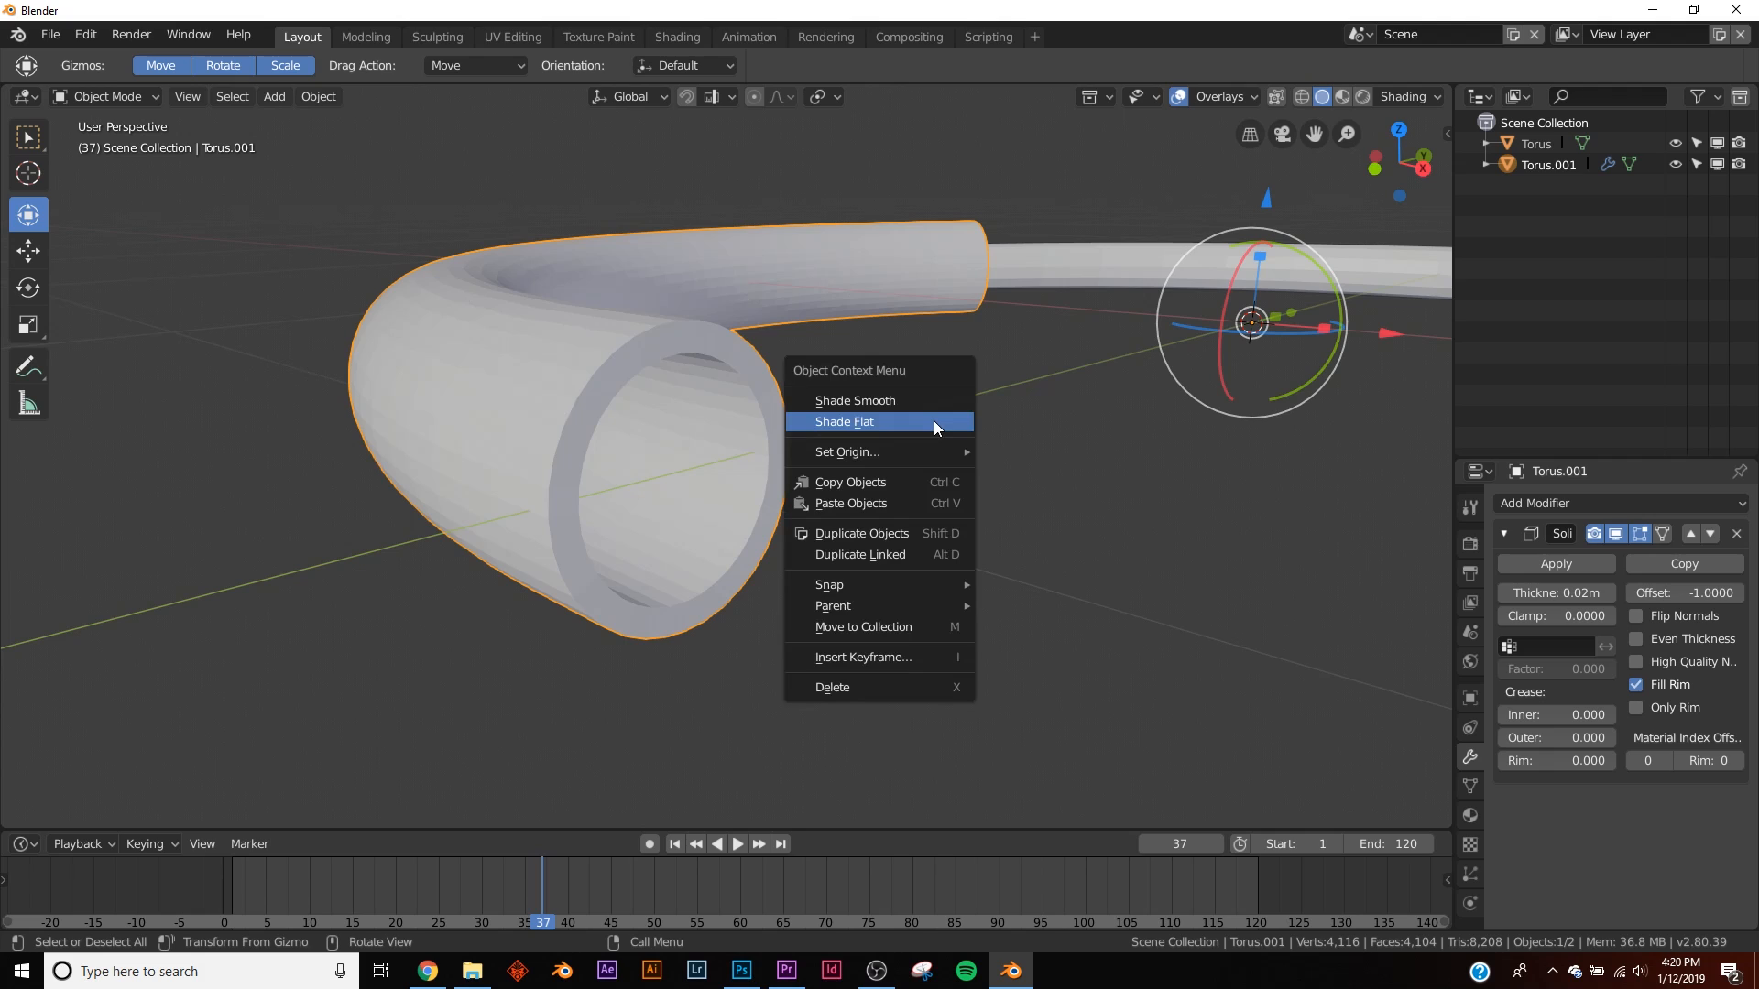
pyautogui.click(855, 401)
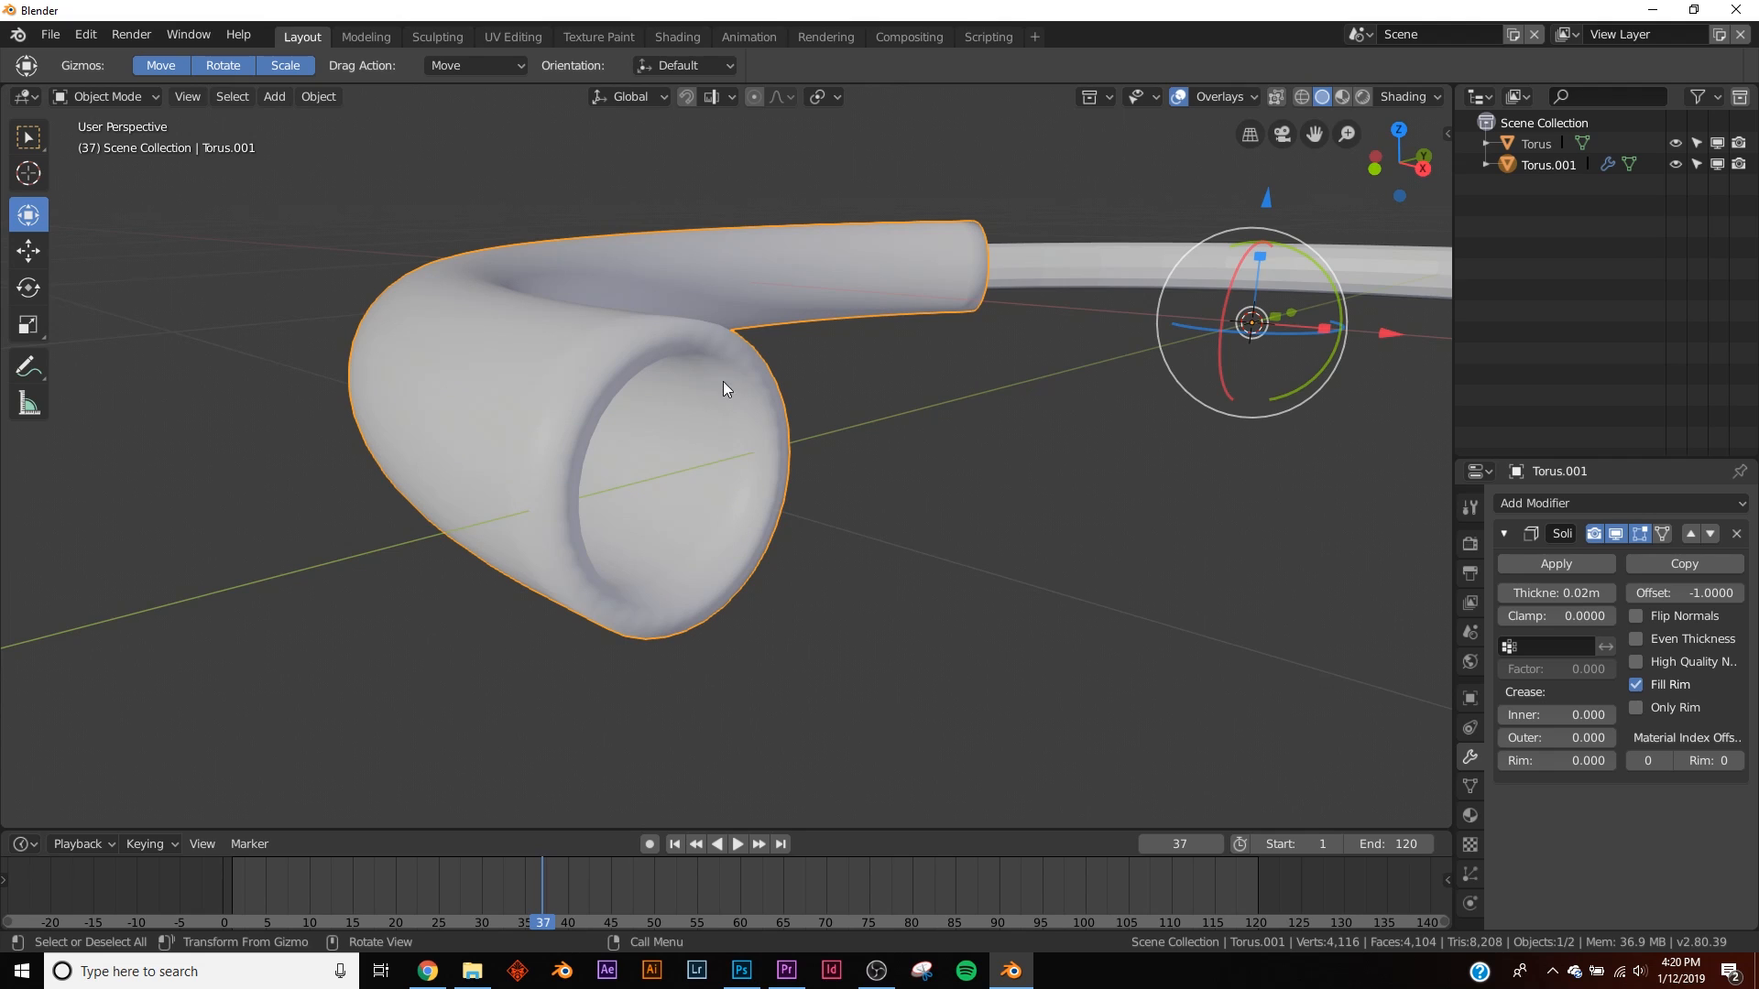
pyautogui.moveTo(709, 337)
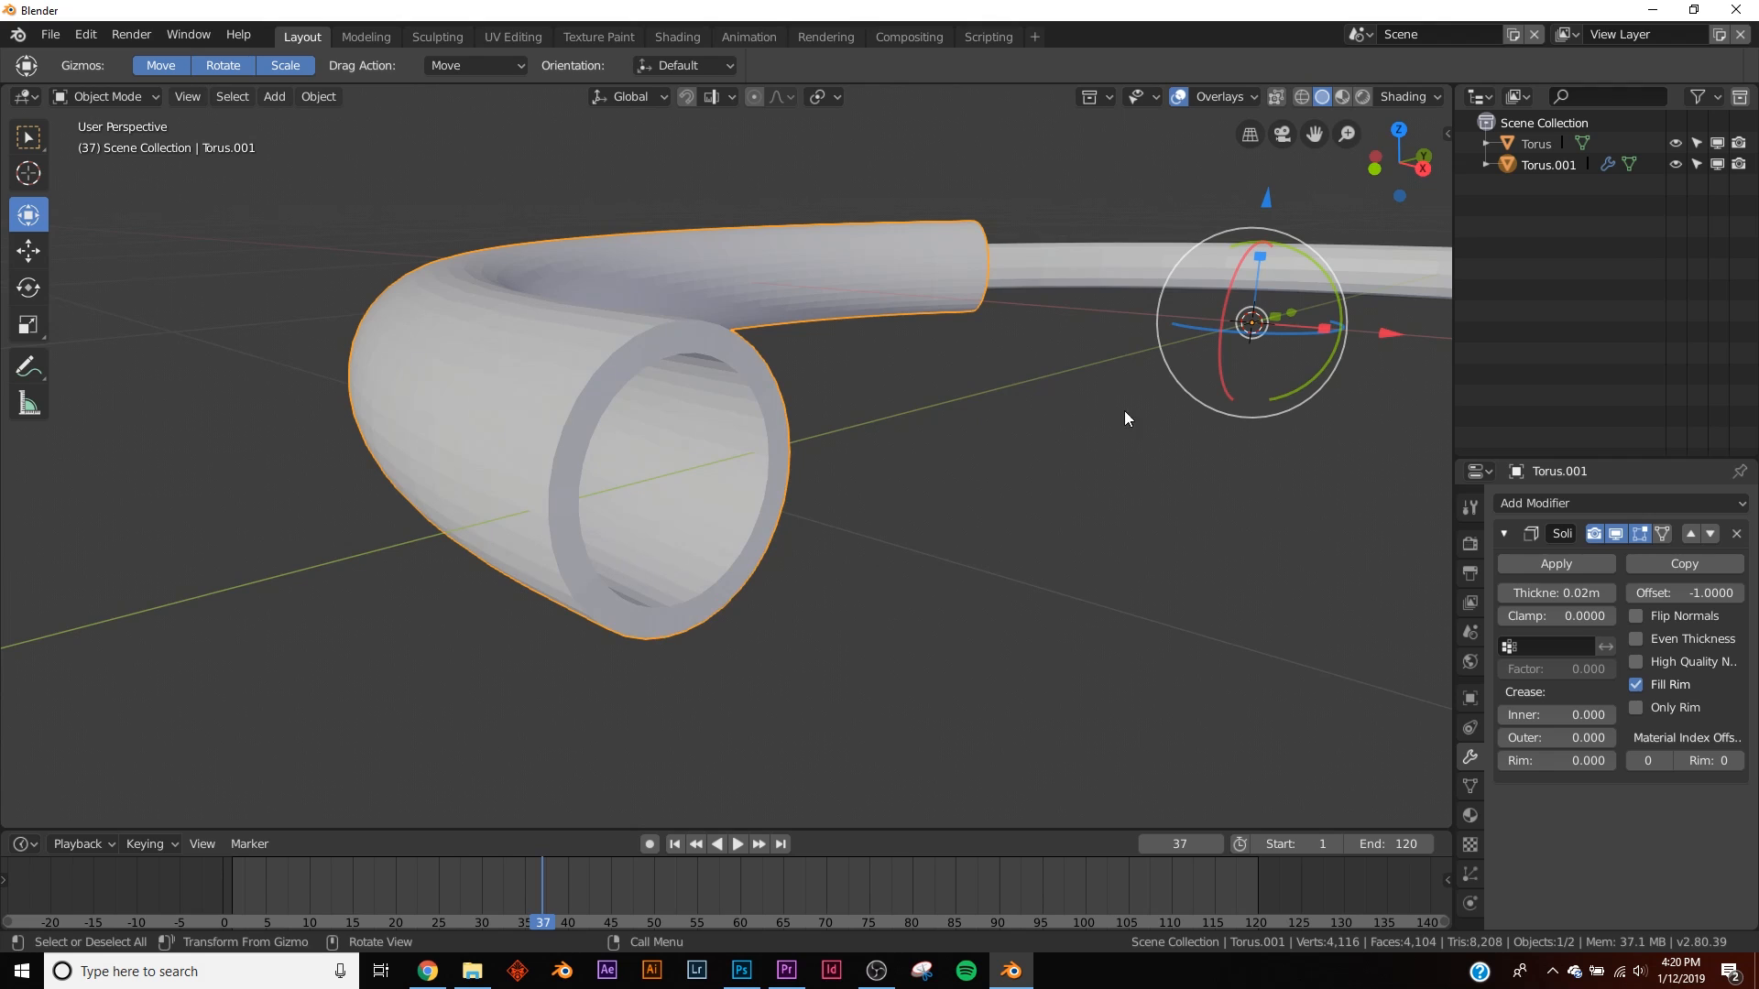
# - Bevel the sleeve edges with Width 0.002 m and 5 segments, completing the tube ring
pyautogui.click(1616, 502)
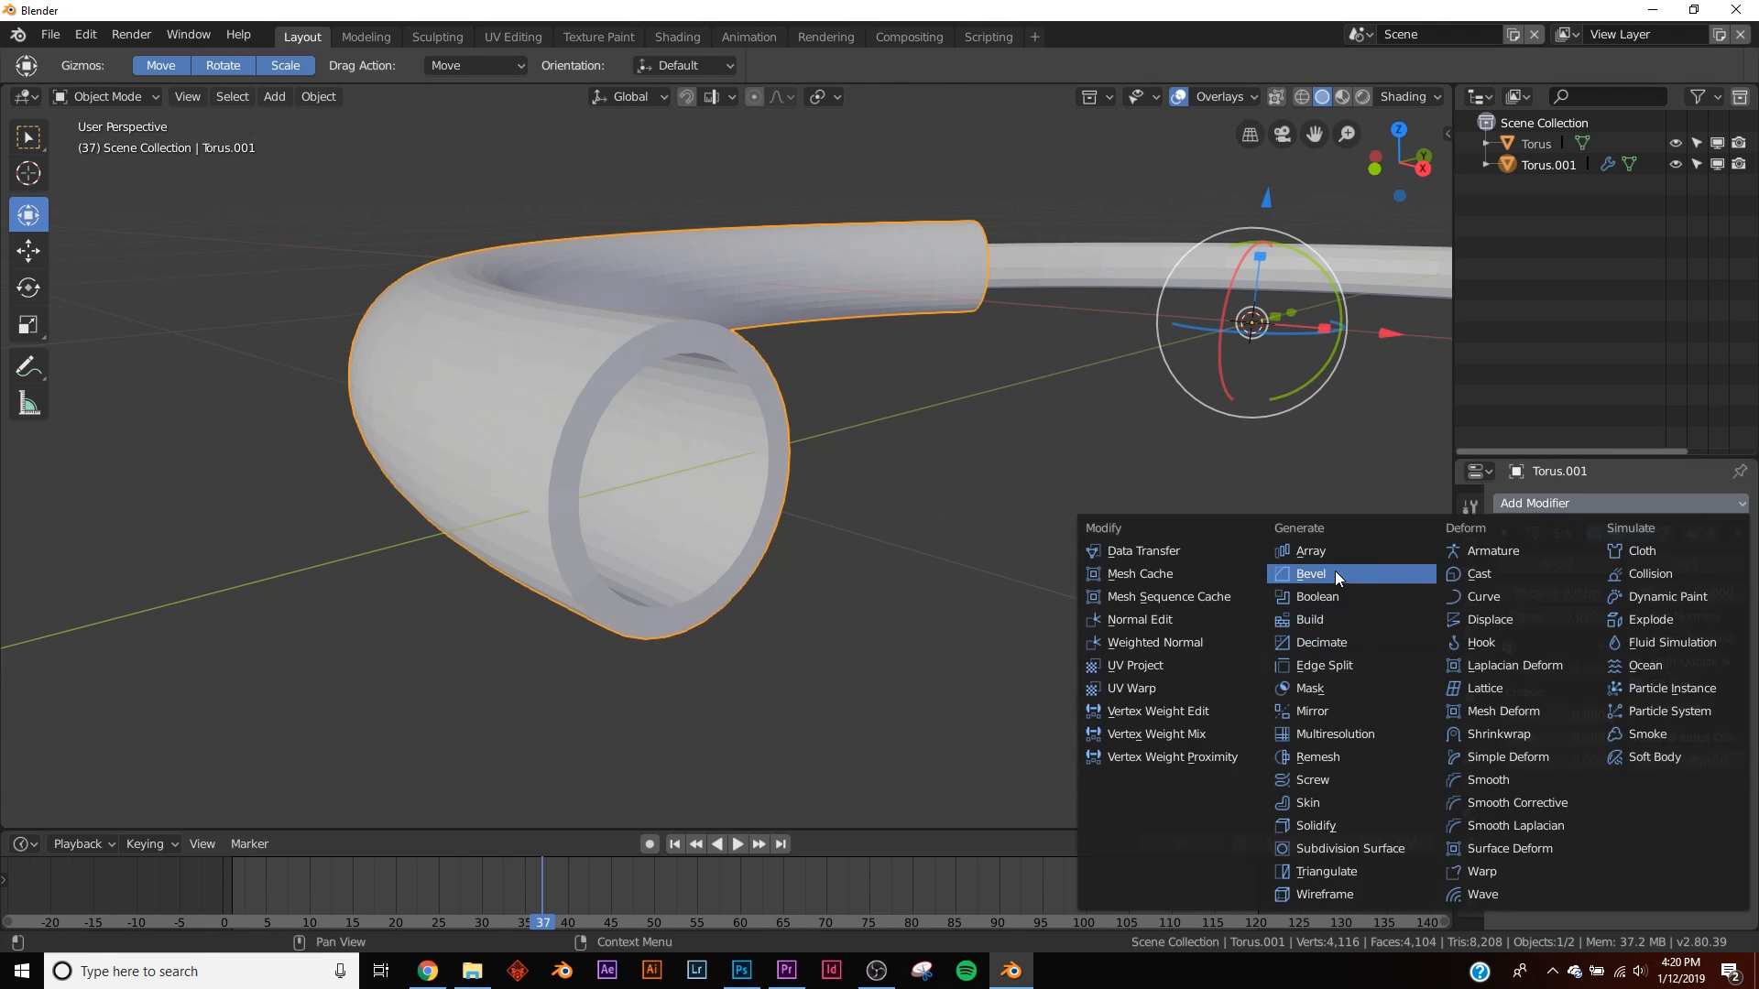
pyautogui.click(1309, 573)
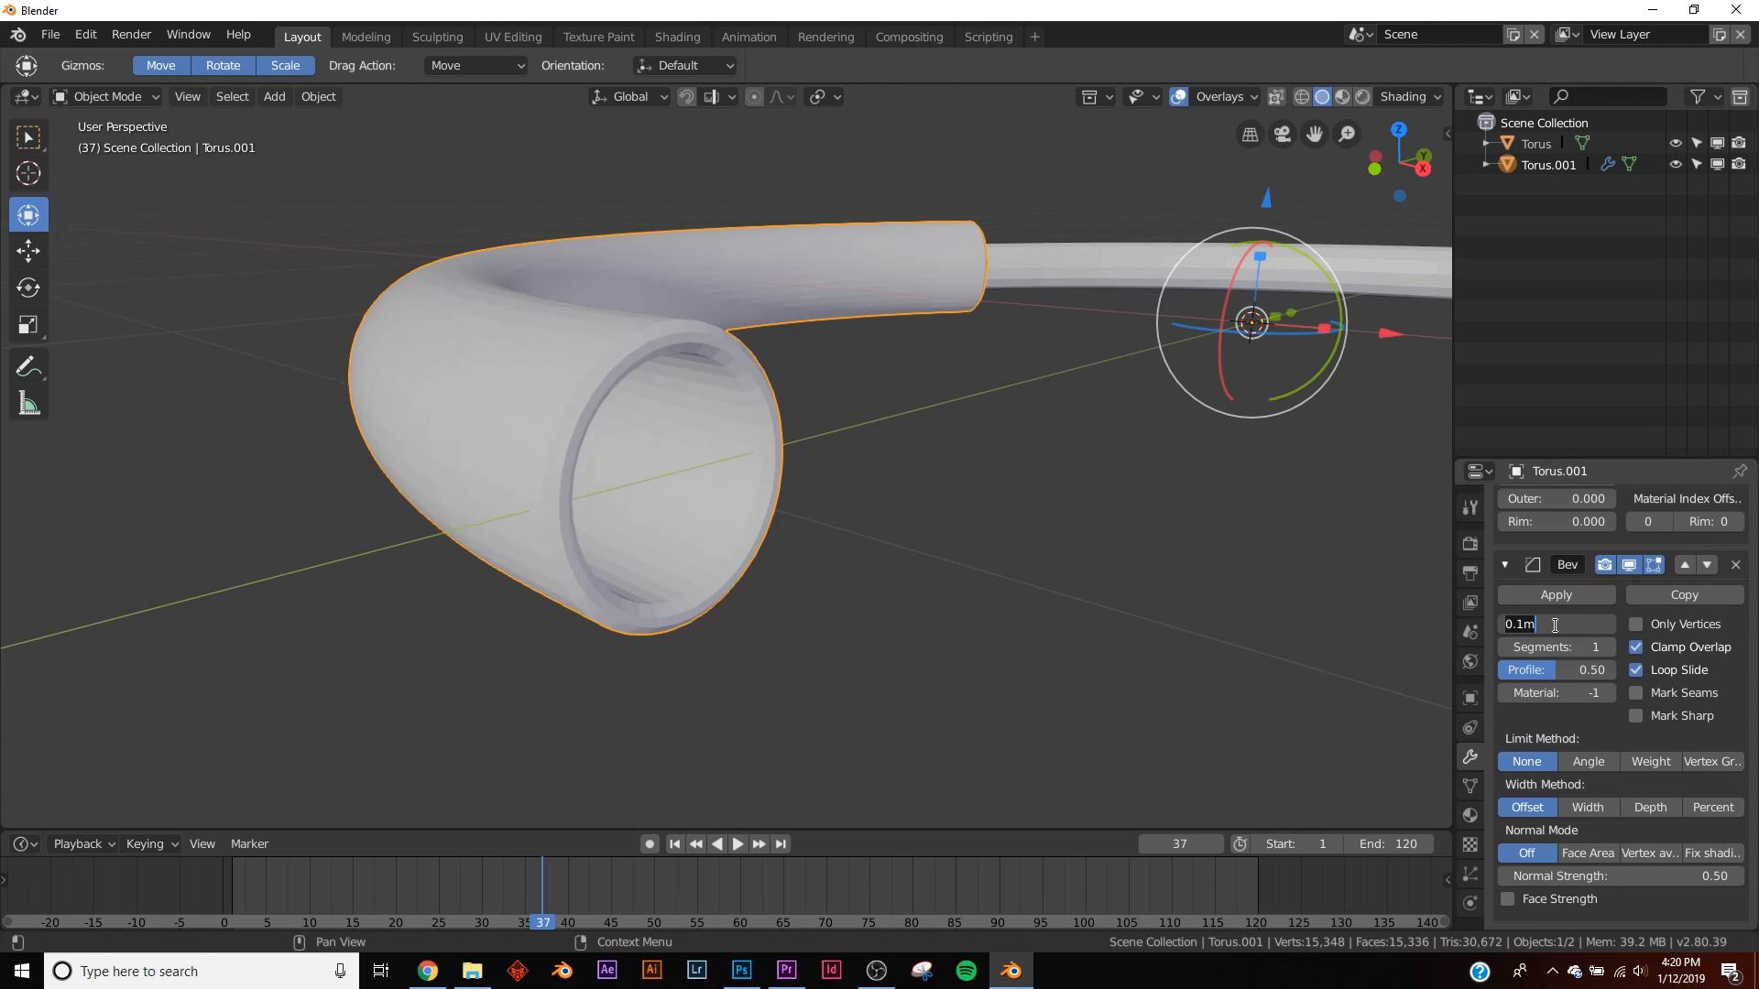
pyautogui.press('Return')
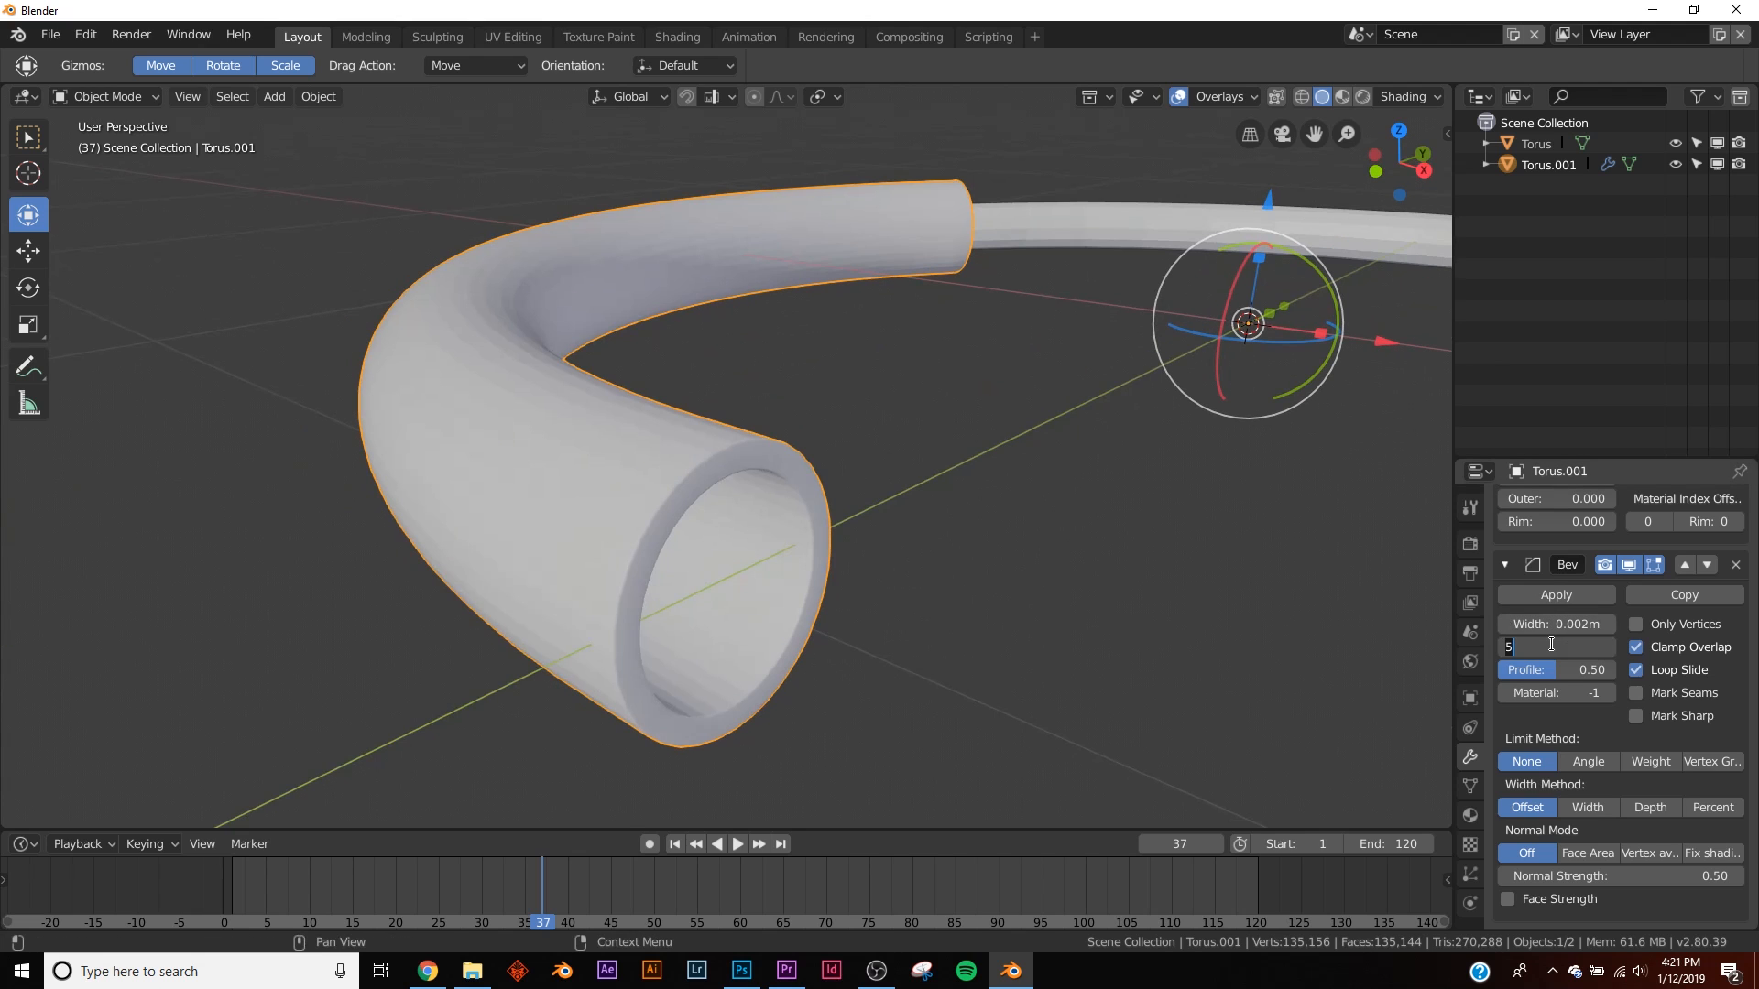
pyautogui.press('Return')
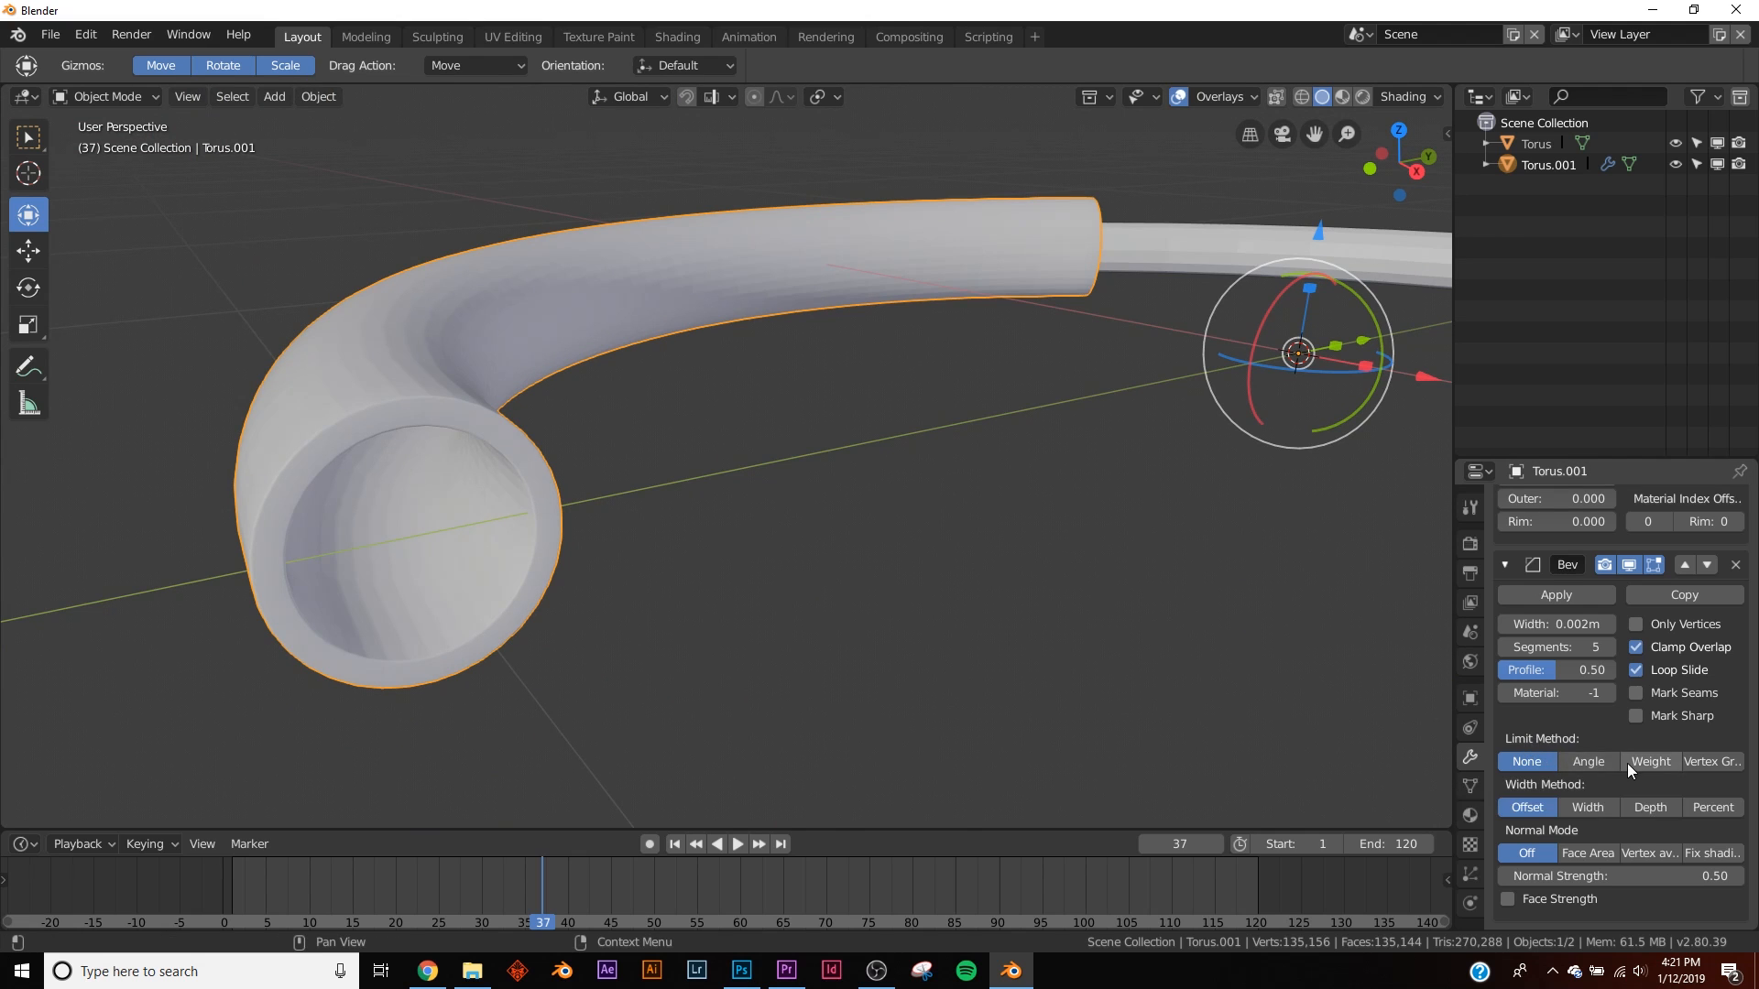
pyautogui.click(1588, 762)
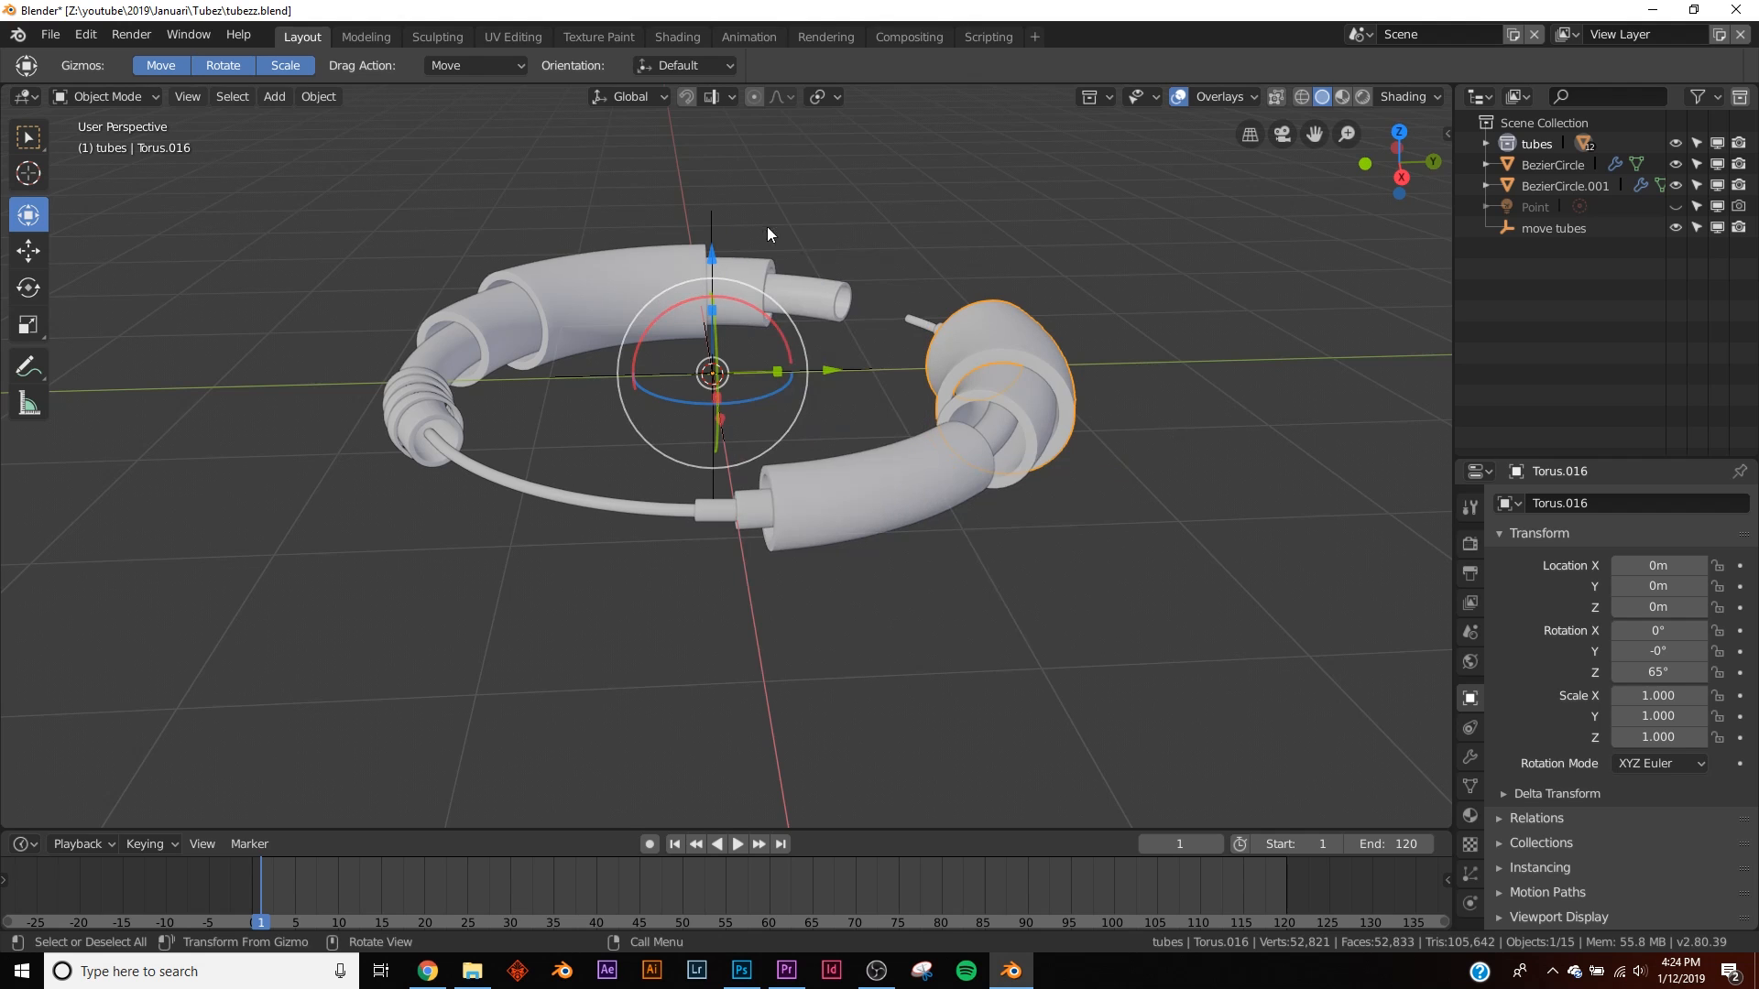
# - Select the 'move tubes' empty and rotate it 90° on X to stand the ring upright
pyautogui.click(1555, 227)
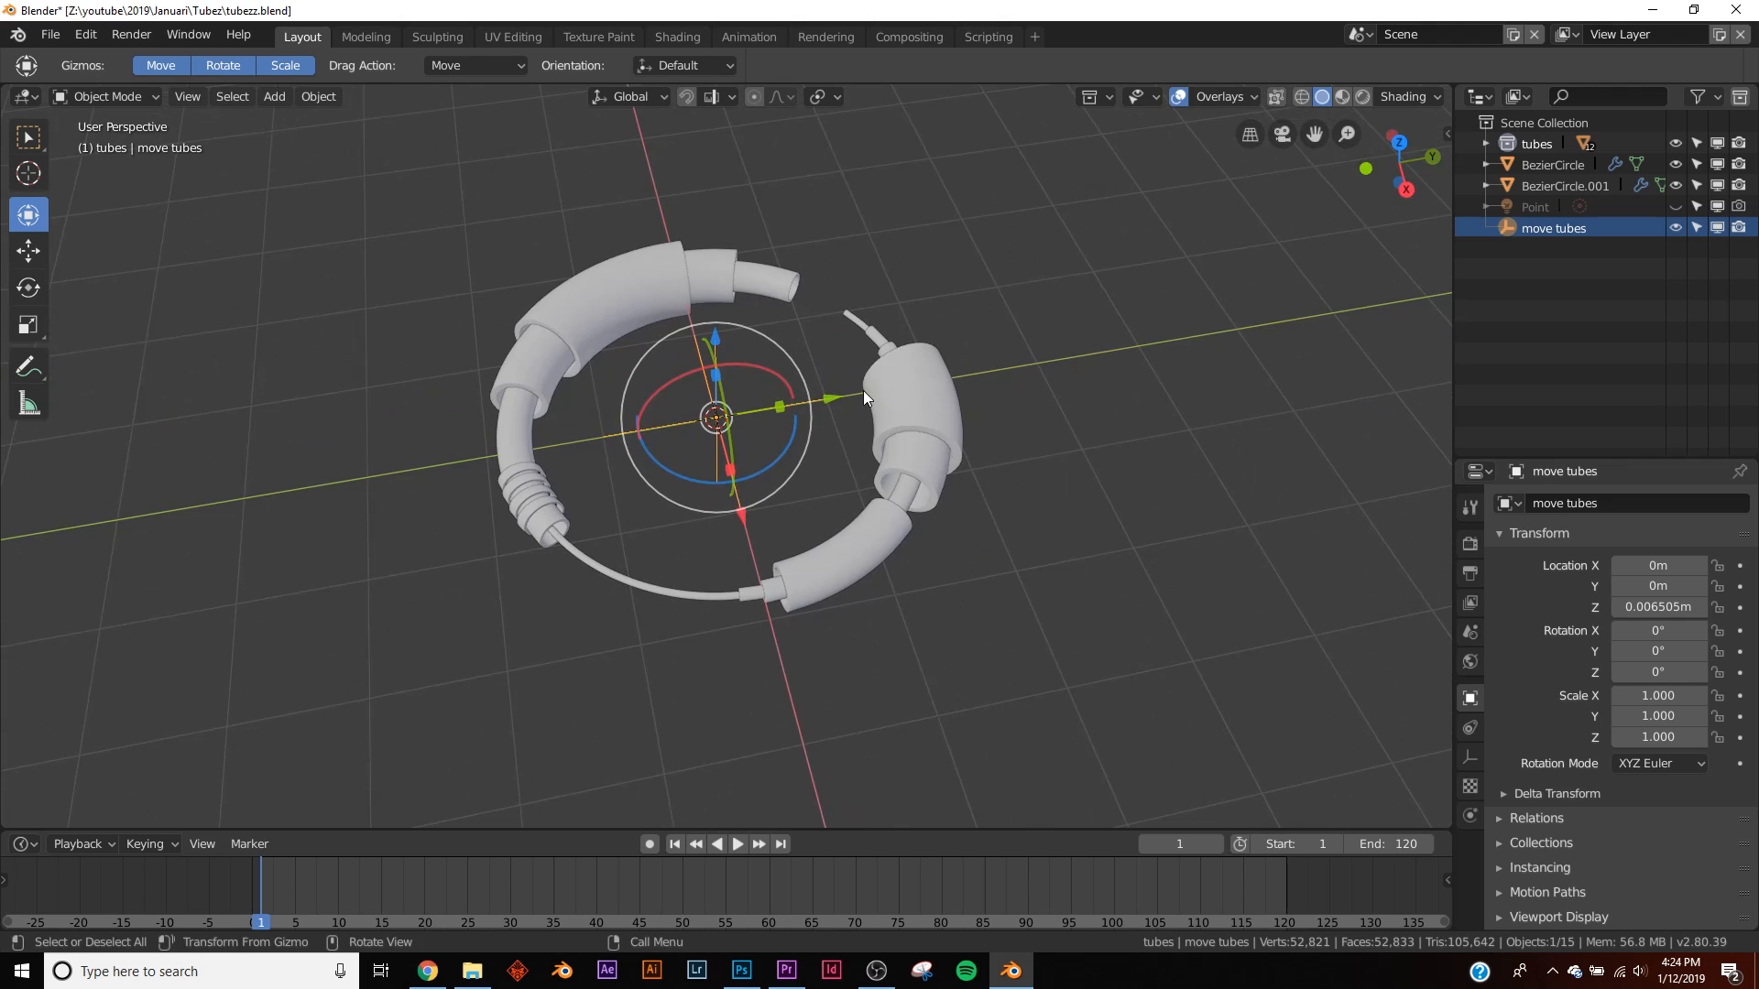
pyautogui.click(908, 416)
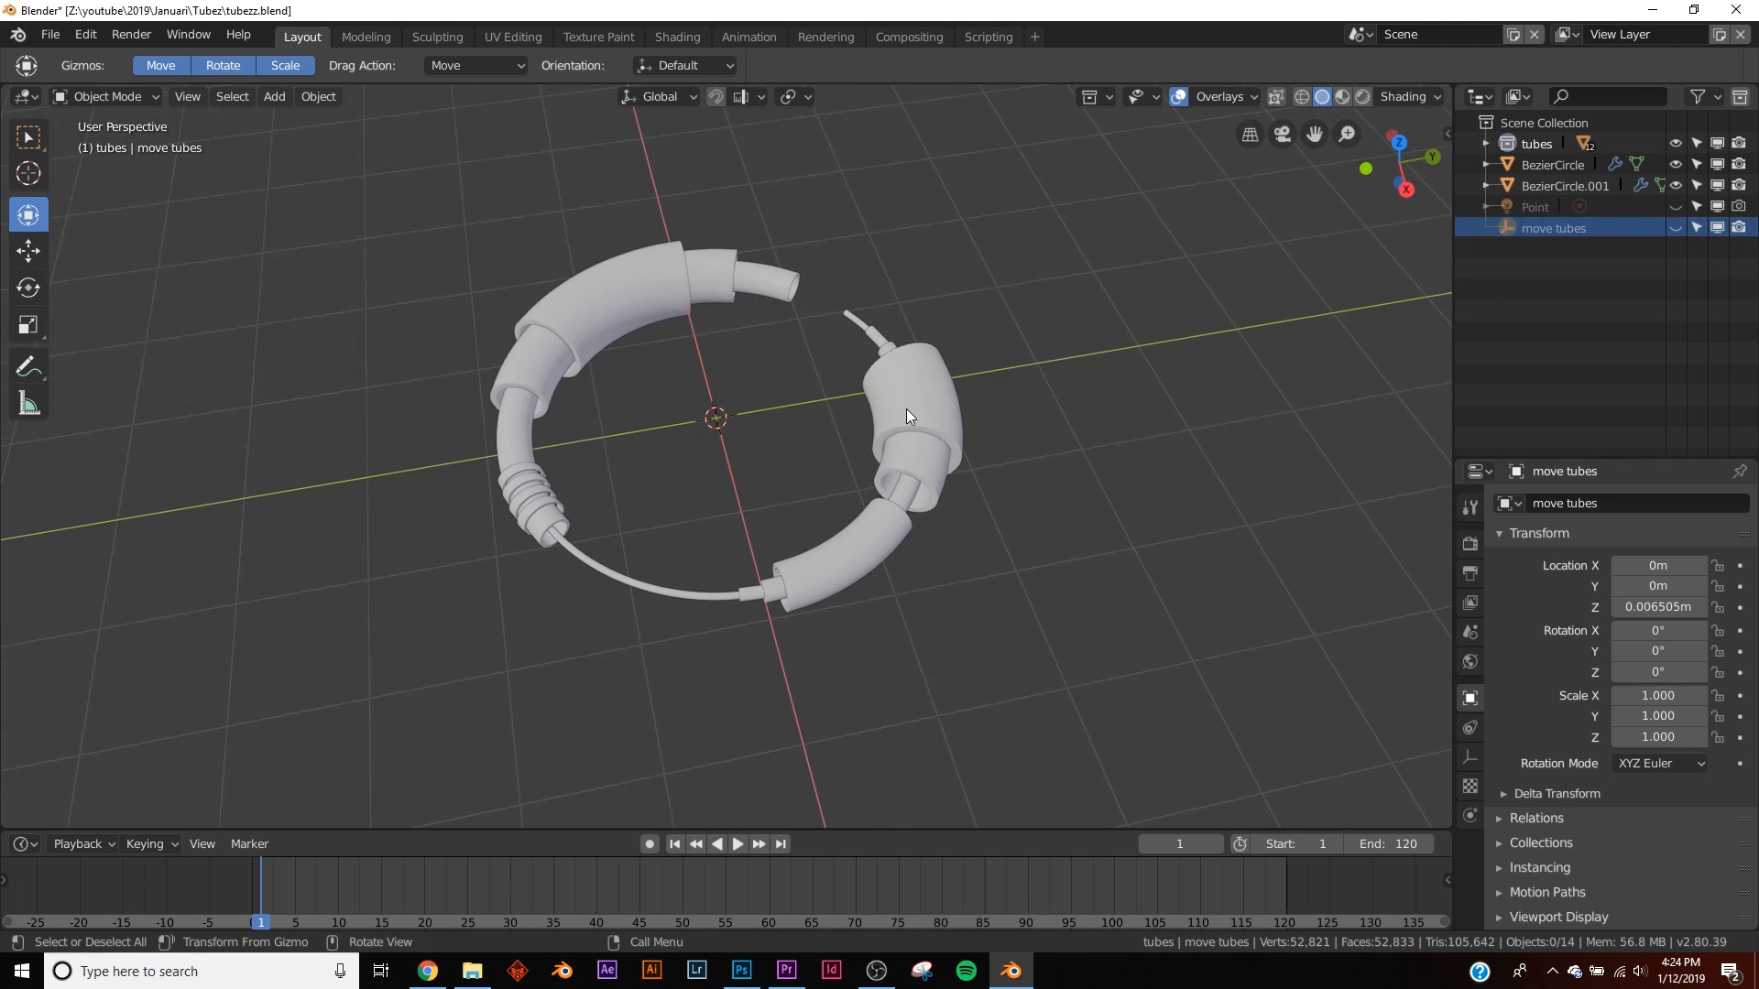
pyautogui.click(908, 403)
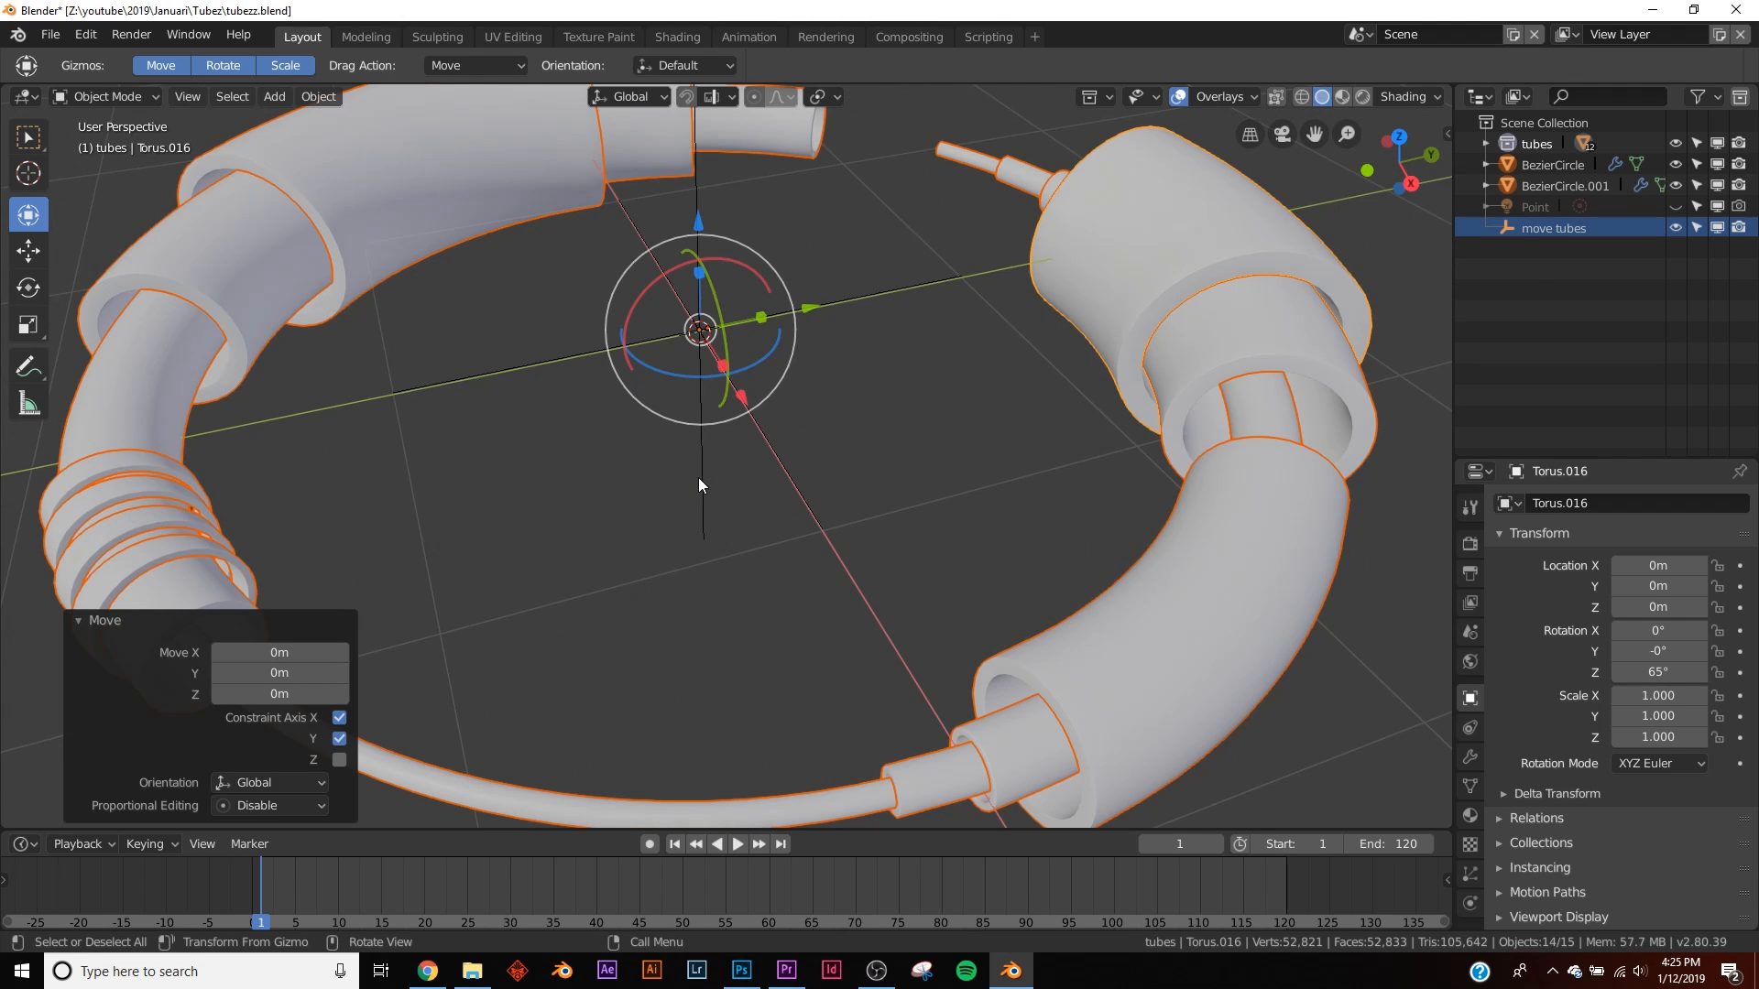
pyautogui.click(1551, 227)
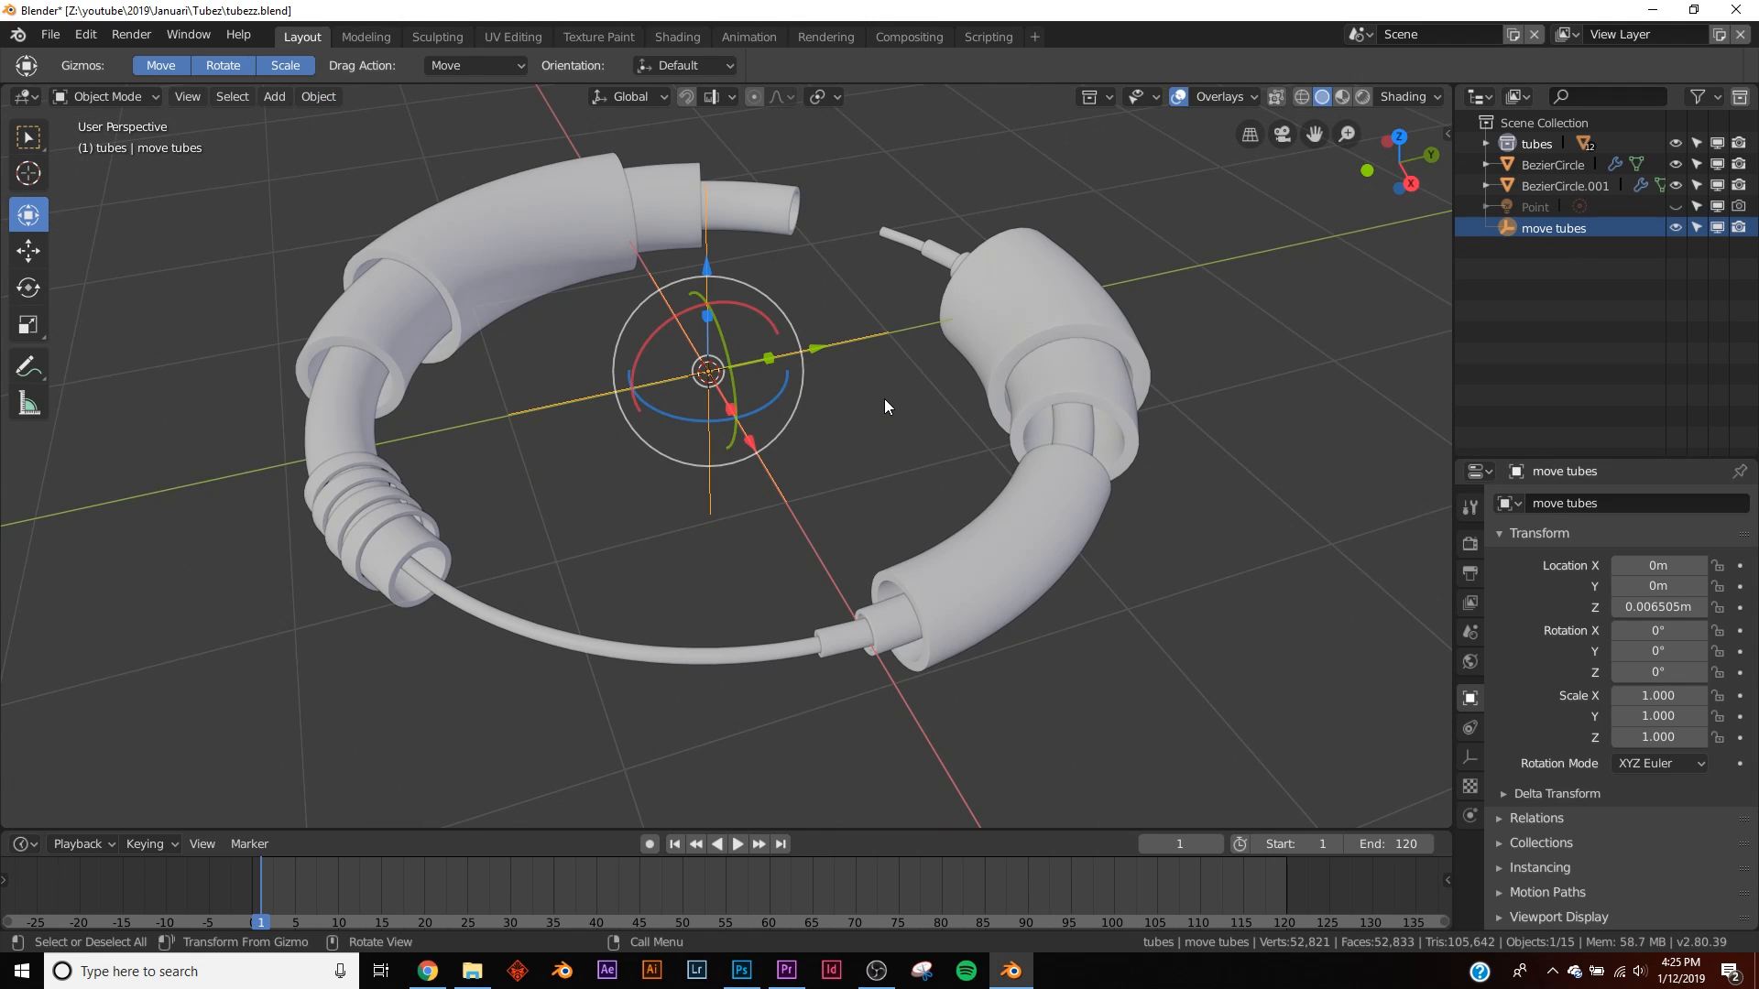
pyautogui.moveTo(1081, 500)
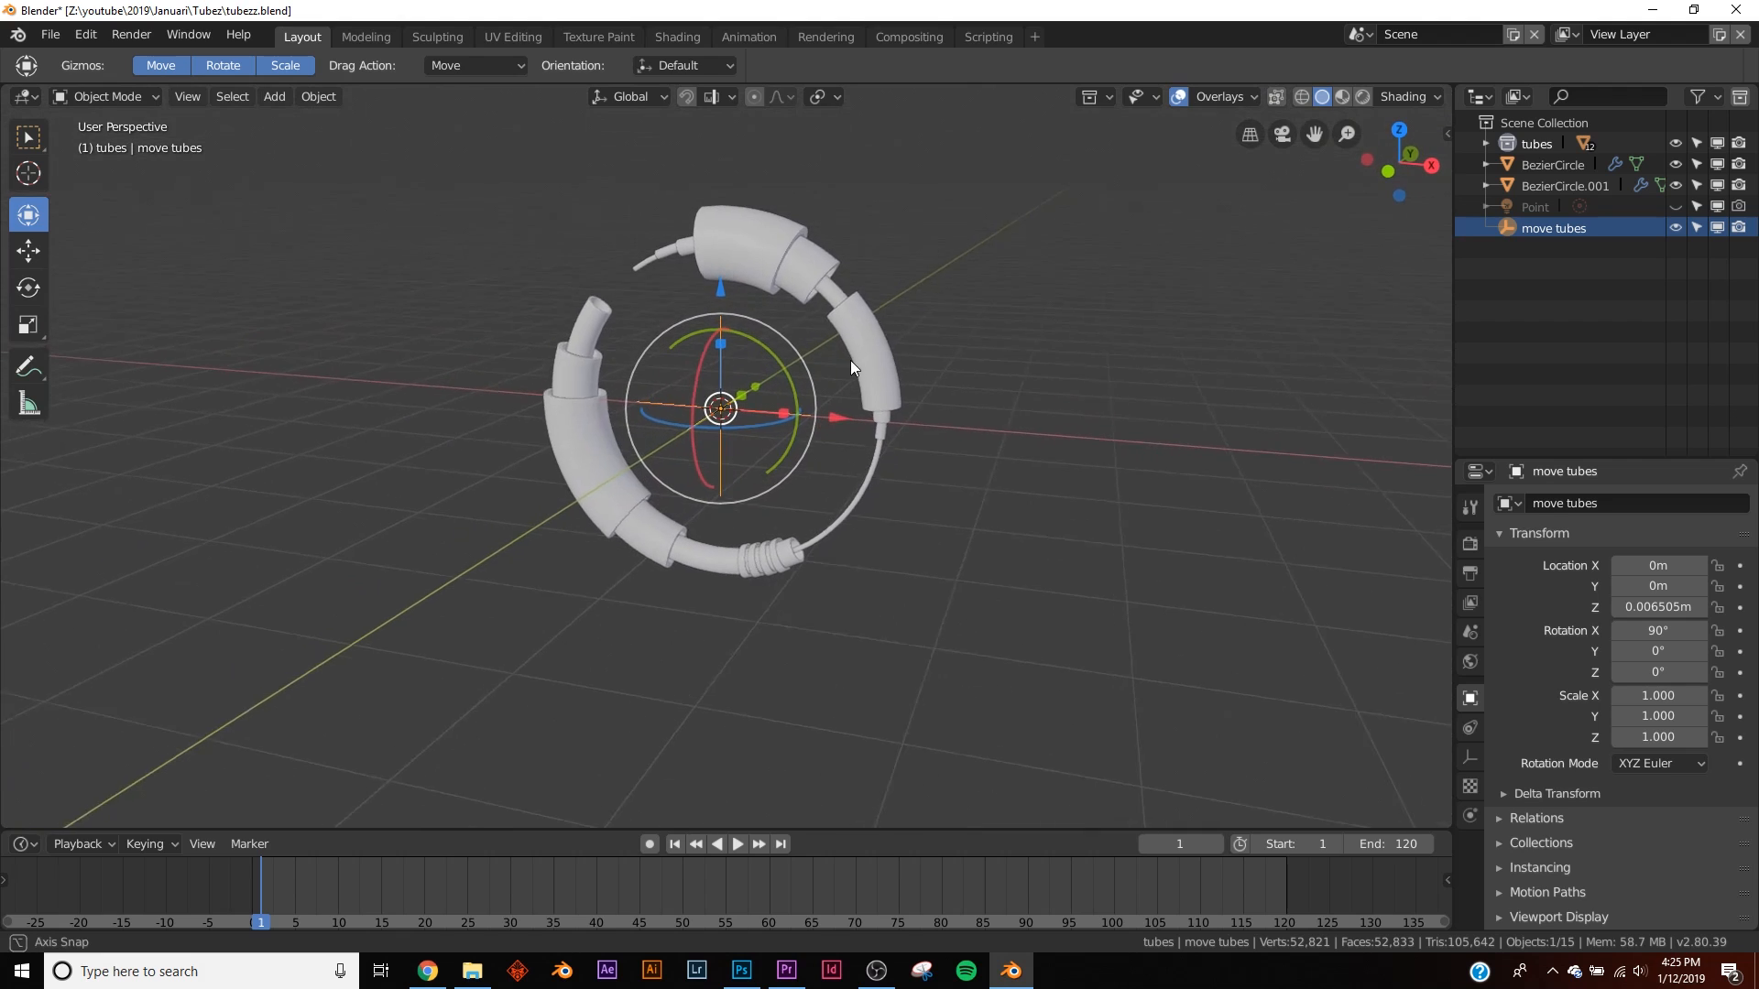
# - Remove the ground plane and hide the tubes collection, leaving an Empty above the origin
pyautogui.click(273, 97)
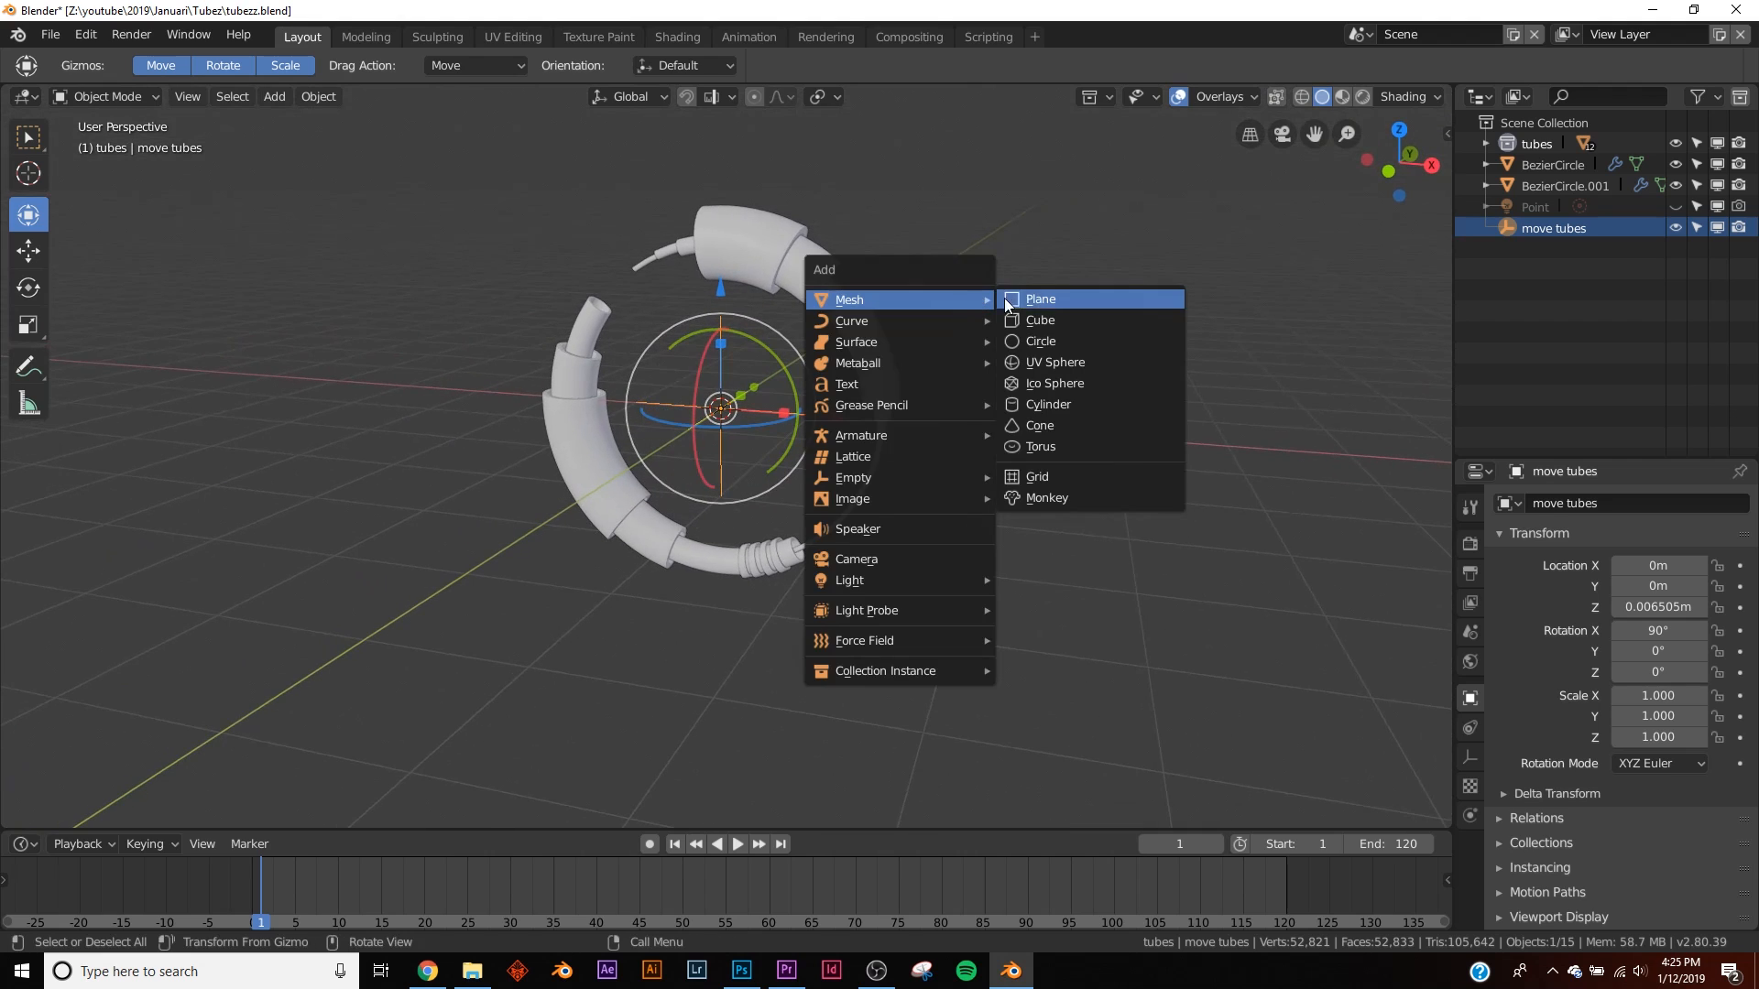
pyautogui.click(1038, 299)
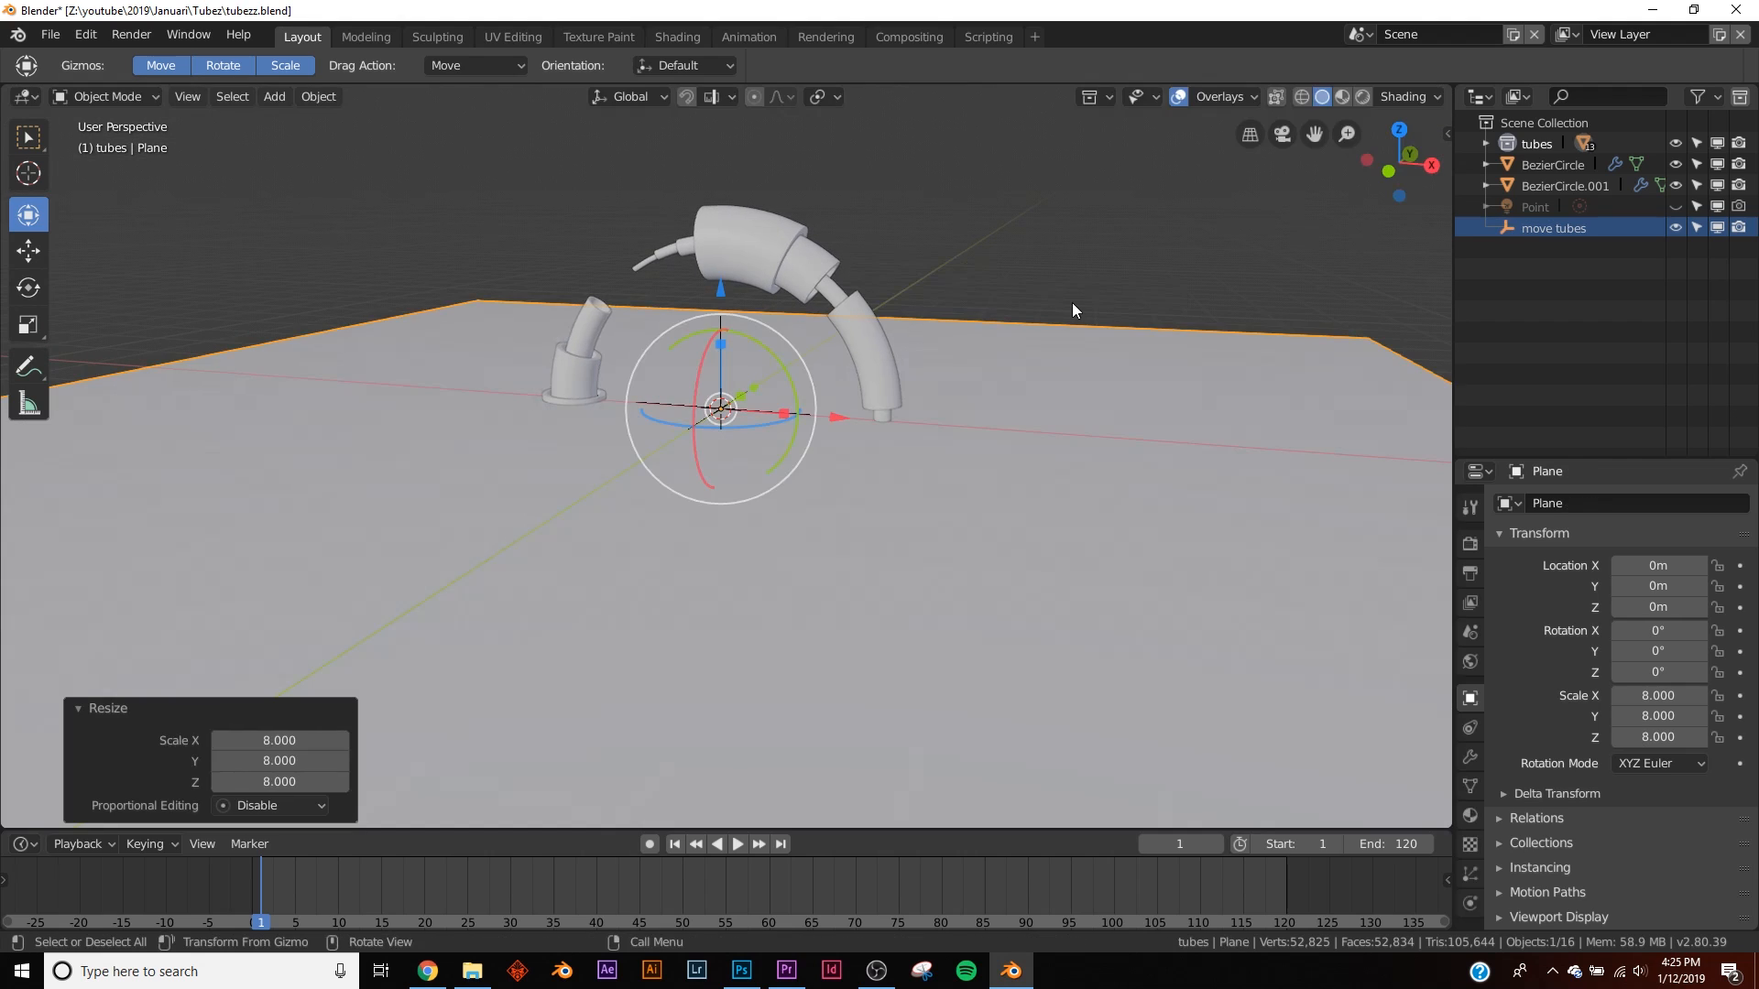
pyautogui.click(1553, 227)
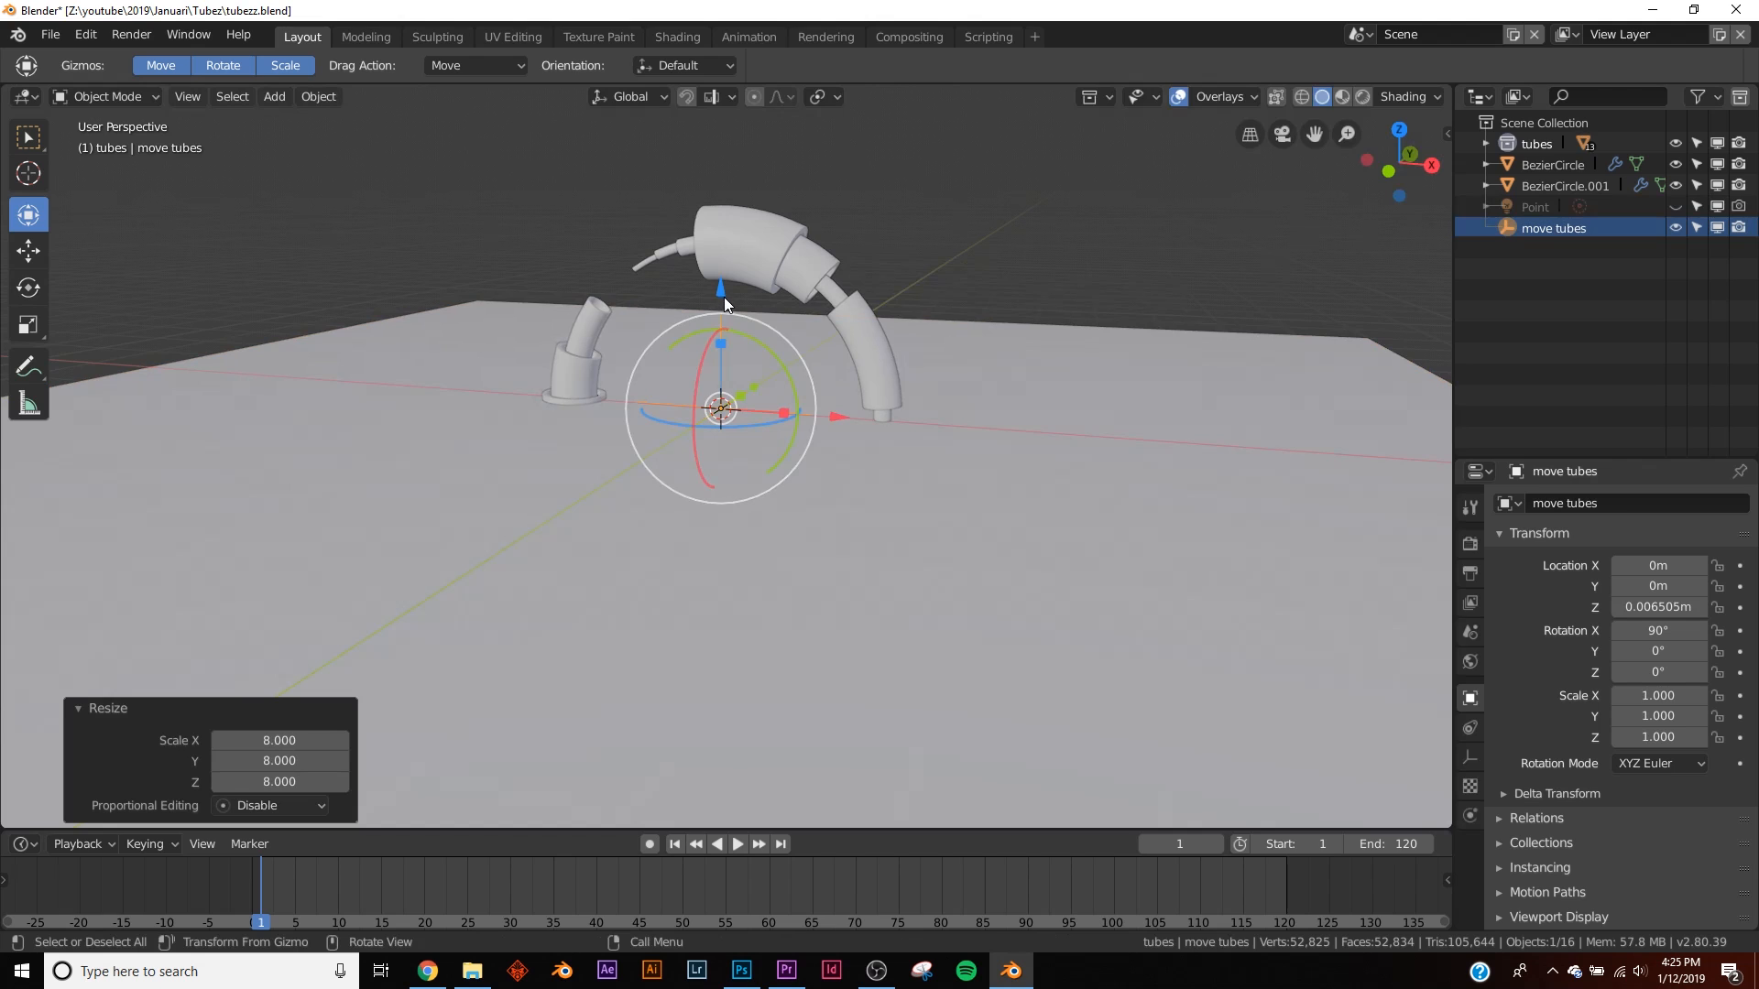
pyautogui.press('g')
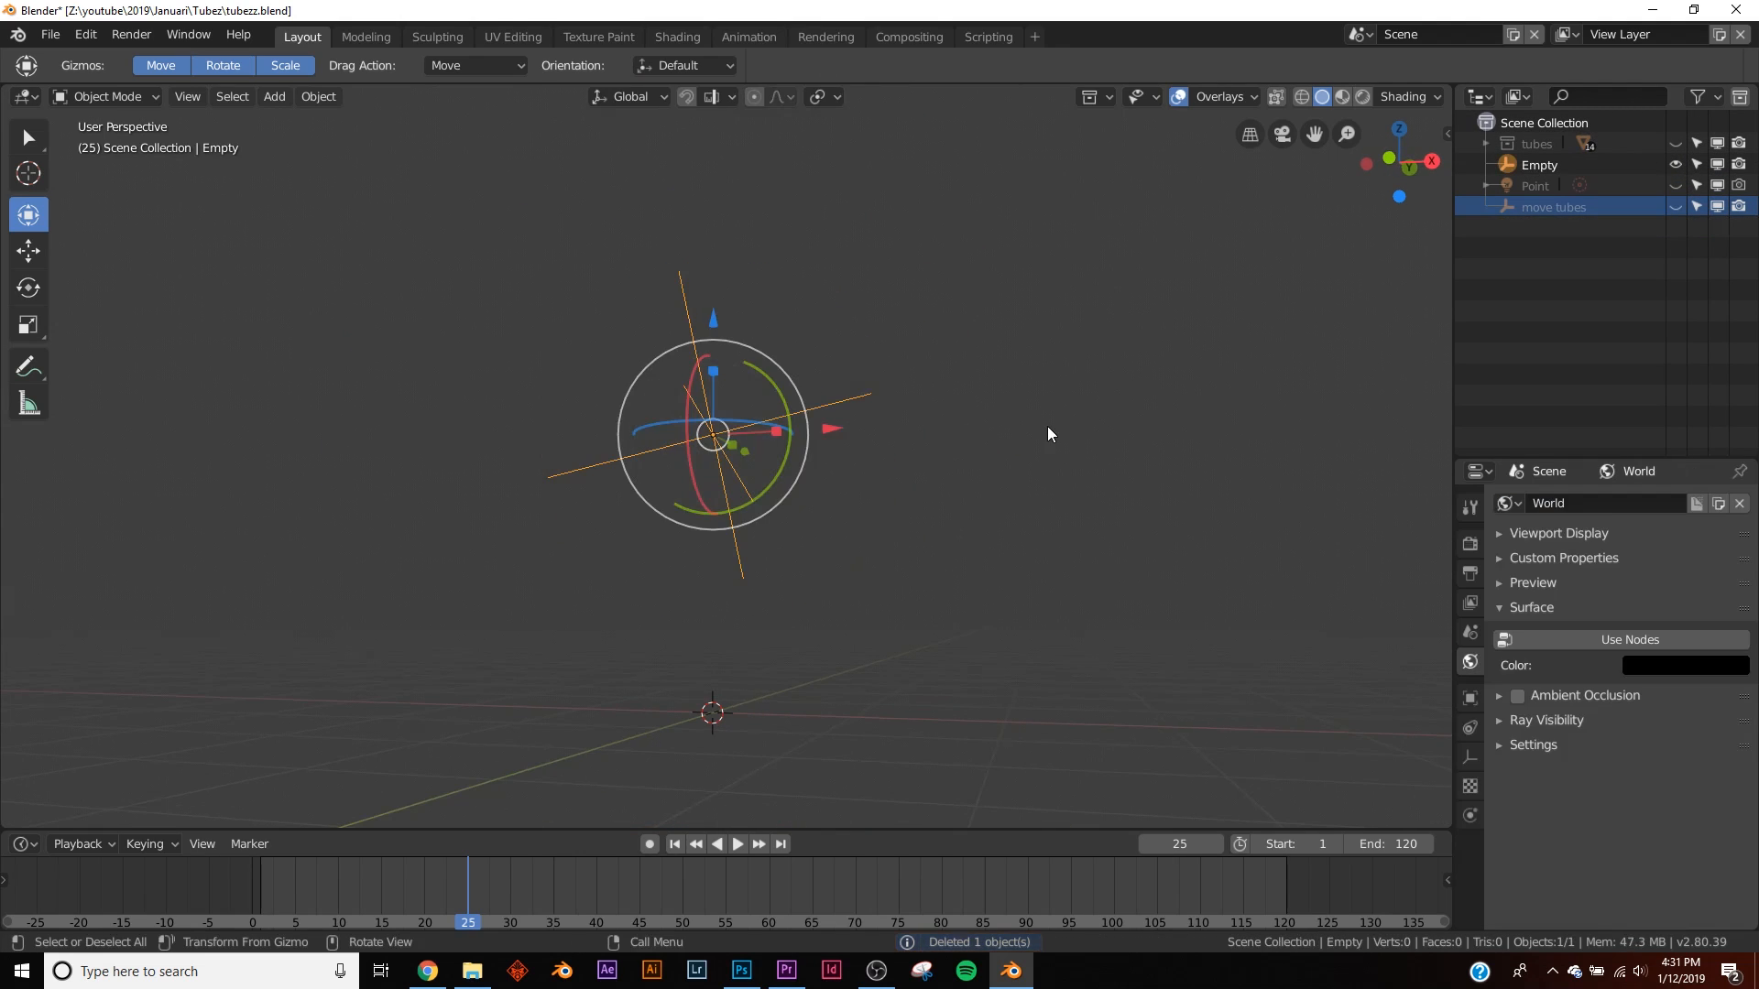
# - Add a UV sphere, cut away its top half from front view, and raise it 2 m
pyautogui.click(273, 97)
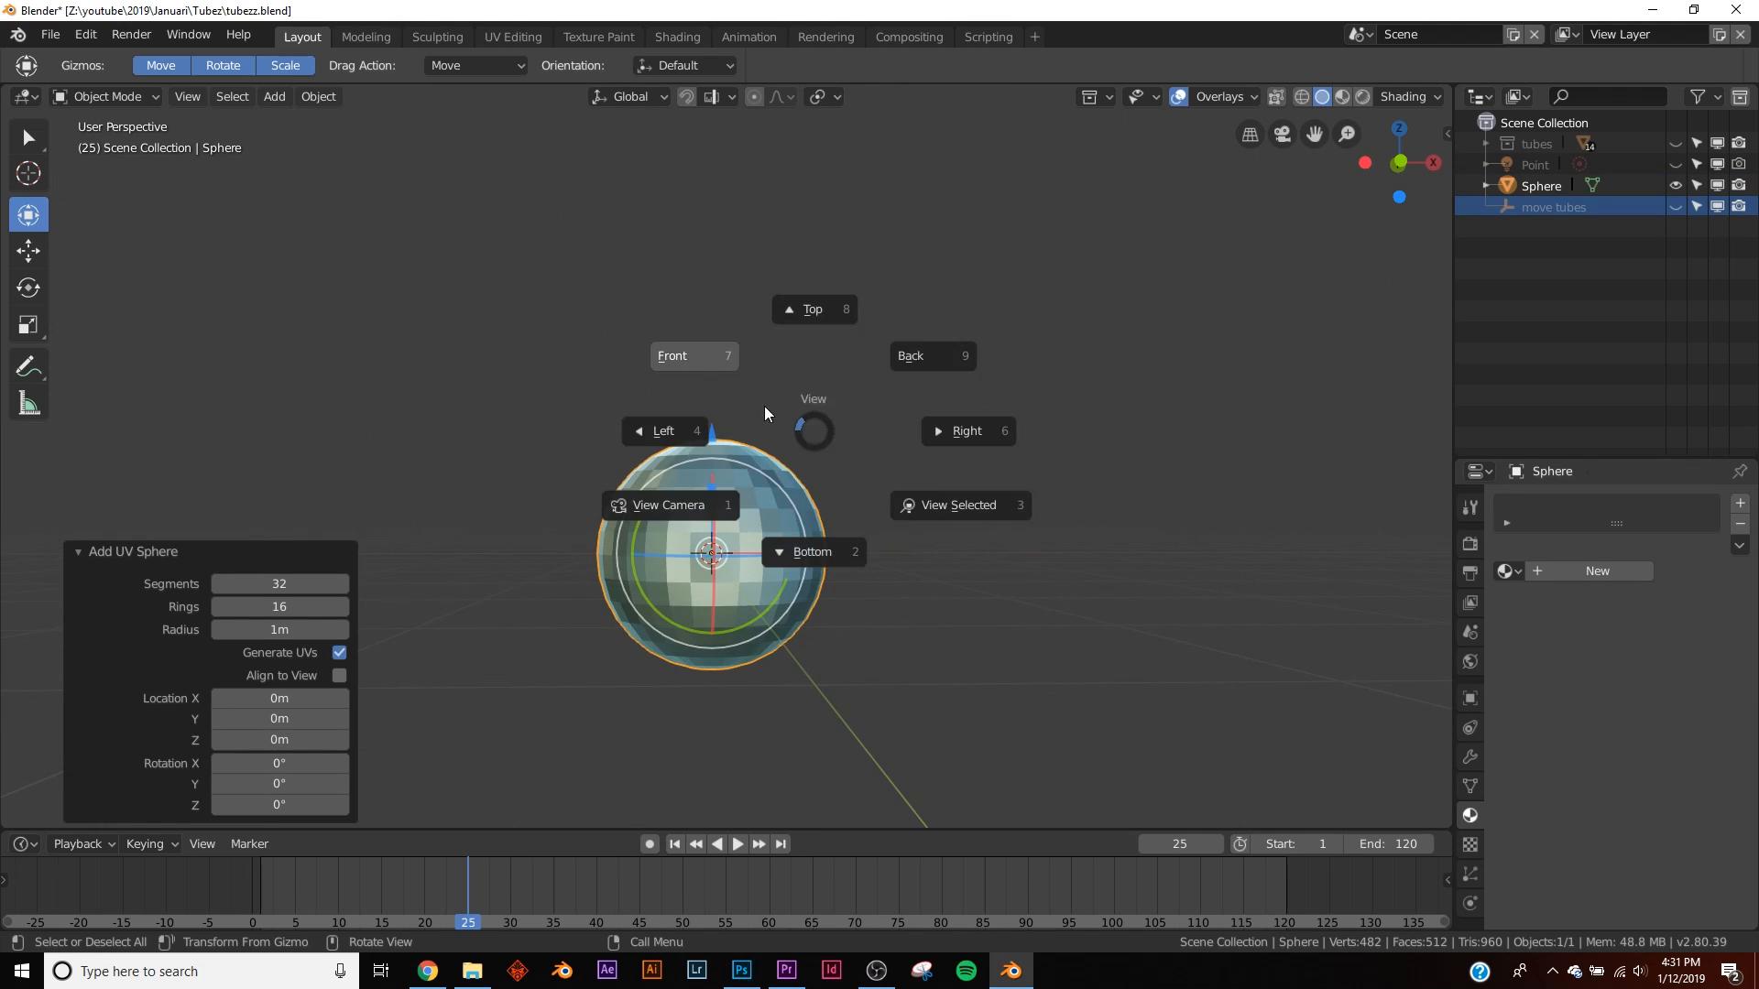
pyautogui.click(671, 355)
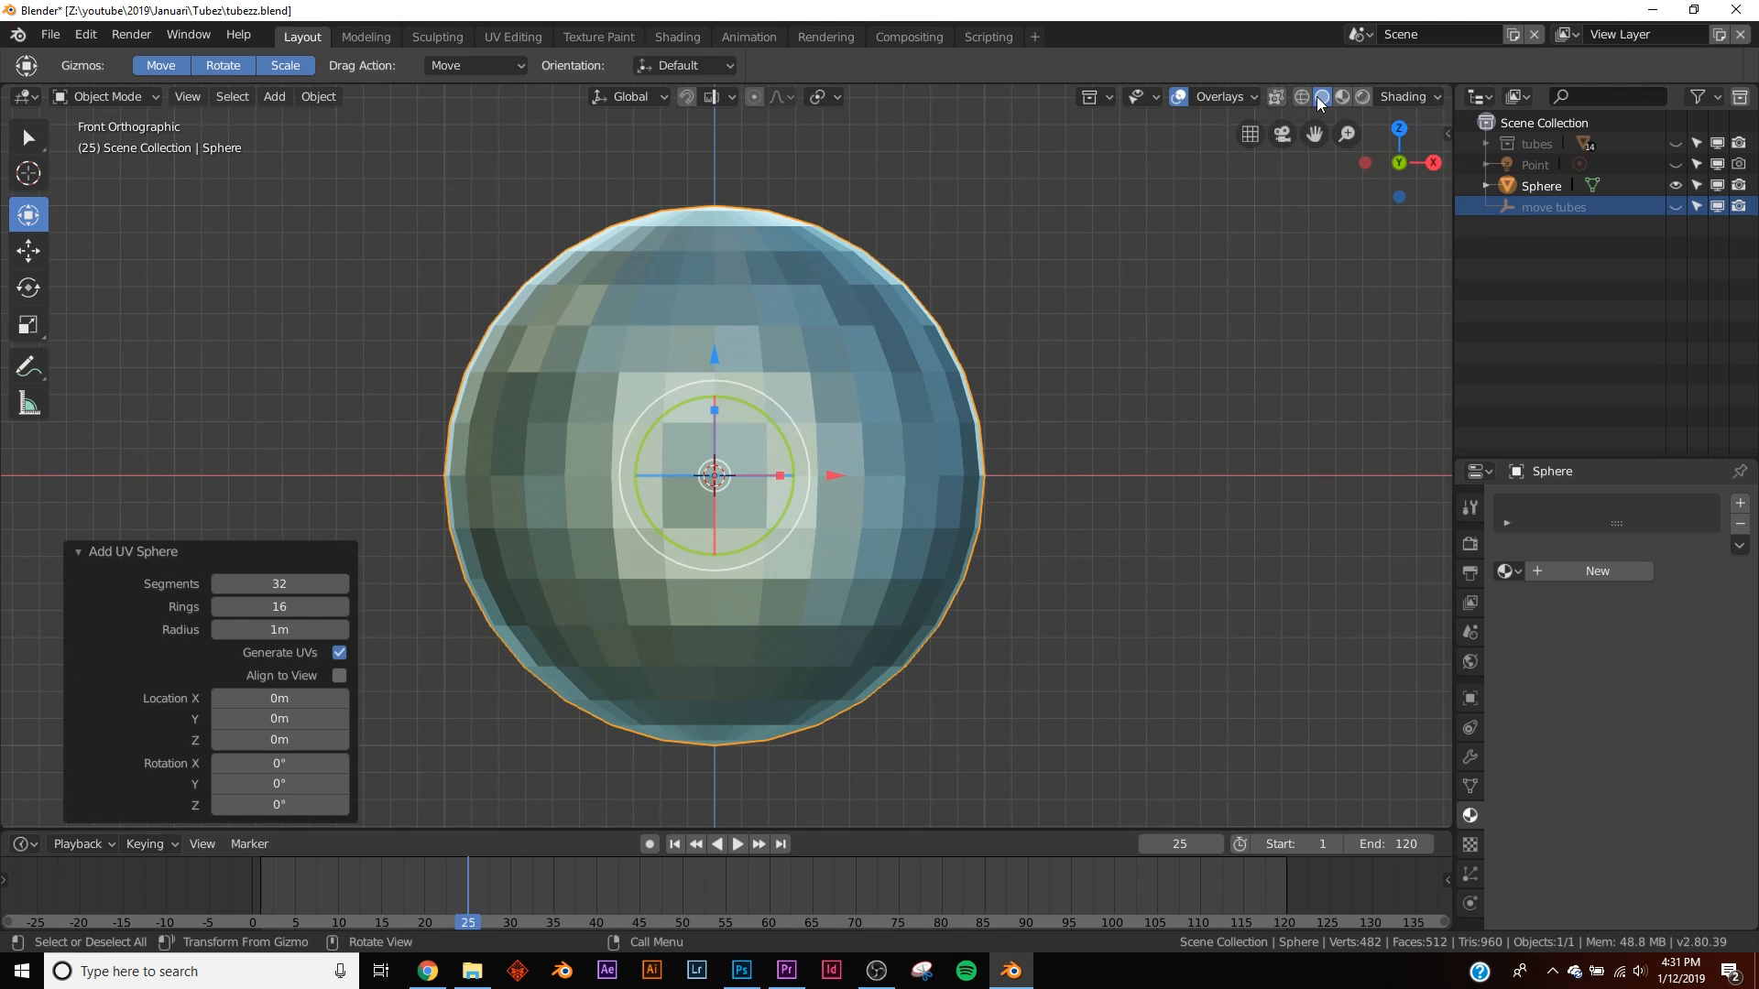
pyautogui.moveTo(1275, 97)
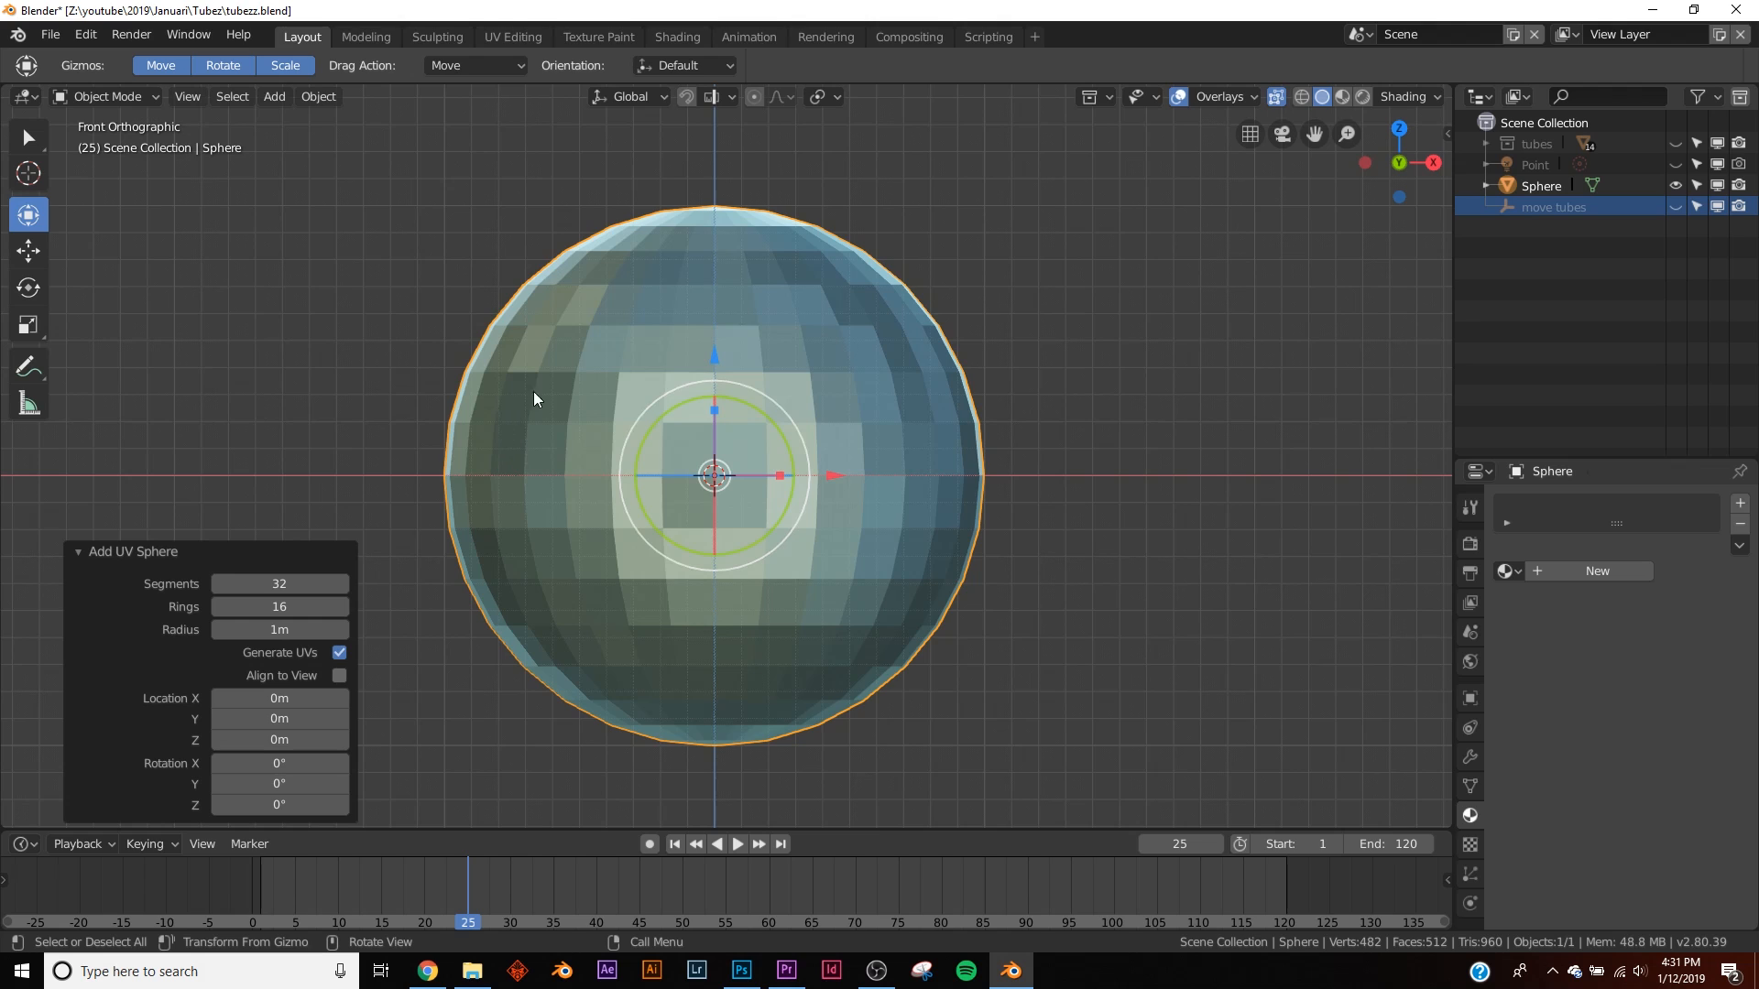
pyautogui.press('Tab')
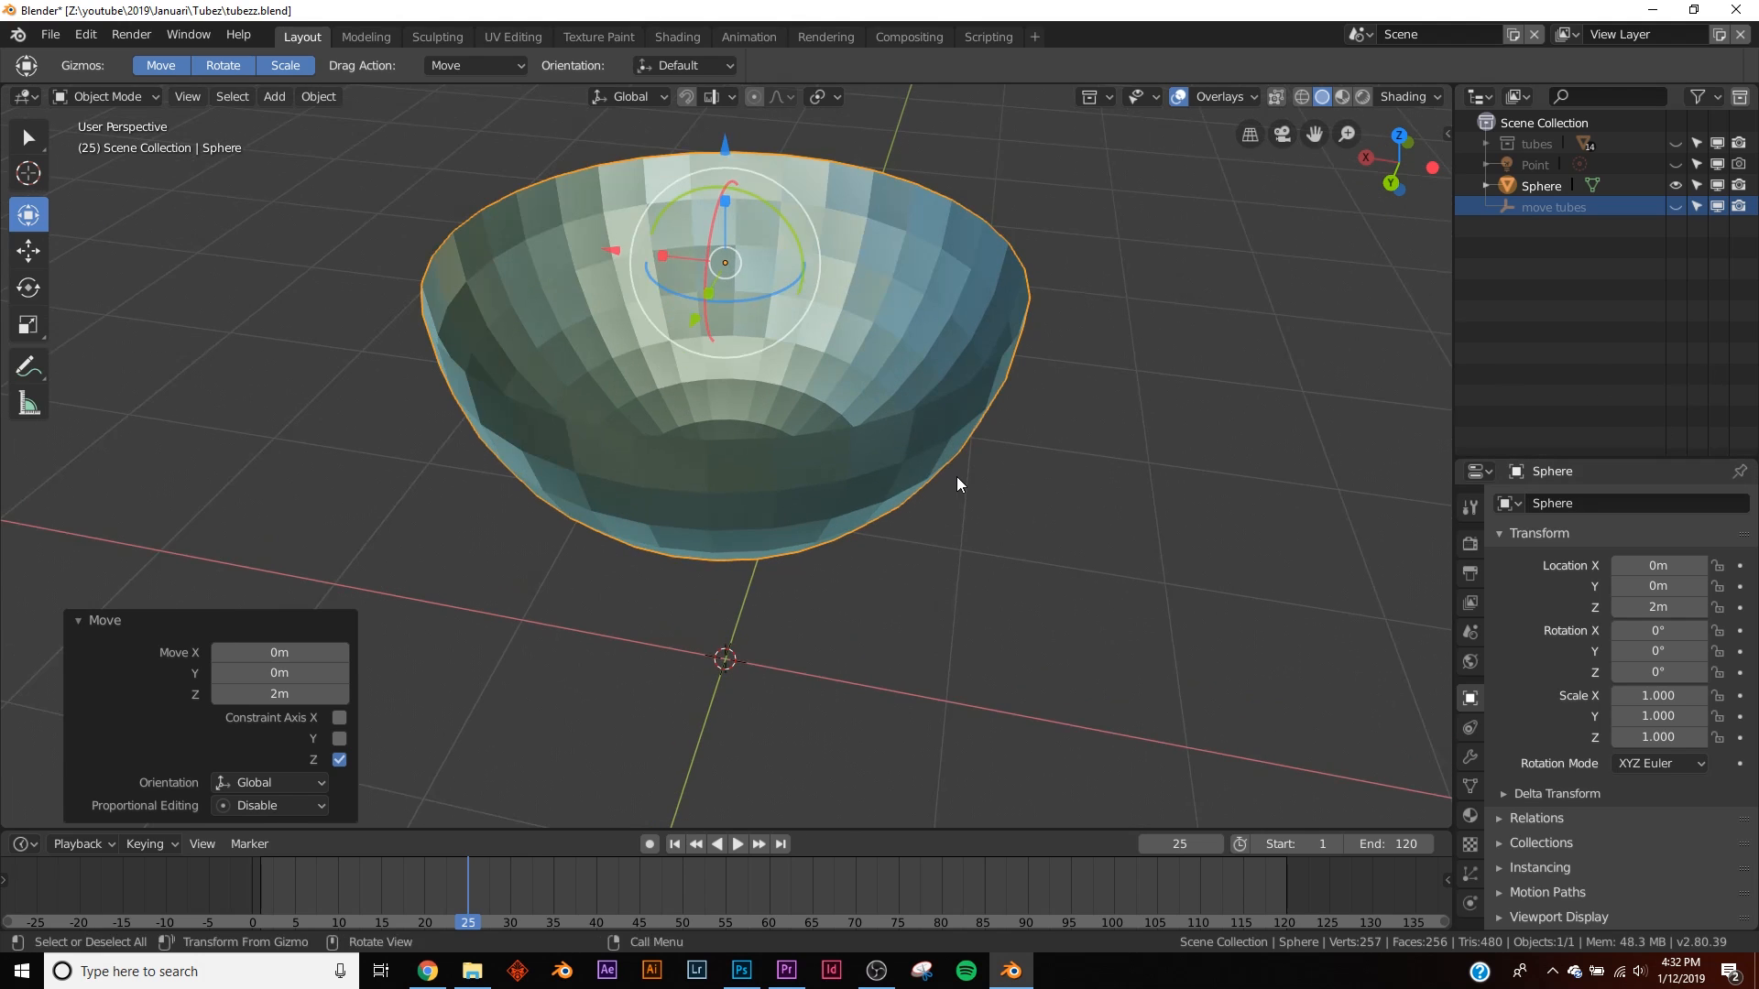
pyautogui.moveTo(1254, 570)
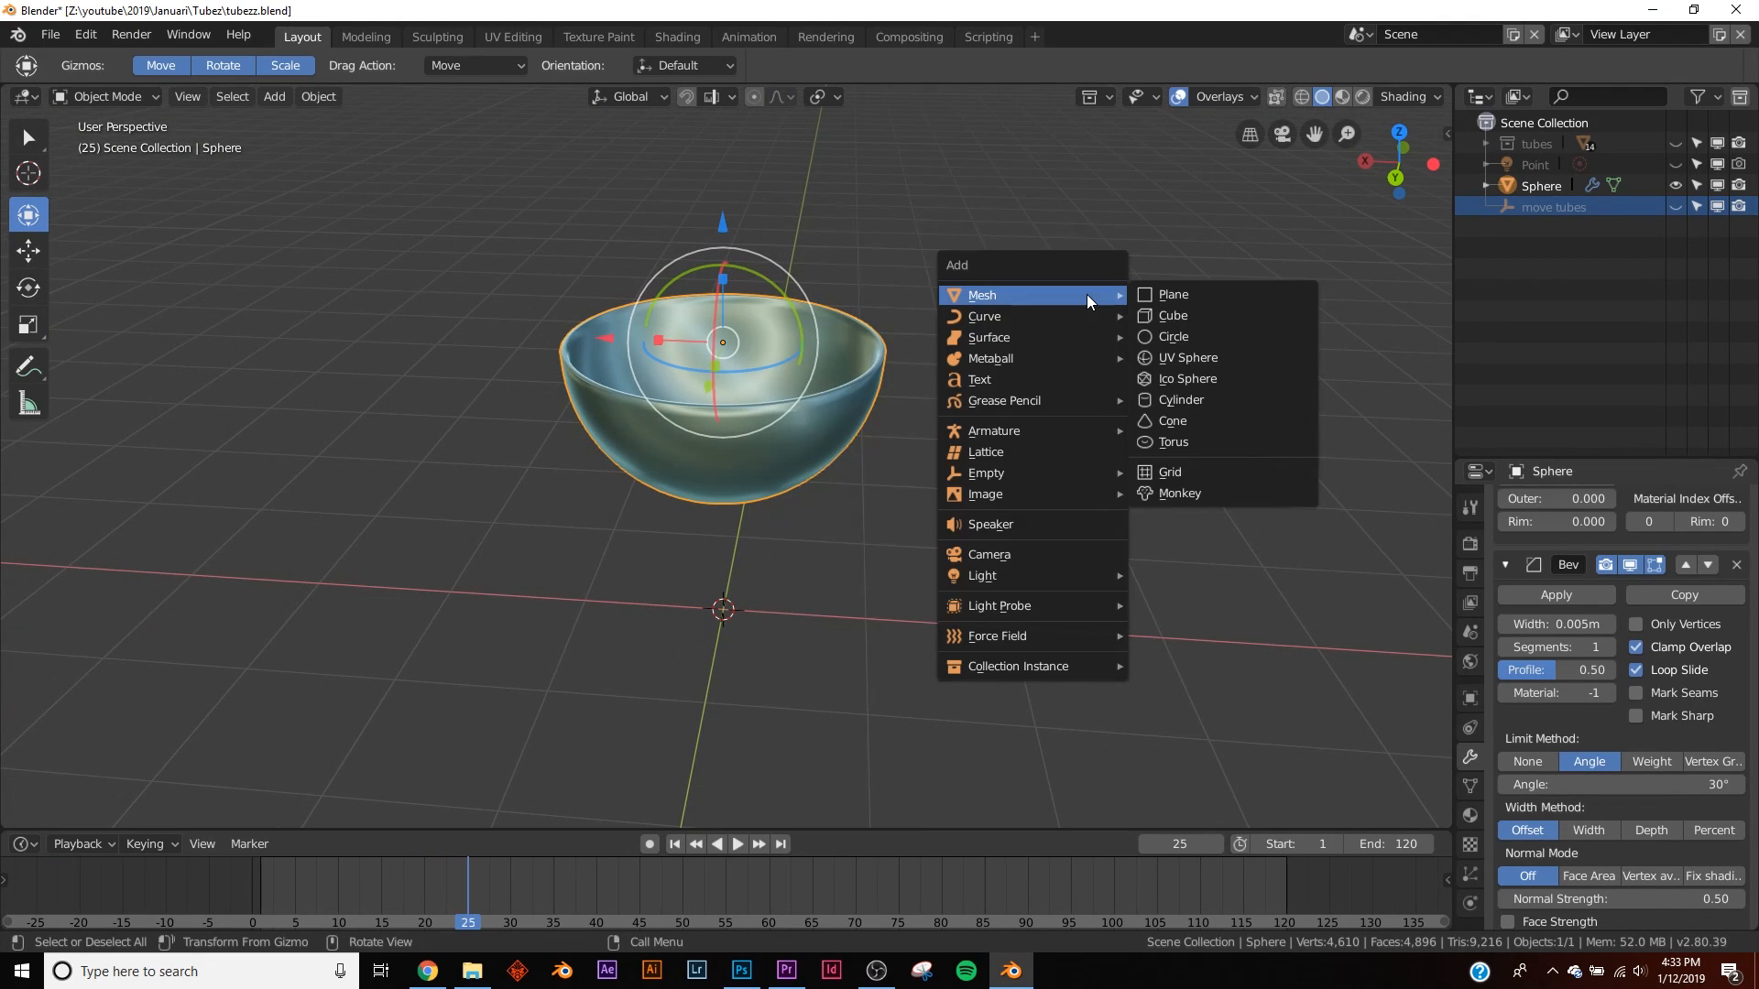
pyautogui.moveTo(985, 472)
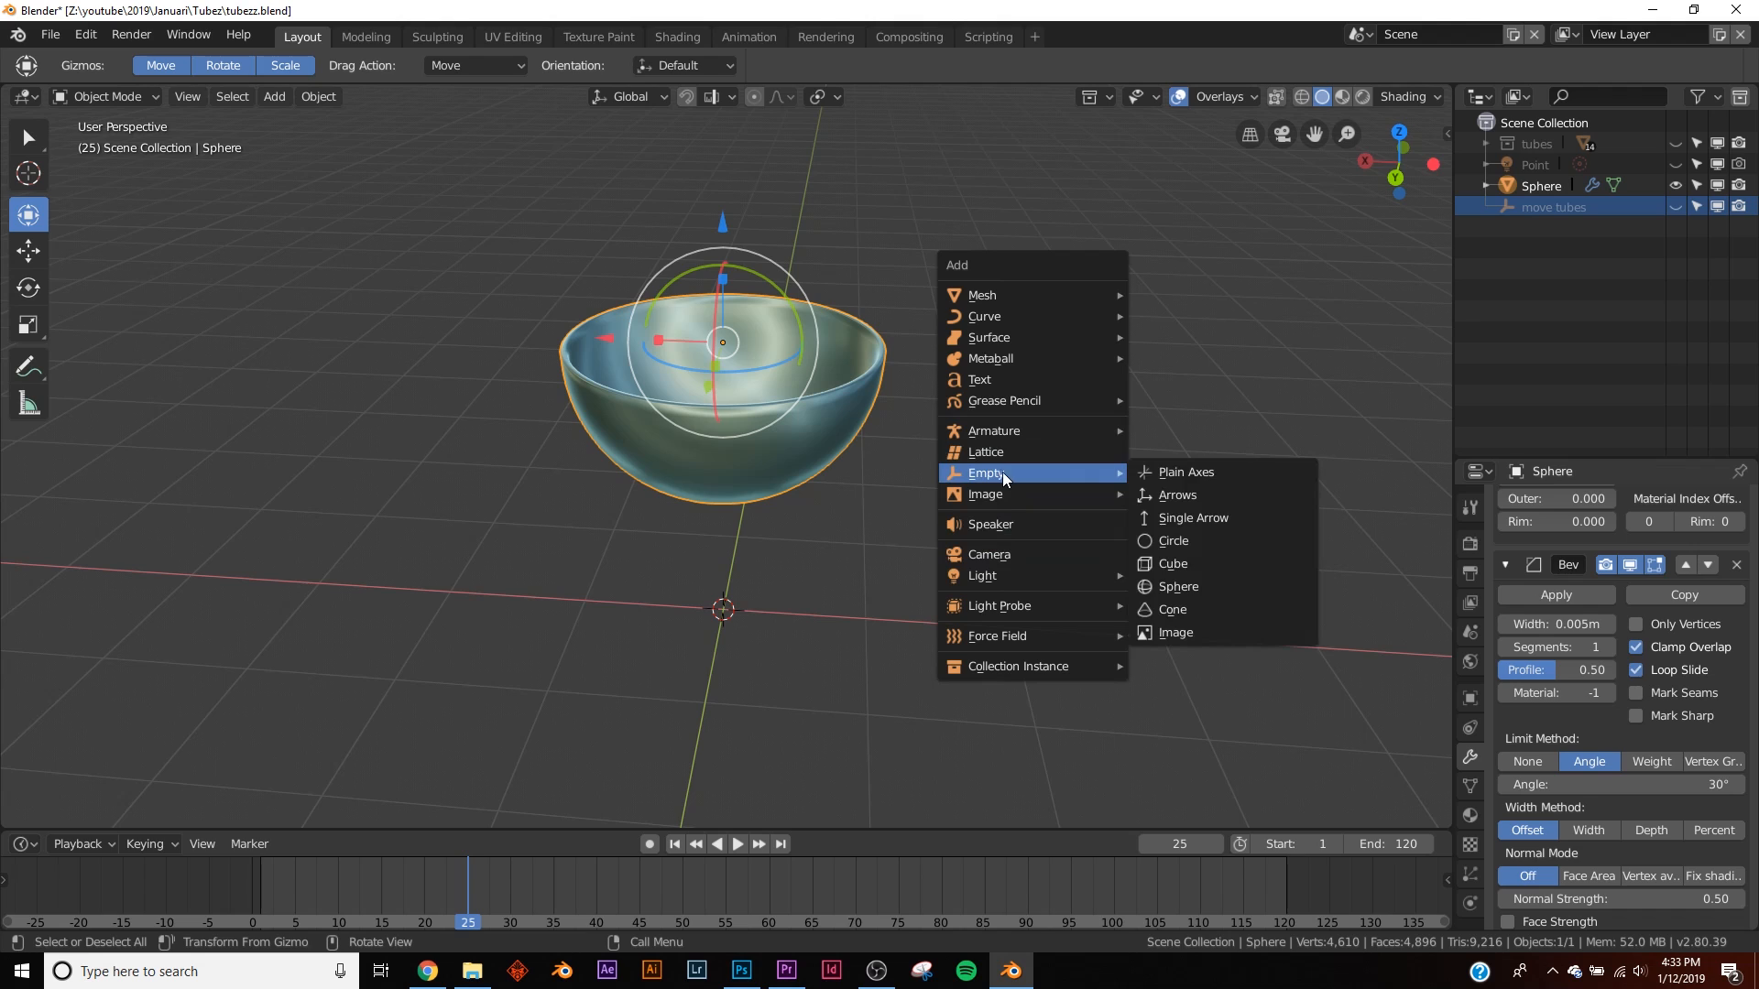
# - Add a Plain Axes empty at the bowl's centre and reselect the bowl for more modifiers
pyautogui.click(1183, 471)
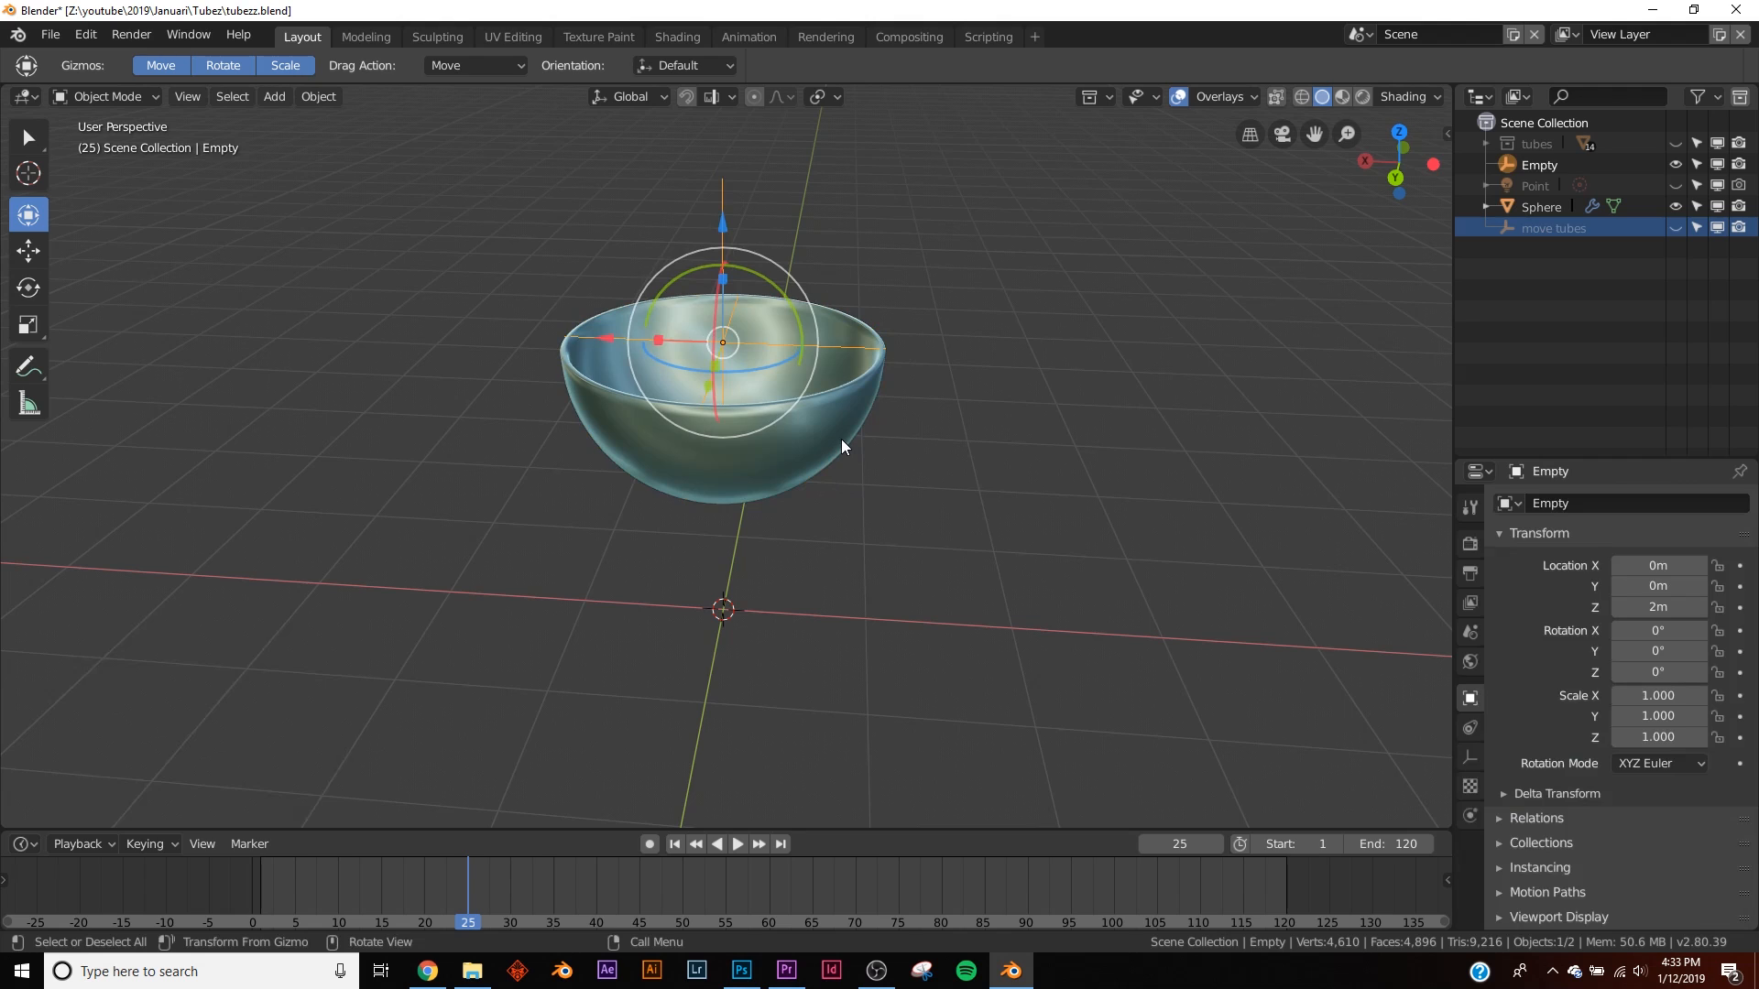
pyautogui.click(1592, 501)
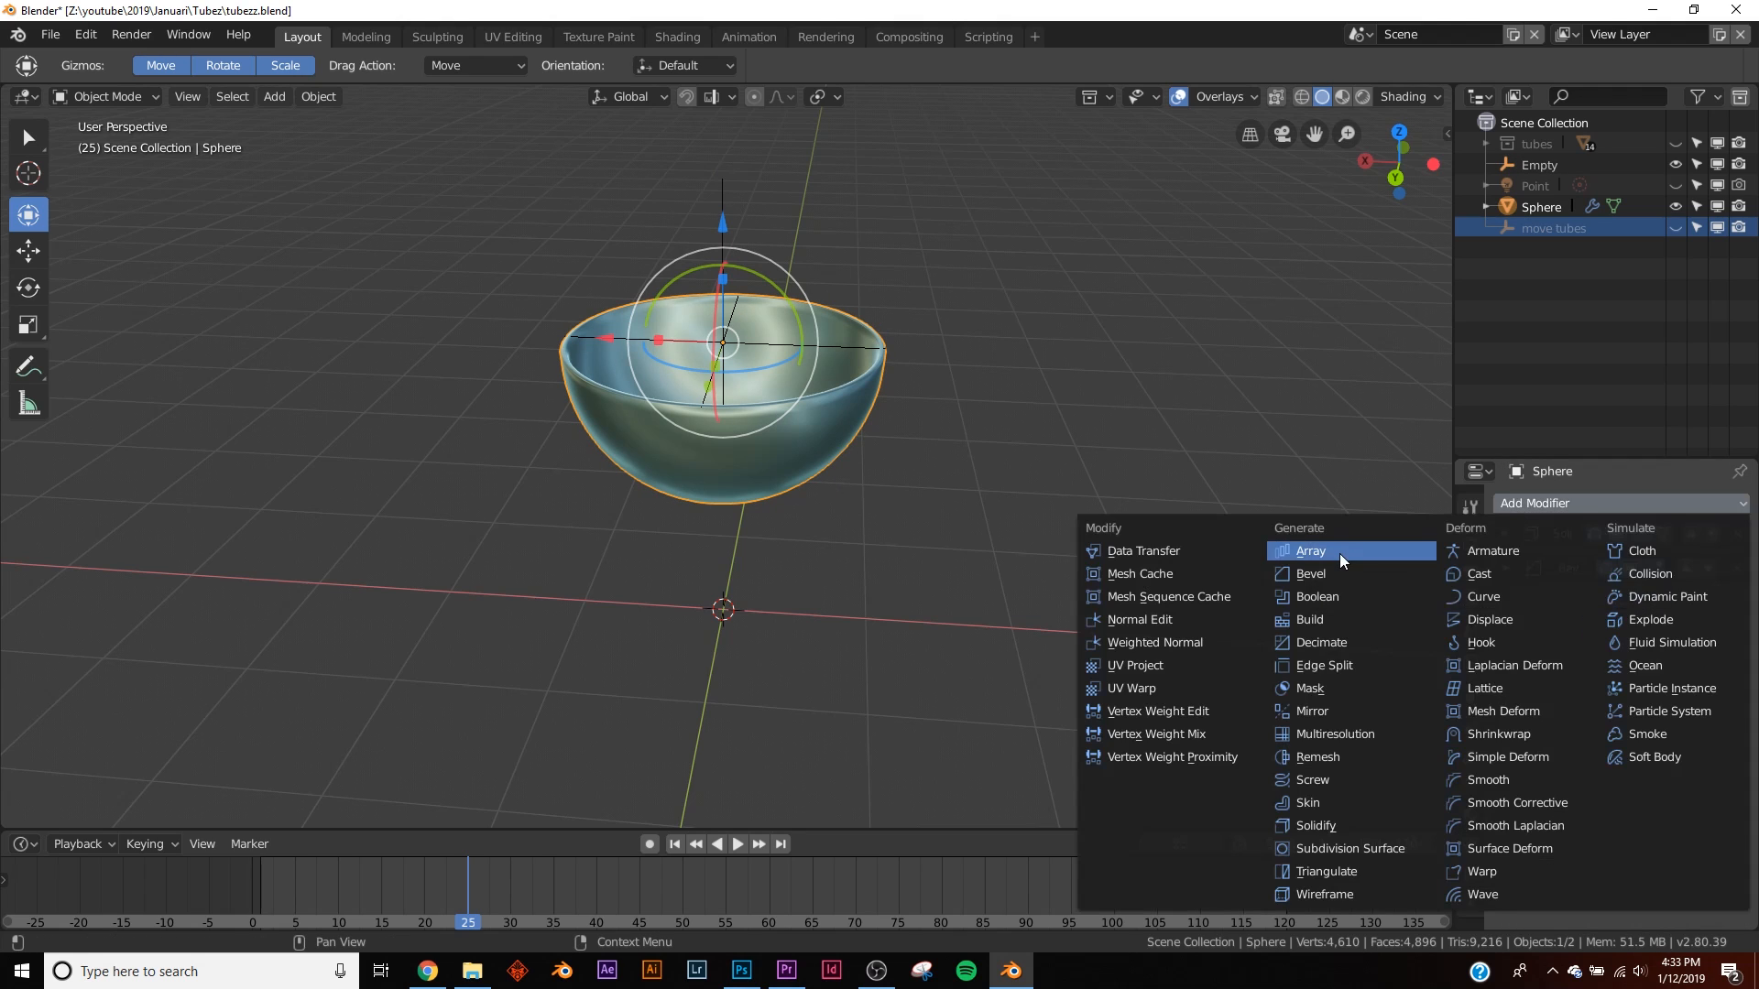
# - Add an Array modifier to the bowl with Object Offset set to the empty, renamed 'move'
pyautogui.click(1309, 552)
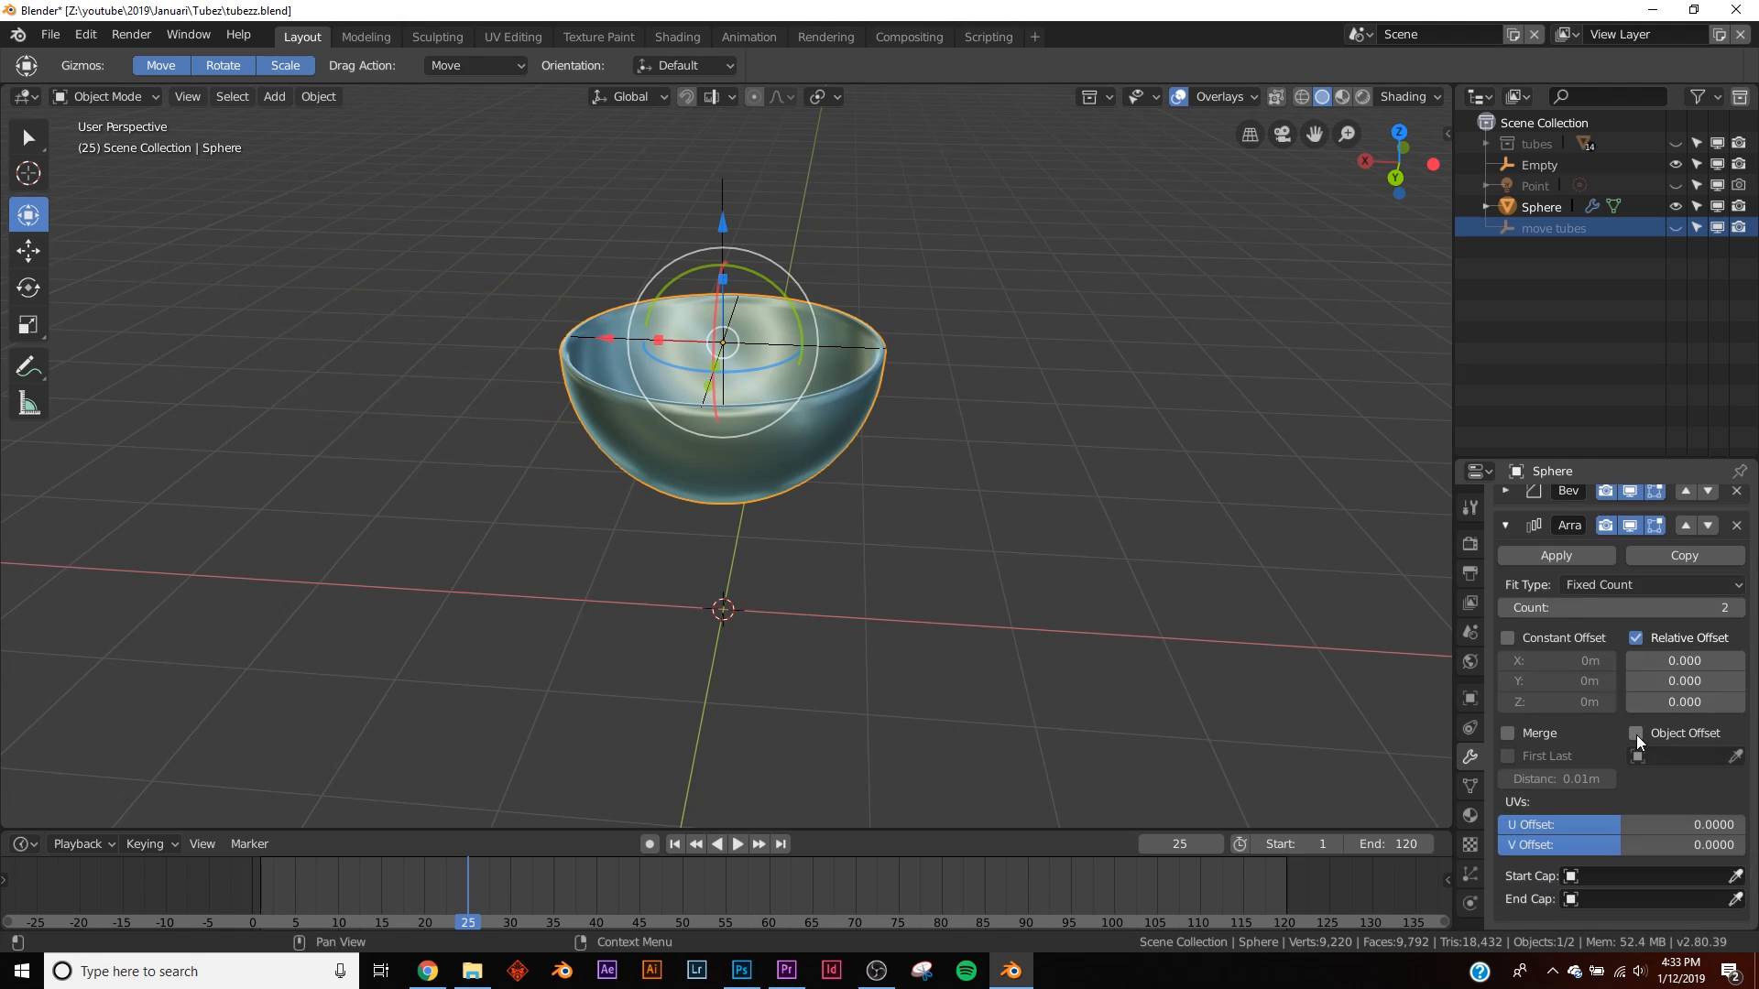
pyautogui.click(1638, 755)
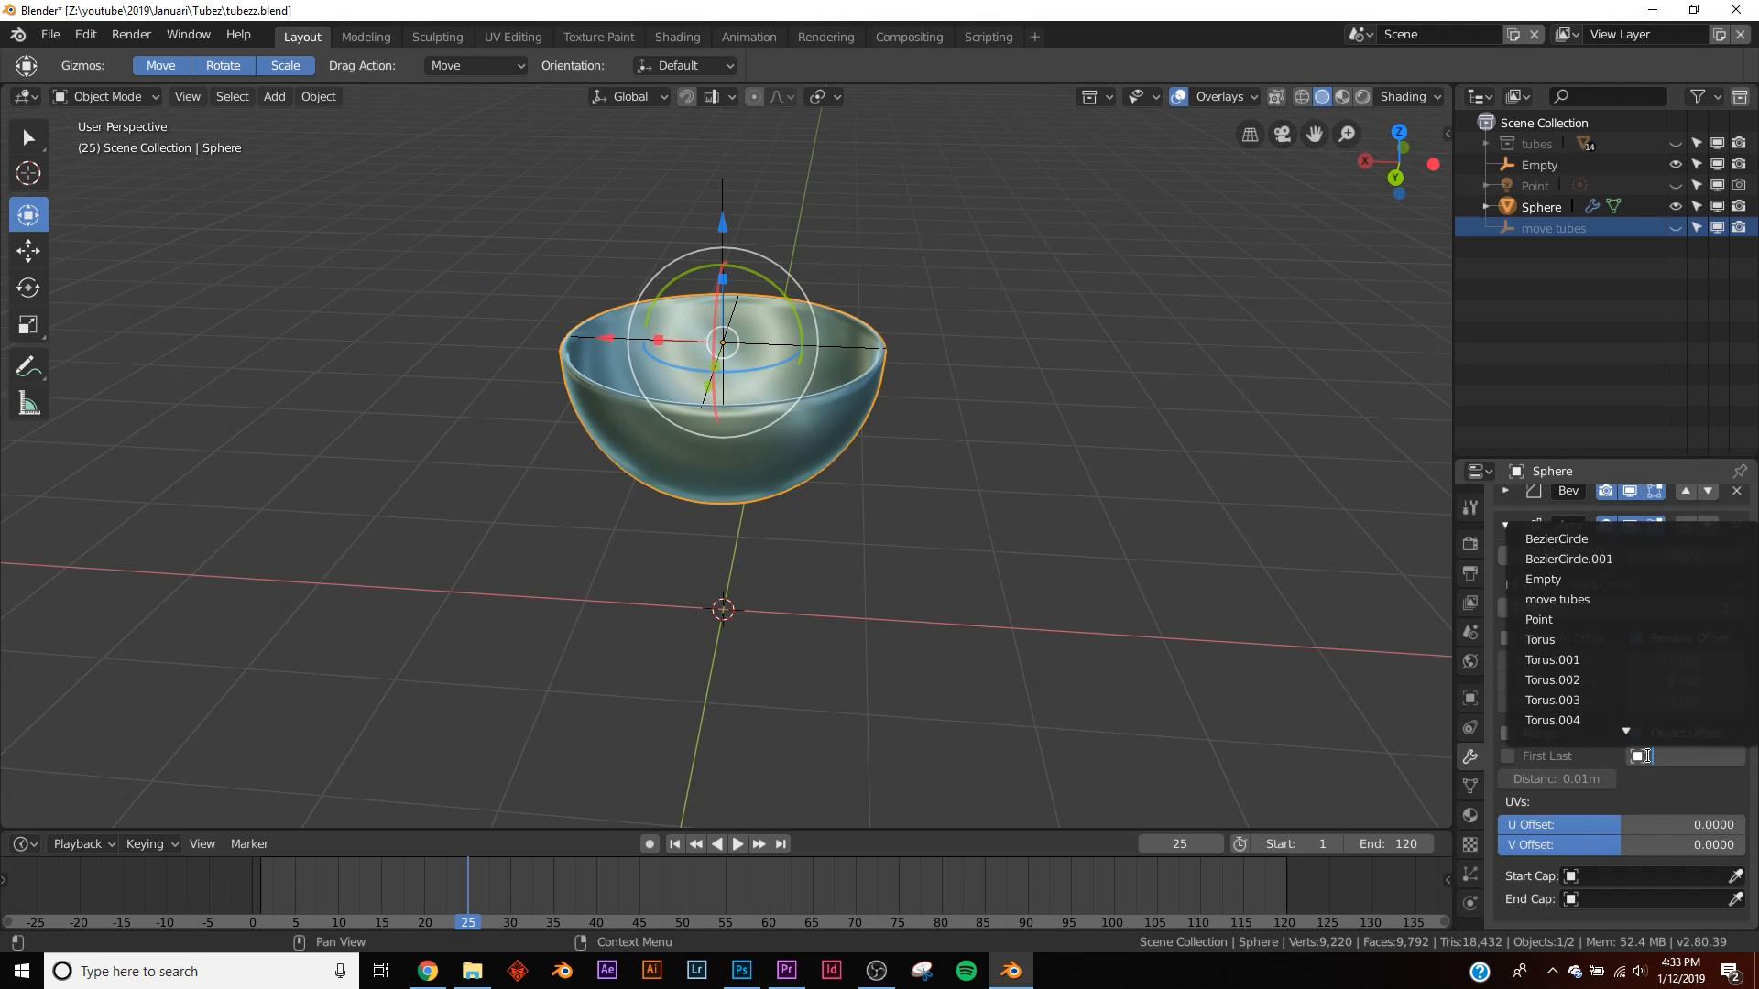
pyautogui.click(1539, 163)
pyautogui.write('mov')
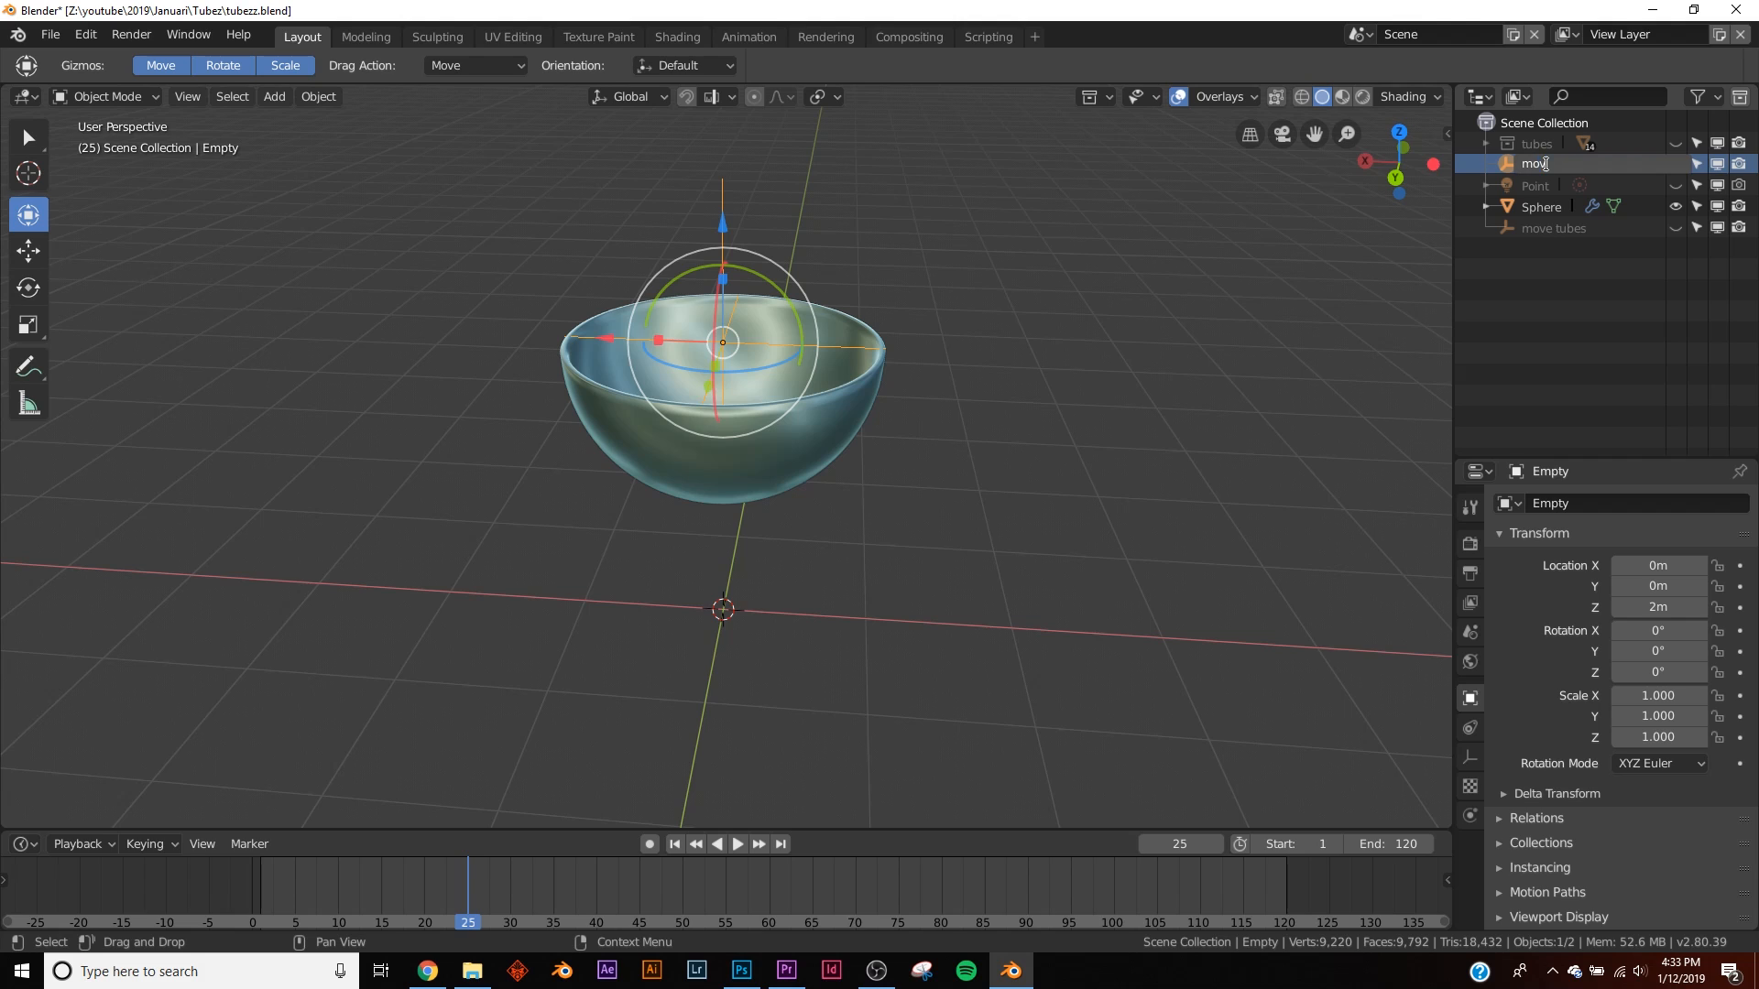
pyautogui.click(1541, 185)
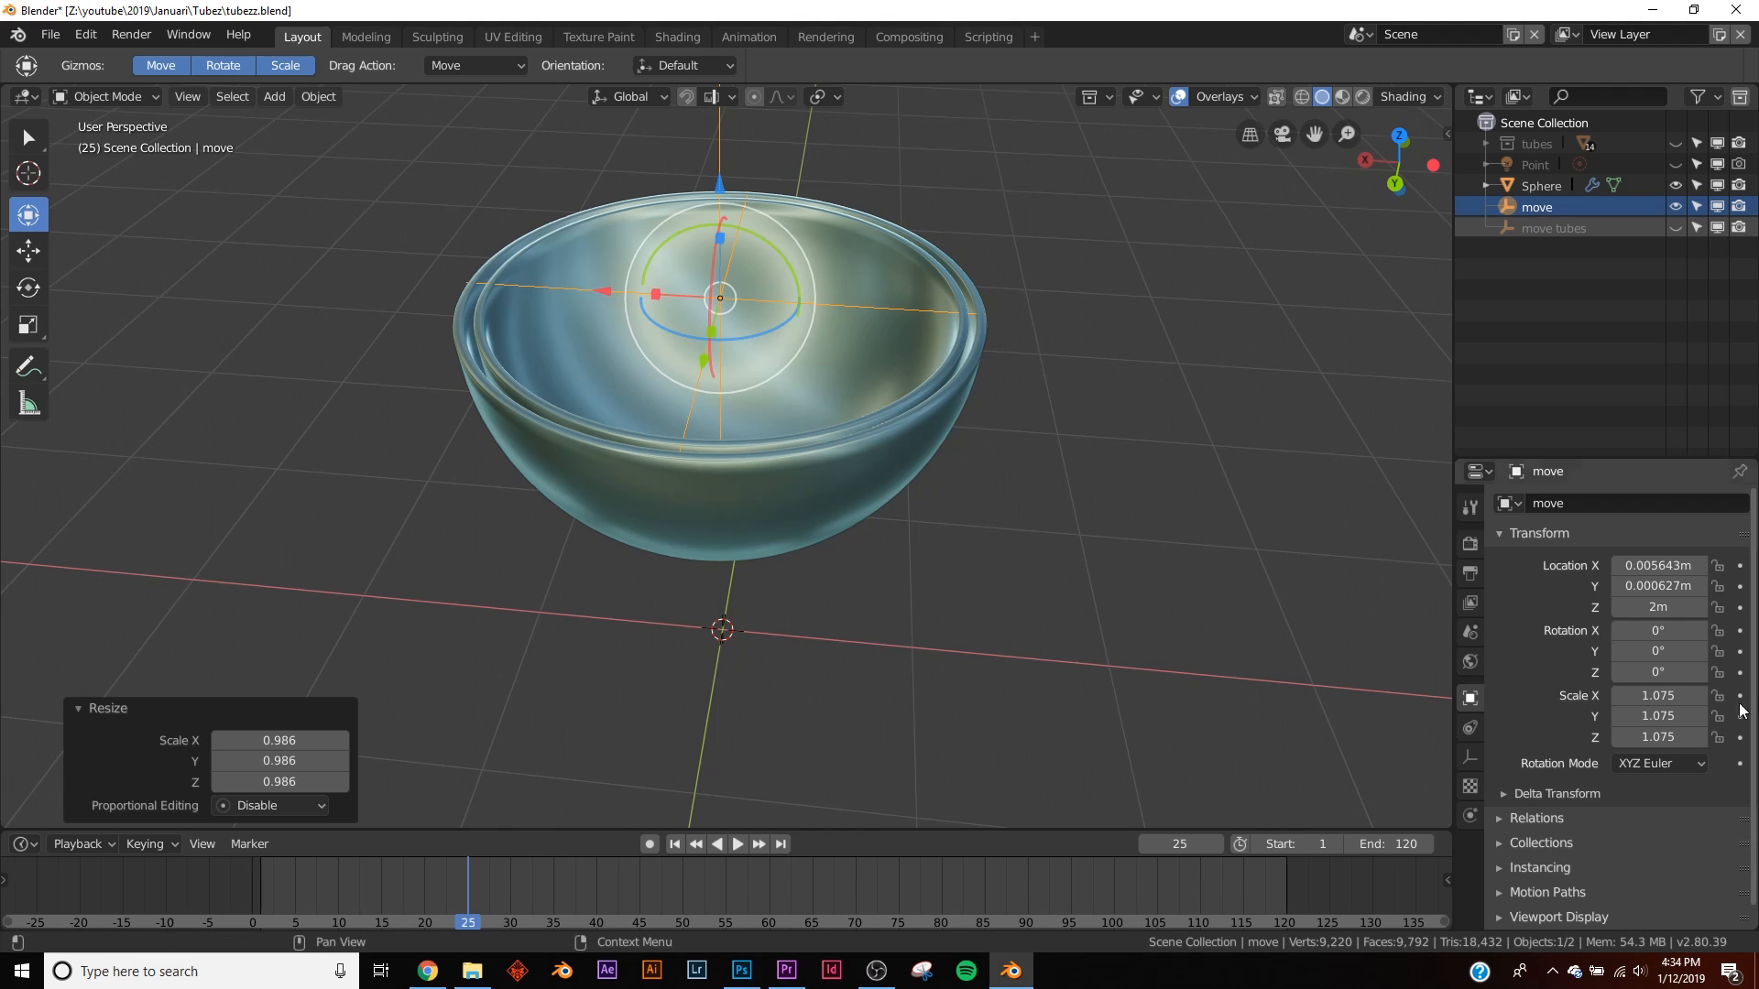
# - Raise the array Count to 22, then select bowl and empty together and tilt the sculpture forward
pyautogui.click(1543, 185)
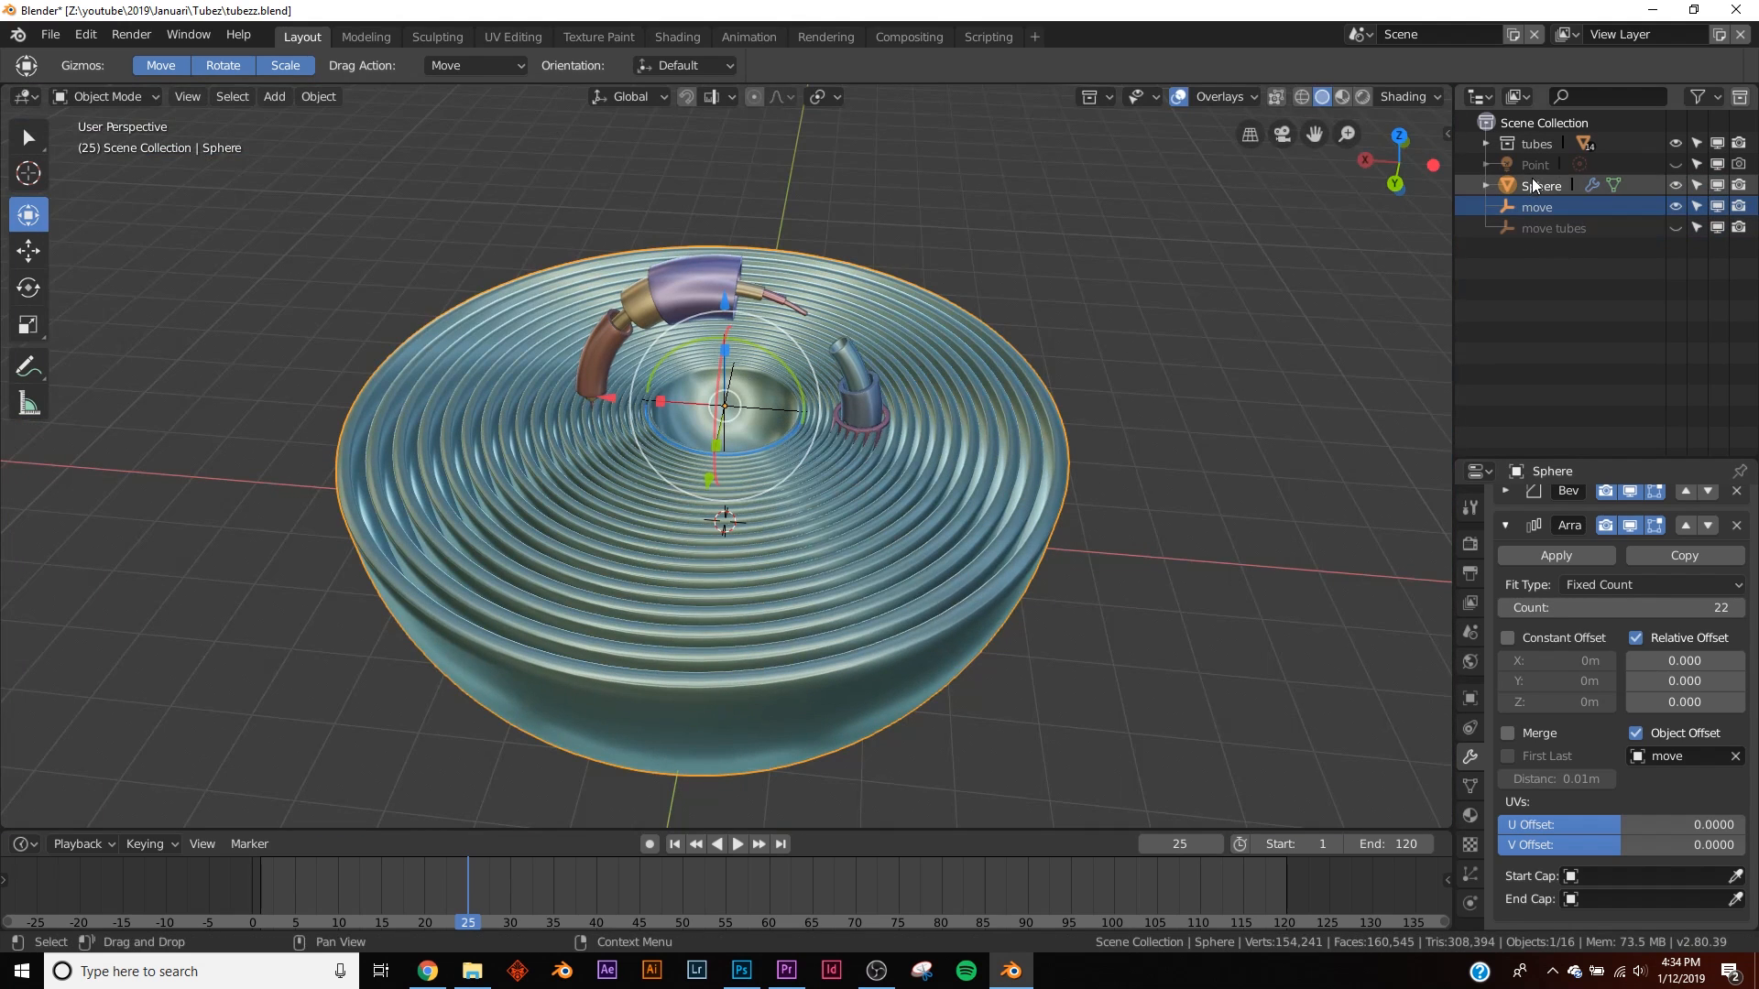
pyautogui.click(1537, 207)
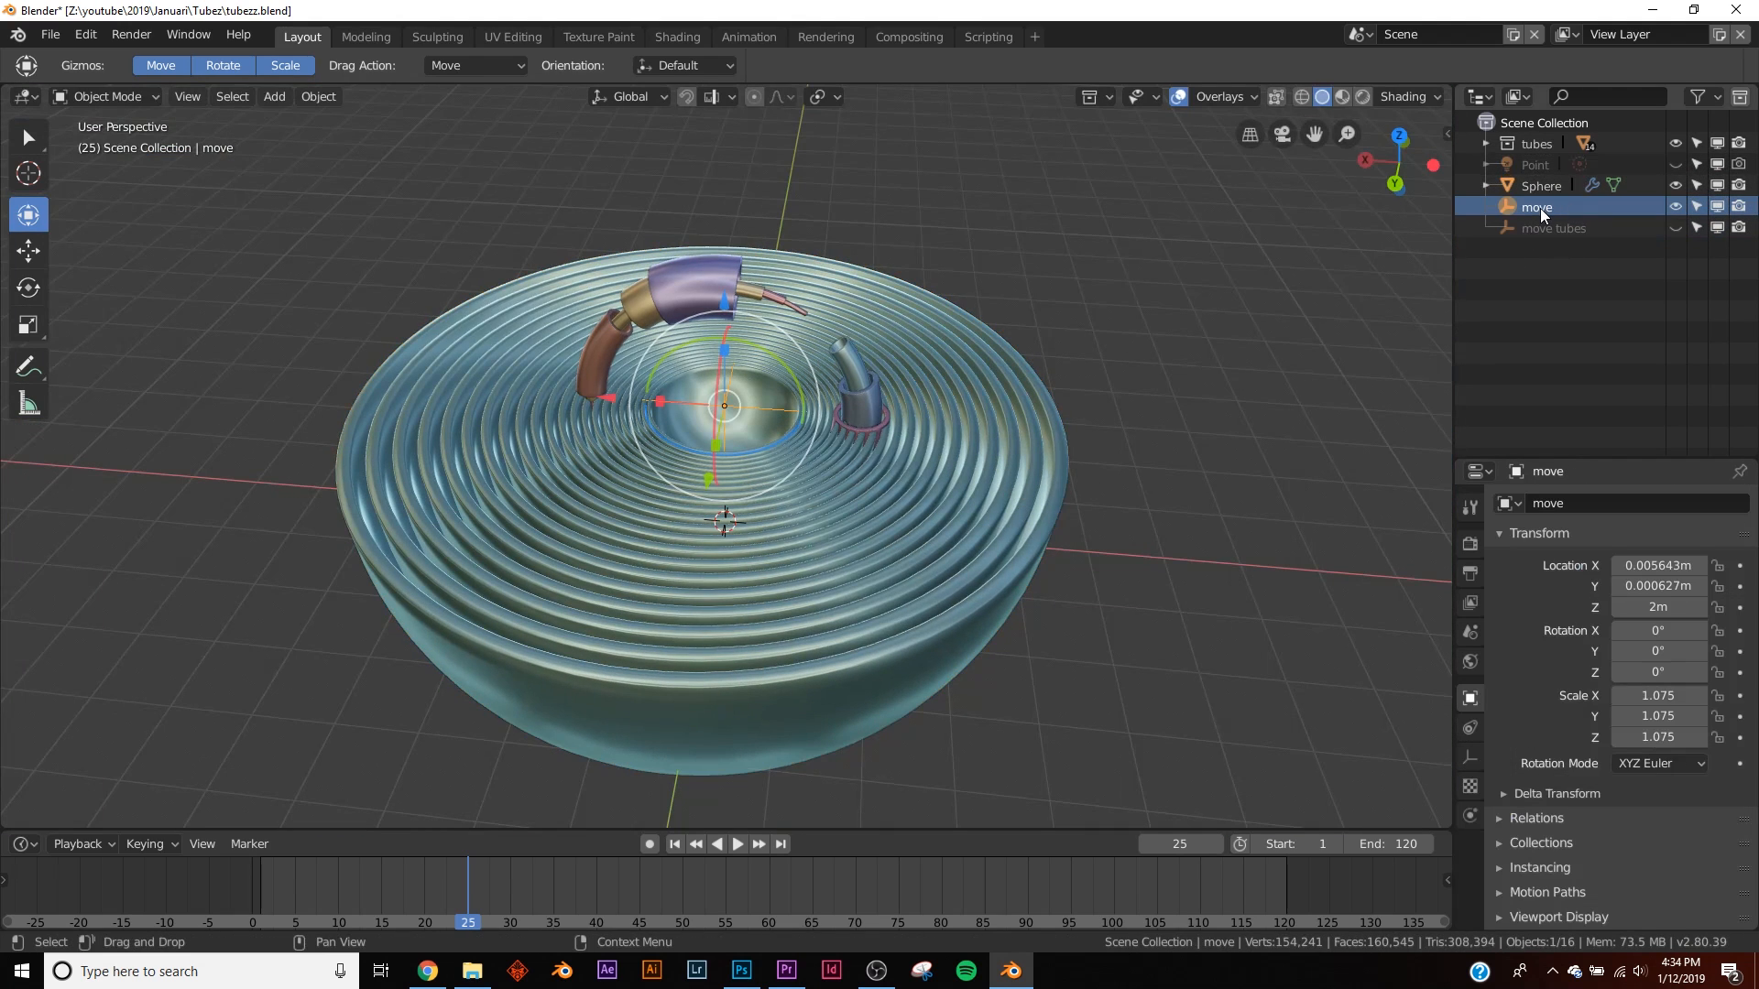
pyautogui.click(1542, 185)
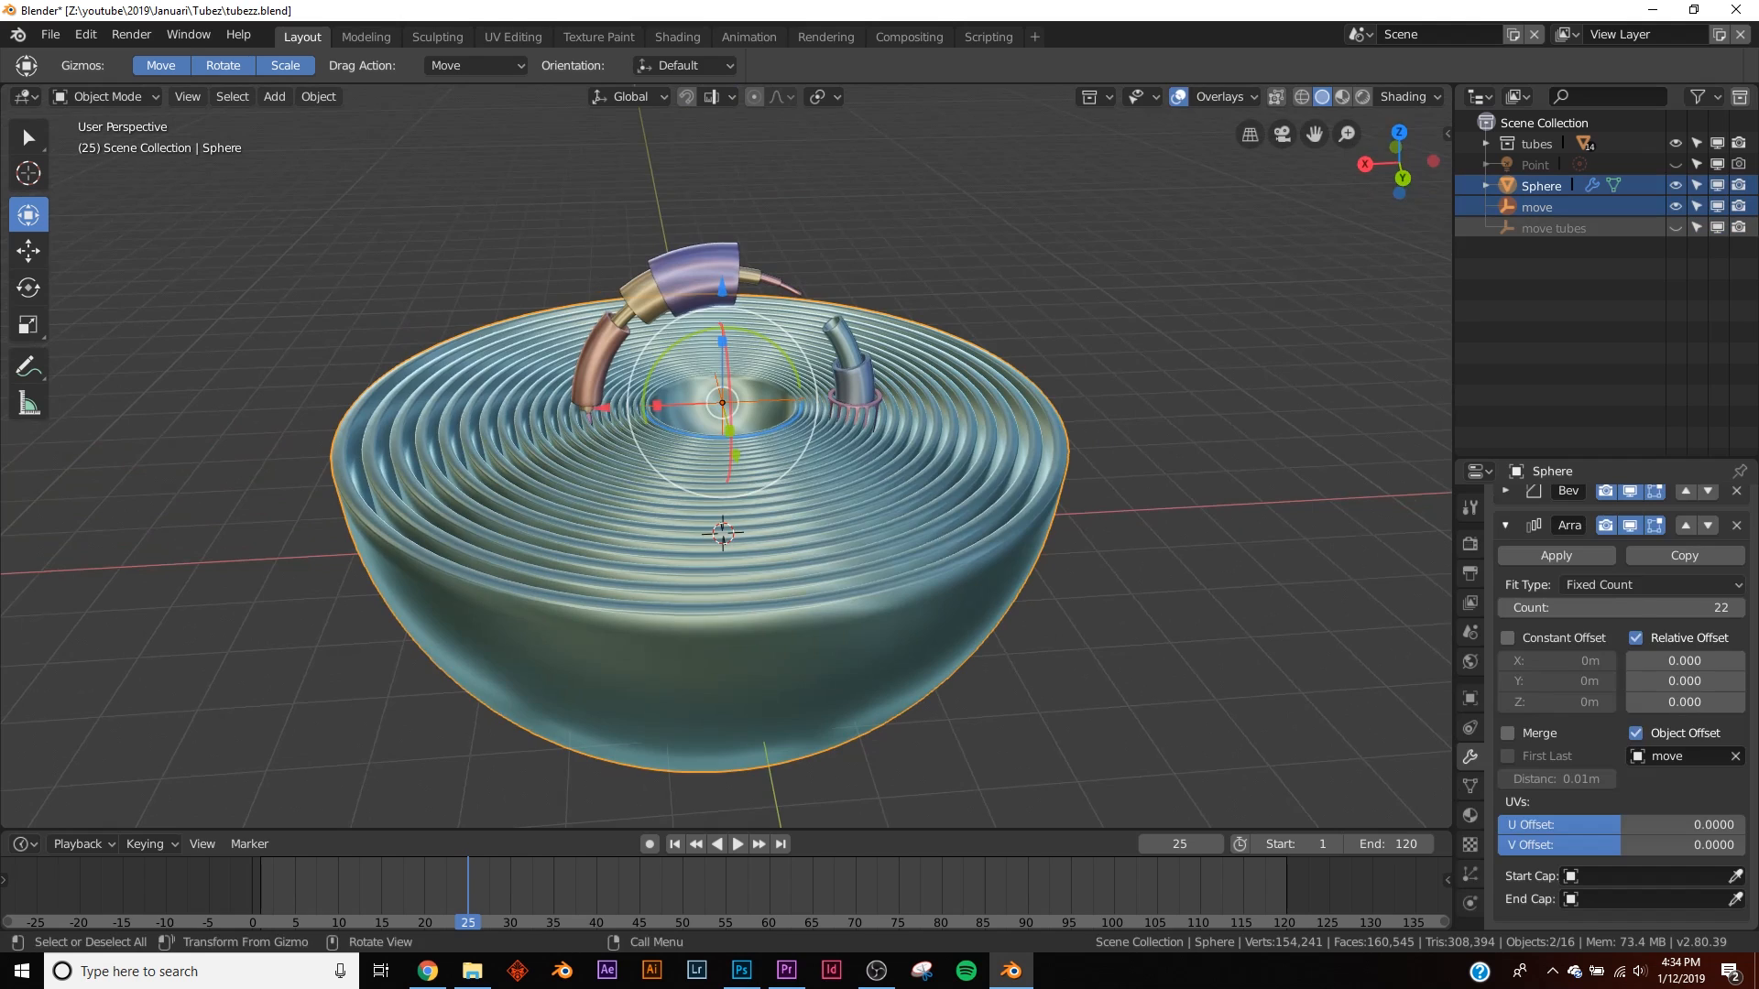
pyautogui.press('s')
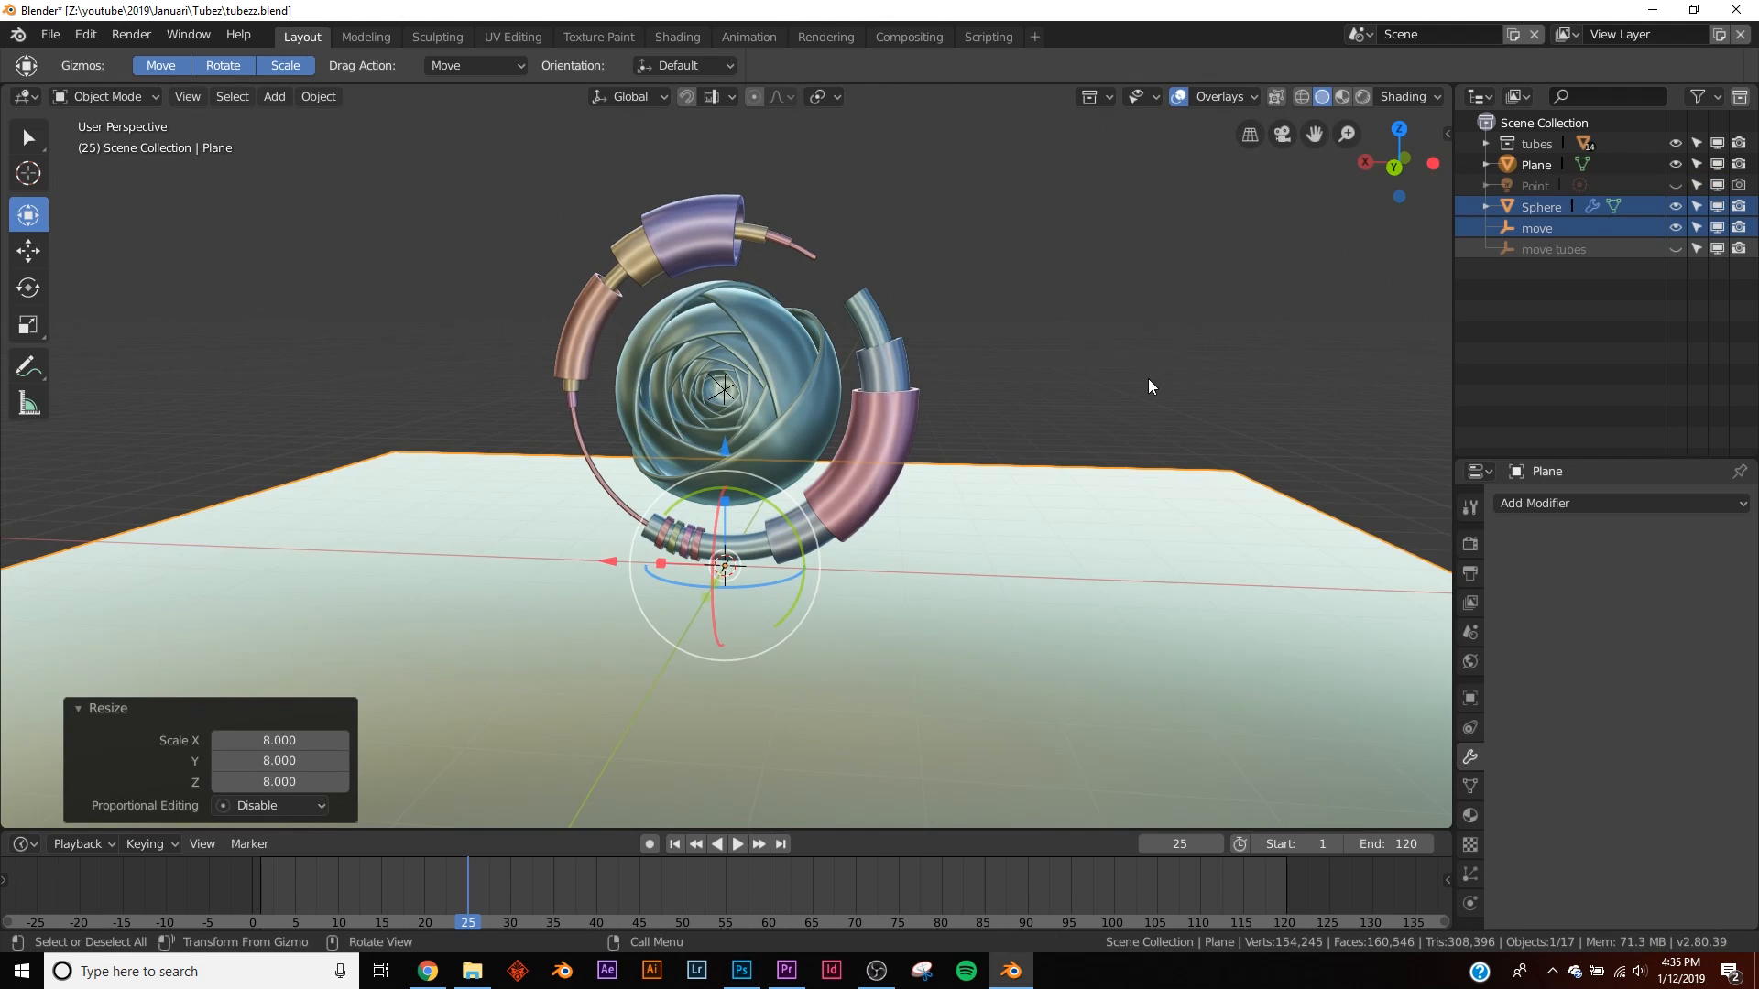
# - Duplicate the floor plane as a standing backdrop and add a camera to the scene
pyautogui.press('shift+d')
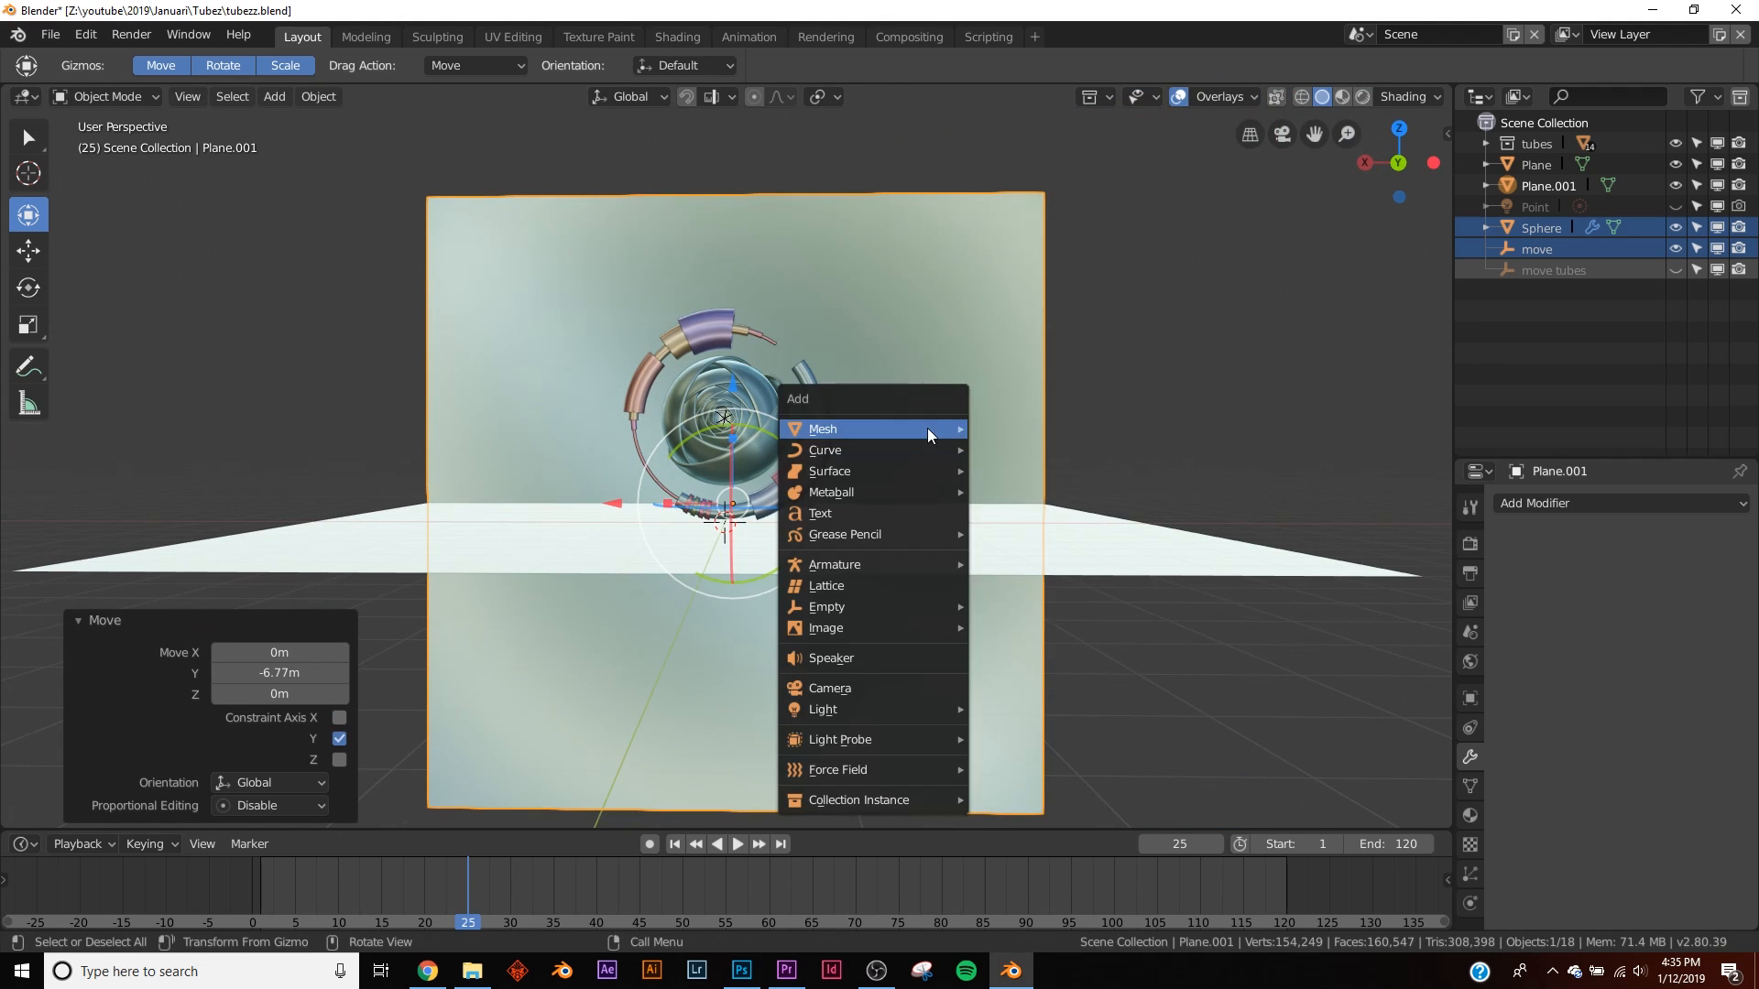
pyautogui.click(828, 687)
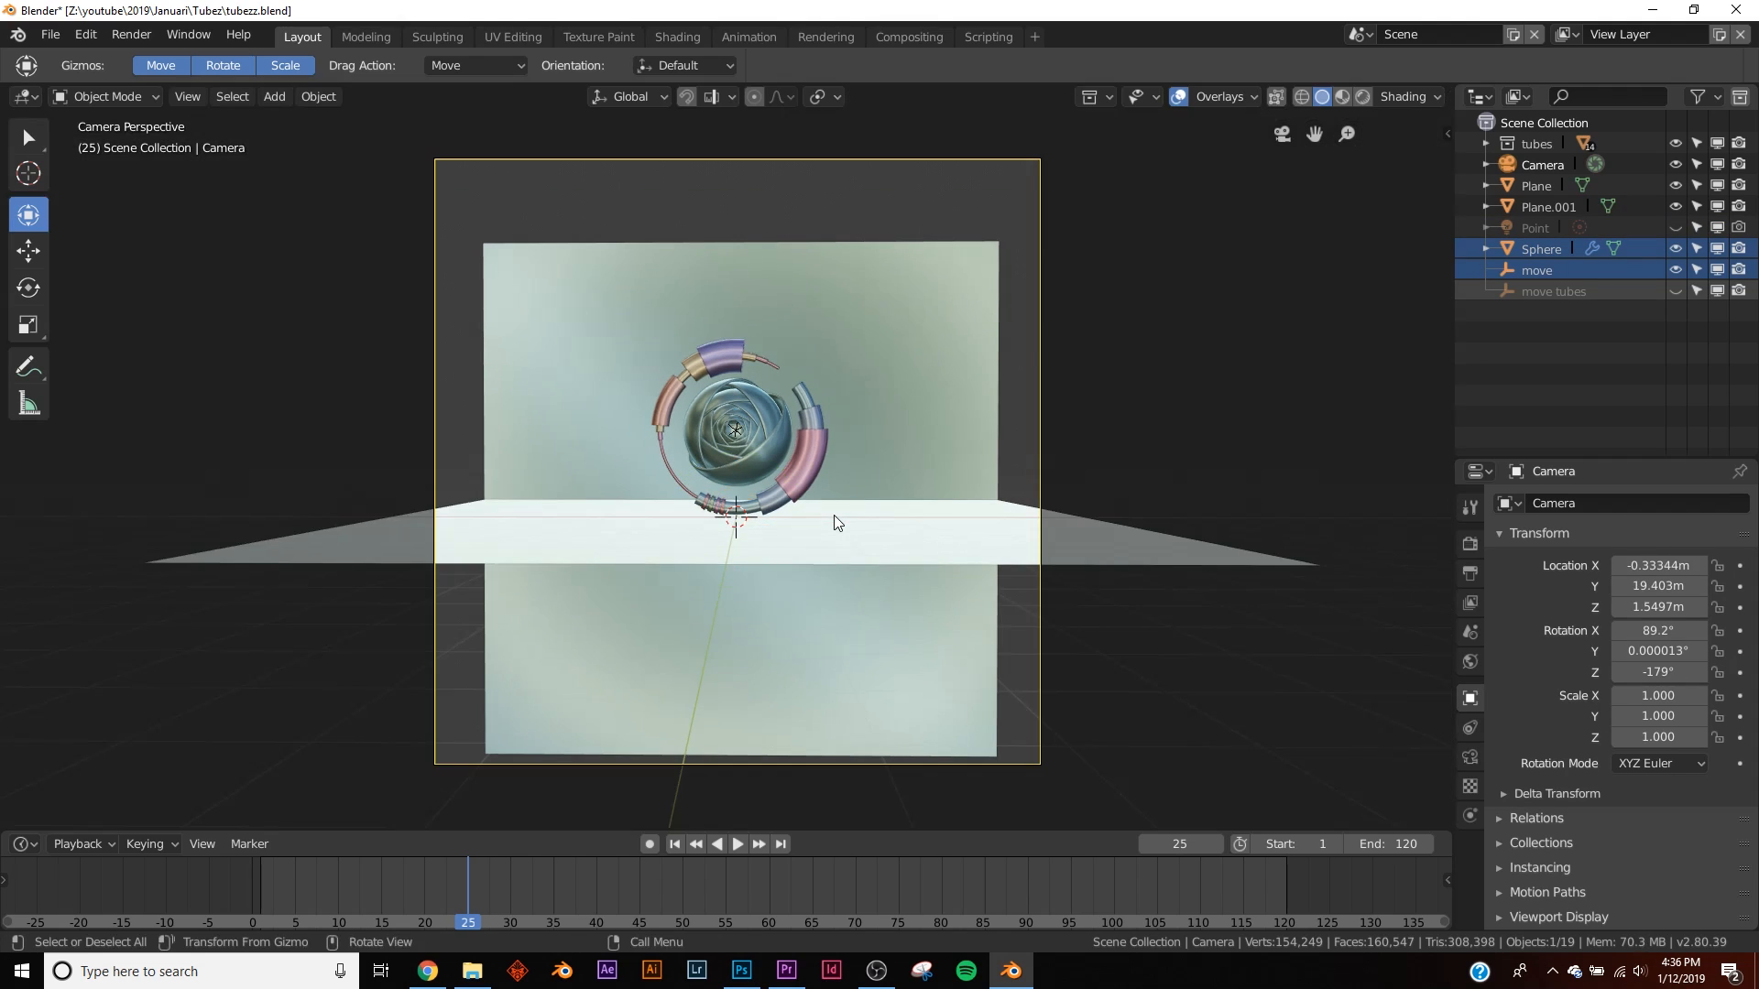
pyautogui.moveTo(836, 547)
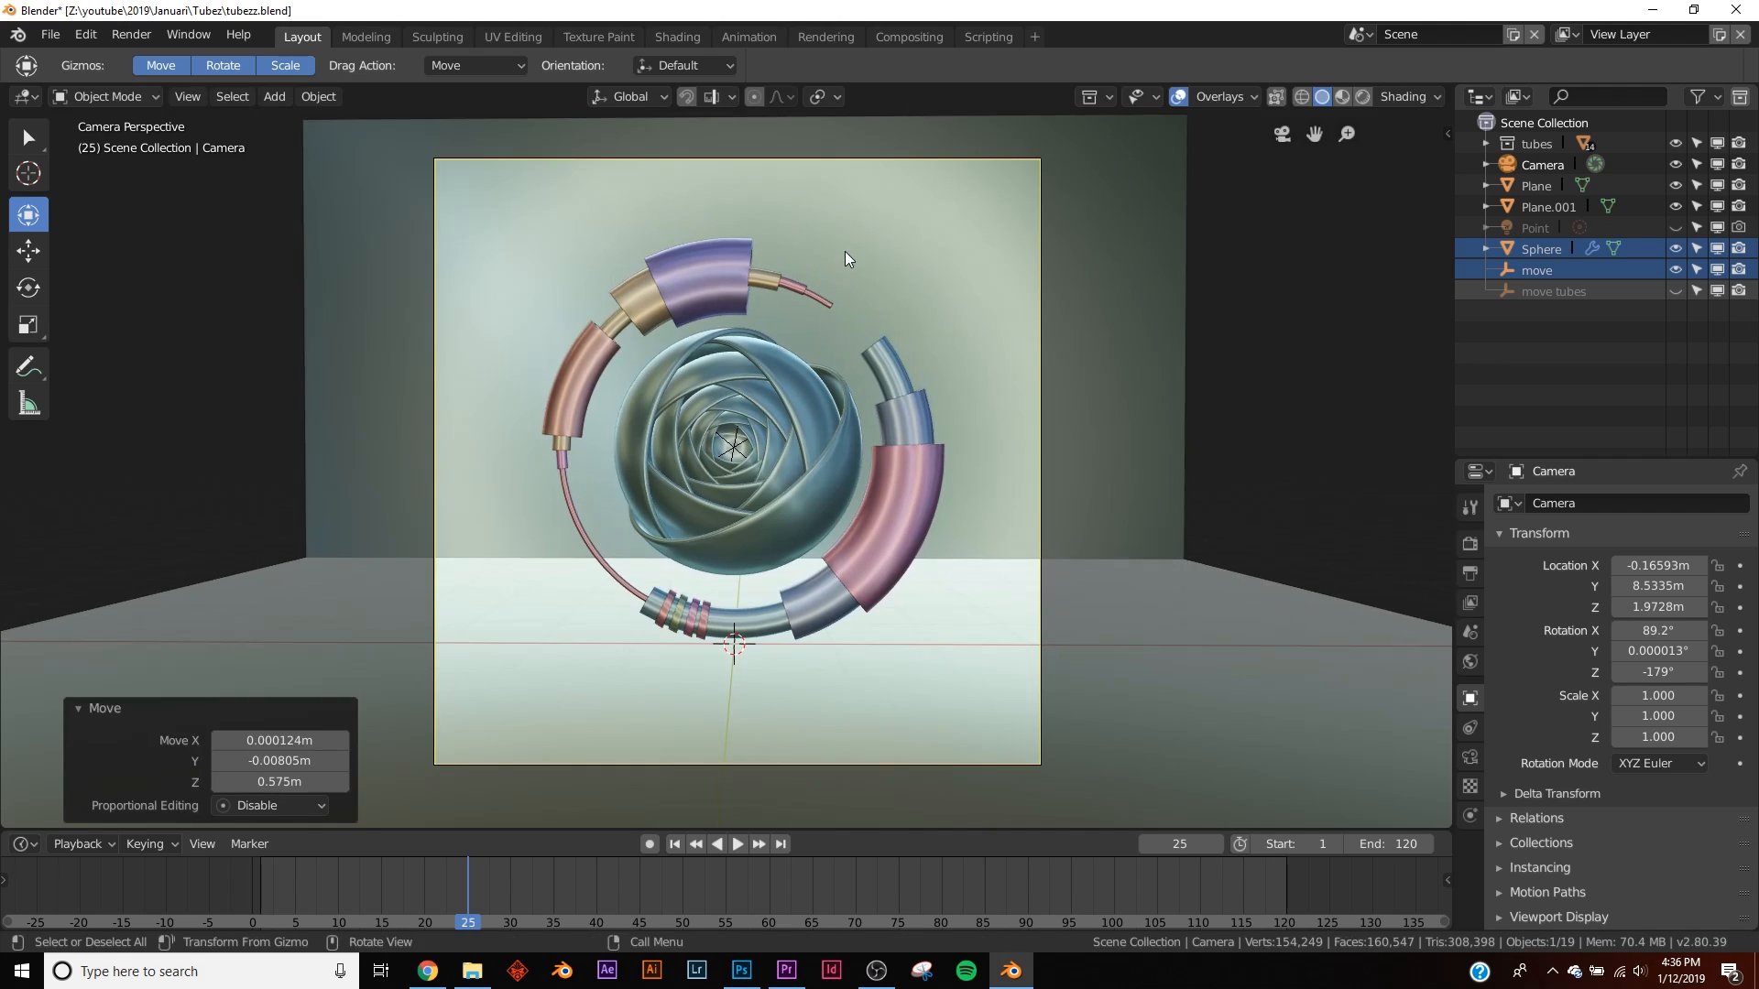
# - Frame the sculpture with the camera aligned to the current view and moved closer
pyautogui.click(272, 97)
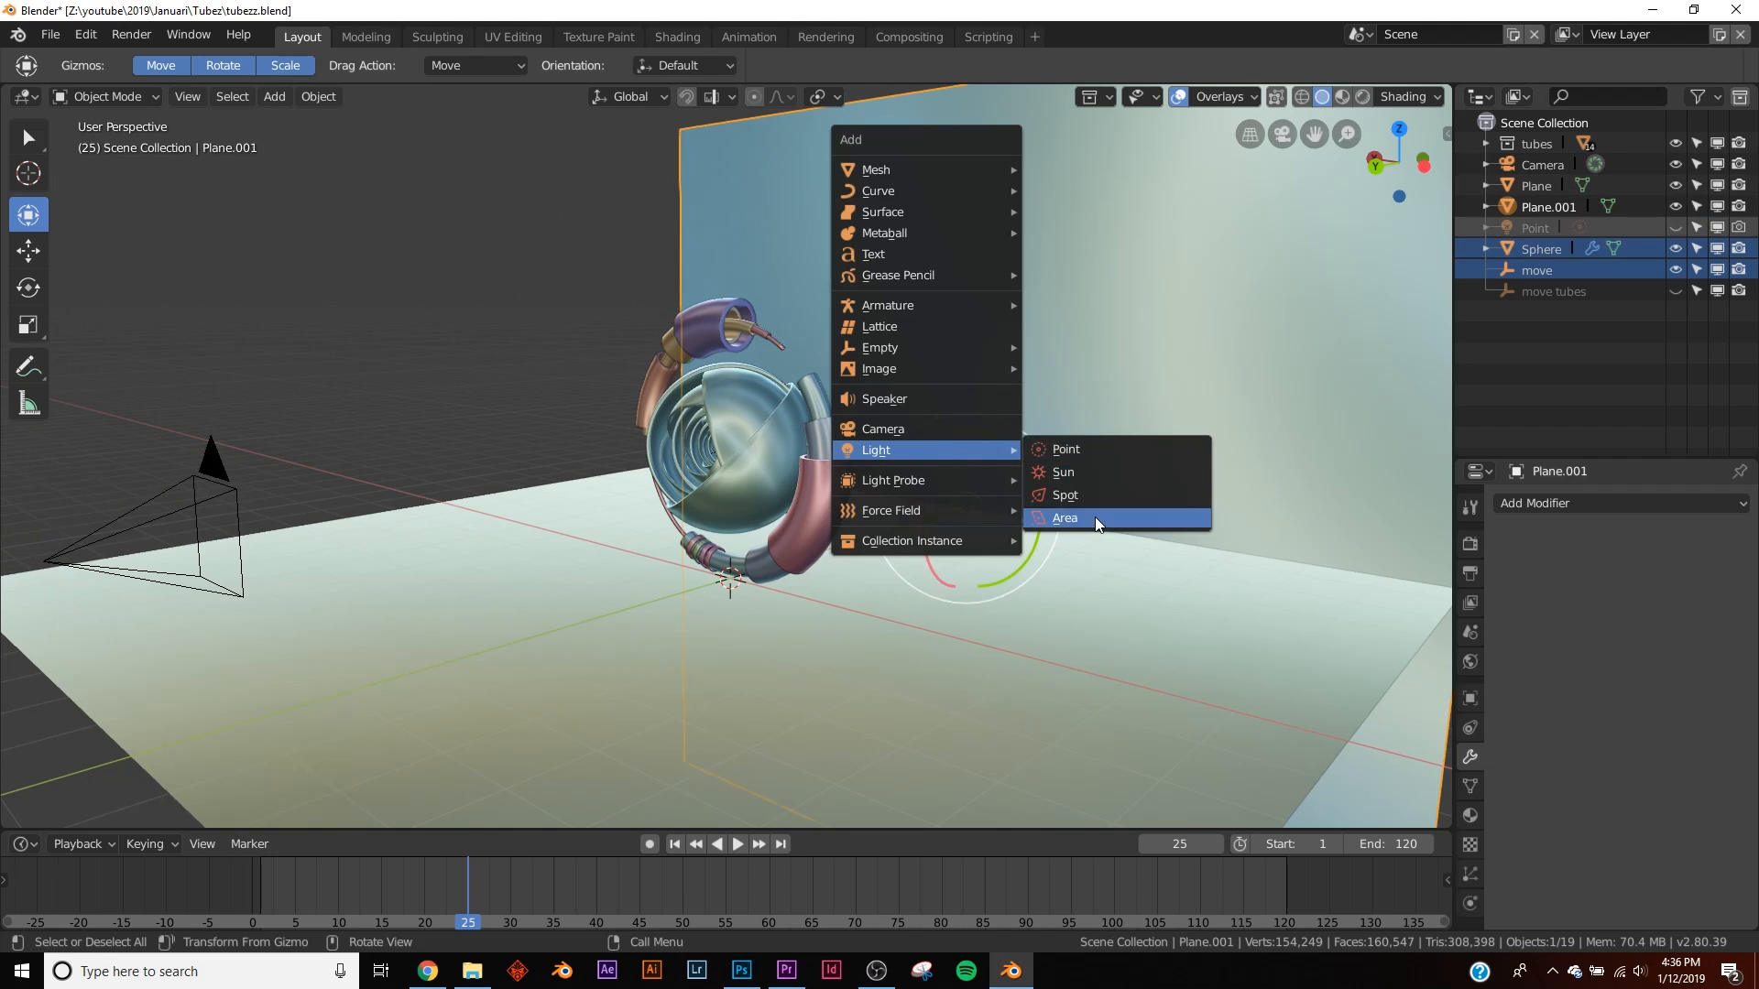
# - Add two area lights around the sculpture, raising and enlarging them
pyautogui.click(1064, 518)
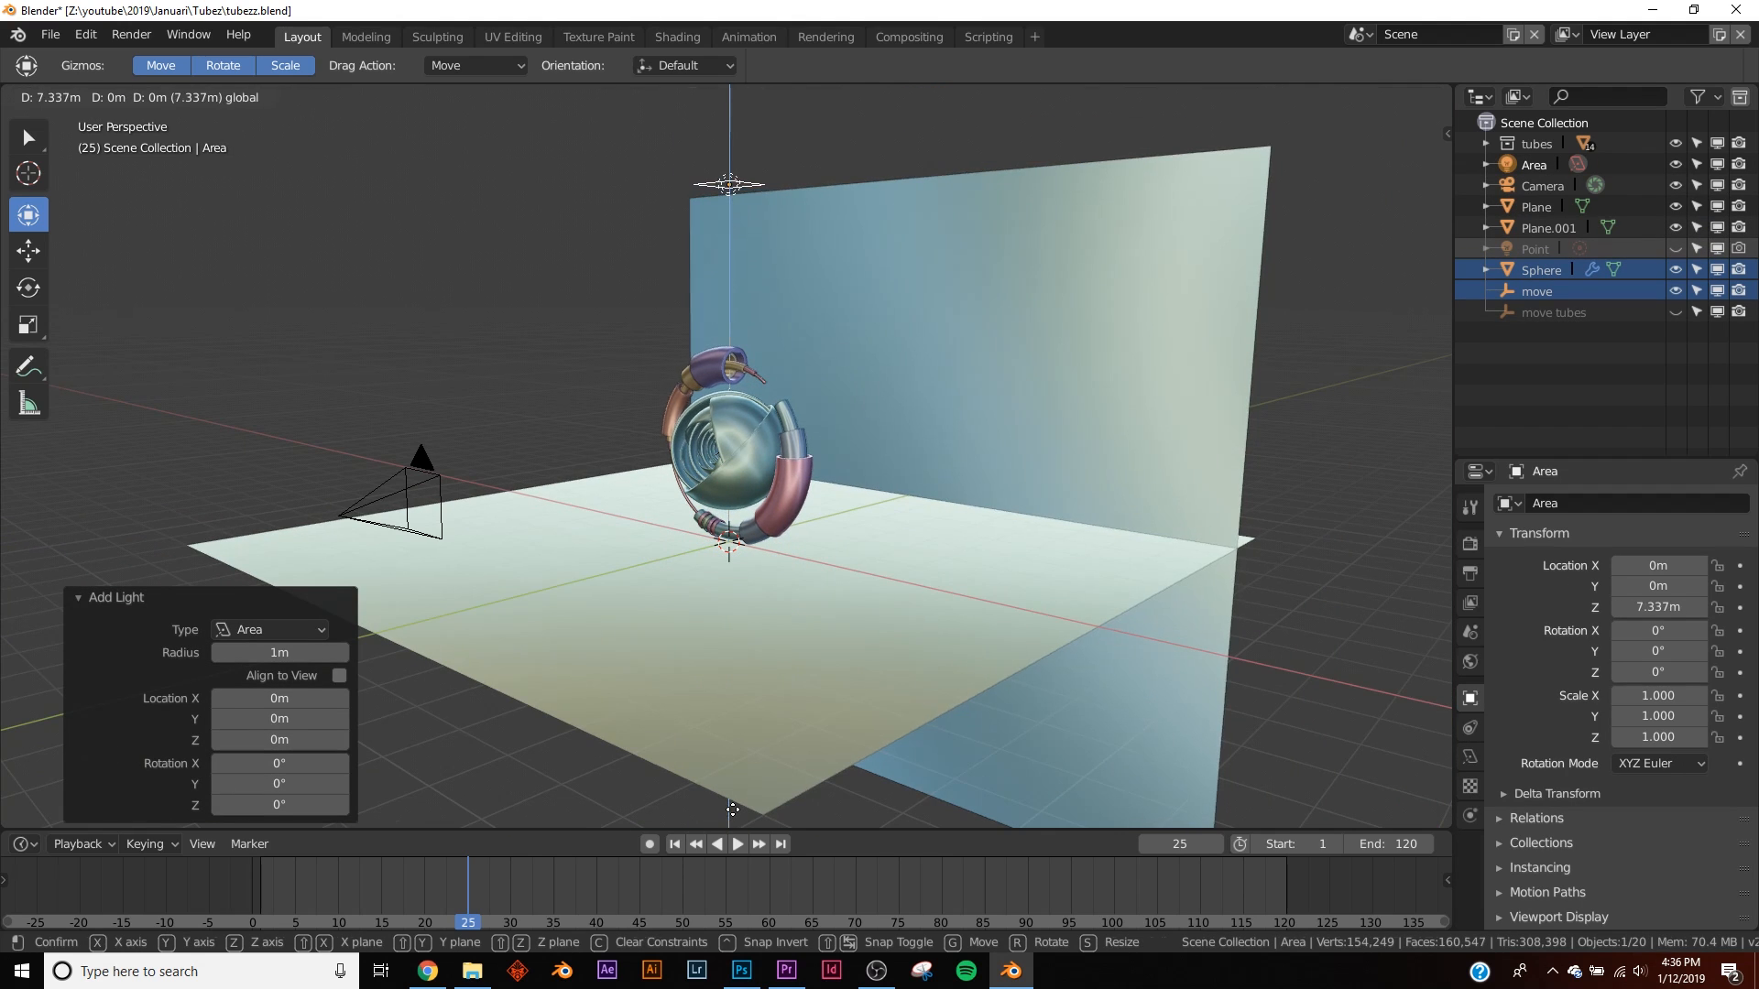
pyautogui.press('s')
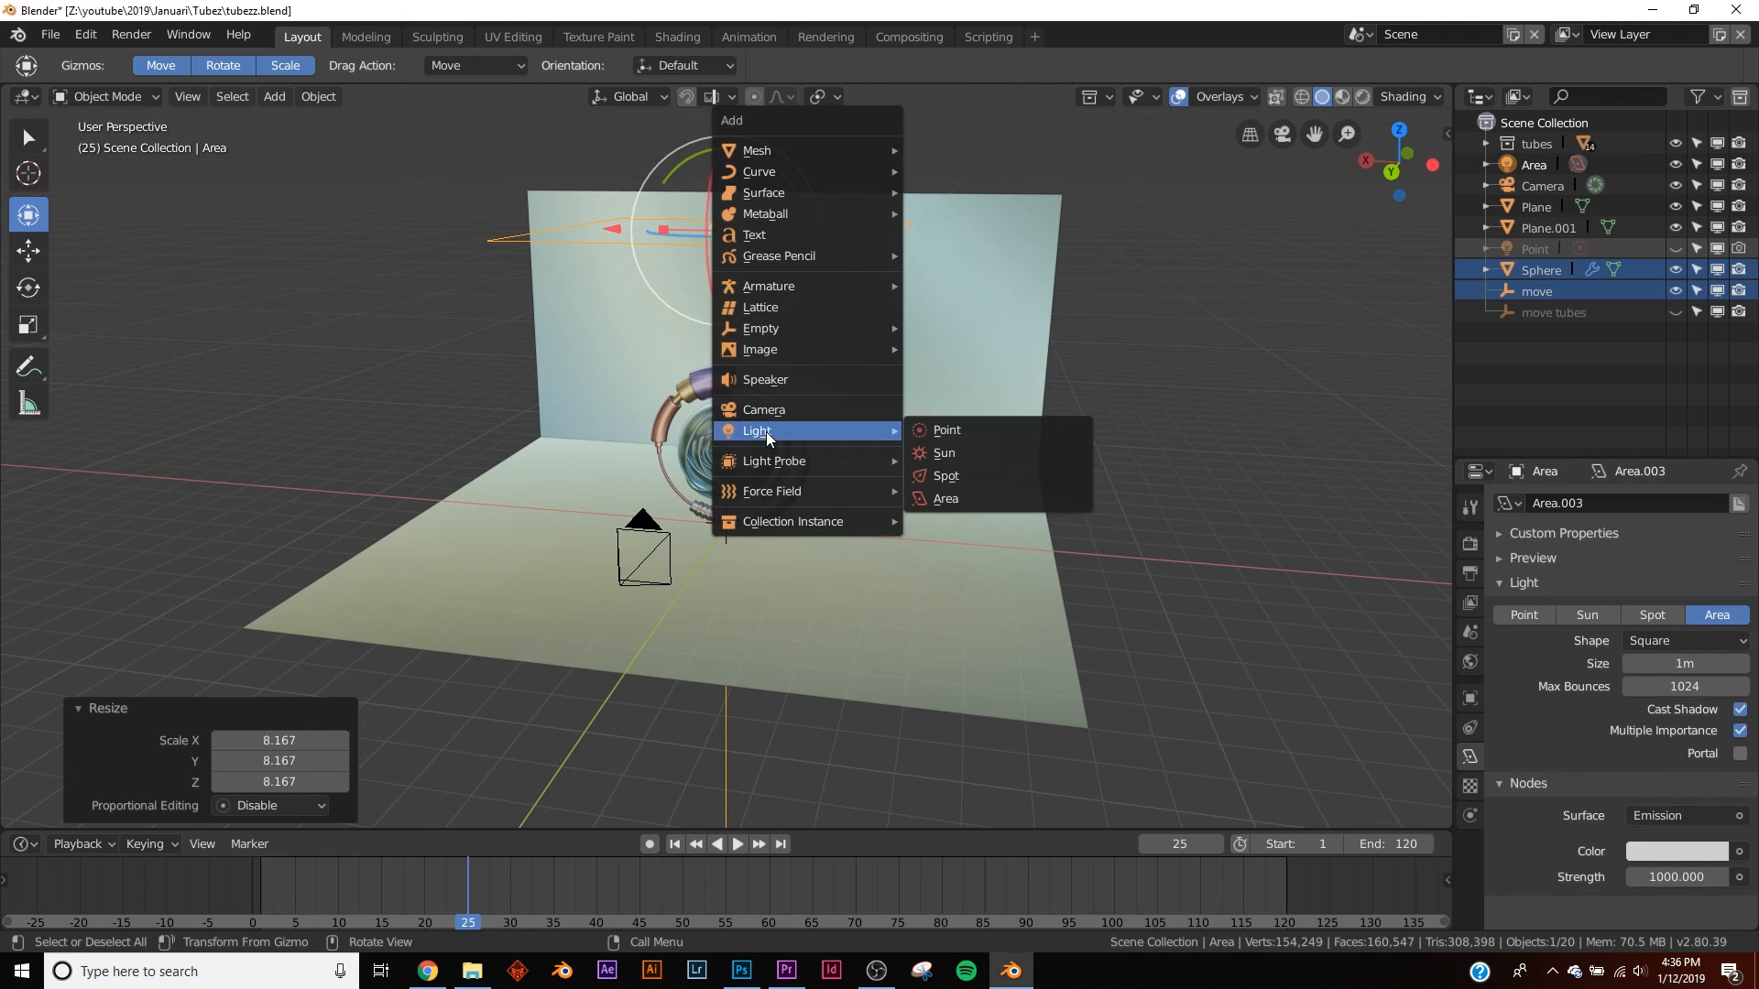
pyautogui.click(945, 498)
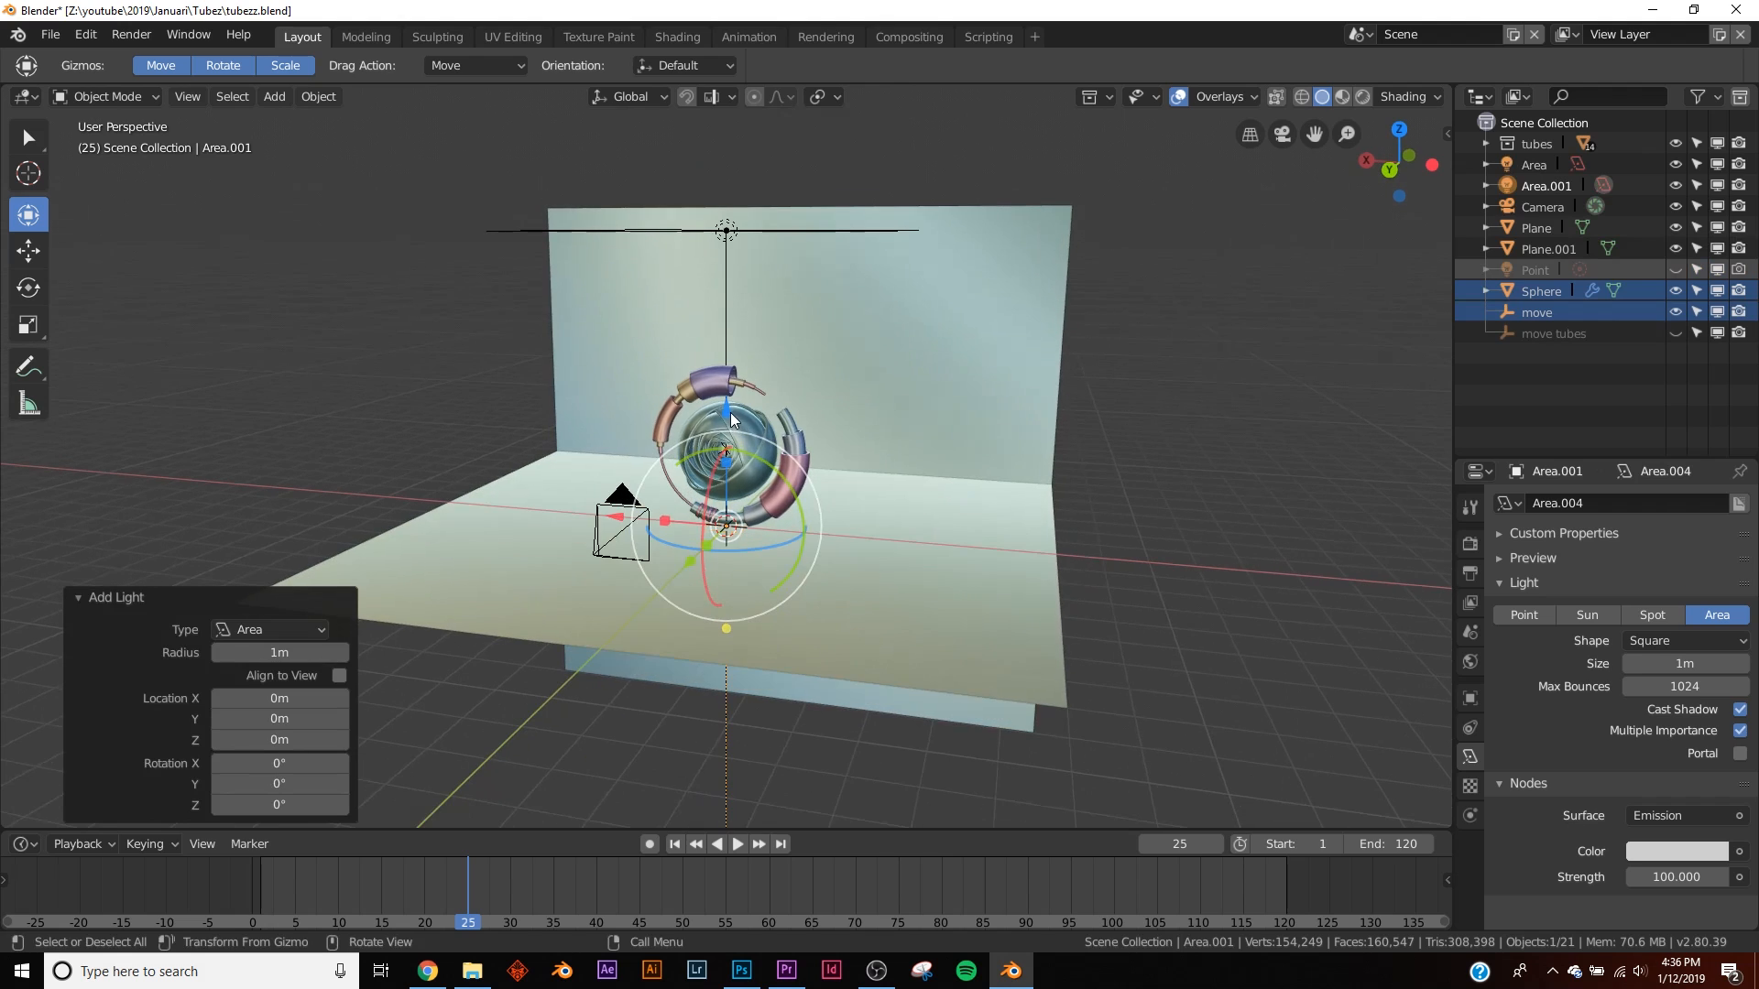
pyautogui.press('g')
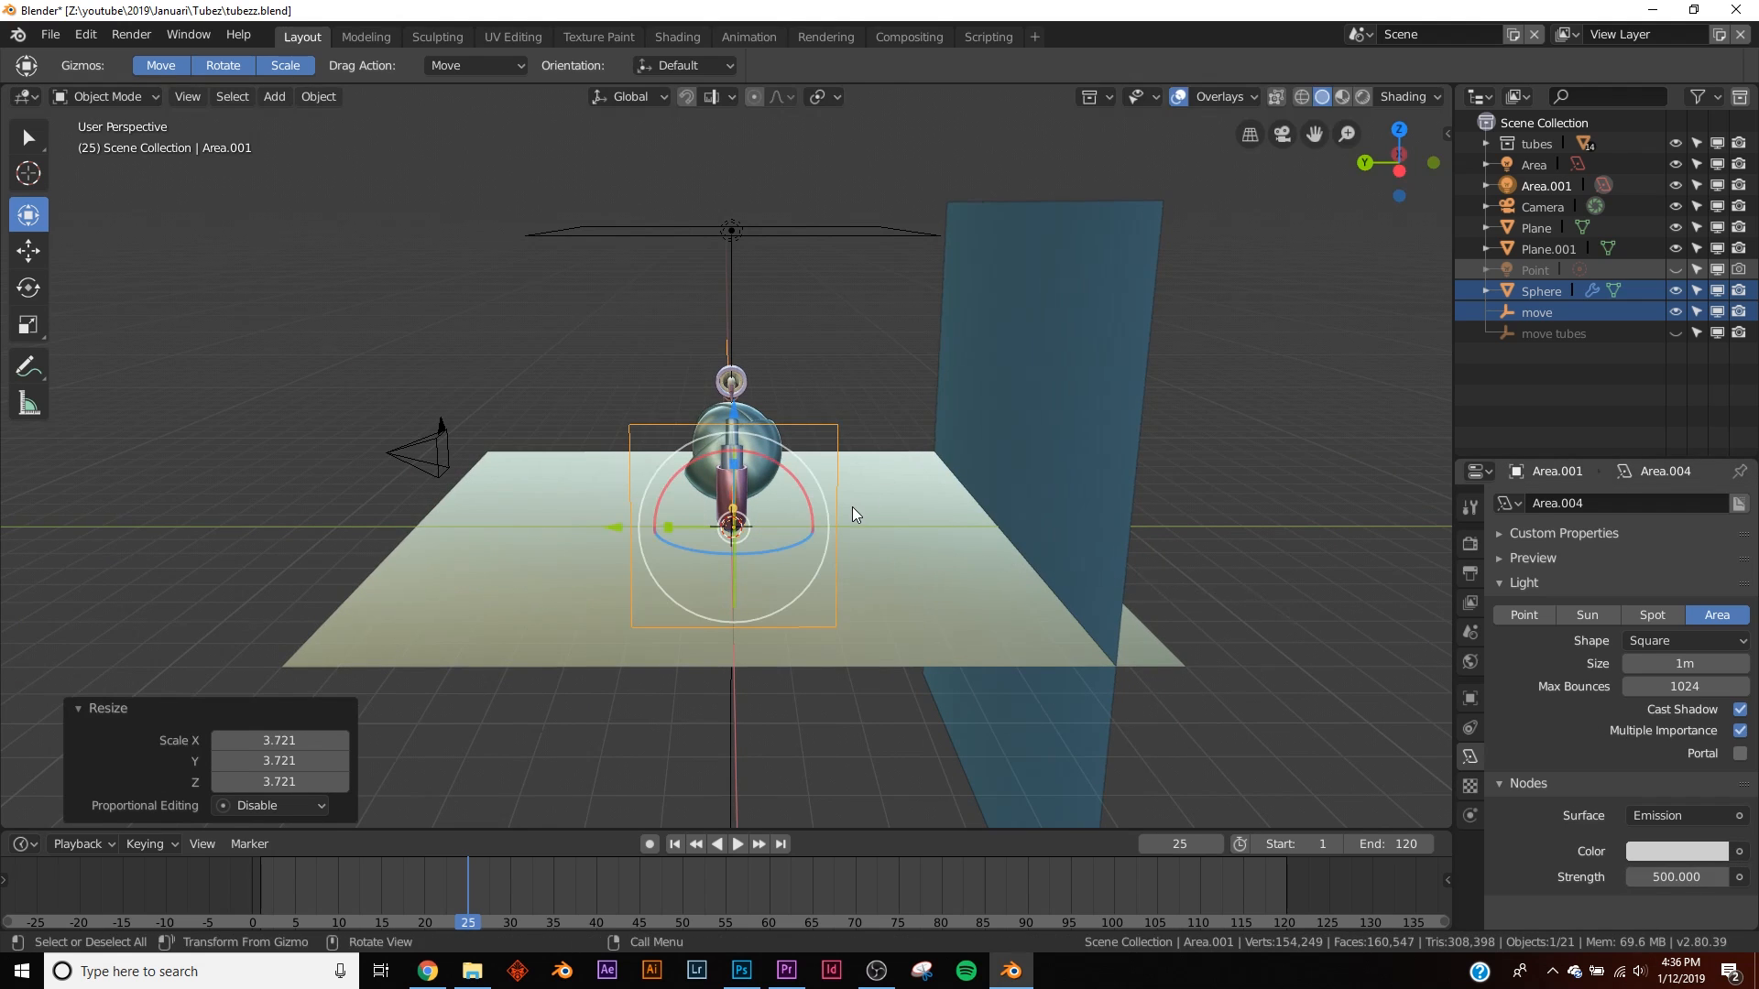
# - Add and enlarge the third area light, then look at the scene through the camera
pyautogui.click(272, 95)
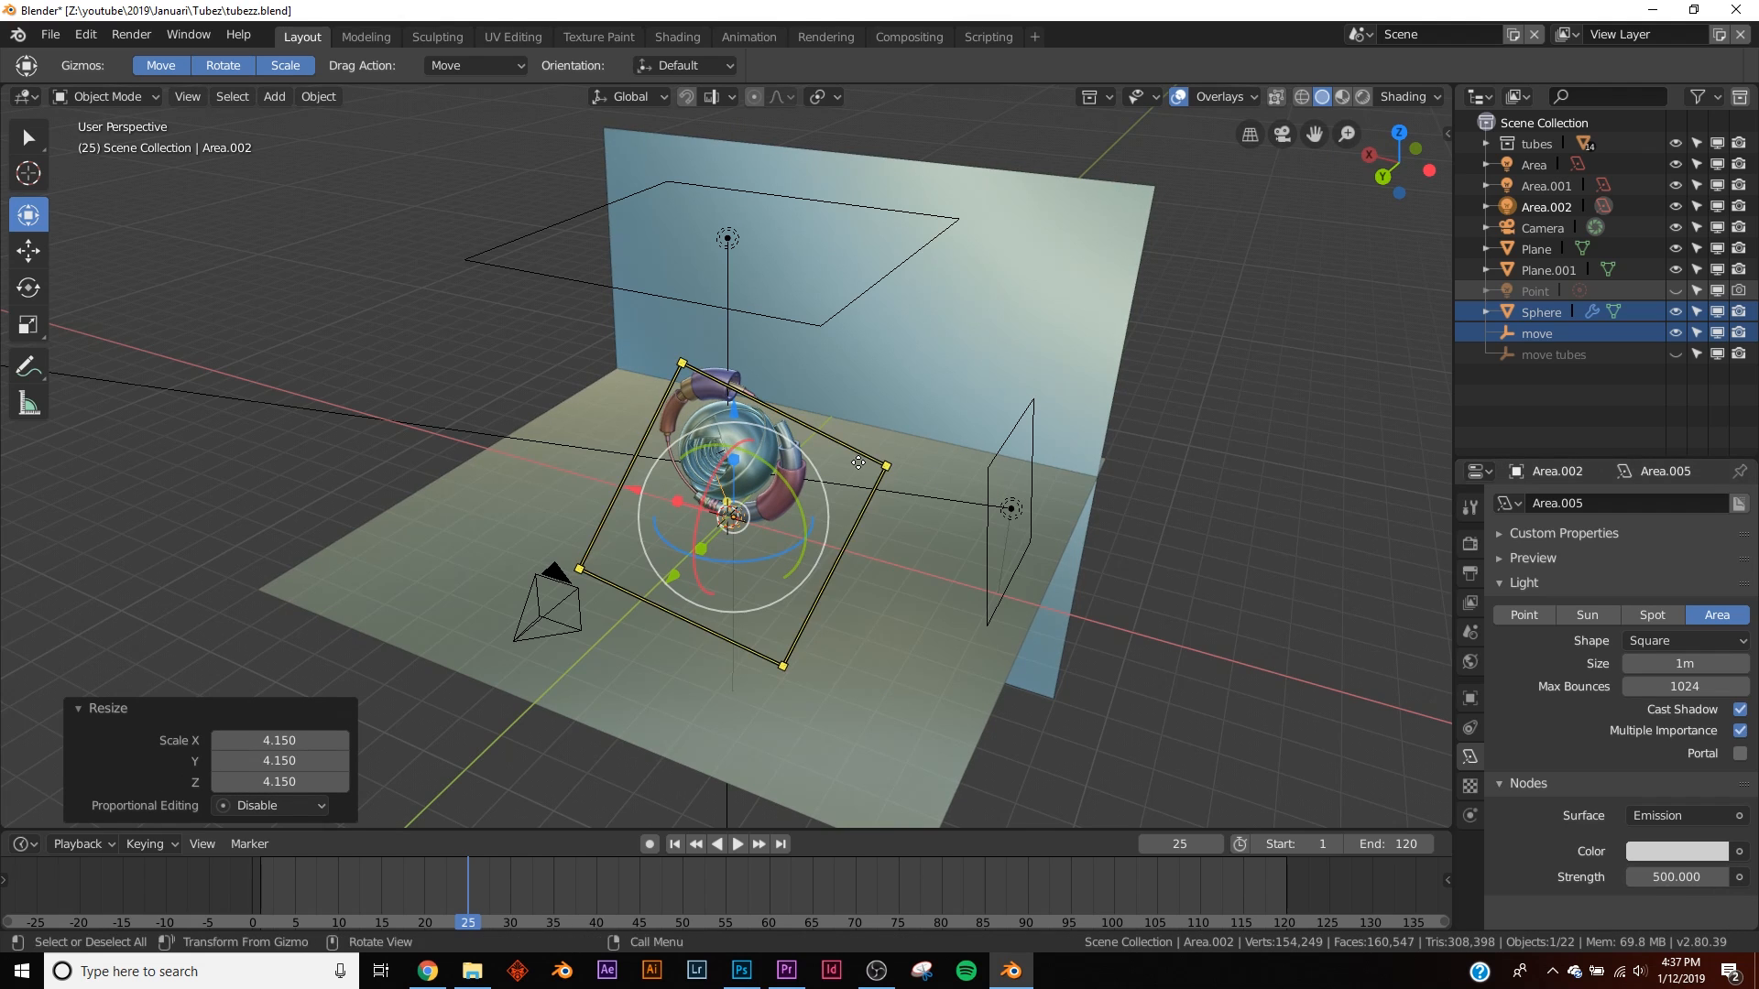
pyautogui.press('z')
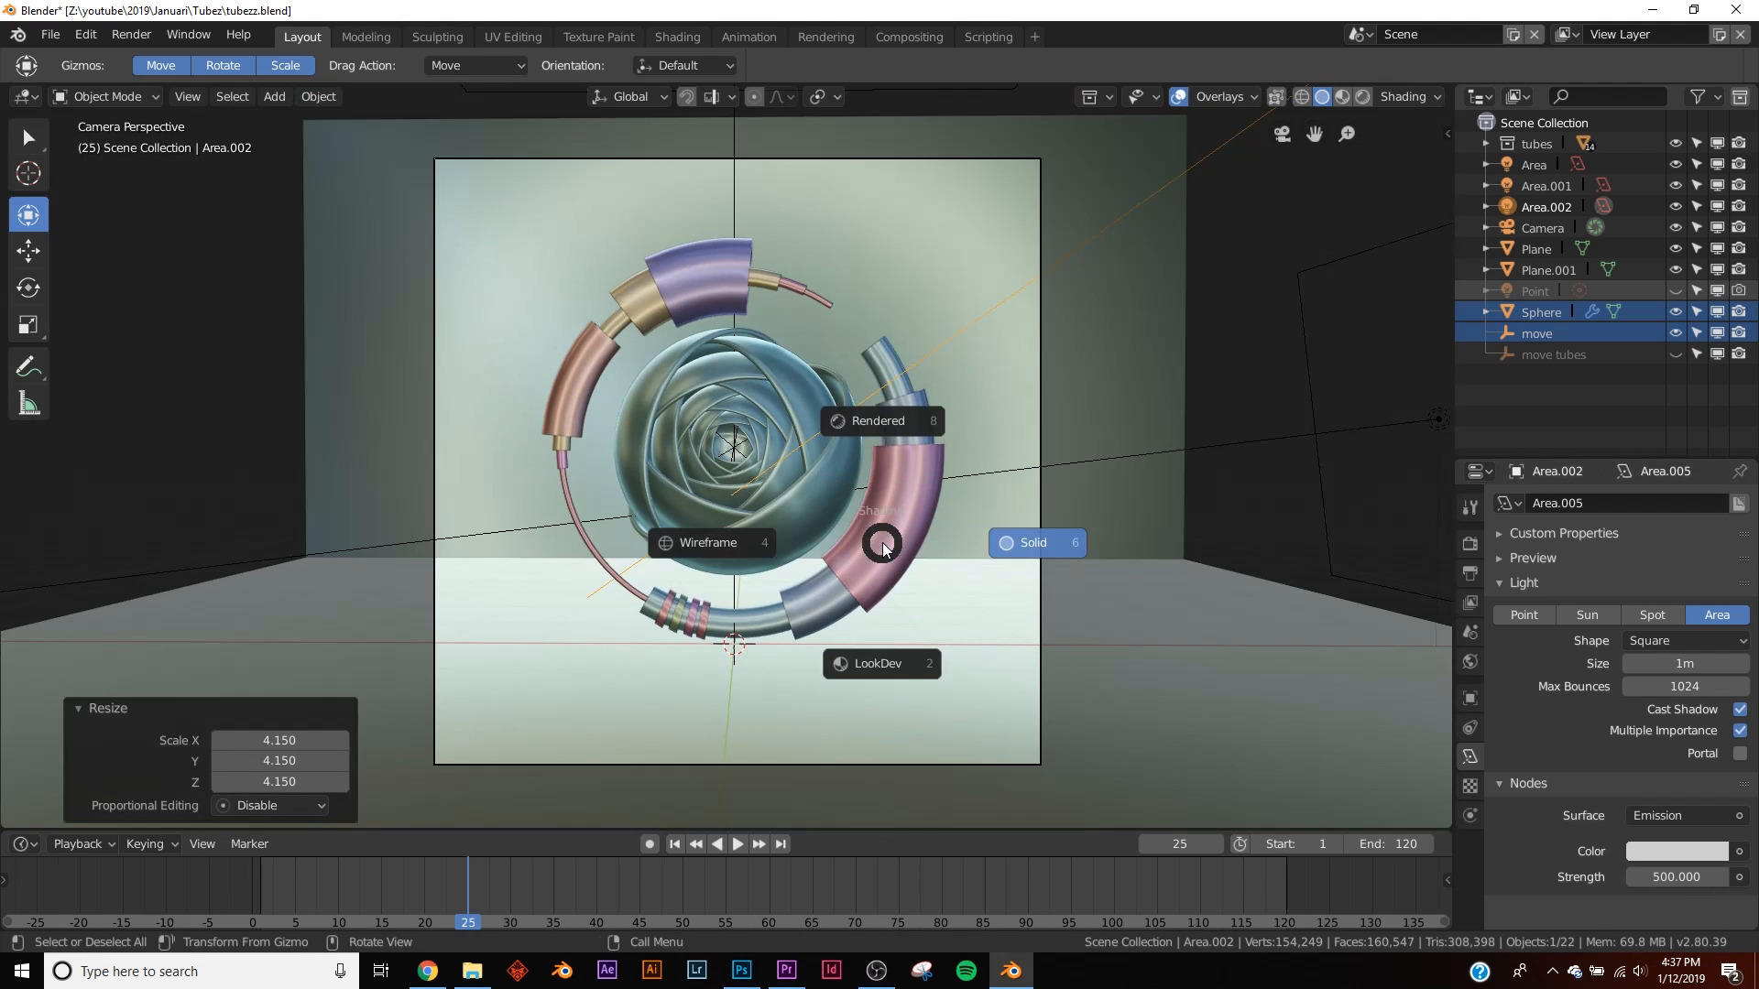
pyautogui.click(879, 421)
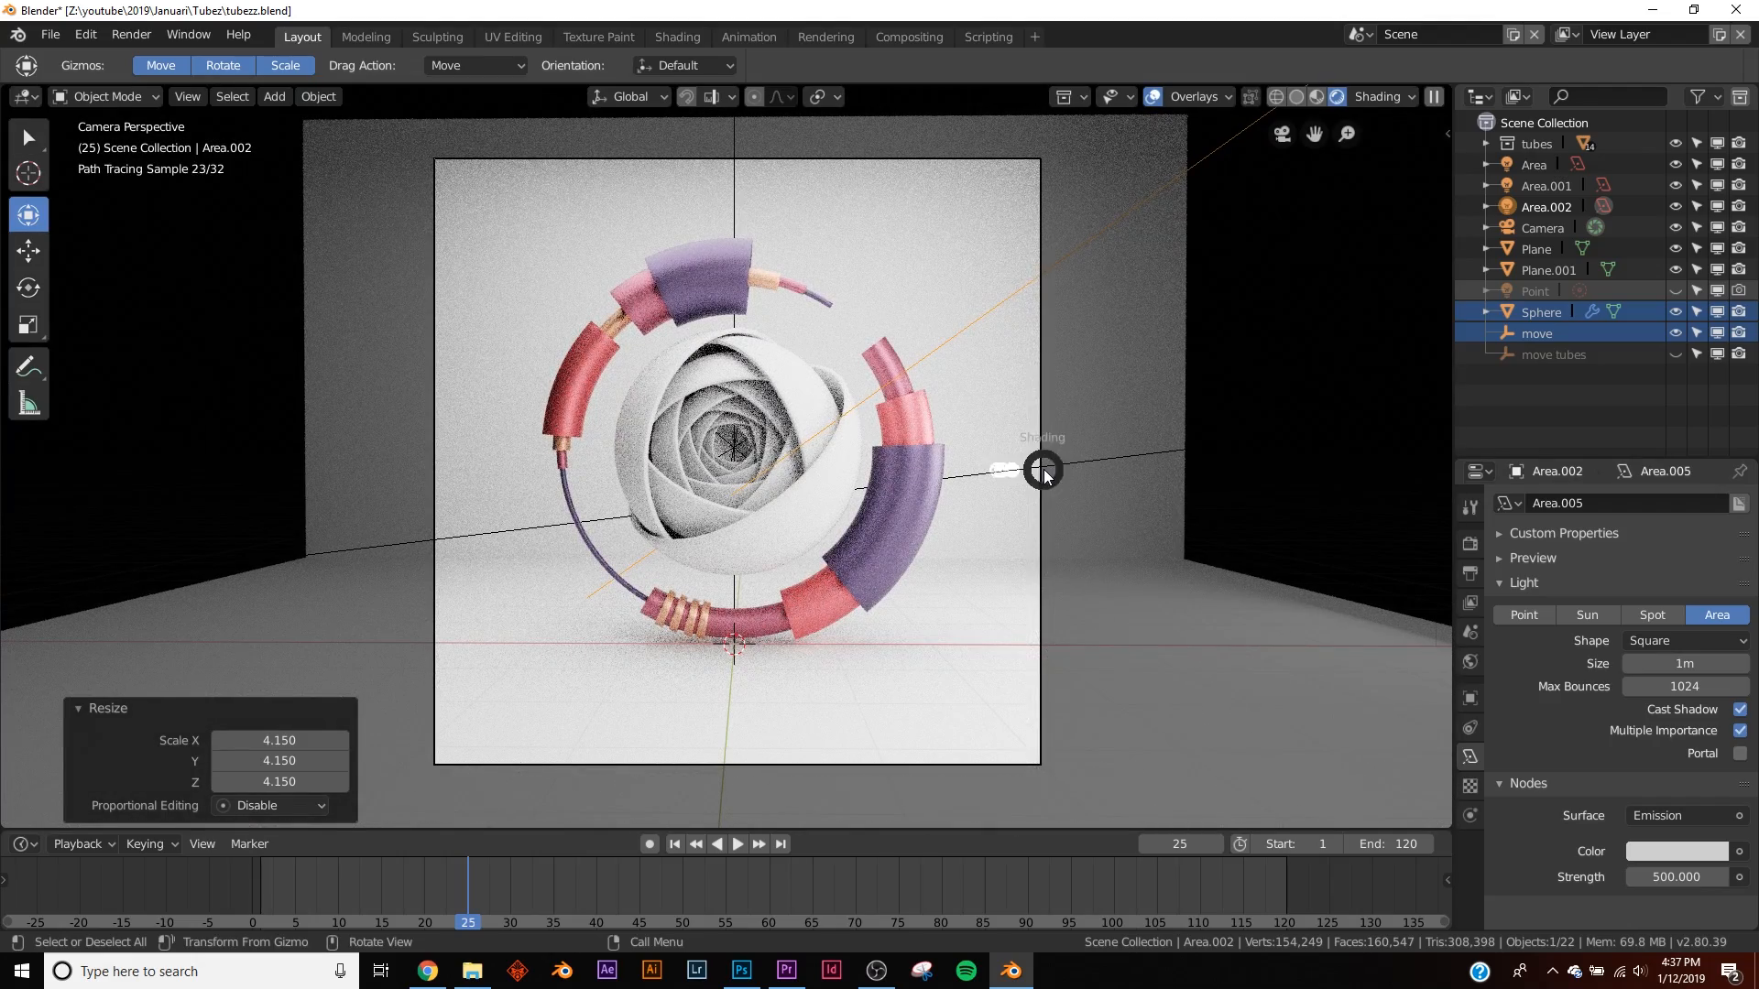
pyautogui.click(1340, 97)
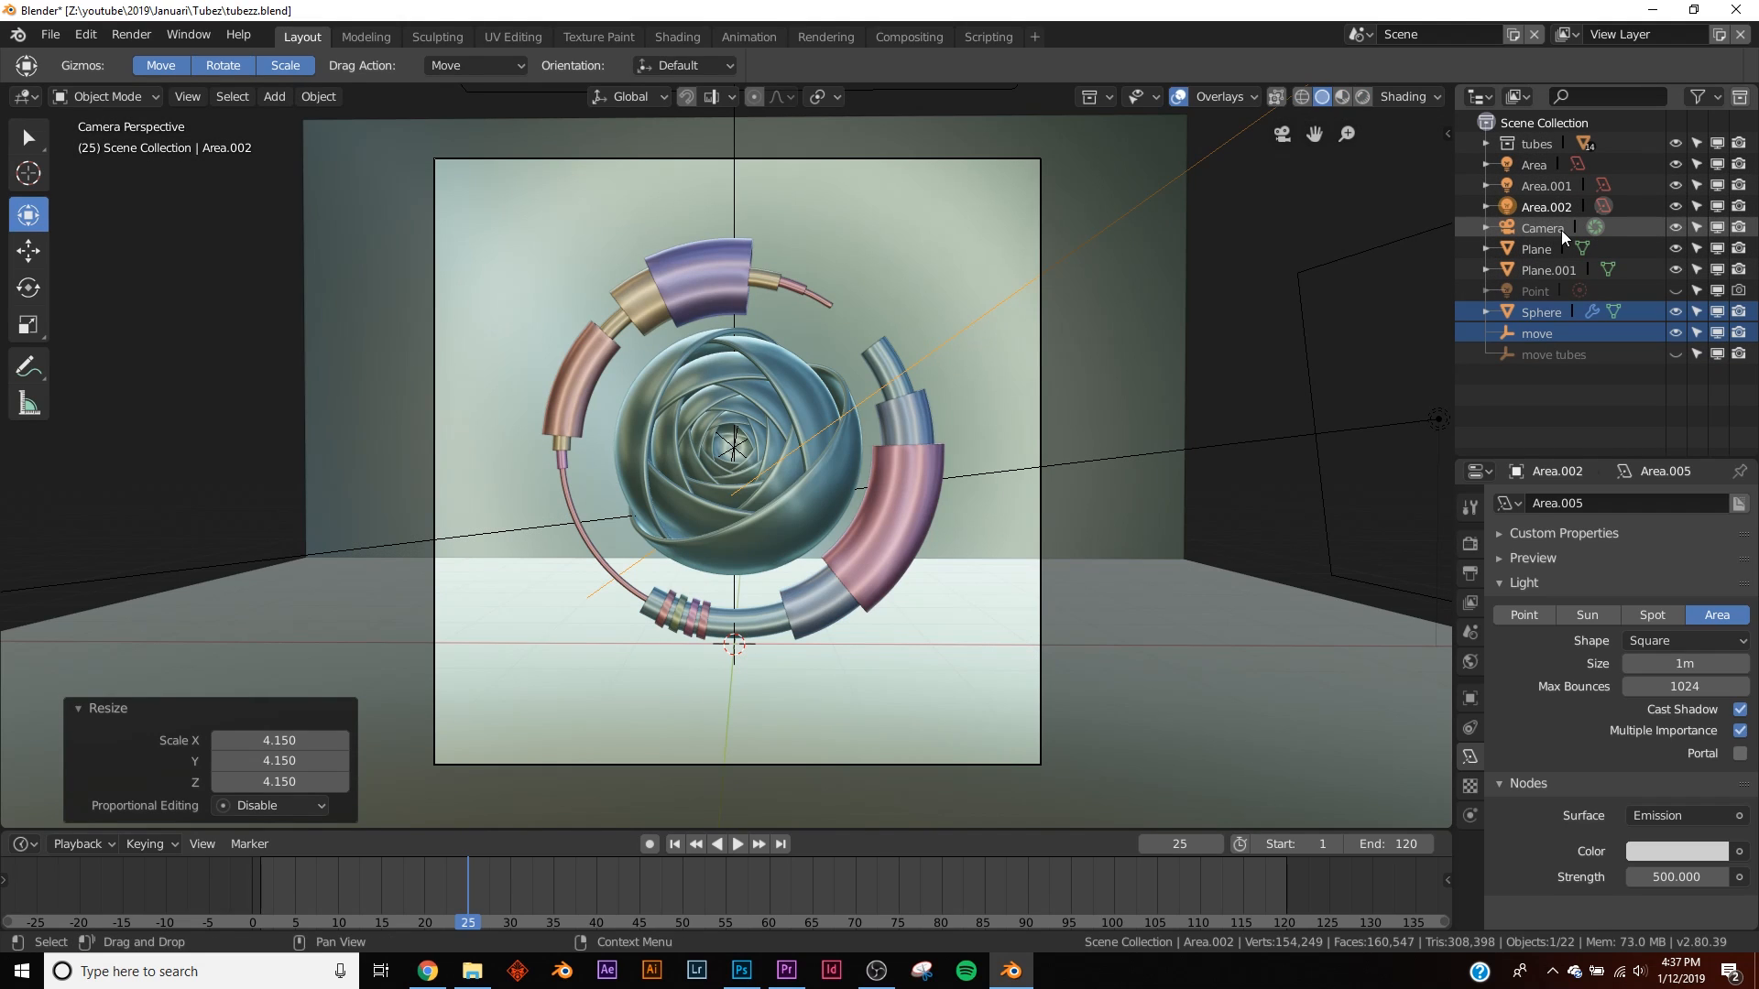
pyautogui.click(1541, 227)
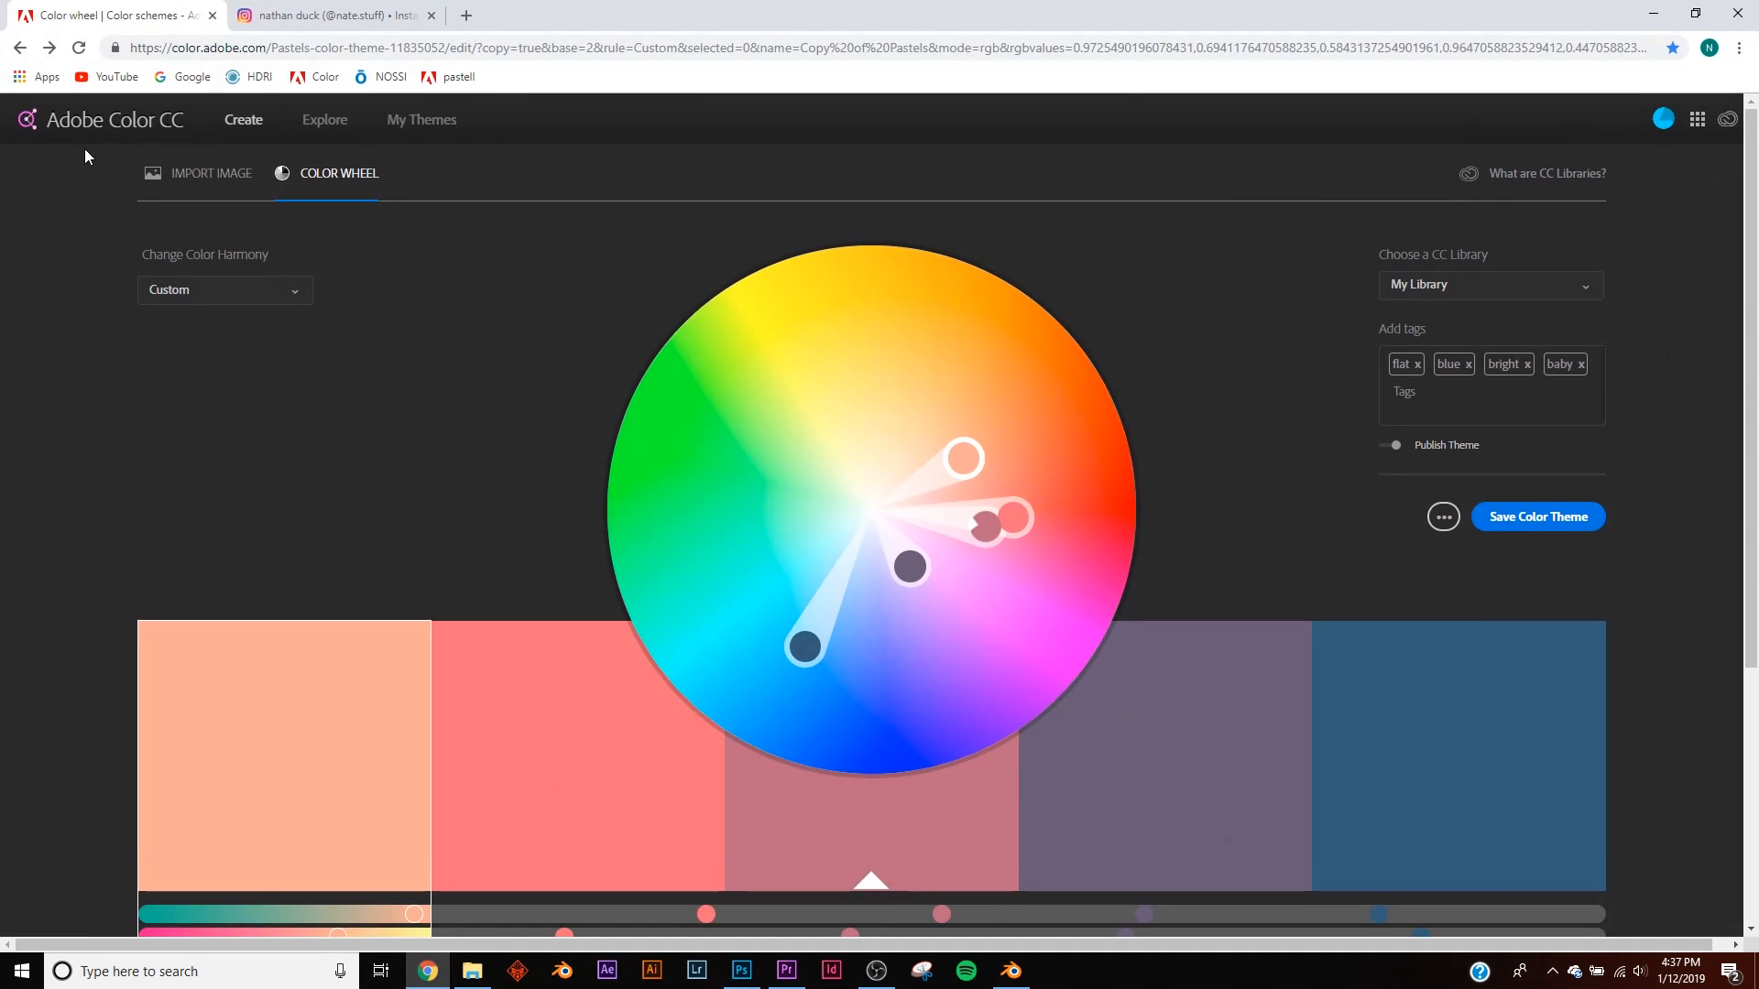
pyautogui.moveTo(163, 195)
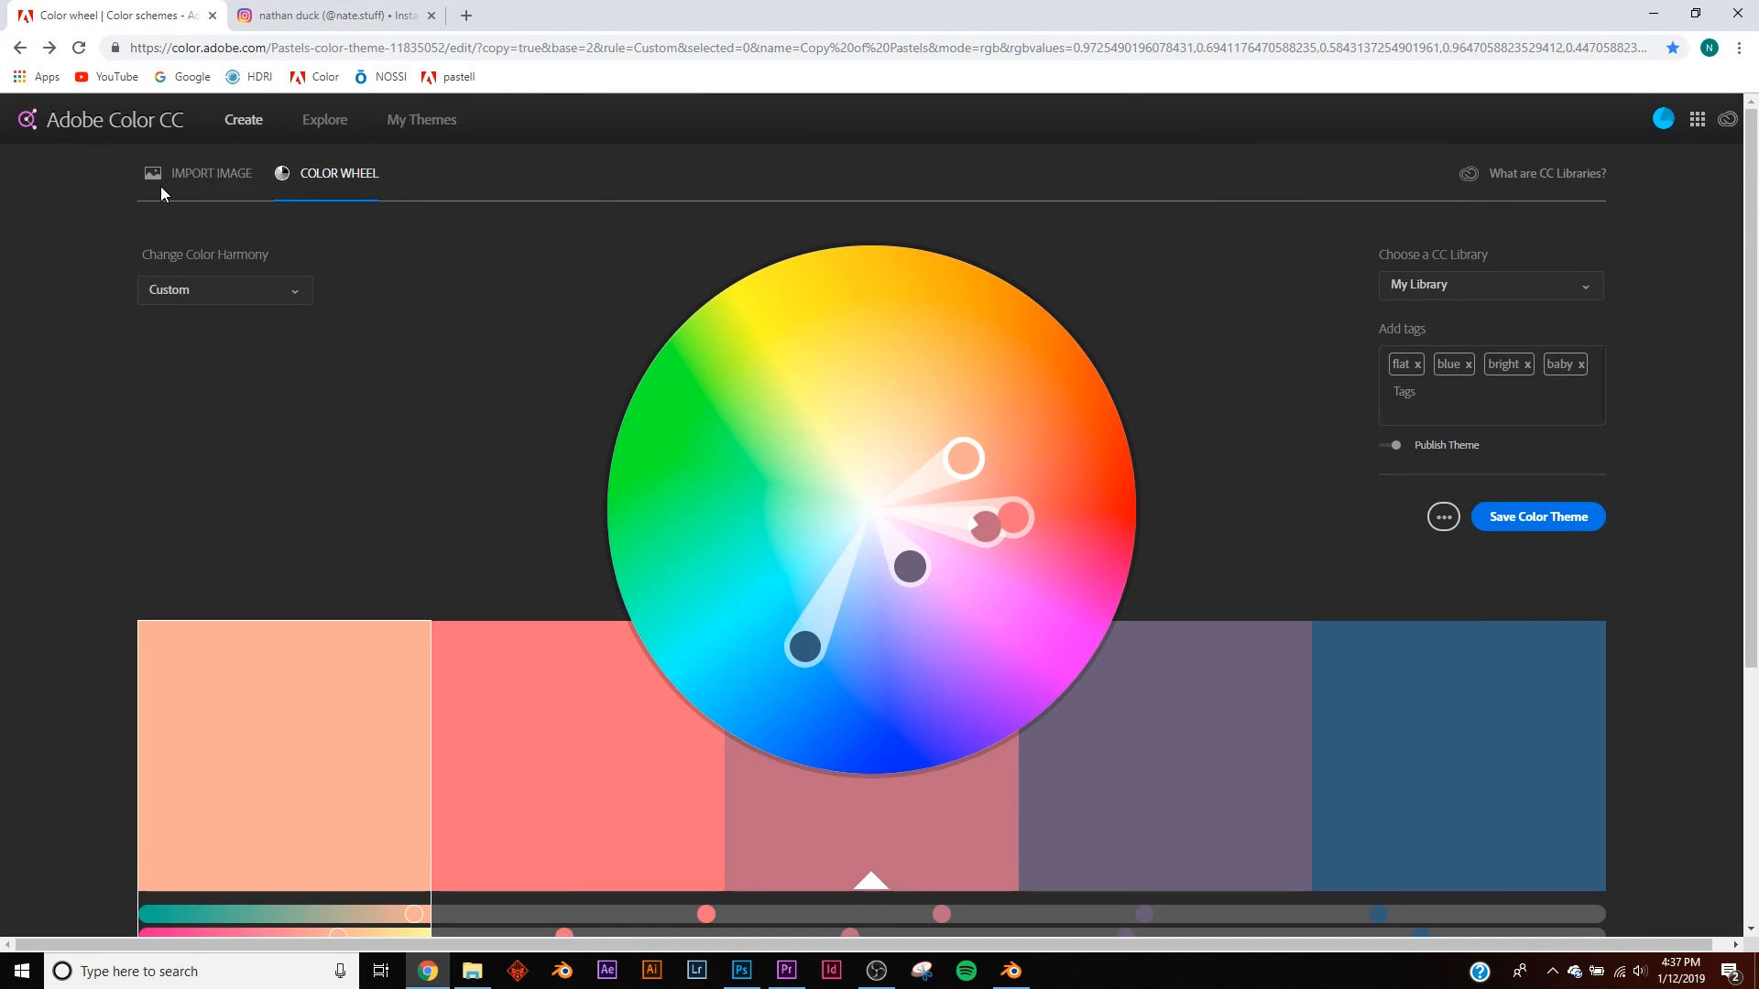
# - Select the coral-pink second swatch's hex code F67280 and return to the 3D scene
pyautogui.scroll(-3)
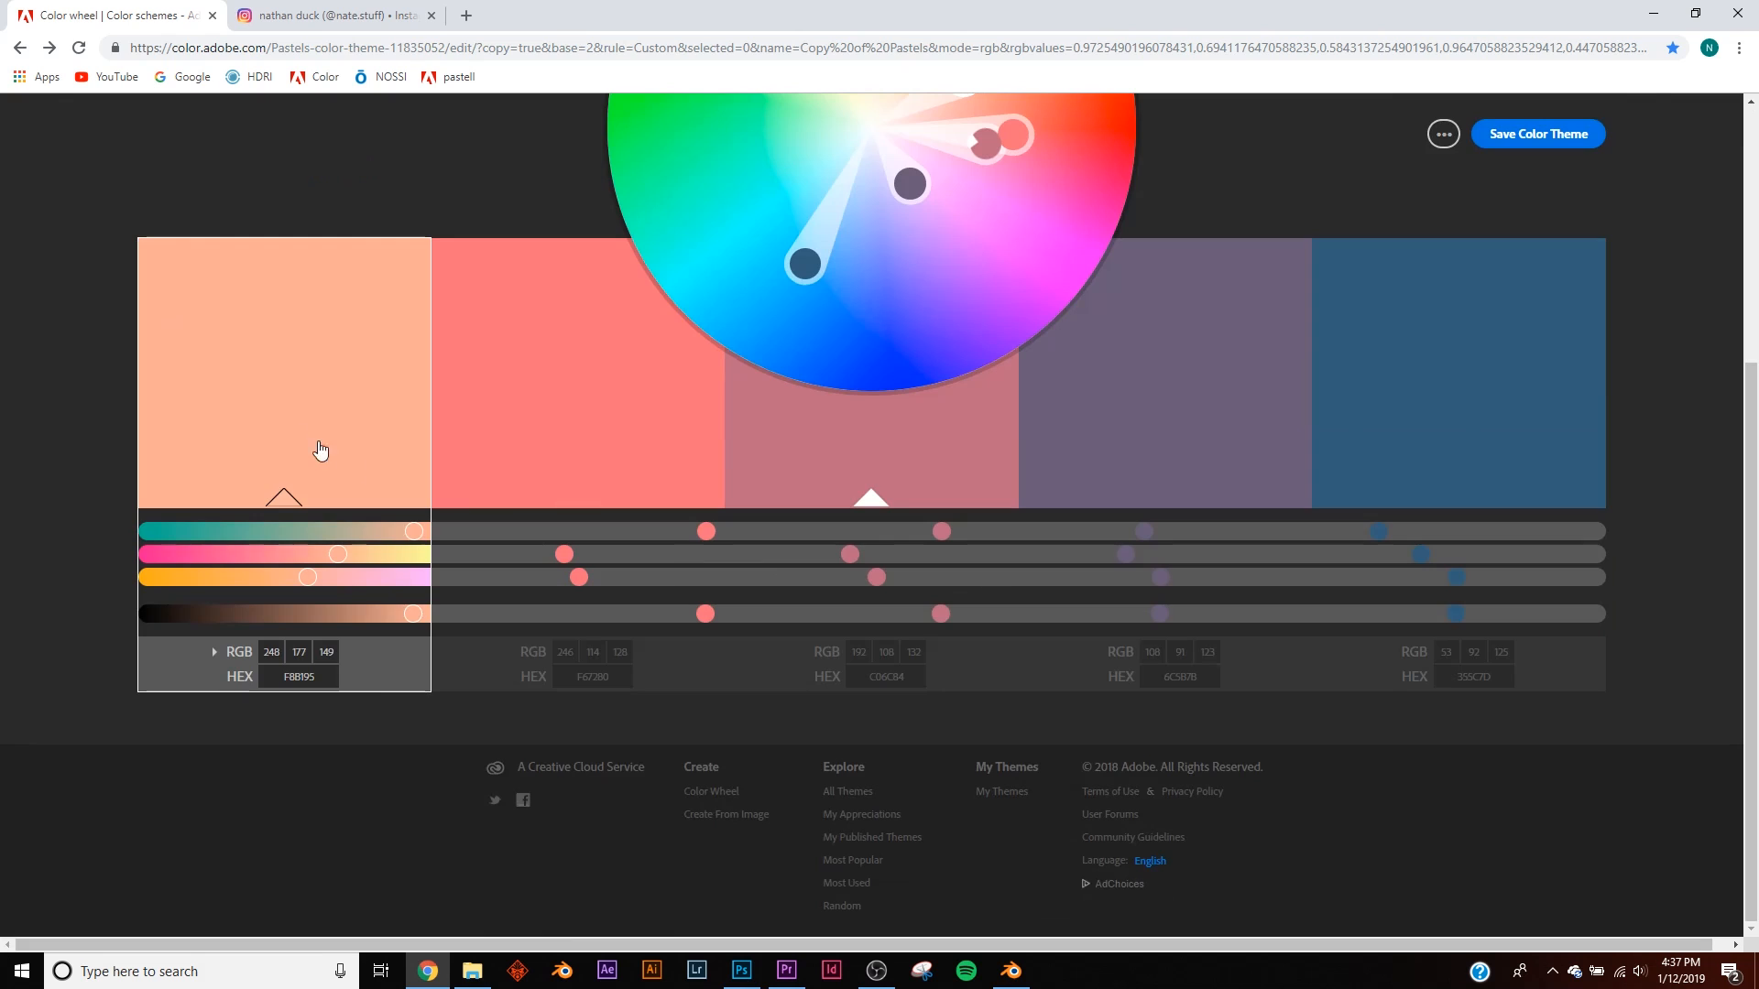
pyautogui.click(577, 374)
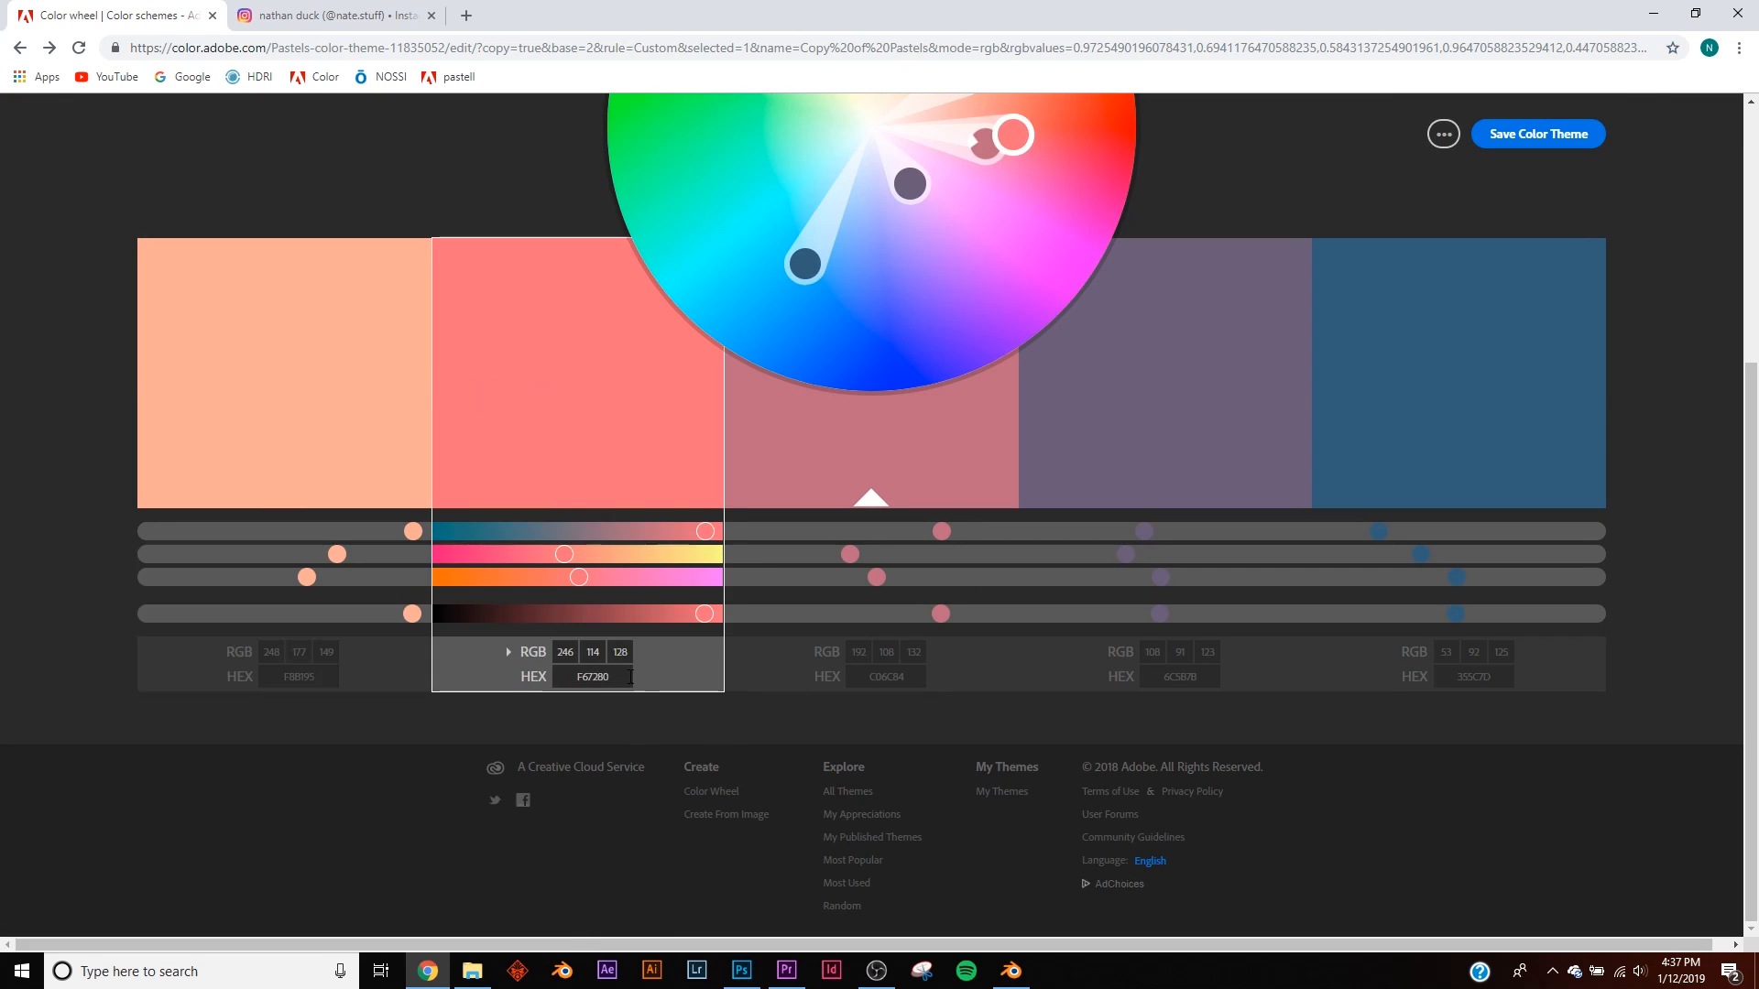
pyautogui.click(592, 676)
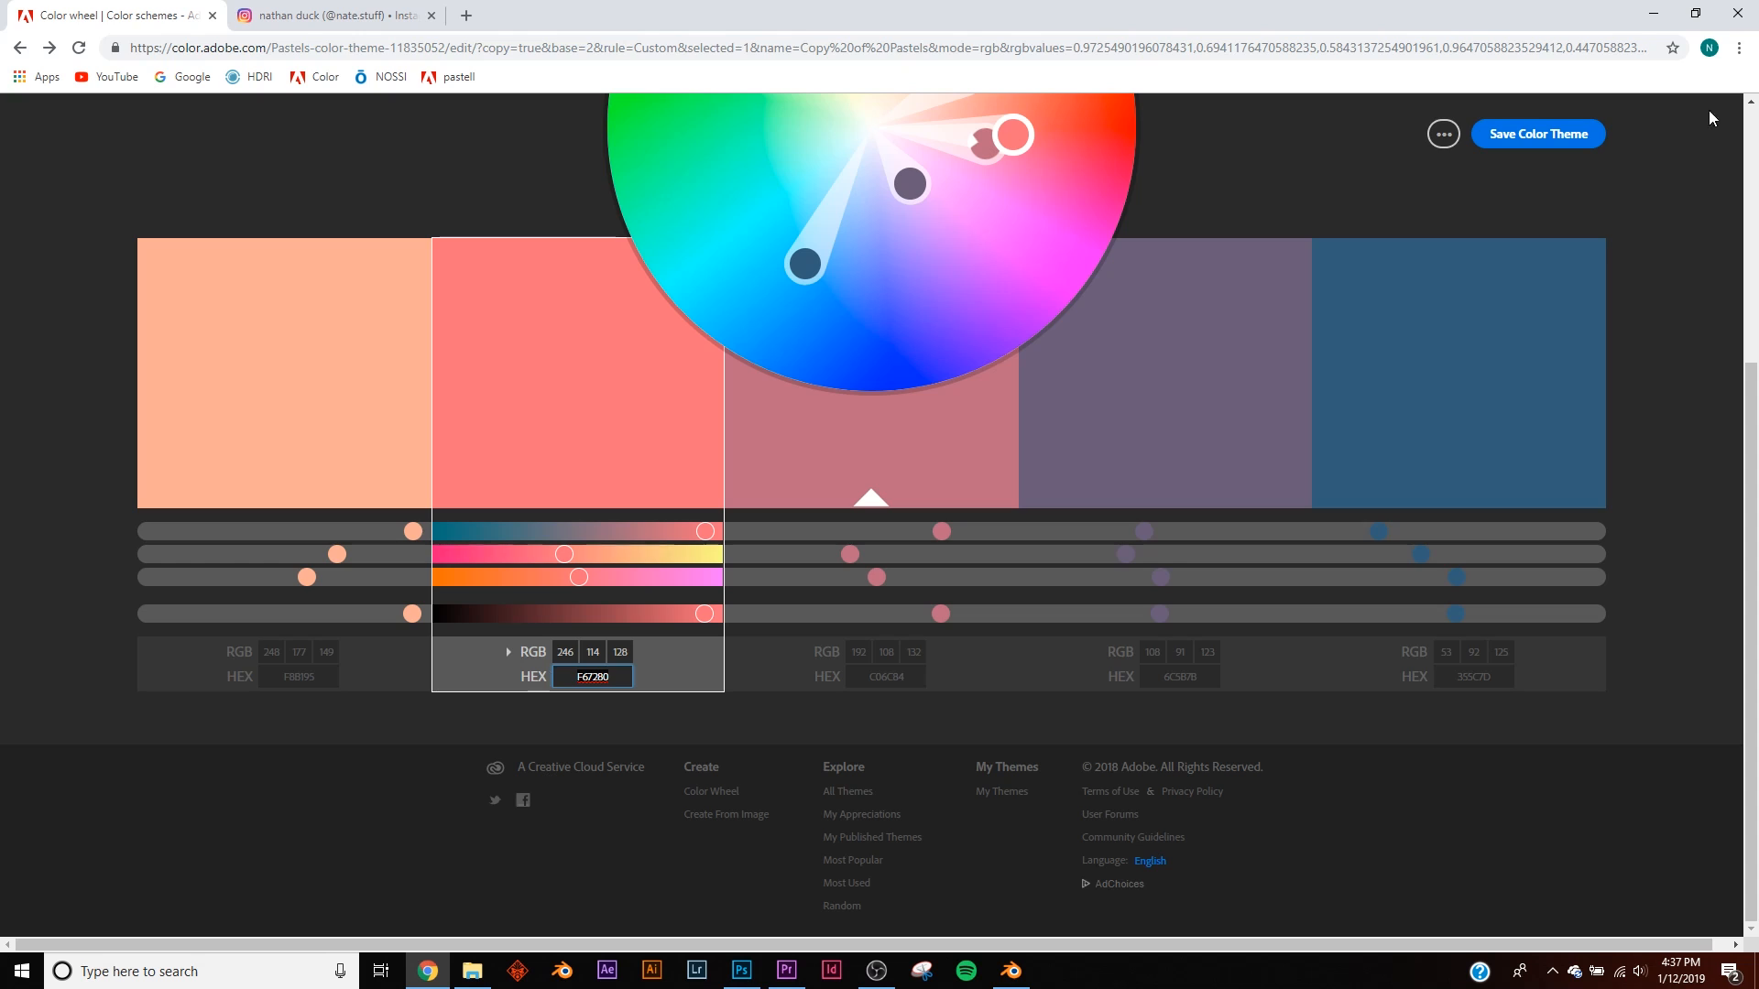
pyautogui.click(1008, 971)
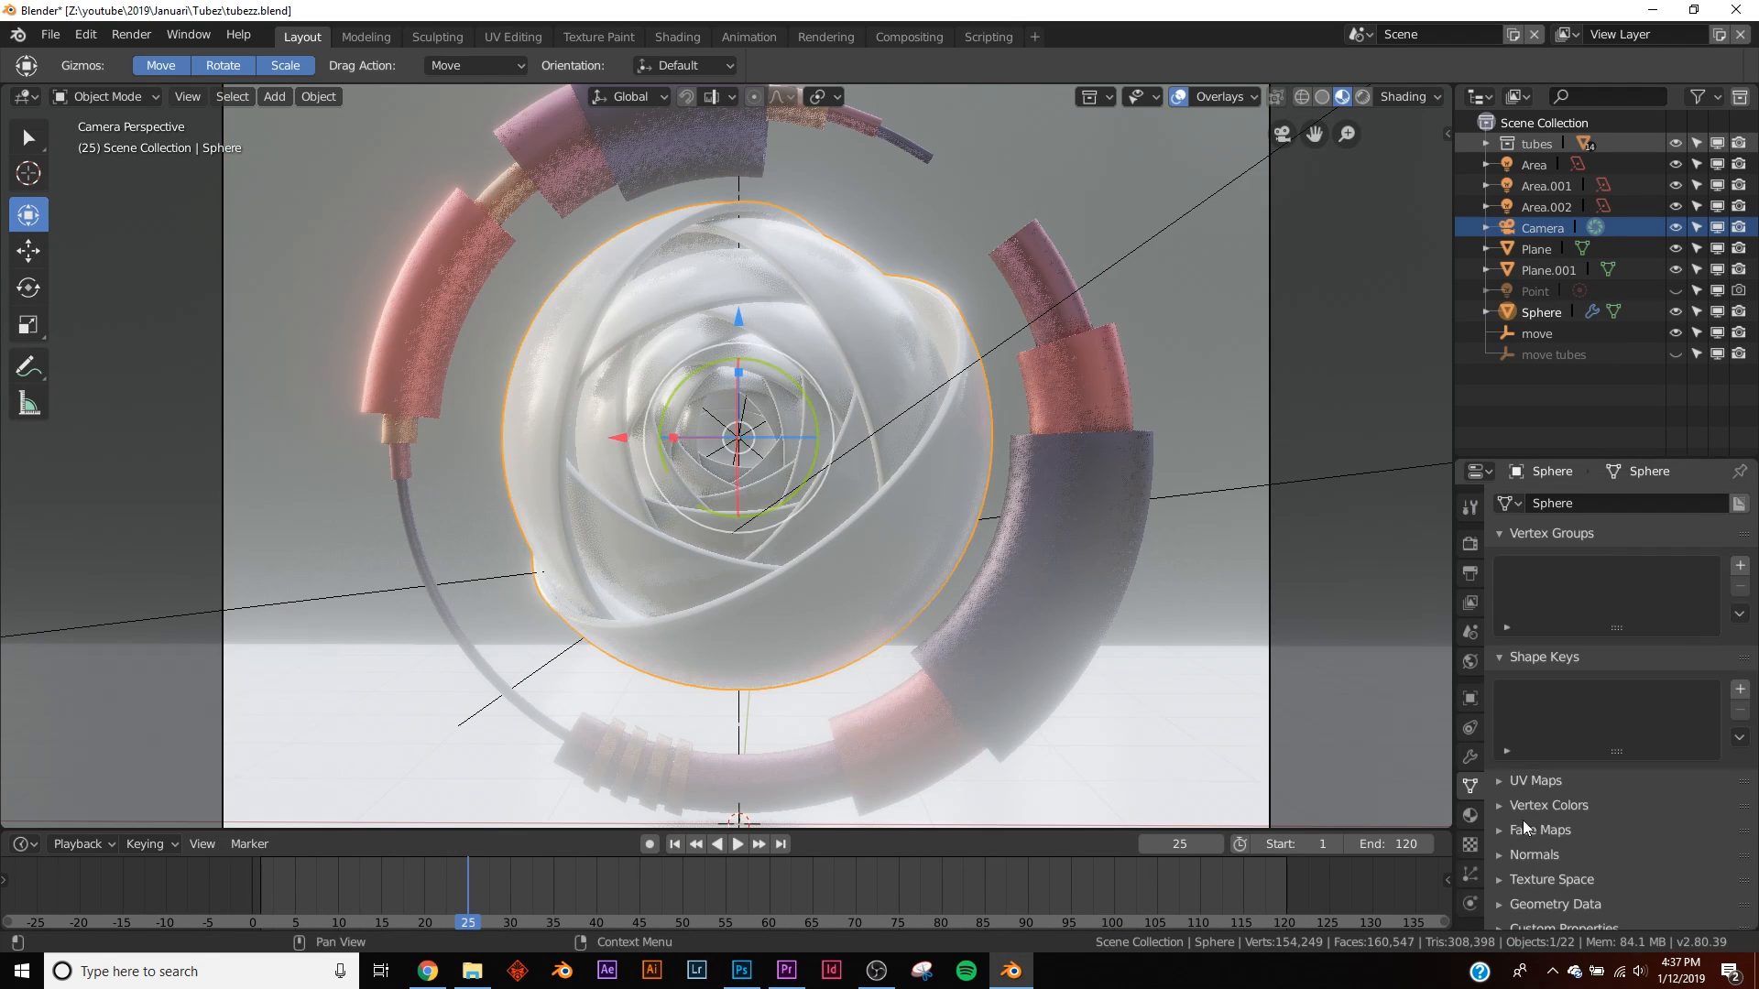
# - Set the sphere material's Base Color to coral pink F67280, then return to the colour site
pyautogui.click(1471, 815)
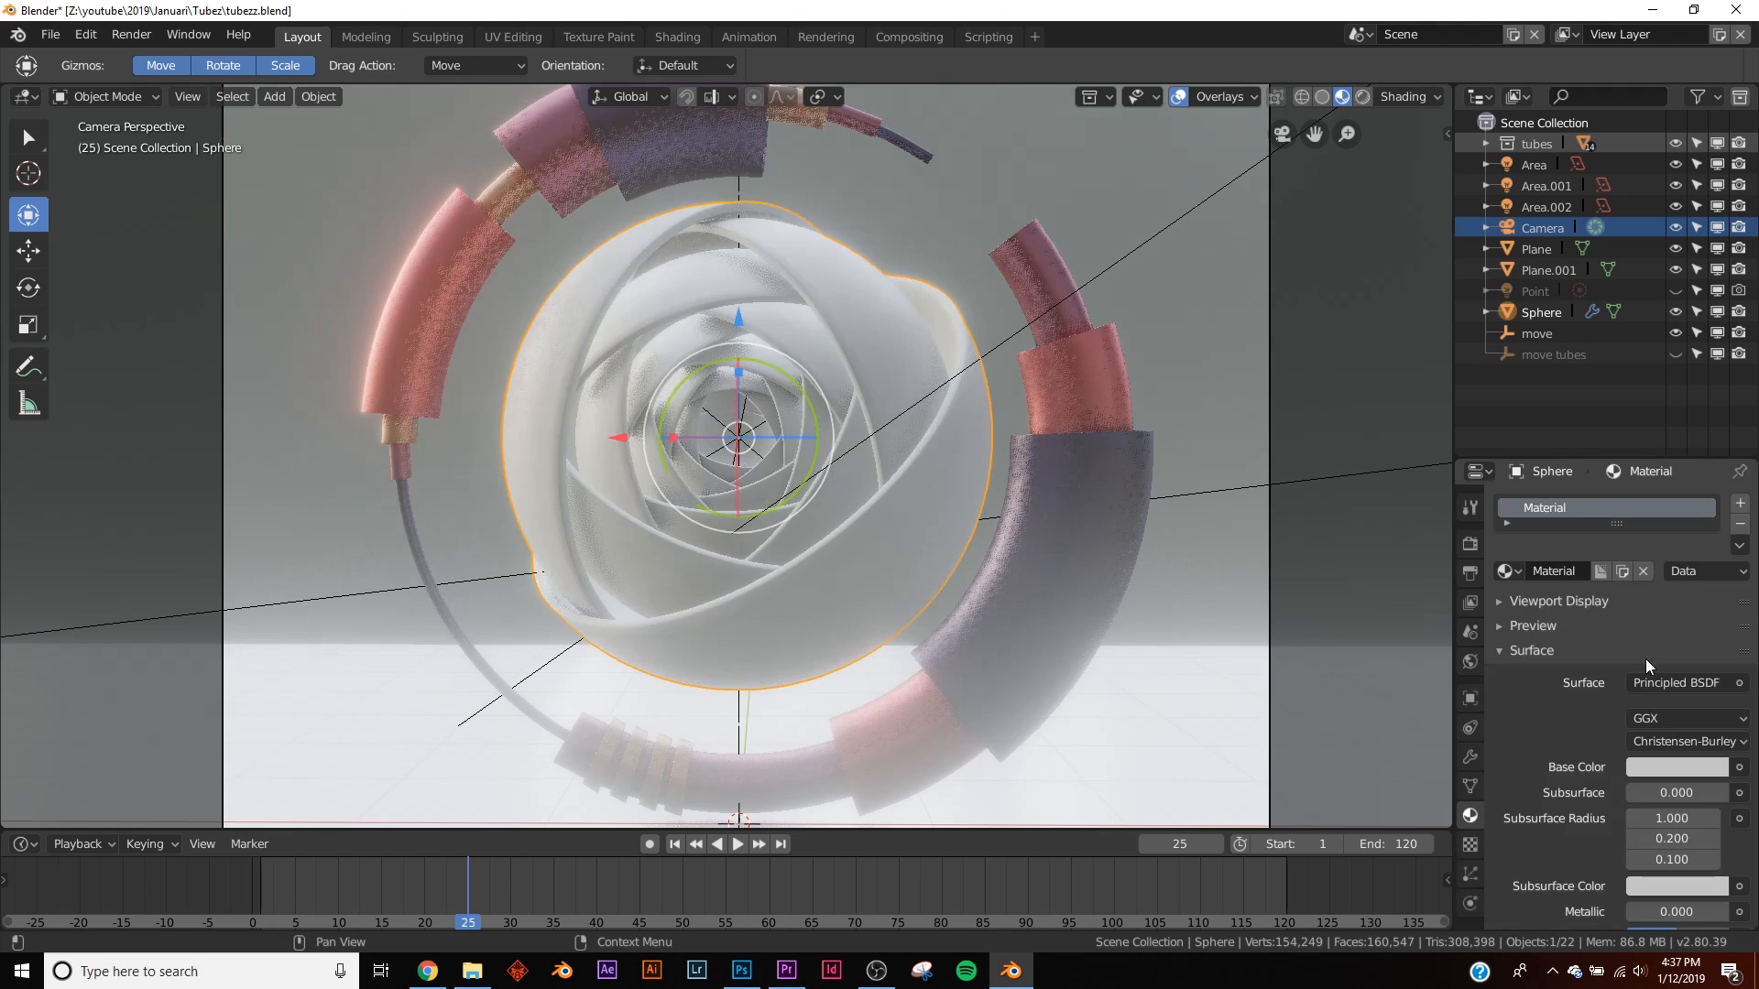
pyautogui.click(1676, 766)
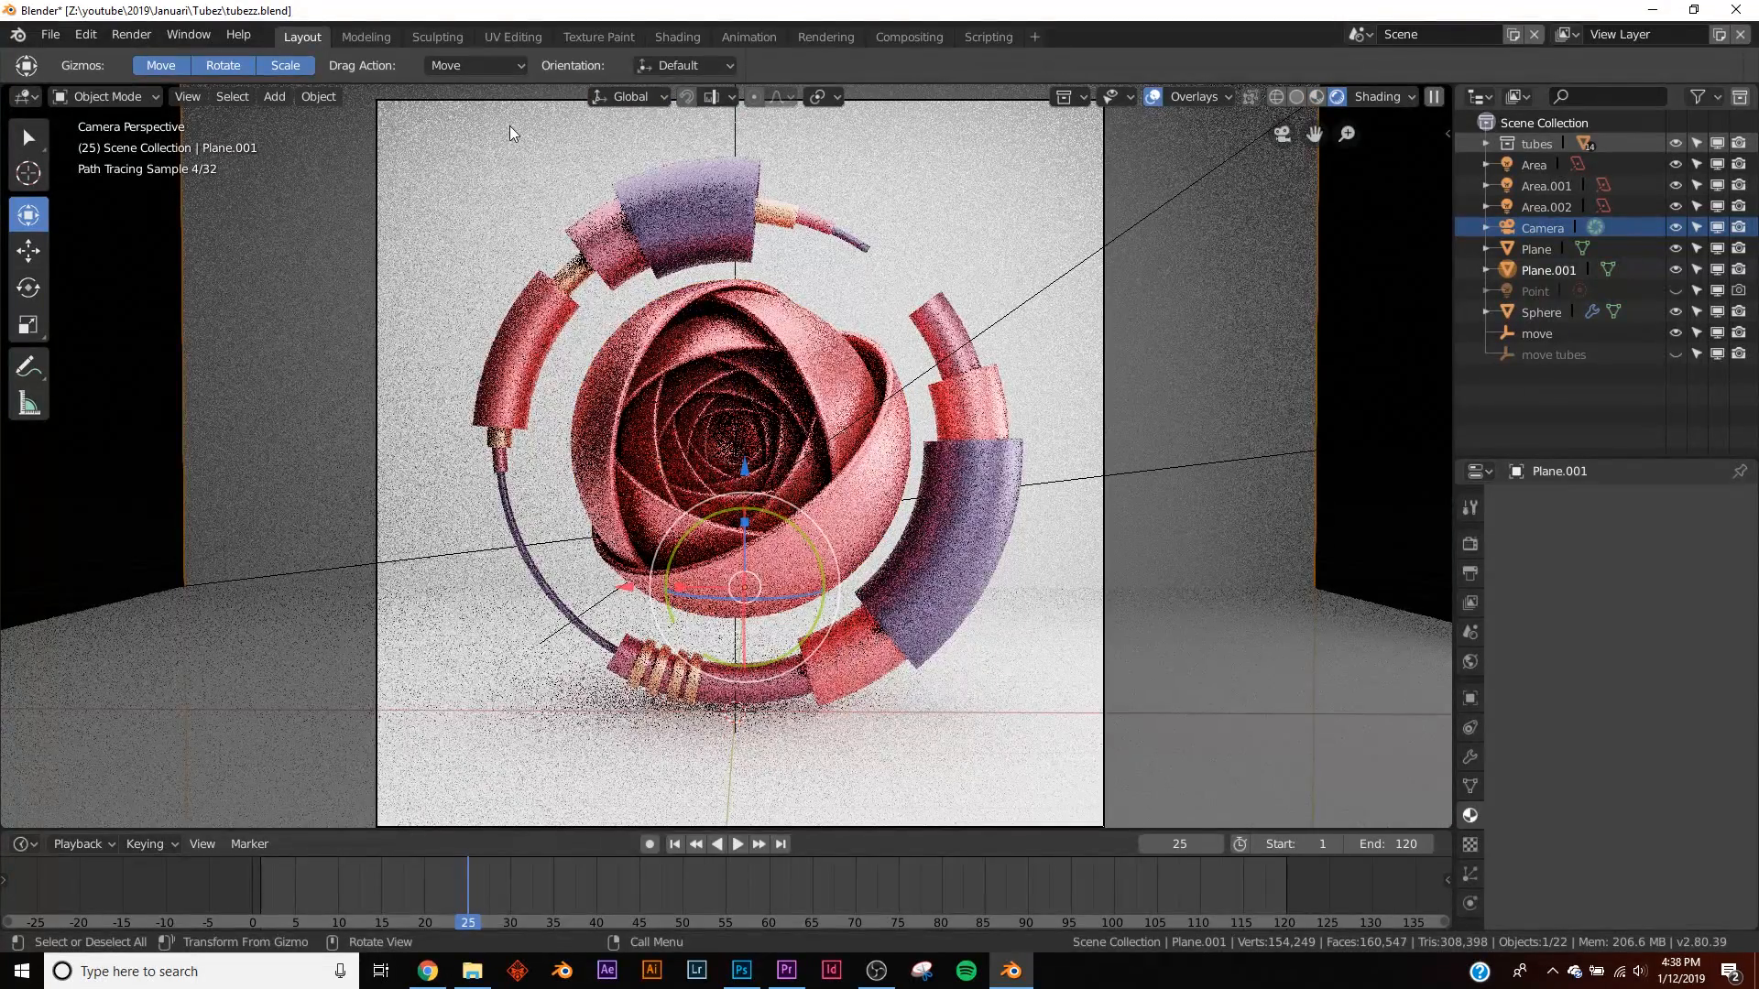
pyautogui.click(1321, 97)
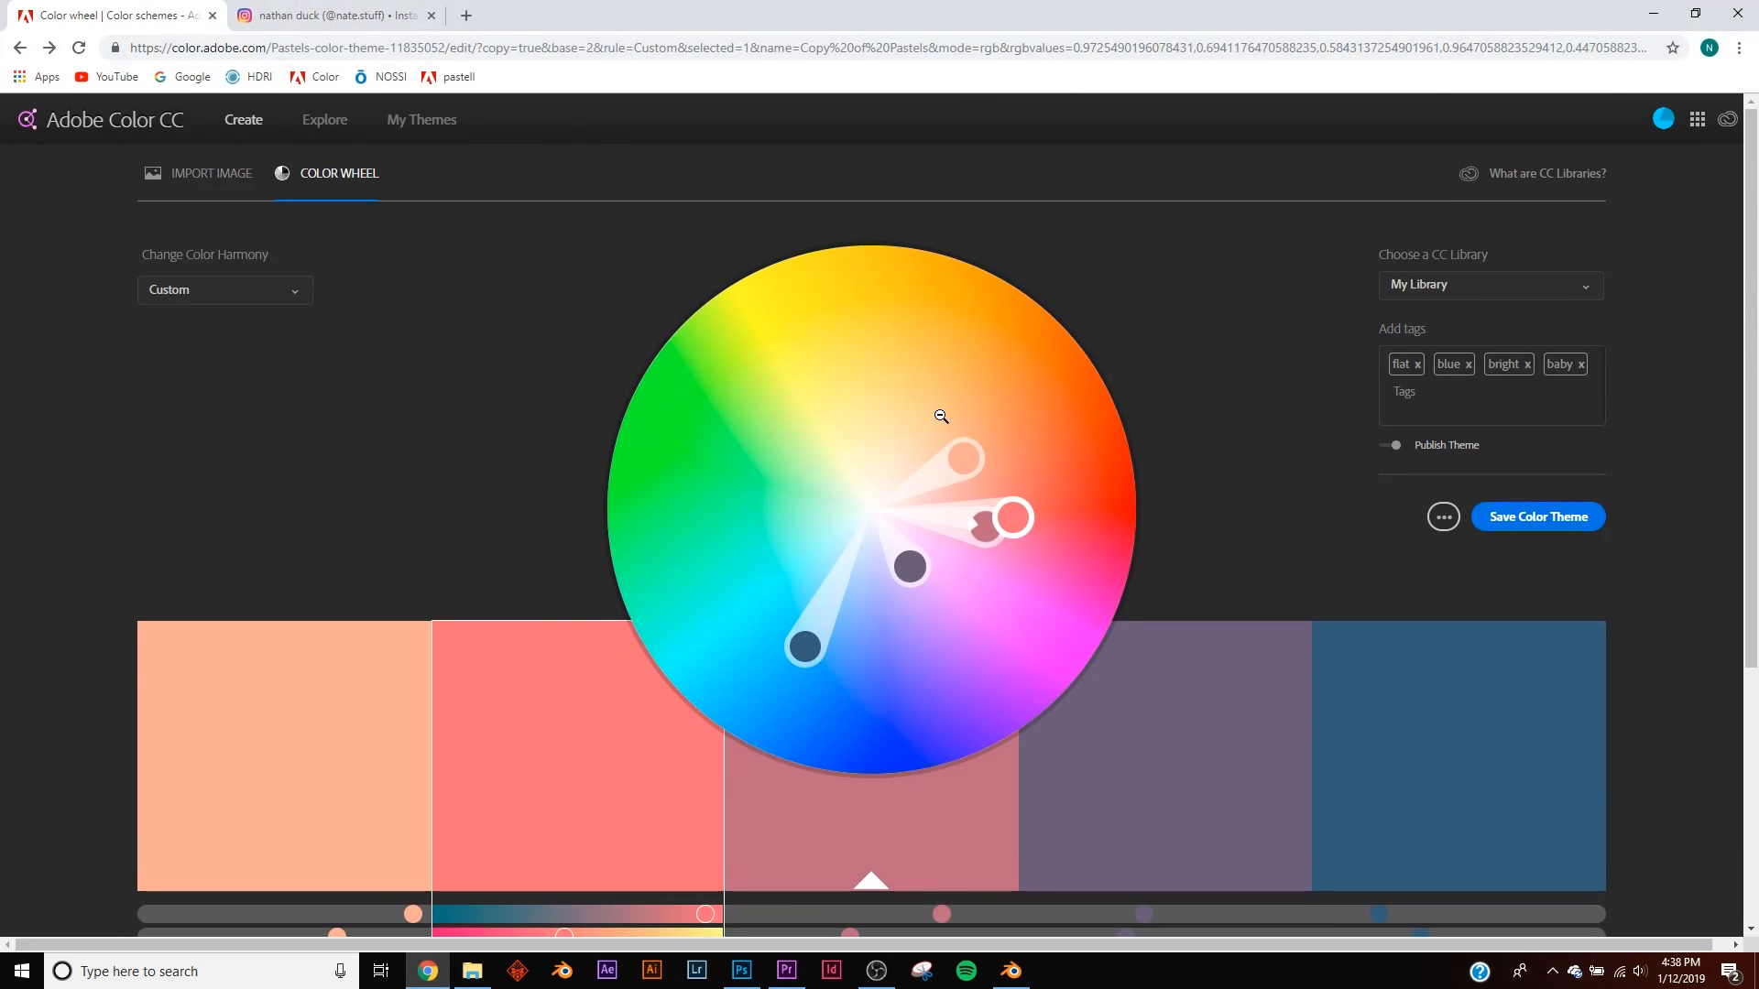
pyautogui.moveTo(325, 119)
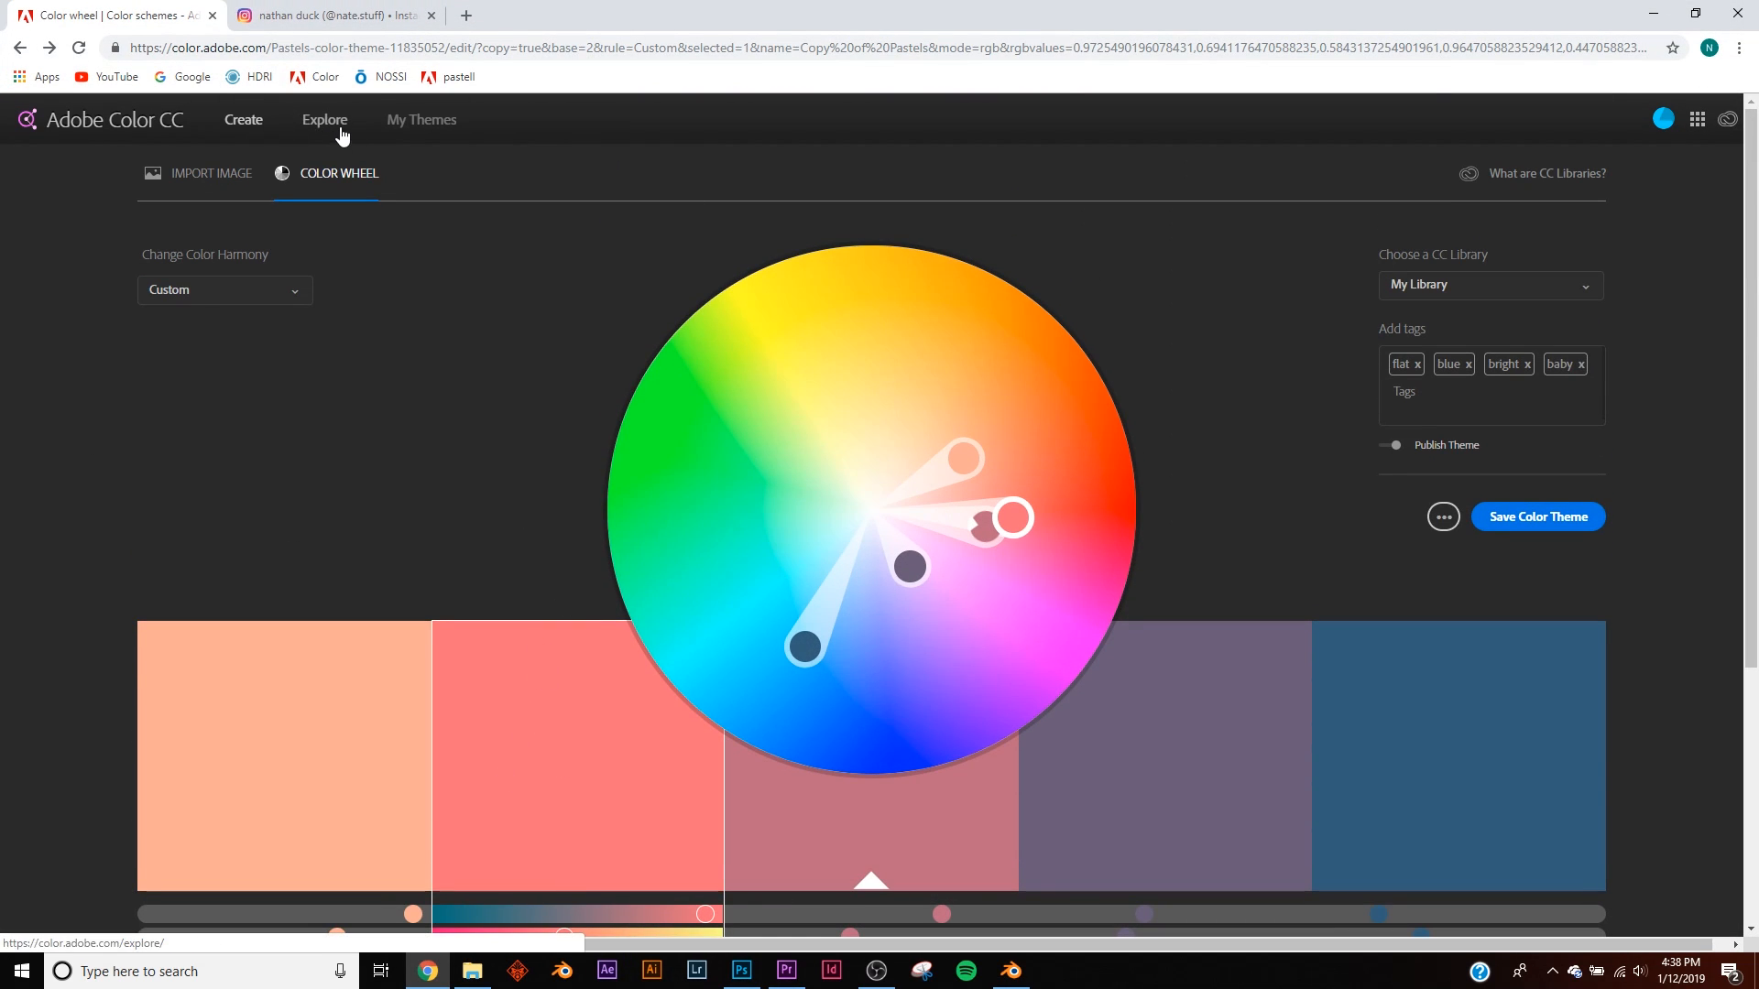
# - From Explore, open the Копия Copy of Happy Halloween theme and select its plum hex 5E1742
pyautogui.click(324, 120)
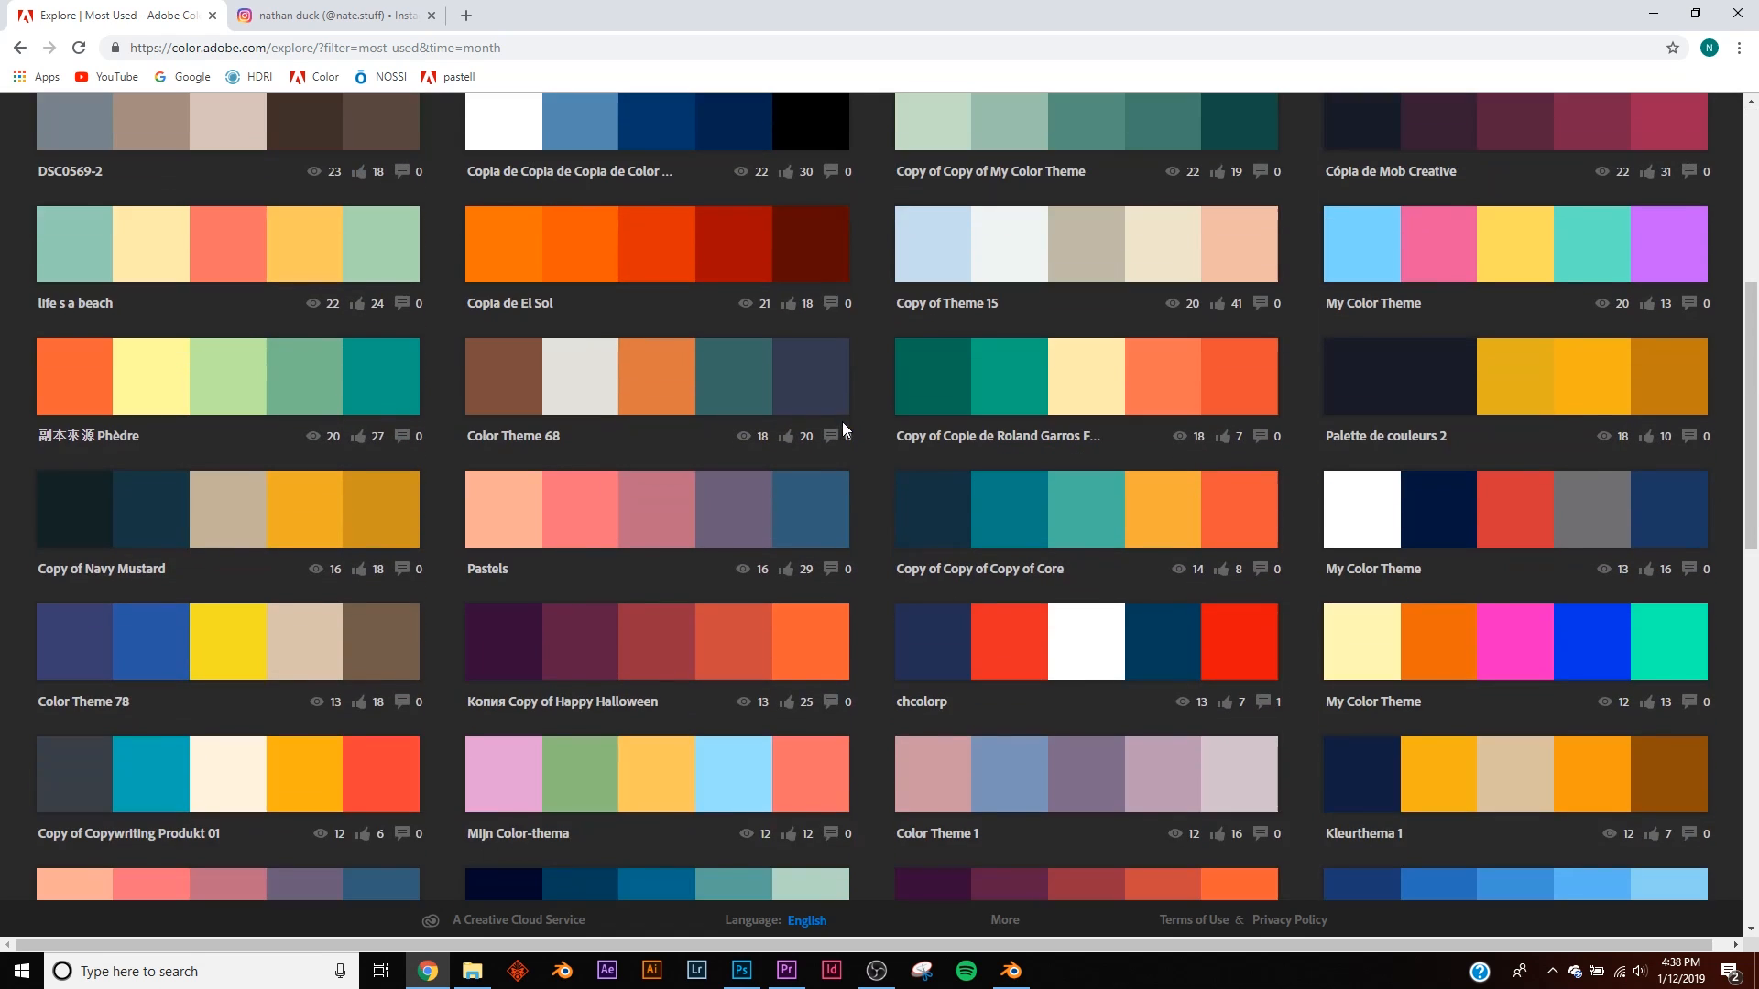
pyautogui.scroll(-3)
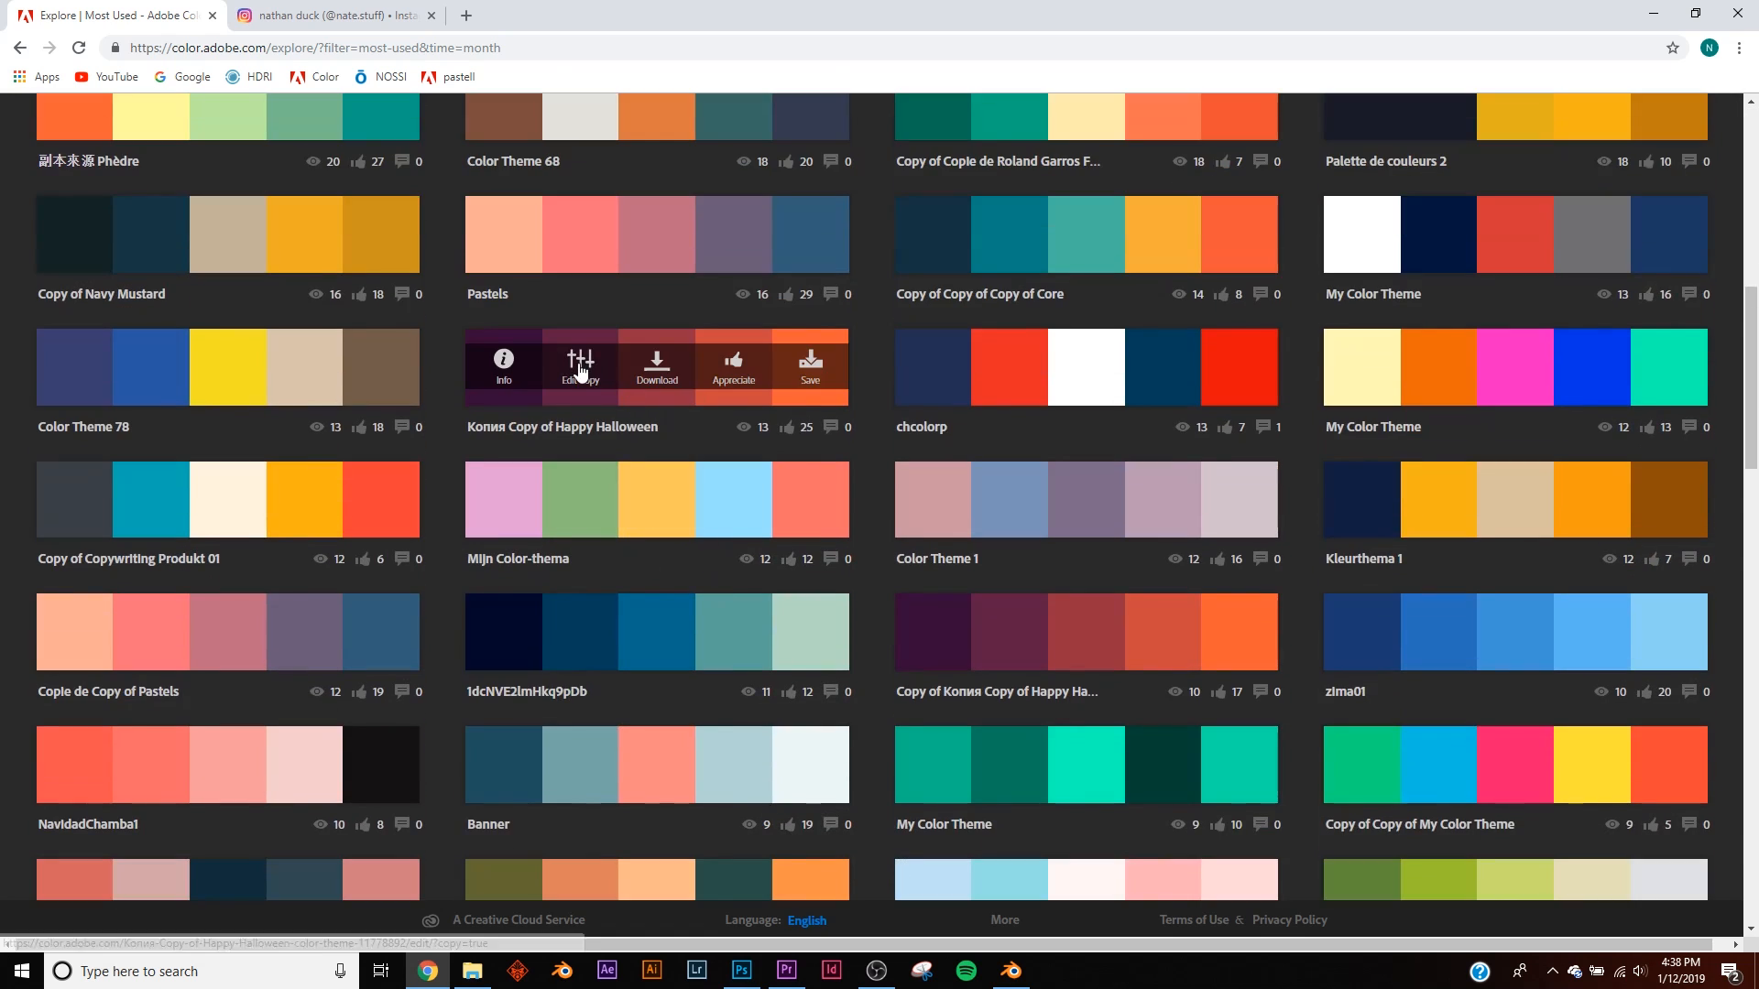
pyautogui.click(581, 361)
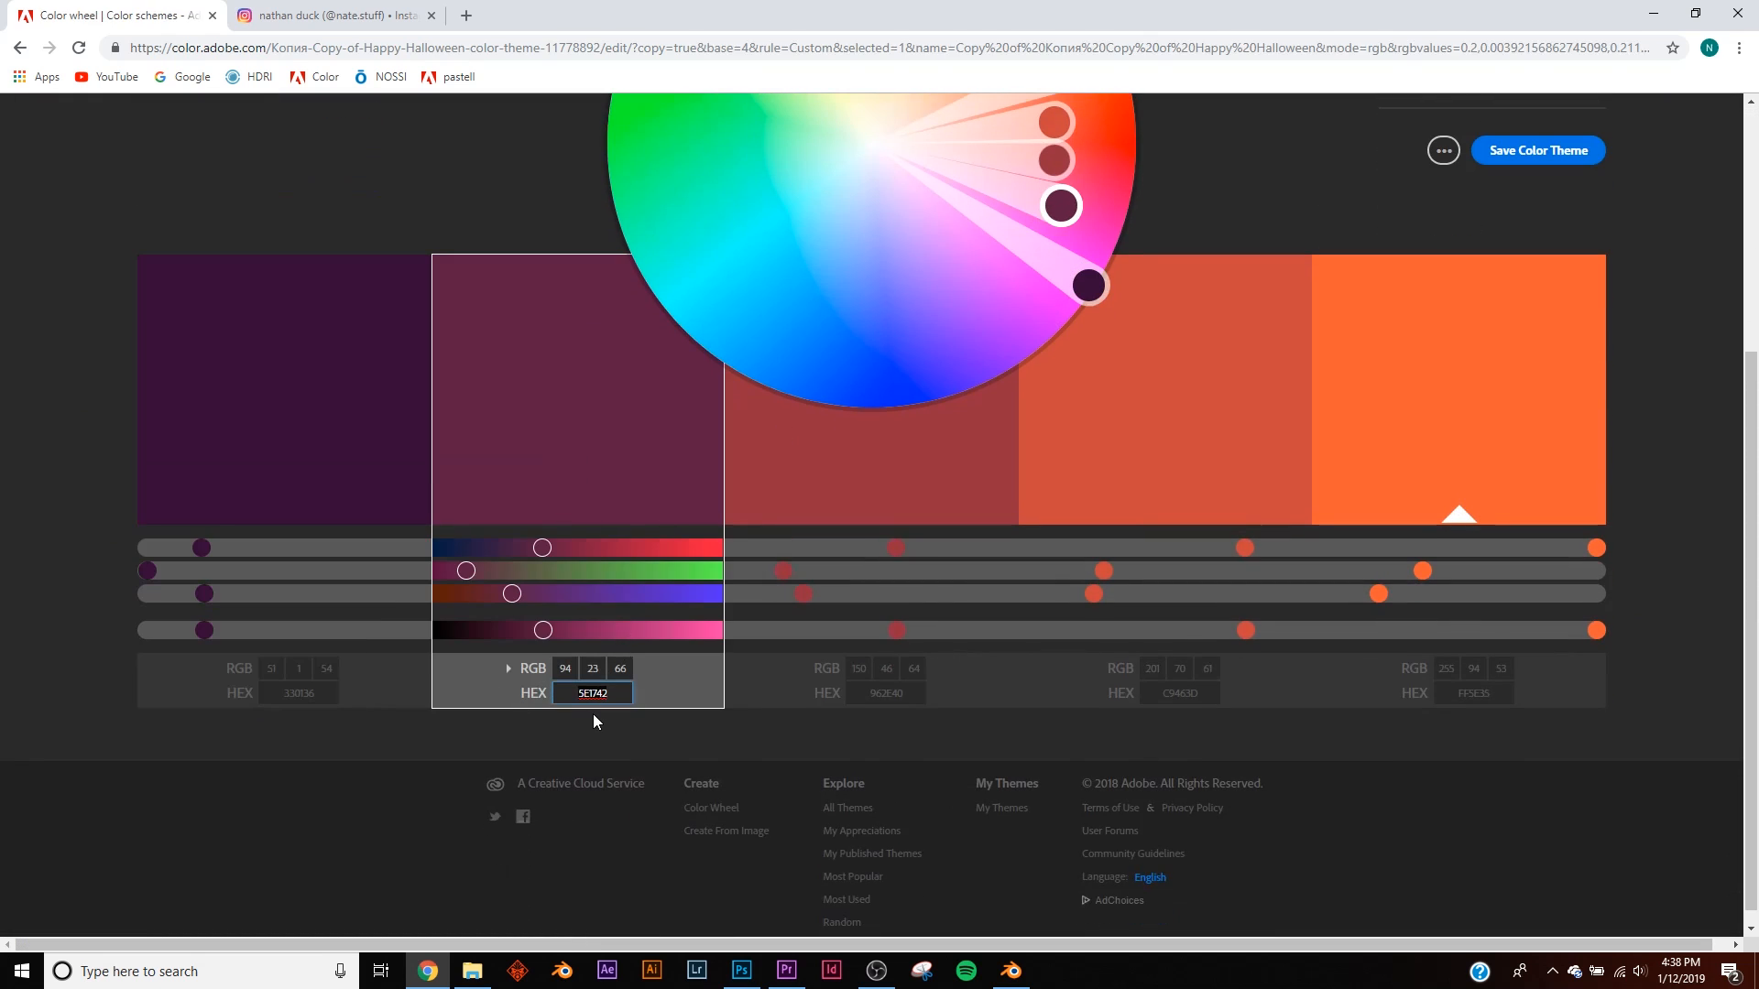
pyautogui.click(1008, 971)
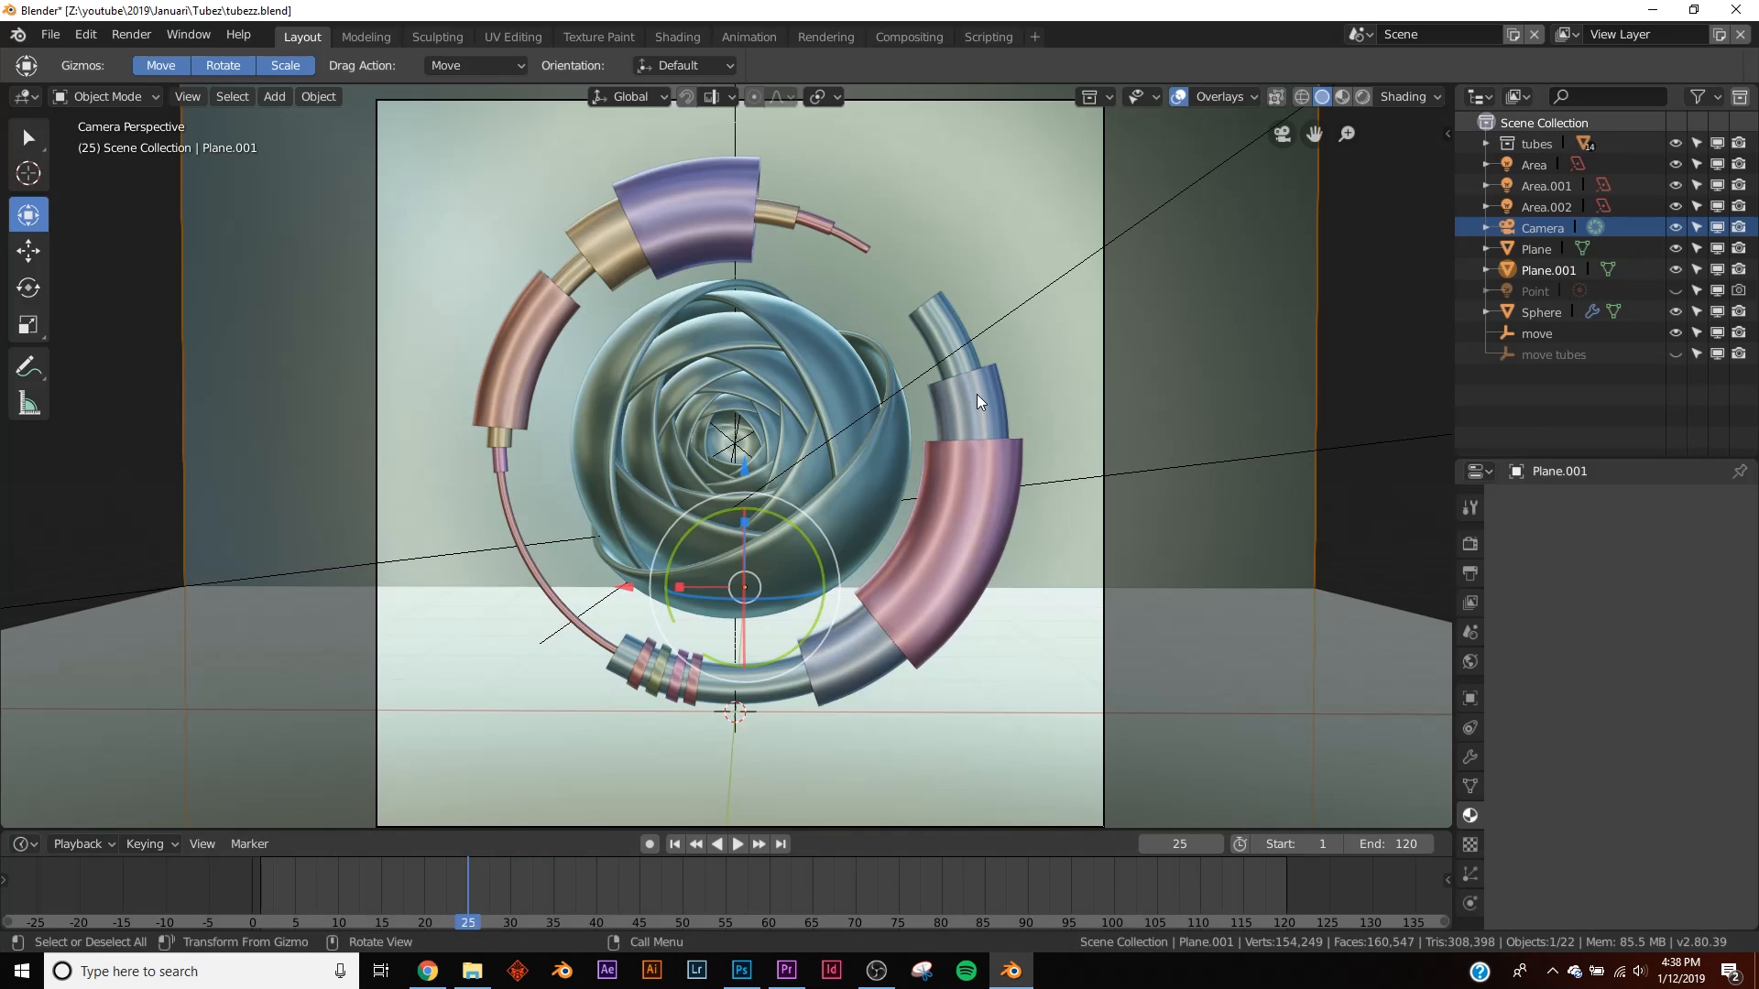
pyautogui.moveTo(1372, 458)
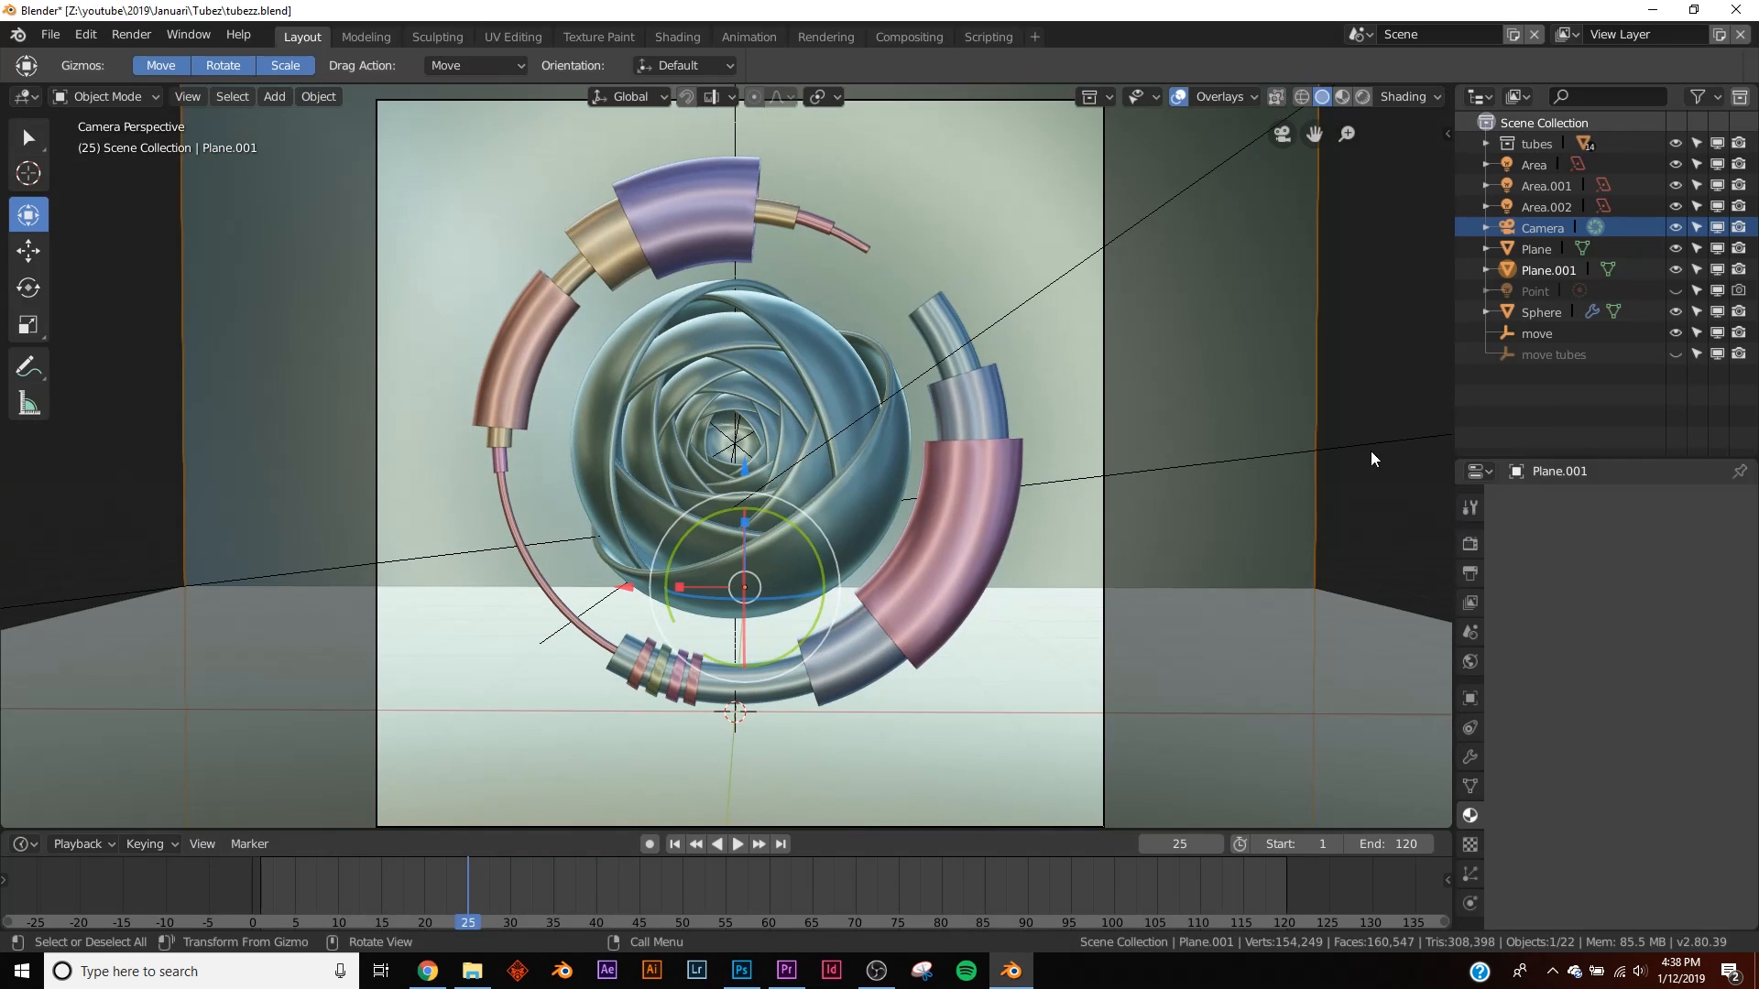
# - Set output resolution to 1500×1500 px at 100% and enable denoising at strength 0.1
pyautogui.click(1469, 545)
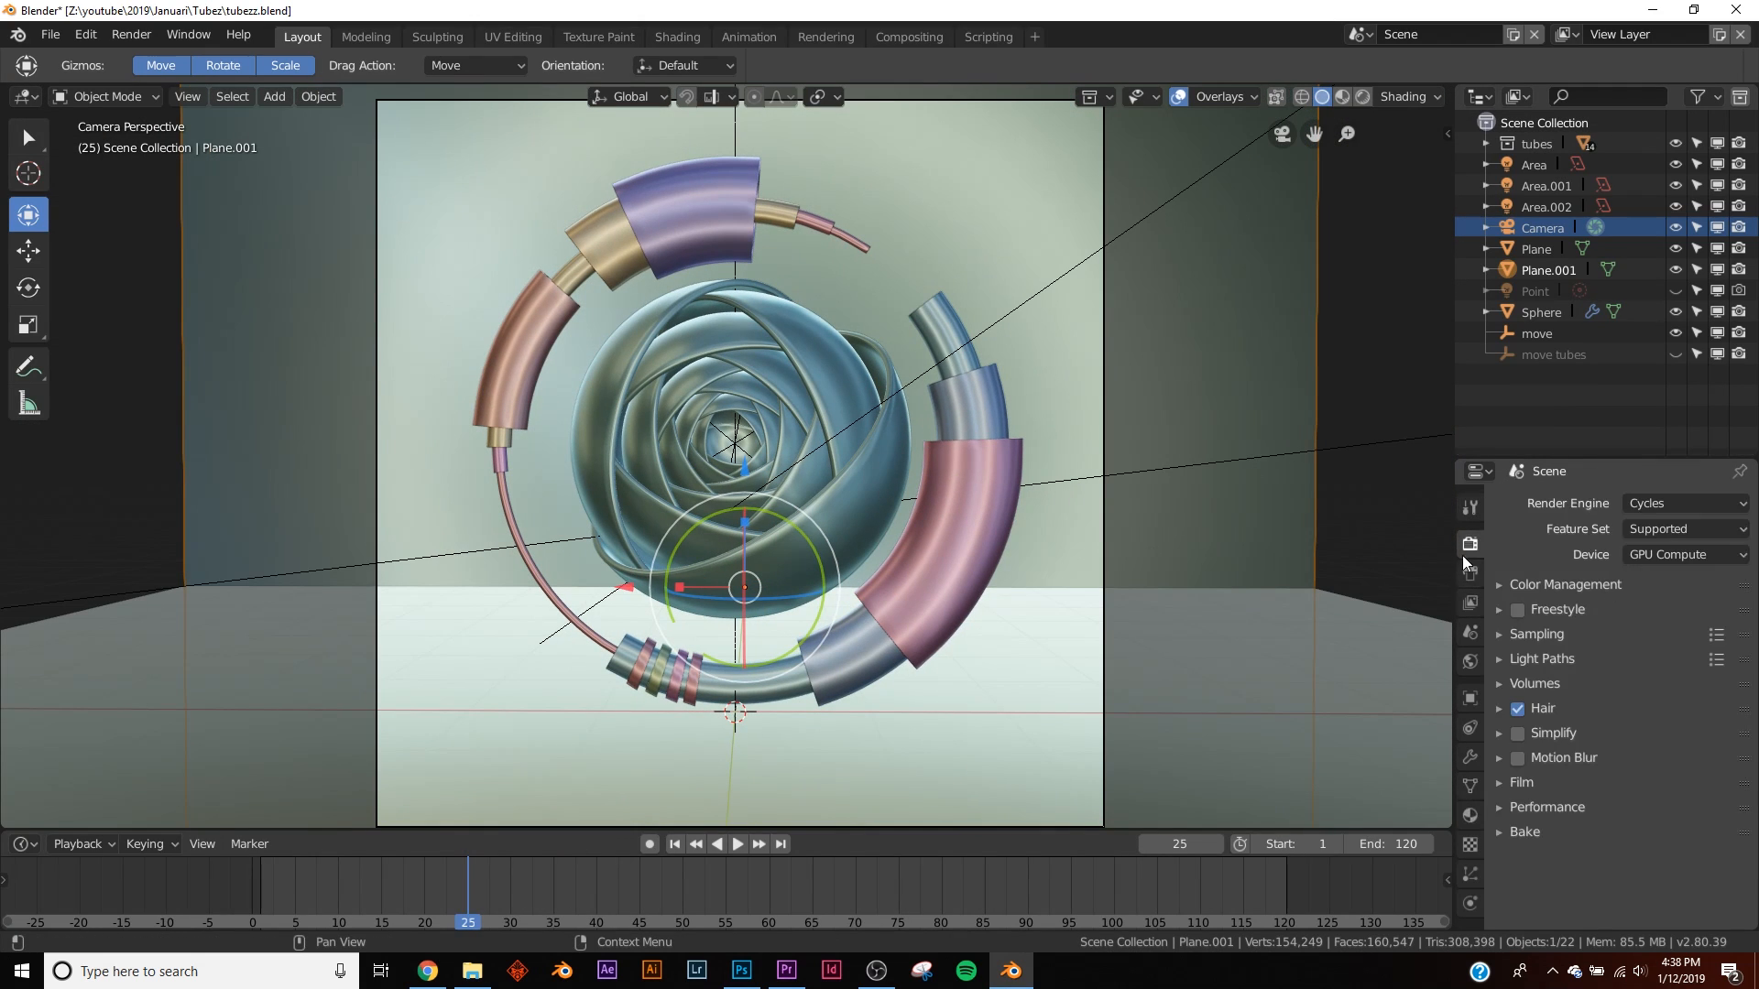
pyautogui.click(1467, 544)
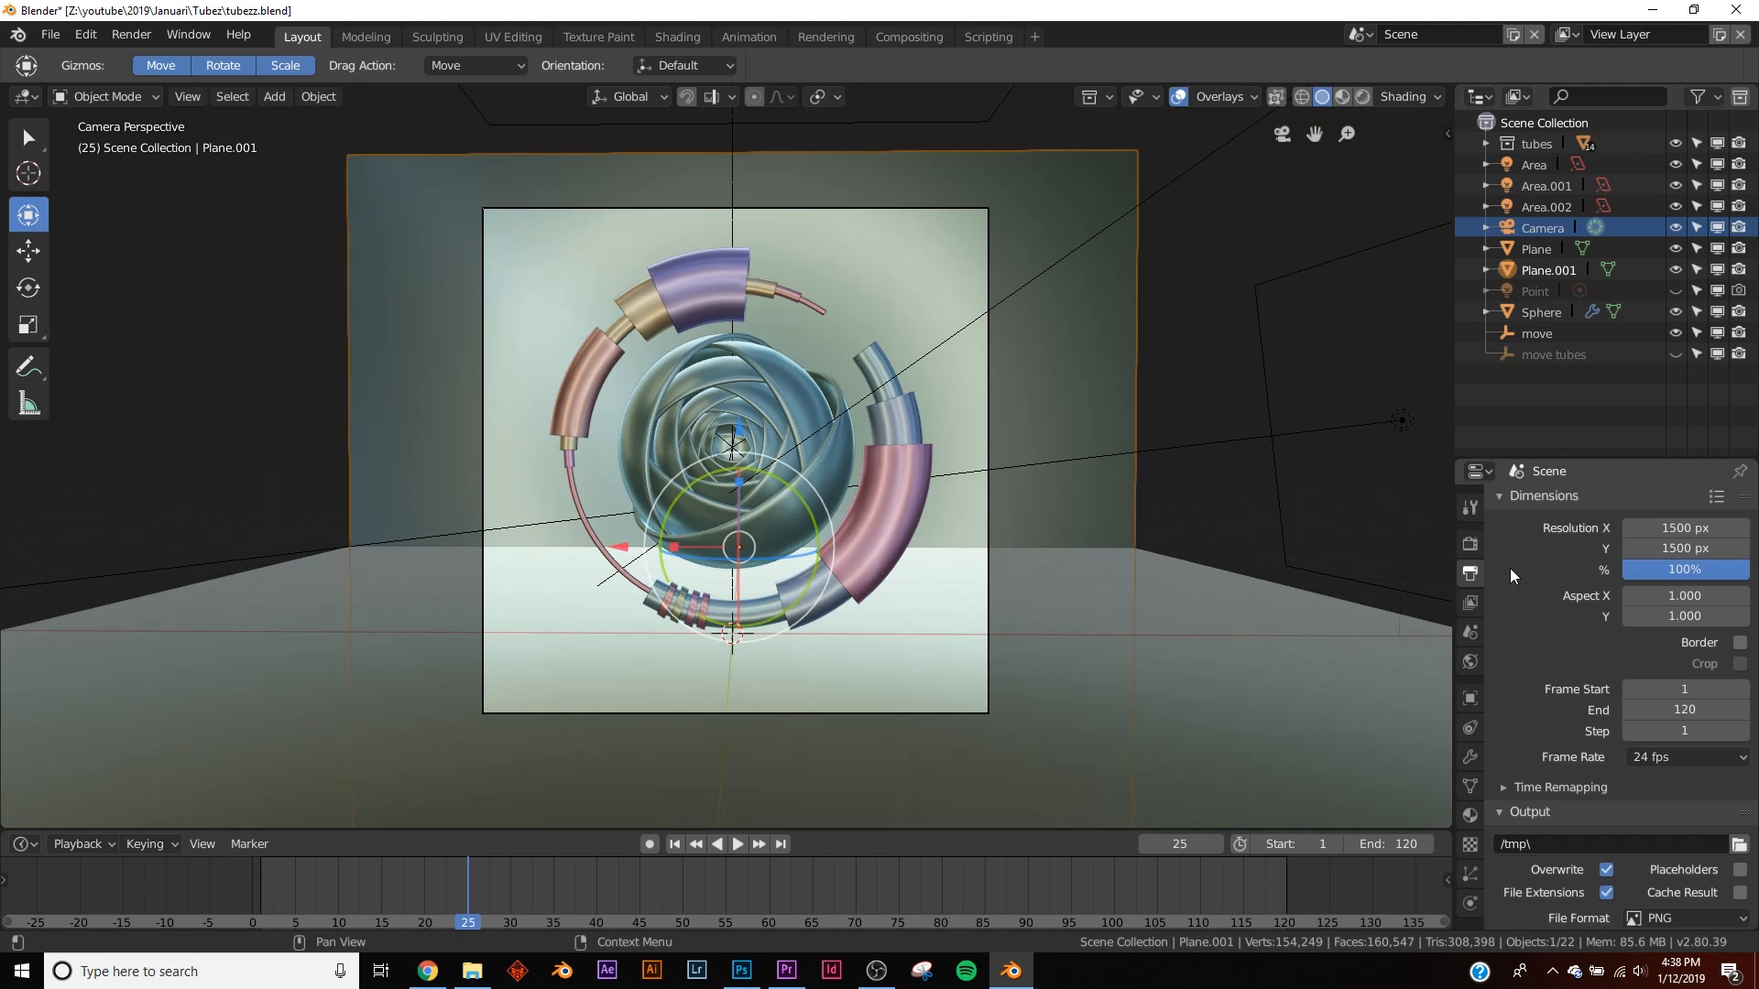
pyautogui.moveTo(1508, 619)
pyautogui.write('0.1')
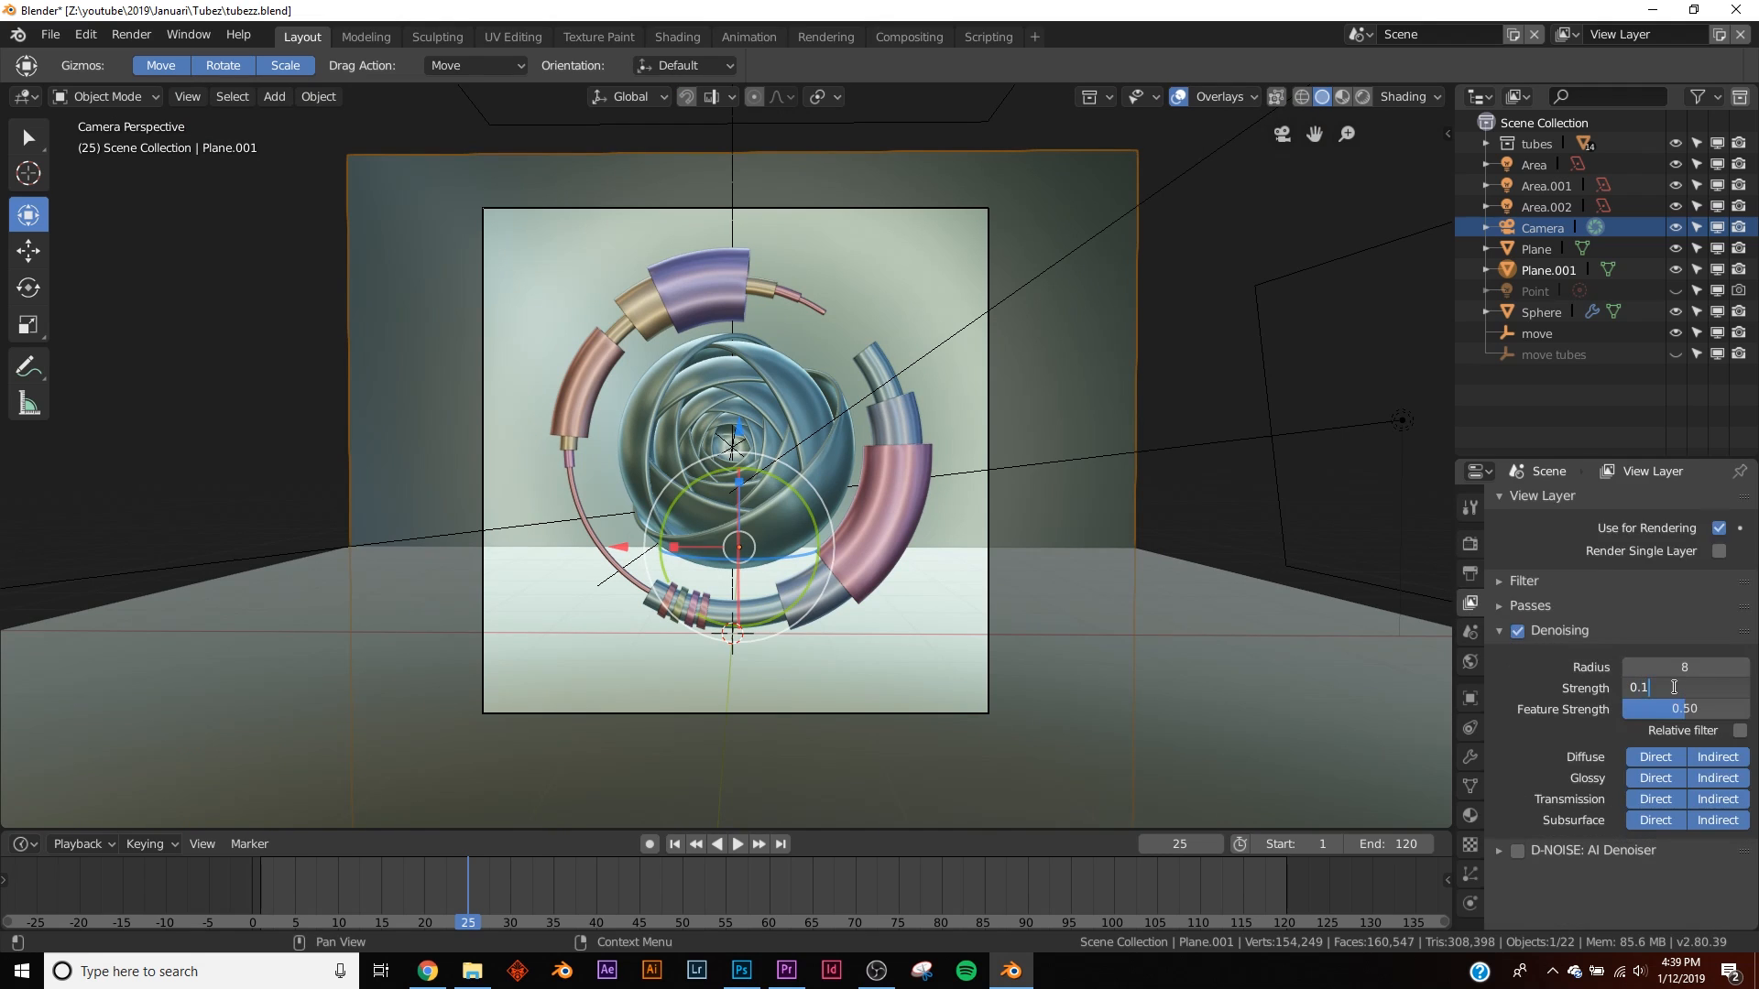
pyautogui.click(1469, 544)
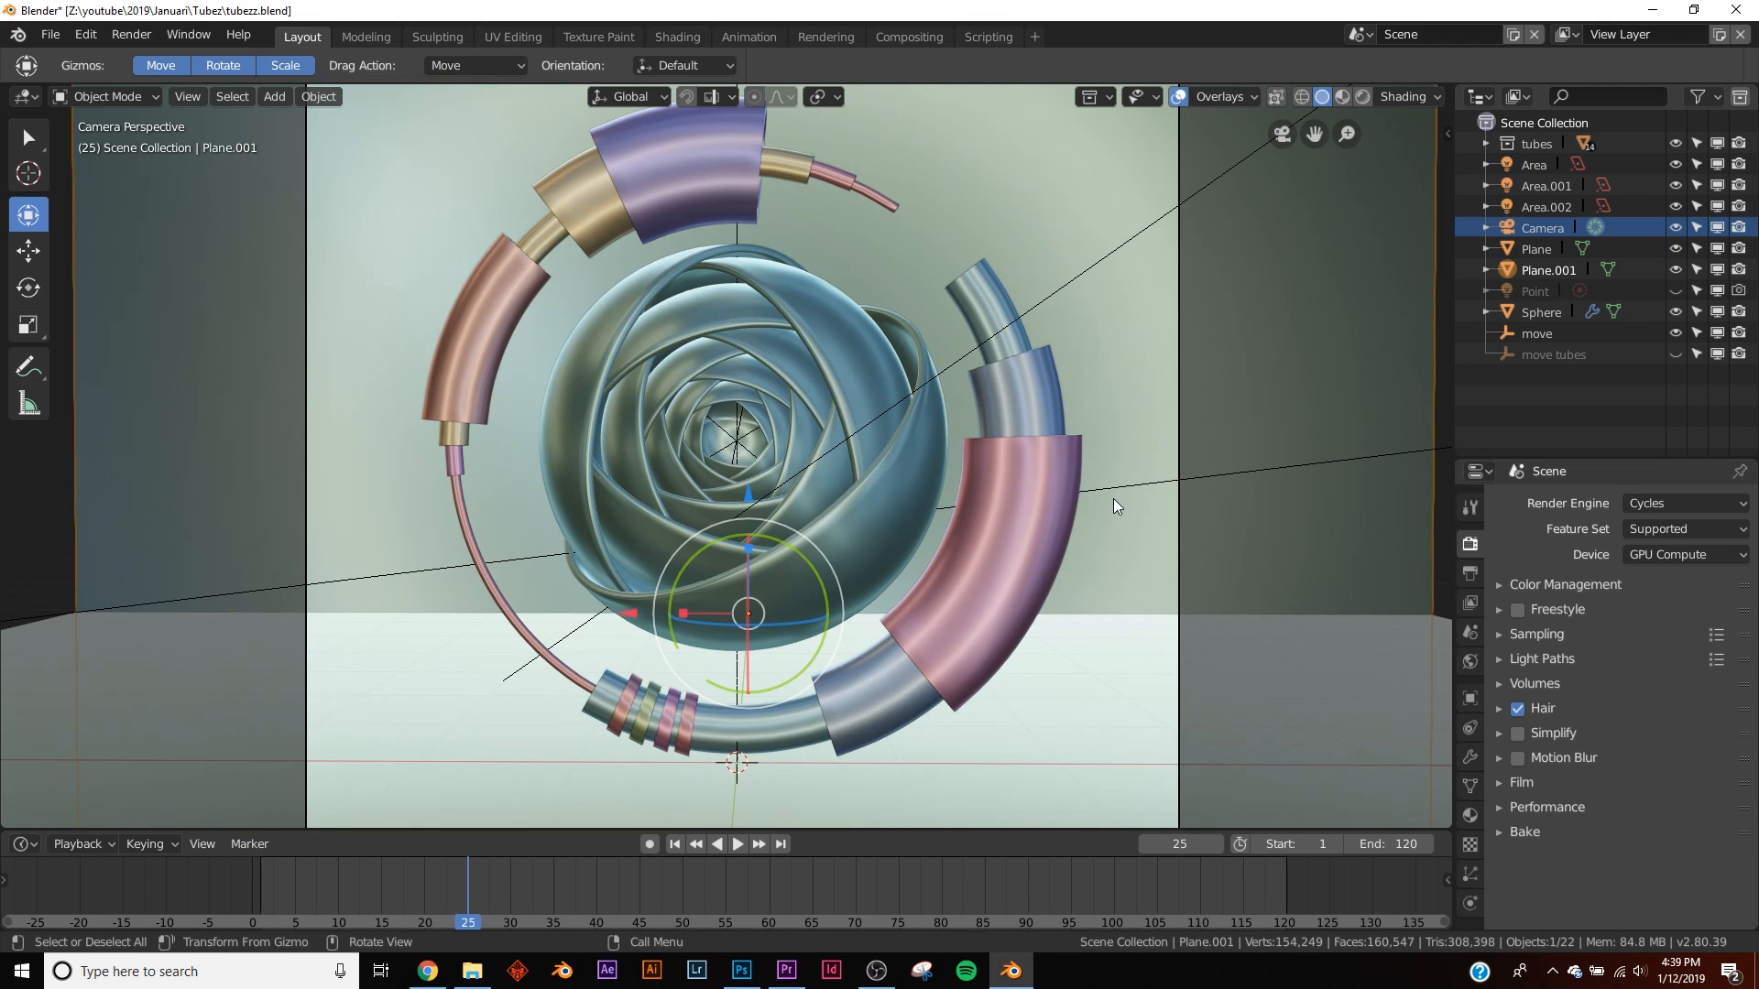
pyautogui.scroll(-3)
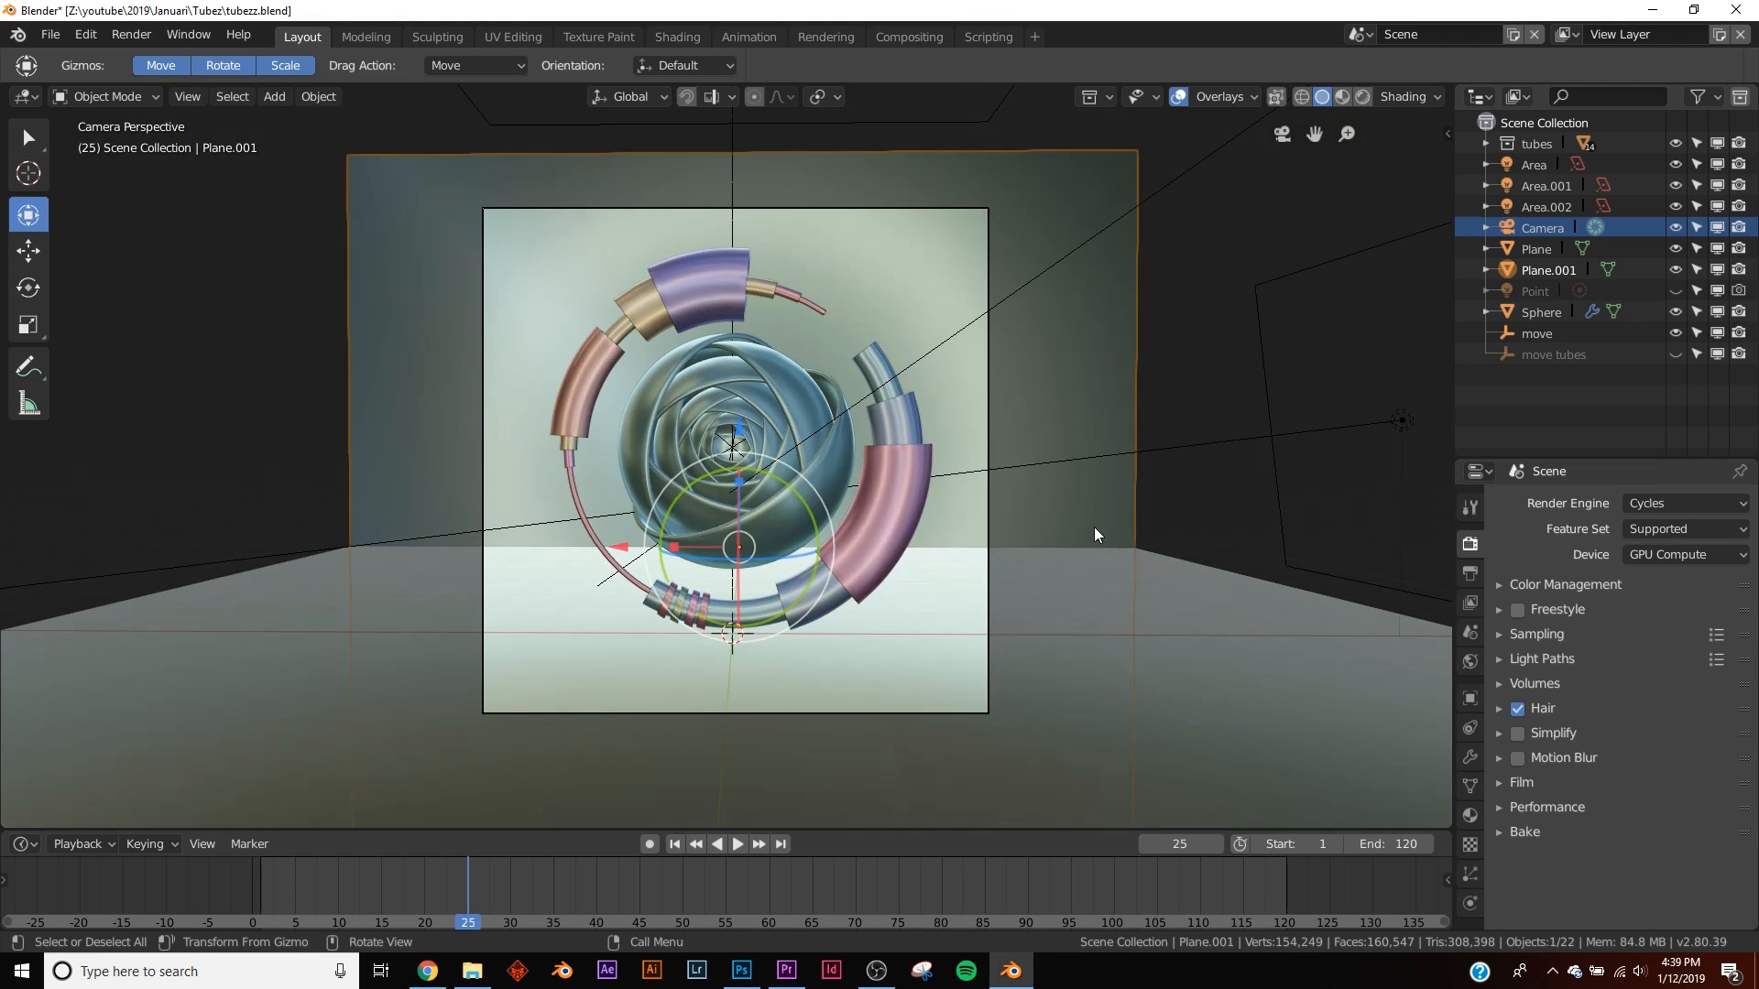